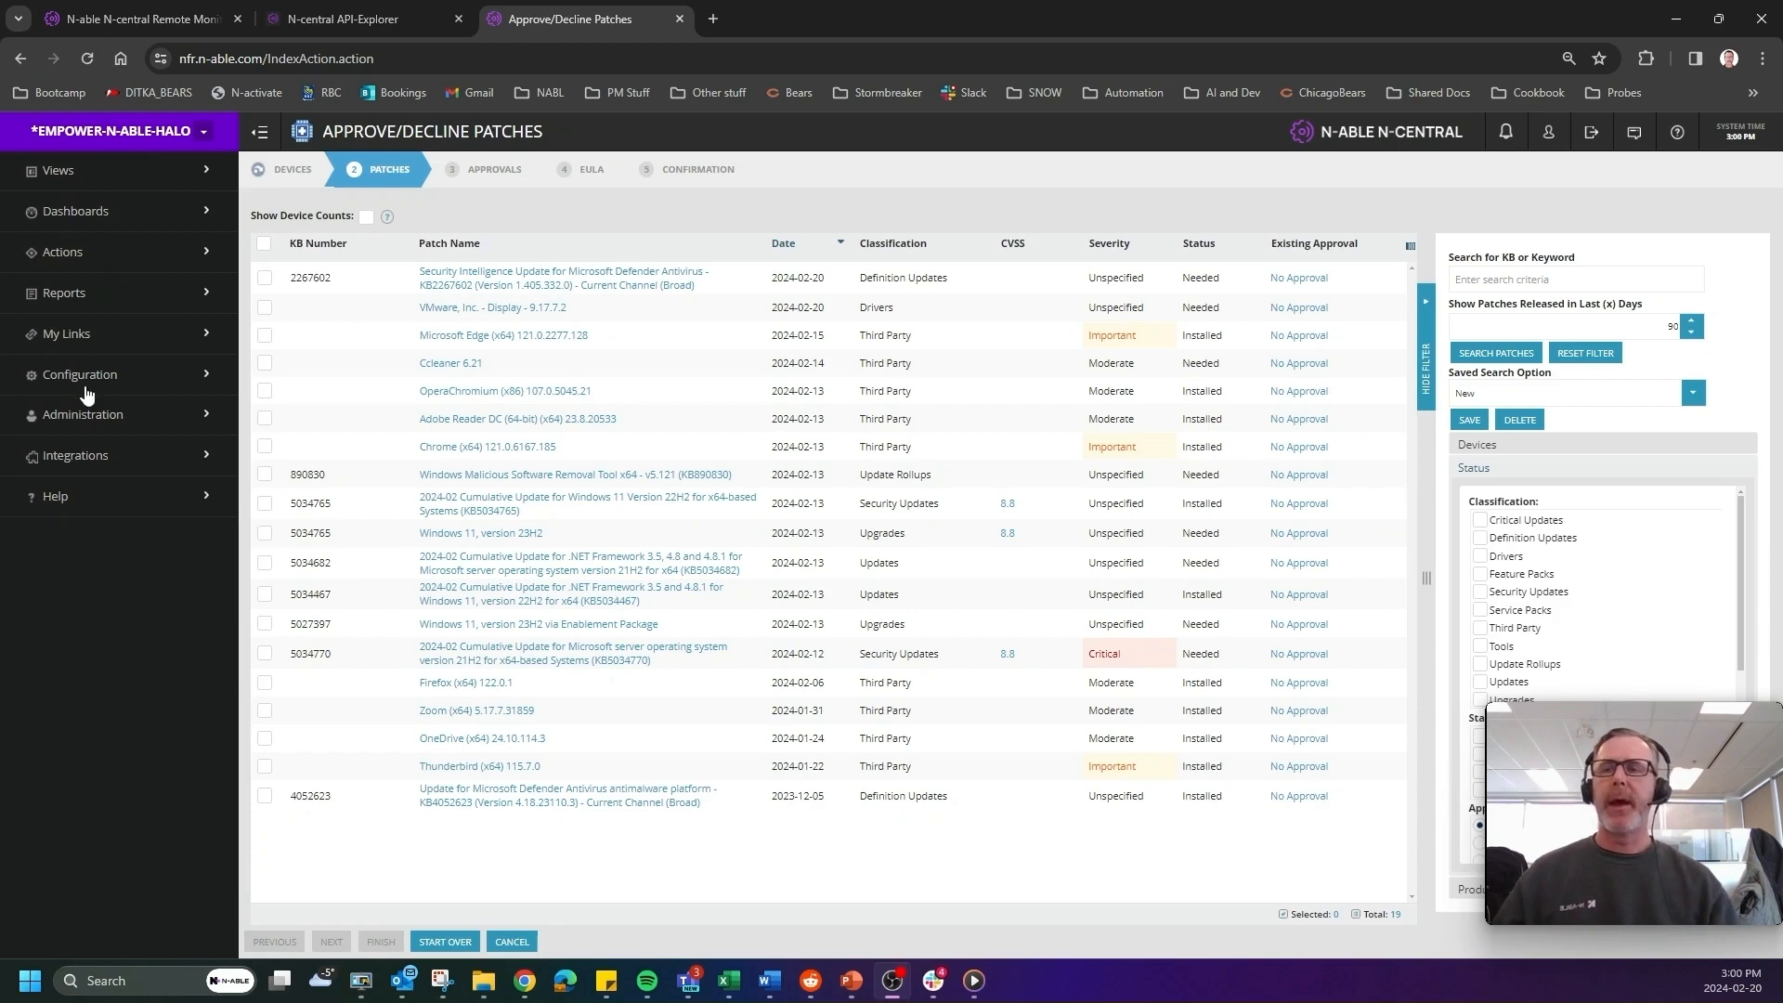
Expand Configuration and hide the filter panel so the patch grid shows CVSS at full width.
click(78, 374)
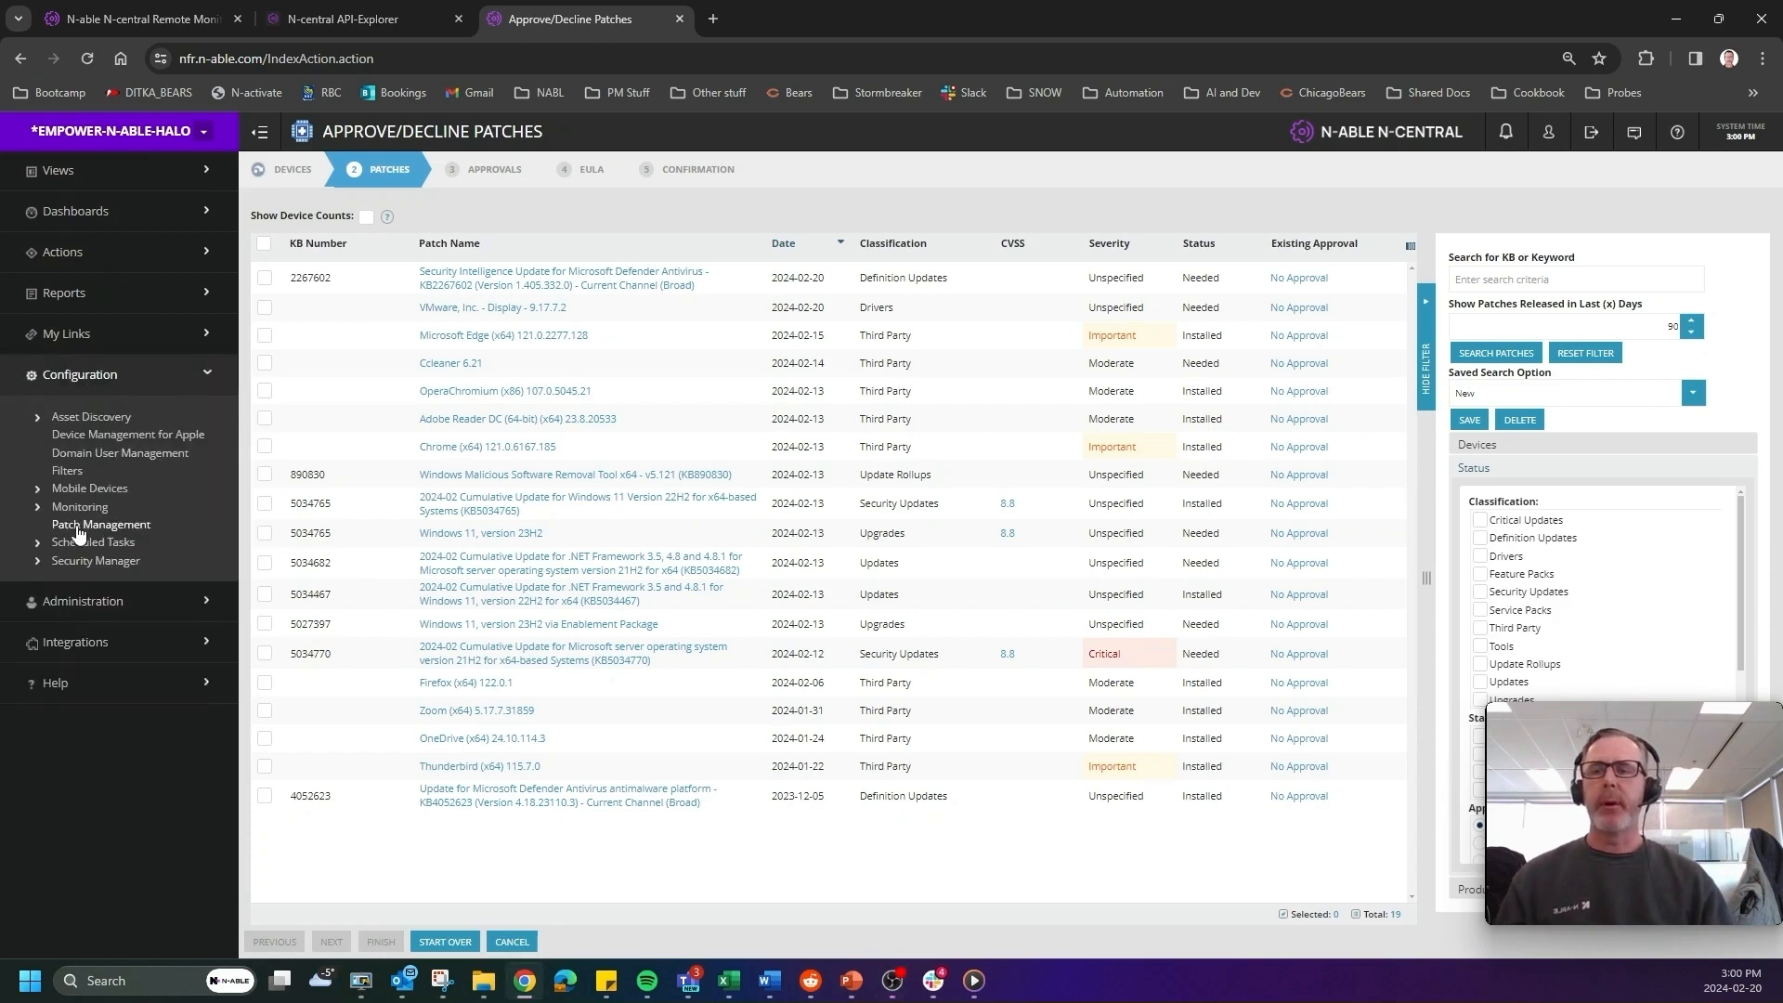
click(100, 524)
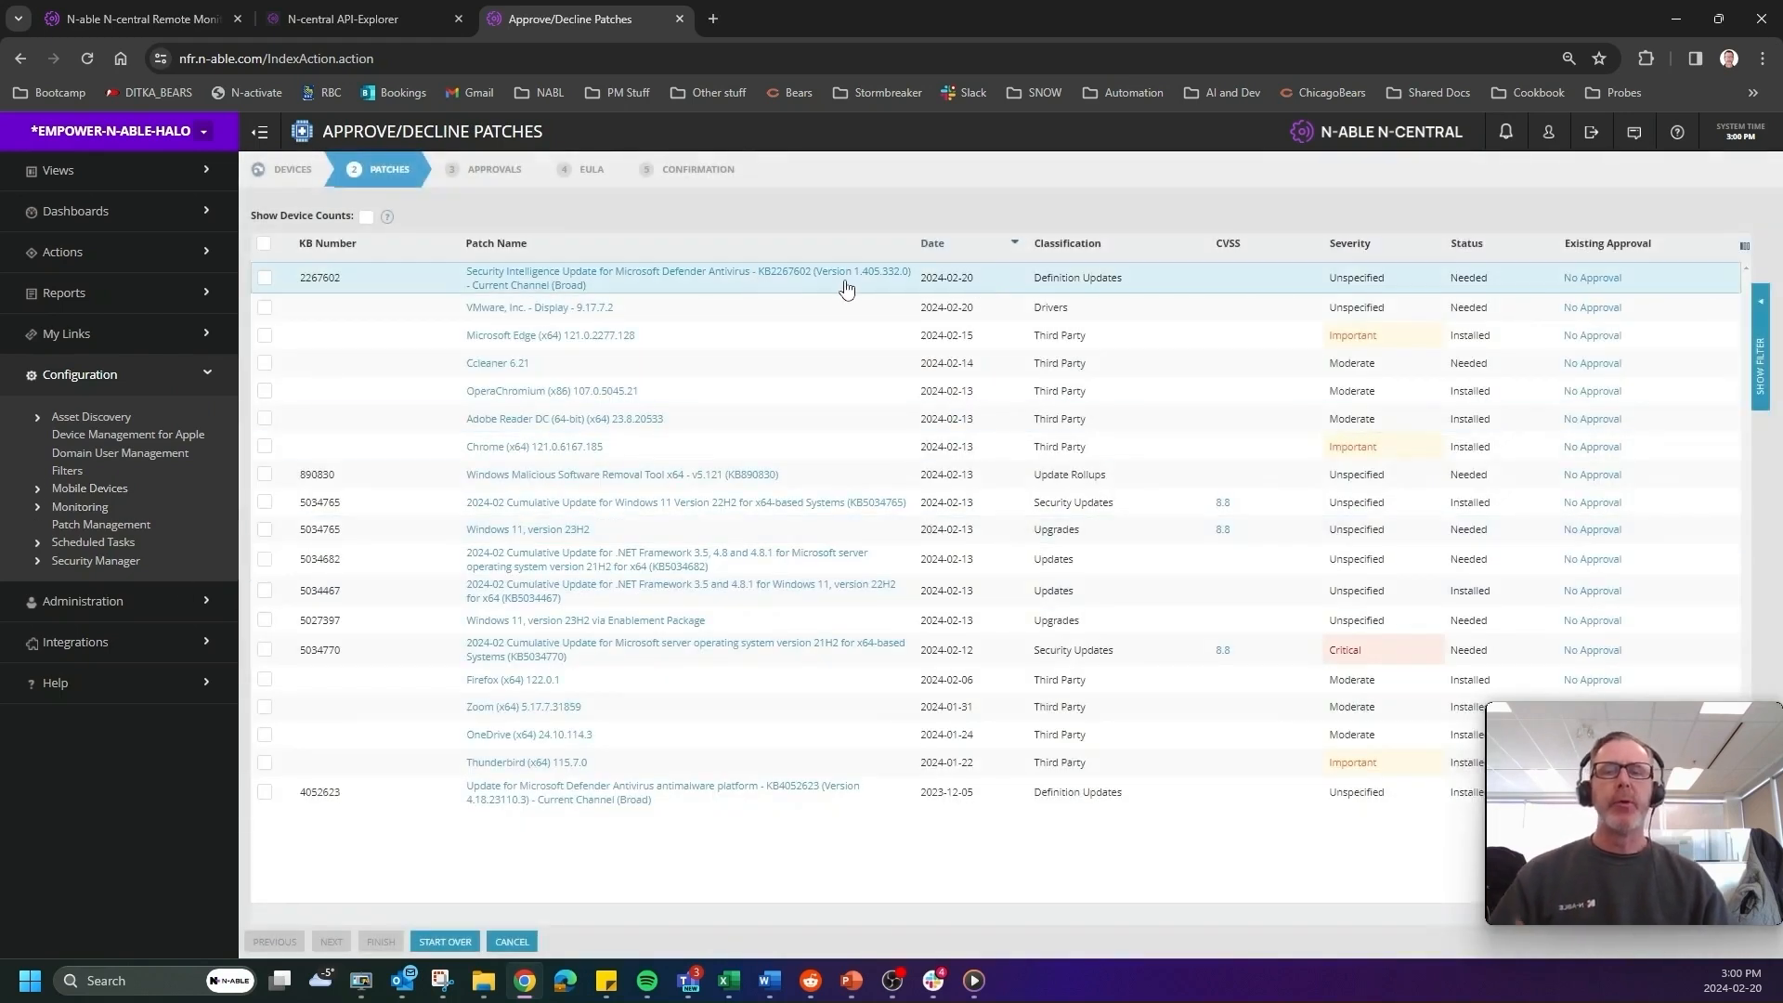
mouse_move(1220, 250)
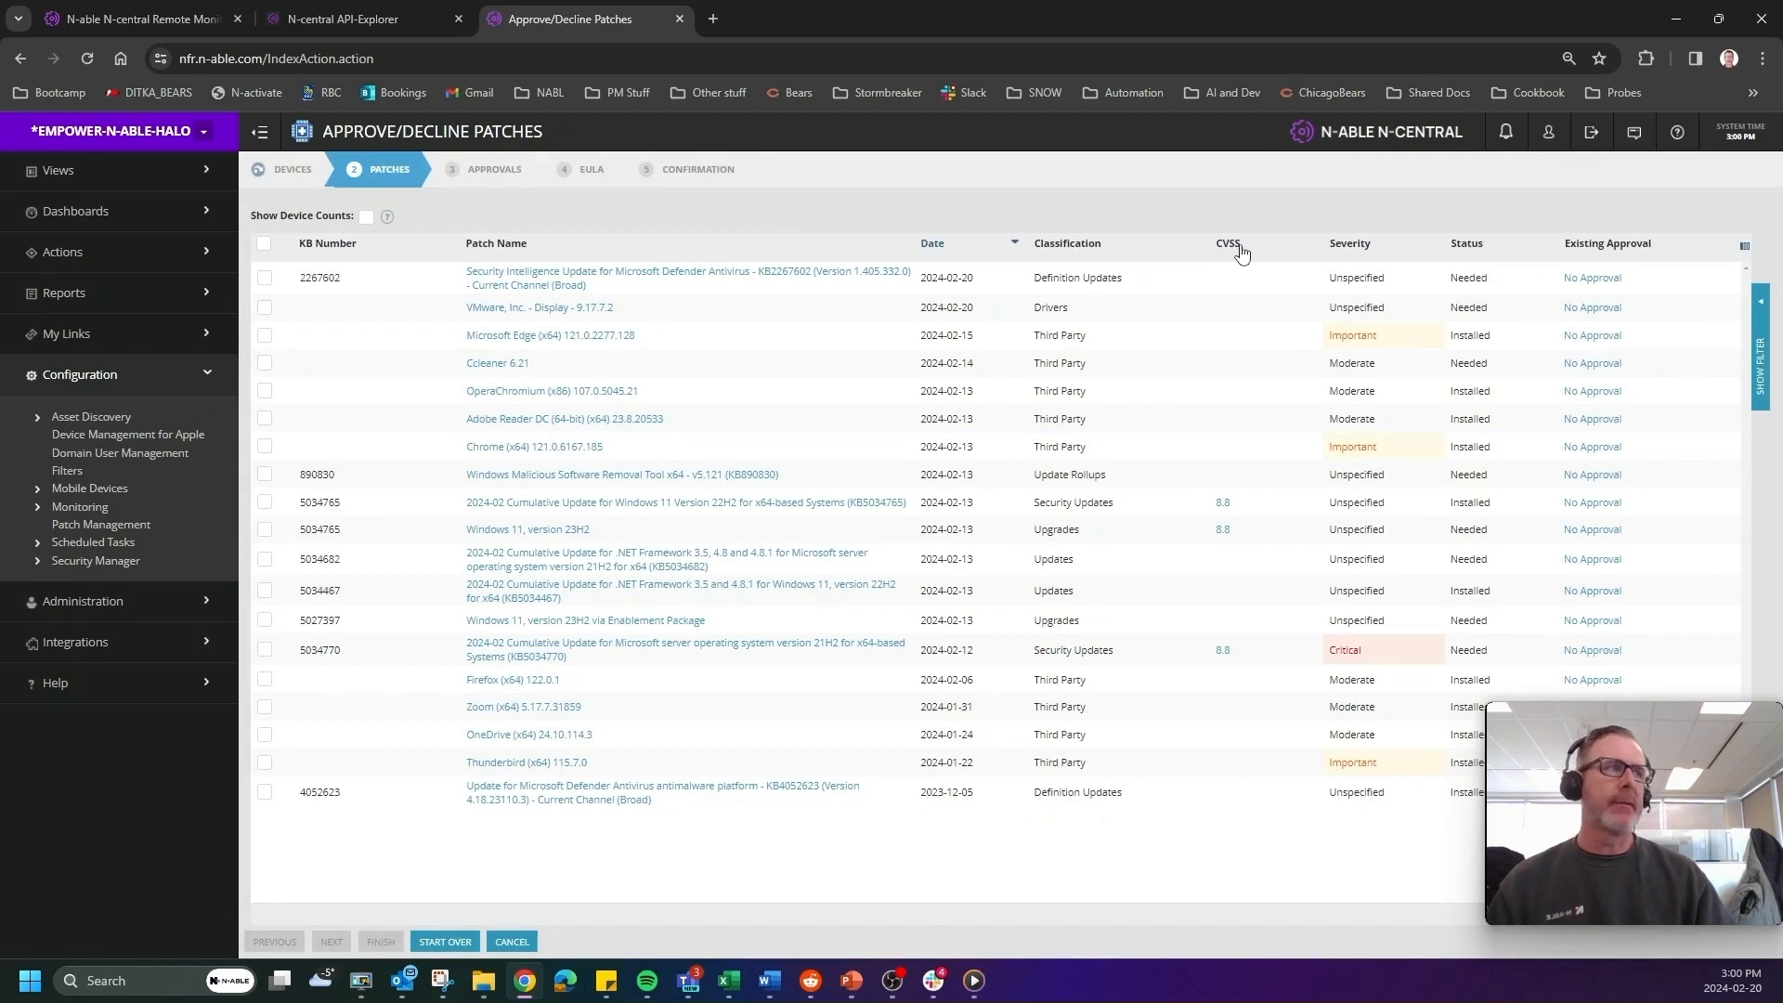
mouse_move(1251, 255)
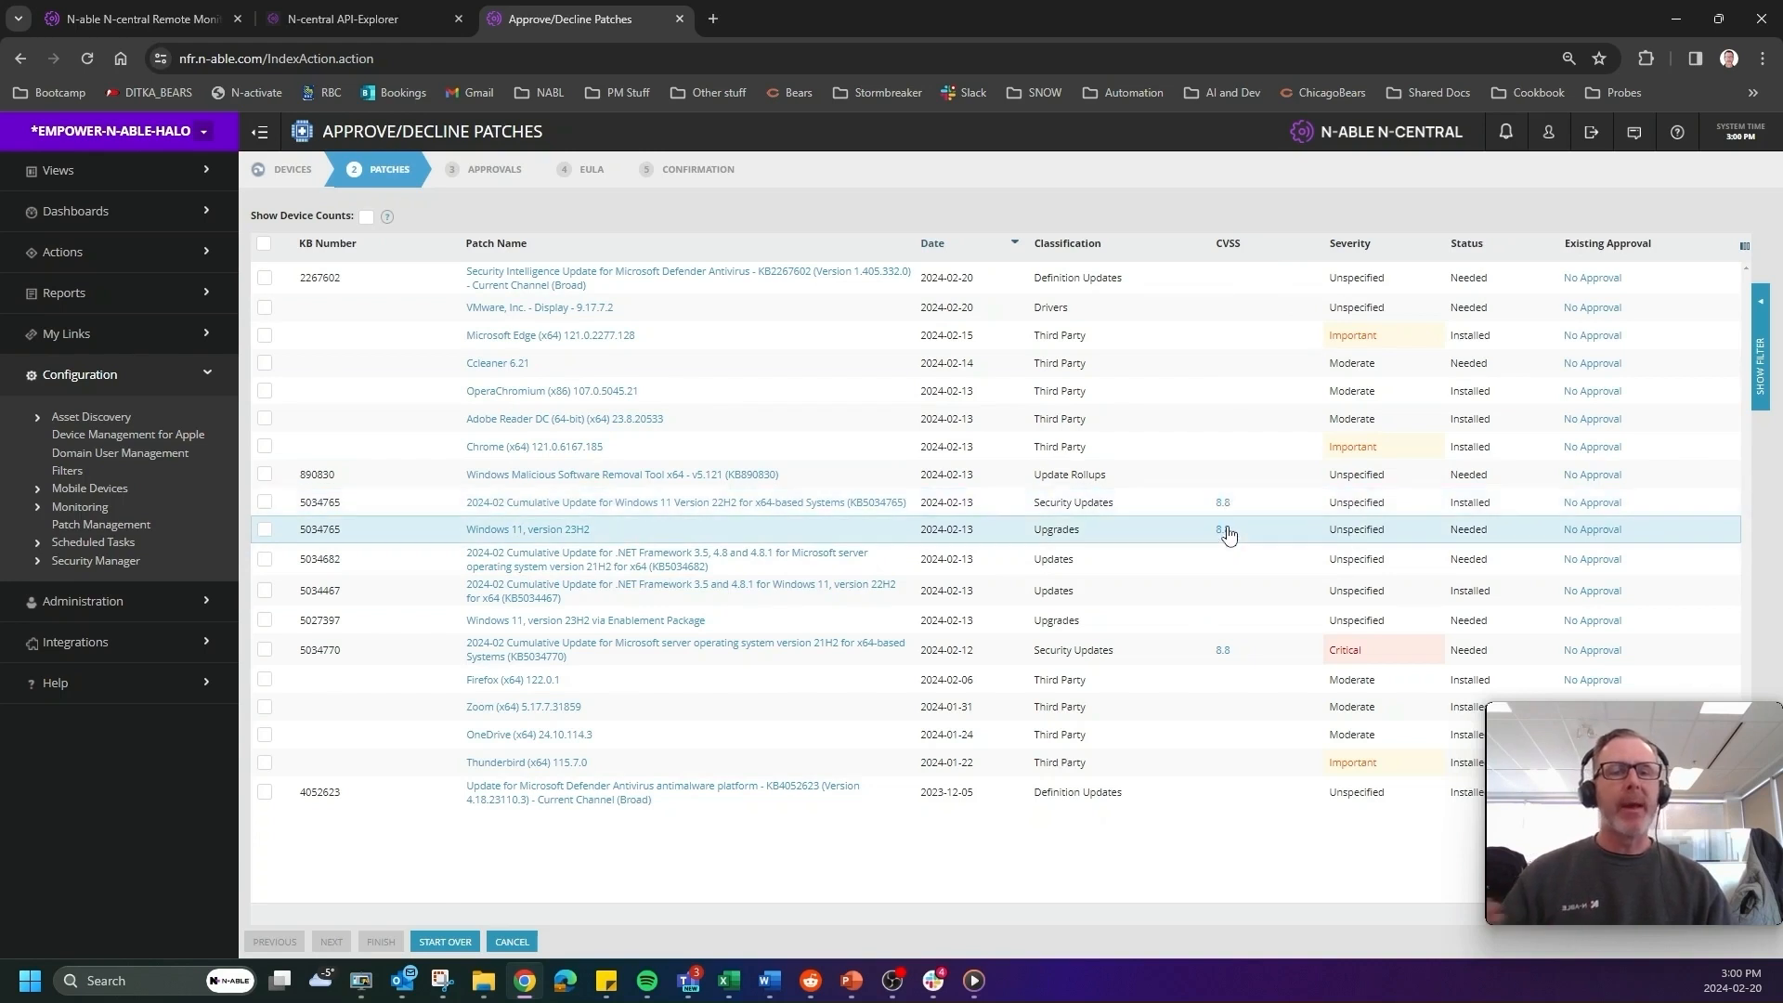
mouse_move(758, 531)
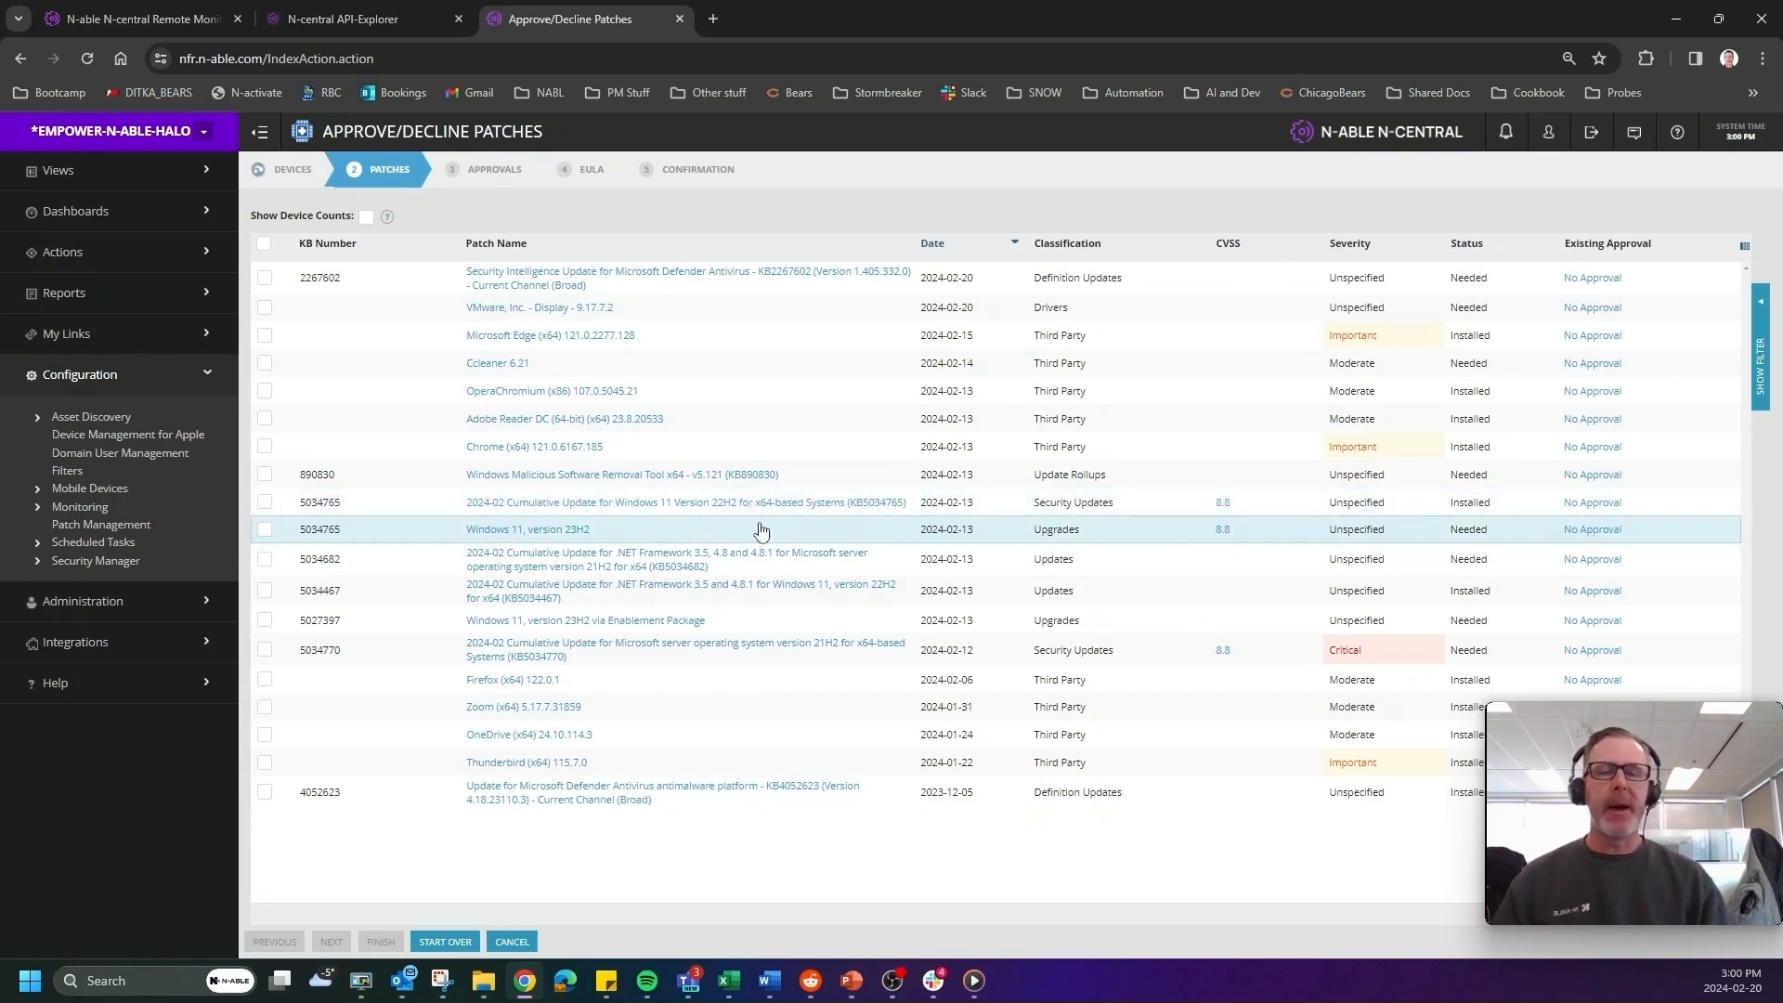
mouse_move(1206, 515)
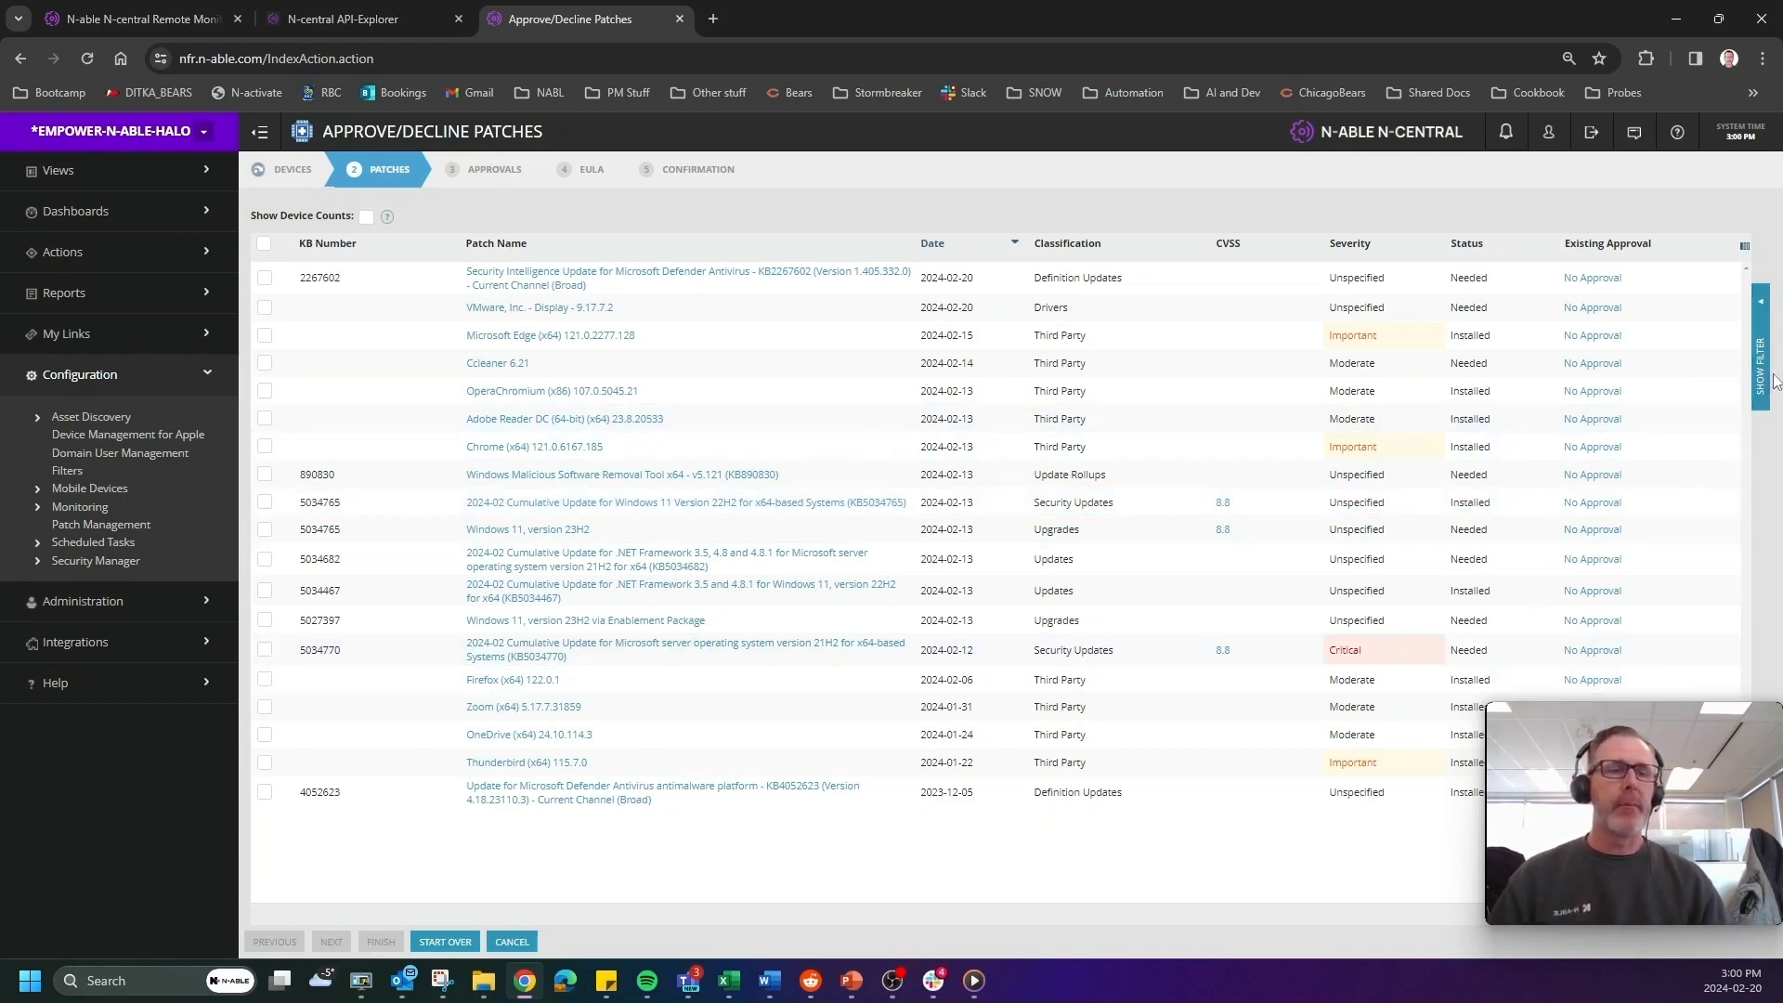
Show filters, briefly filter to Critical and High CVSS ratings, then clear both.
click(1762, 362)
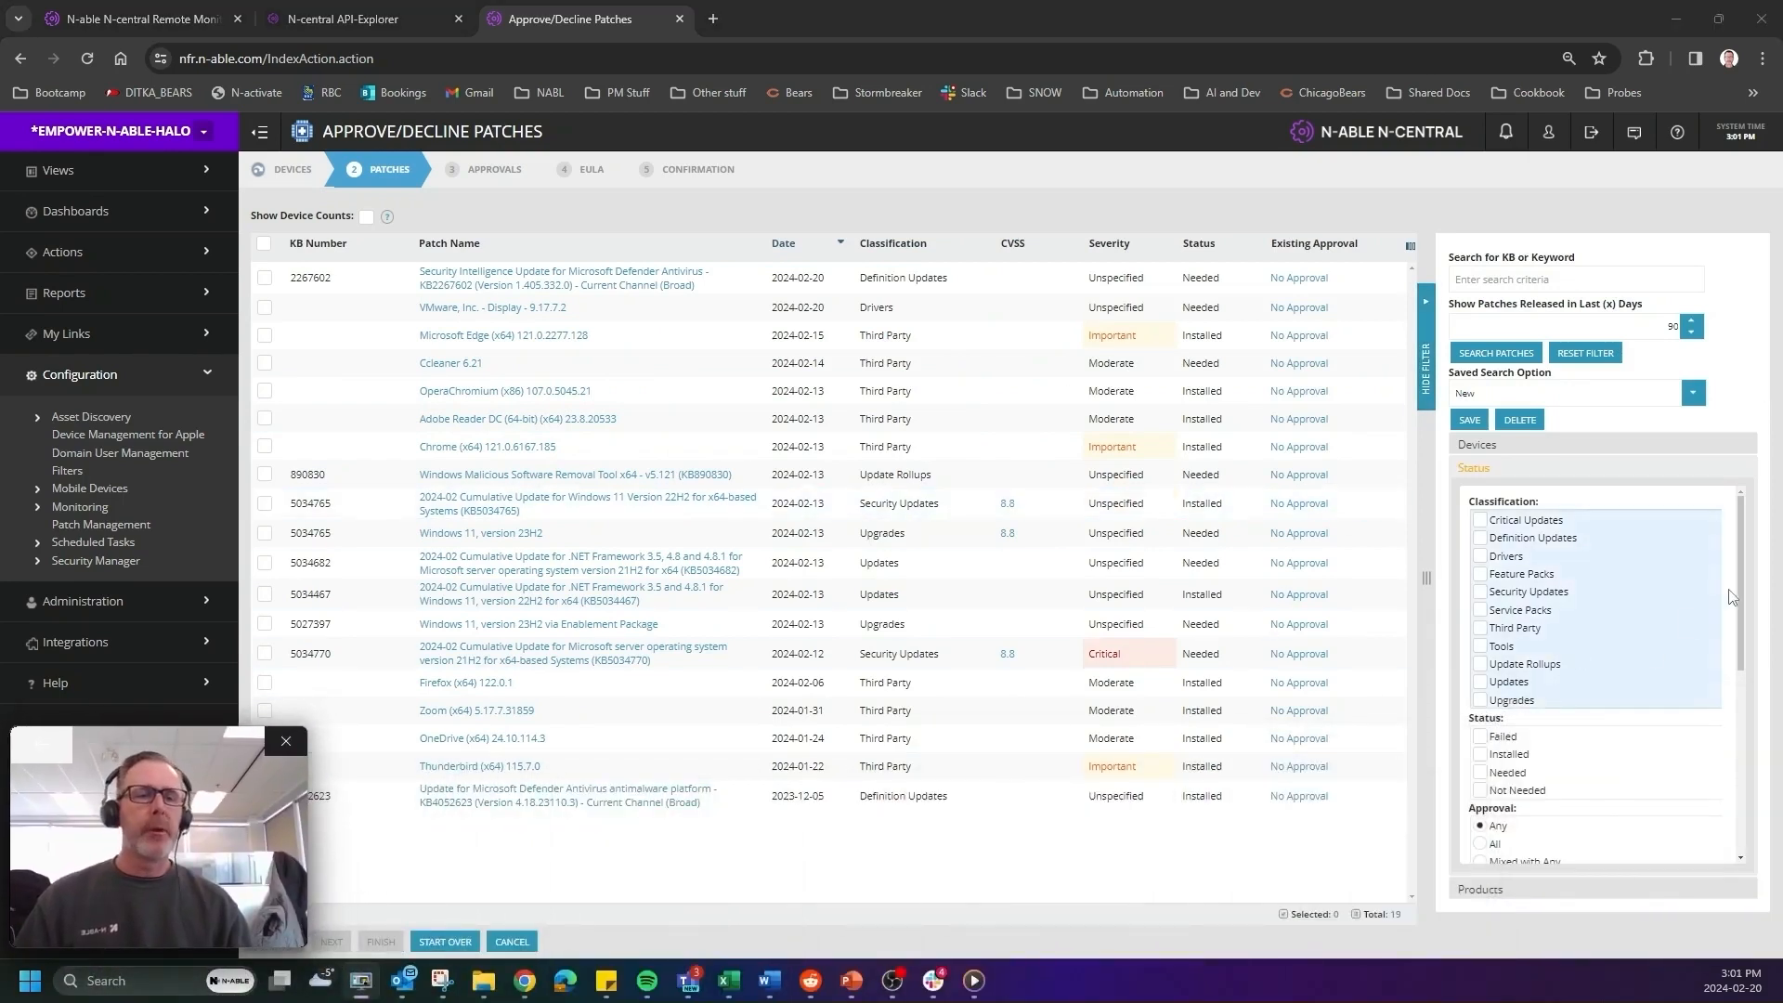
scroll(down, 3)
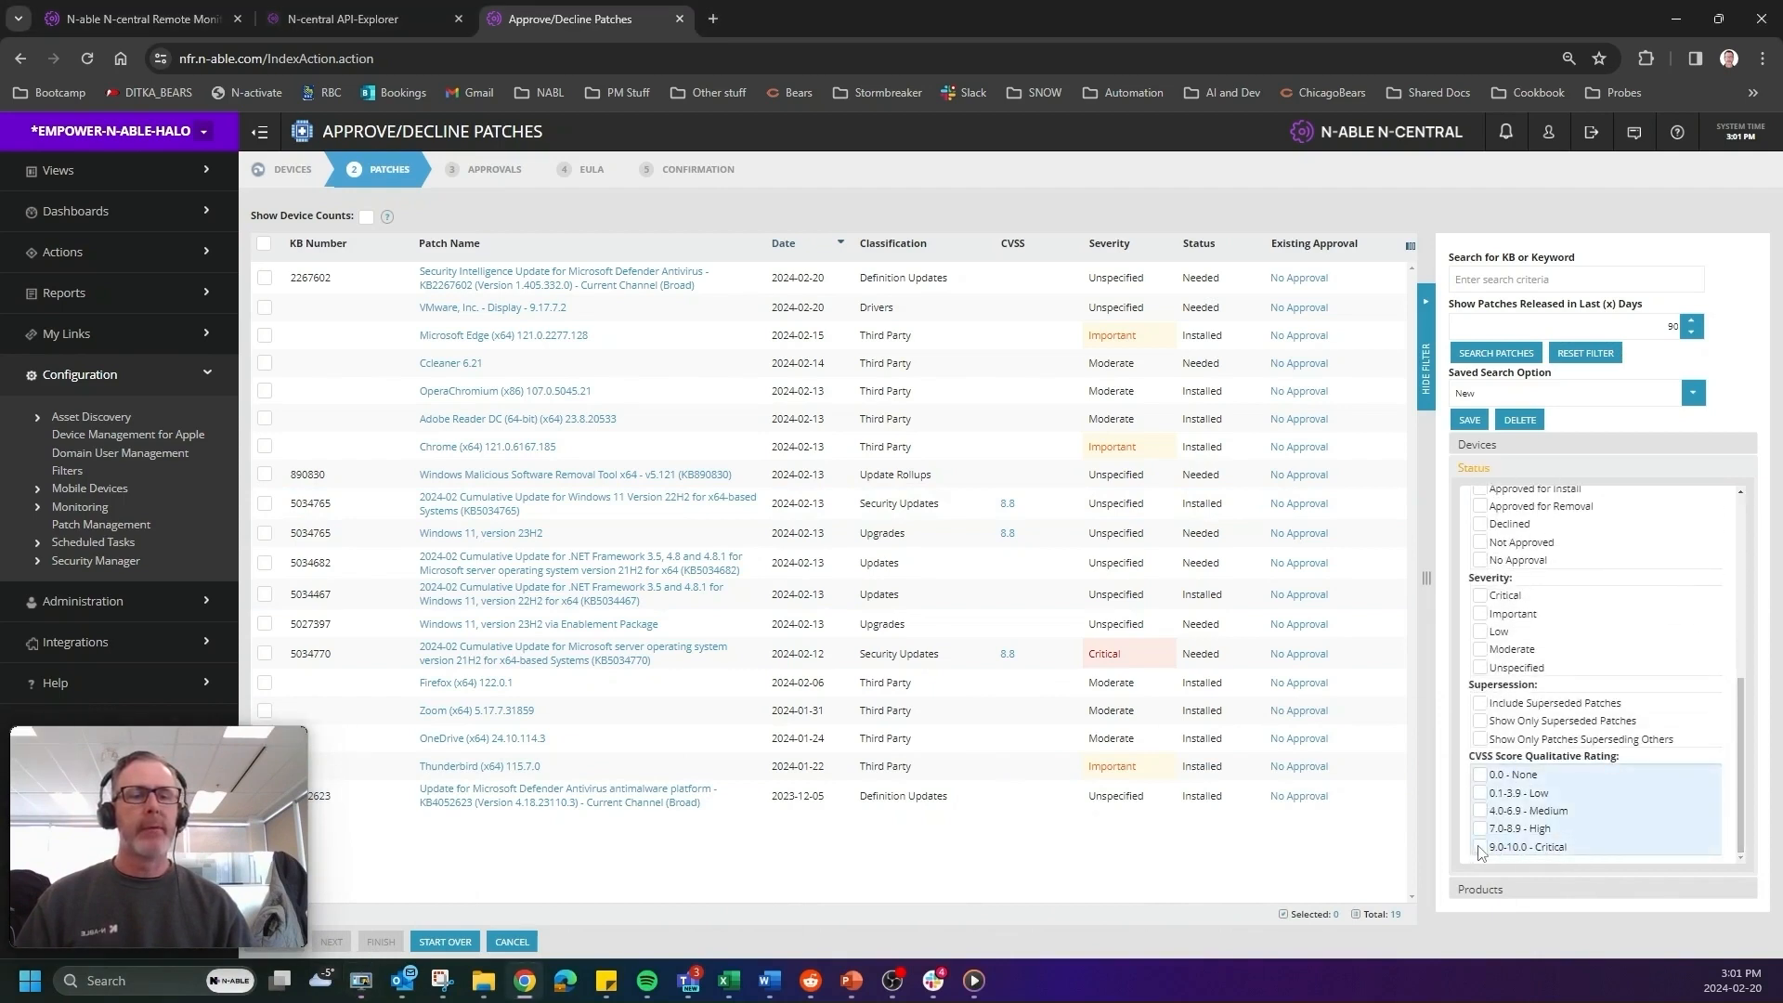
click(1481, 846)
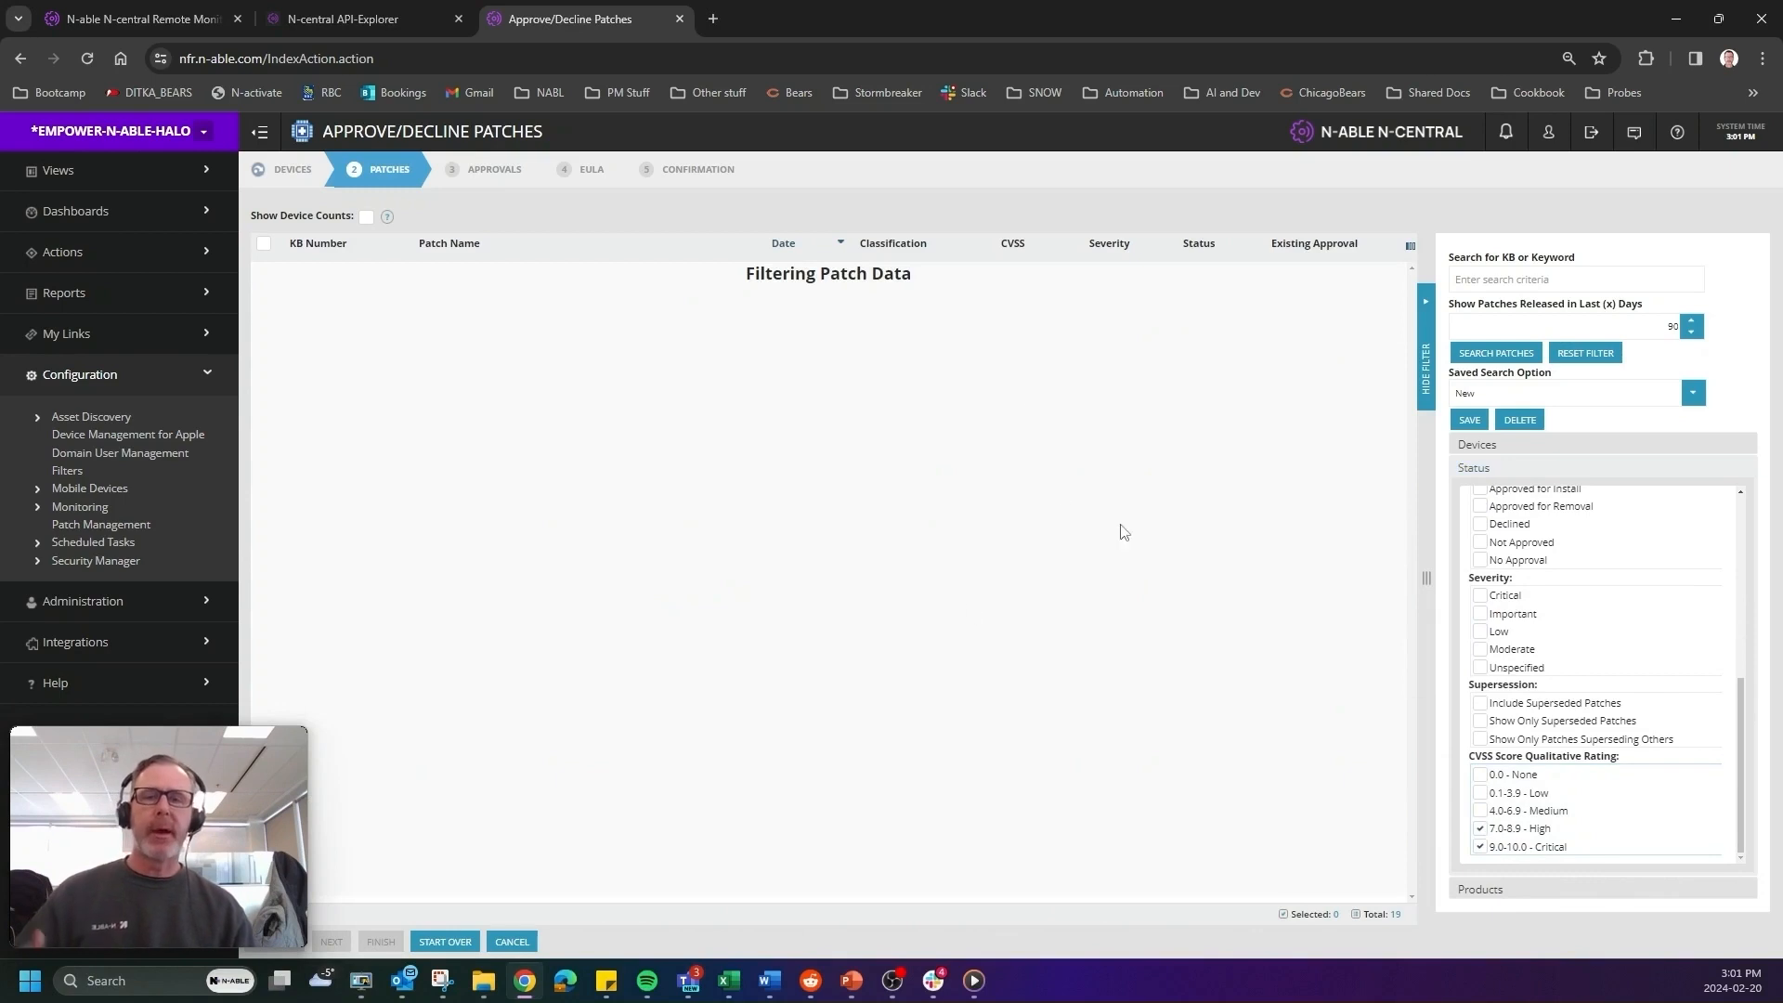
click(1496, 353)
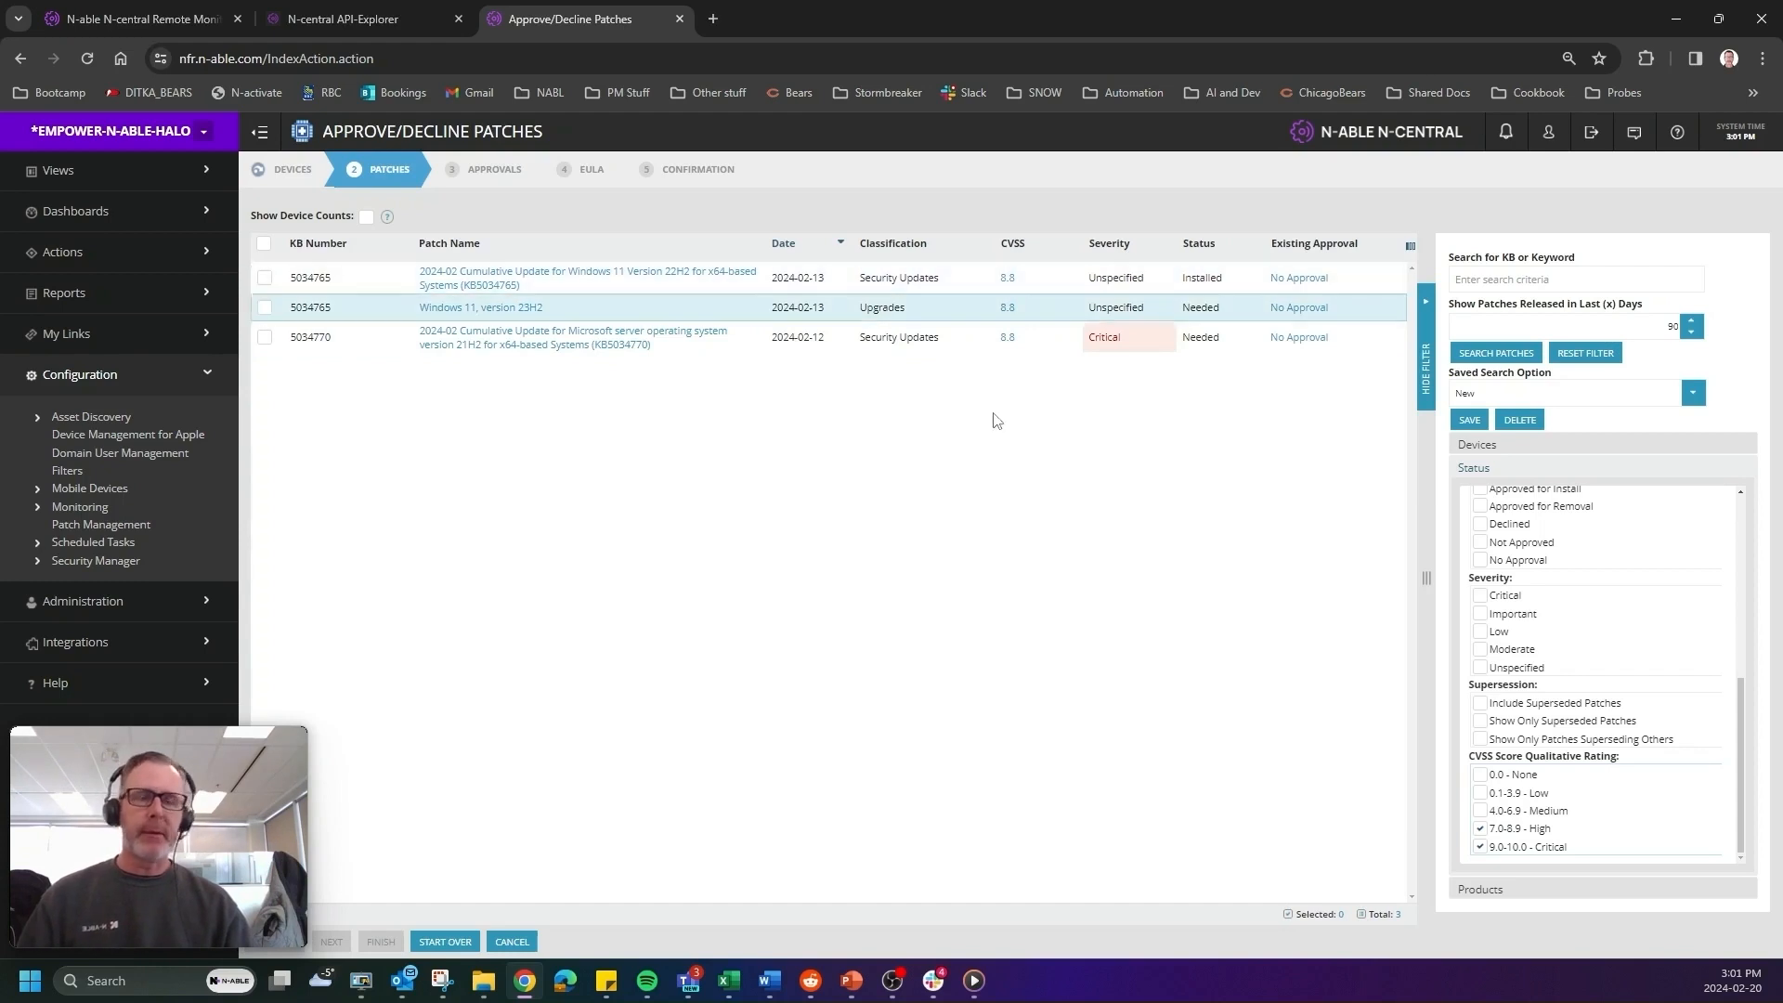
click(1480, 827)
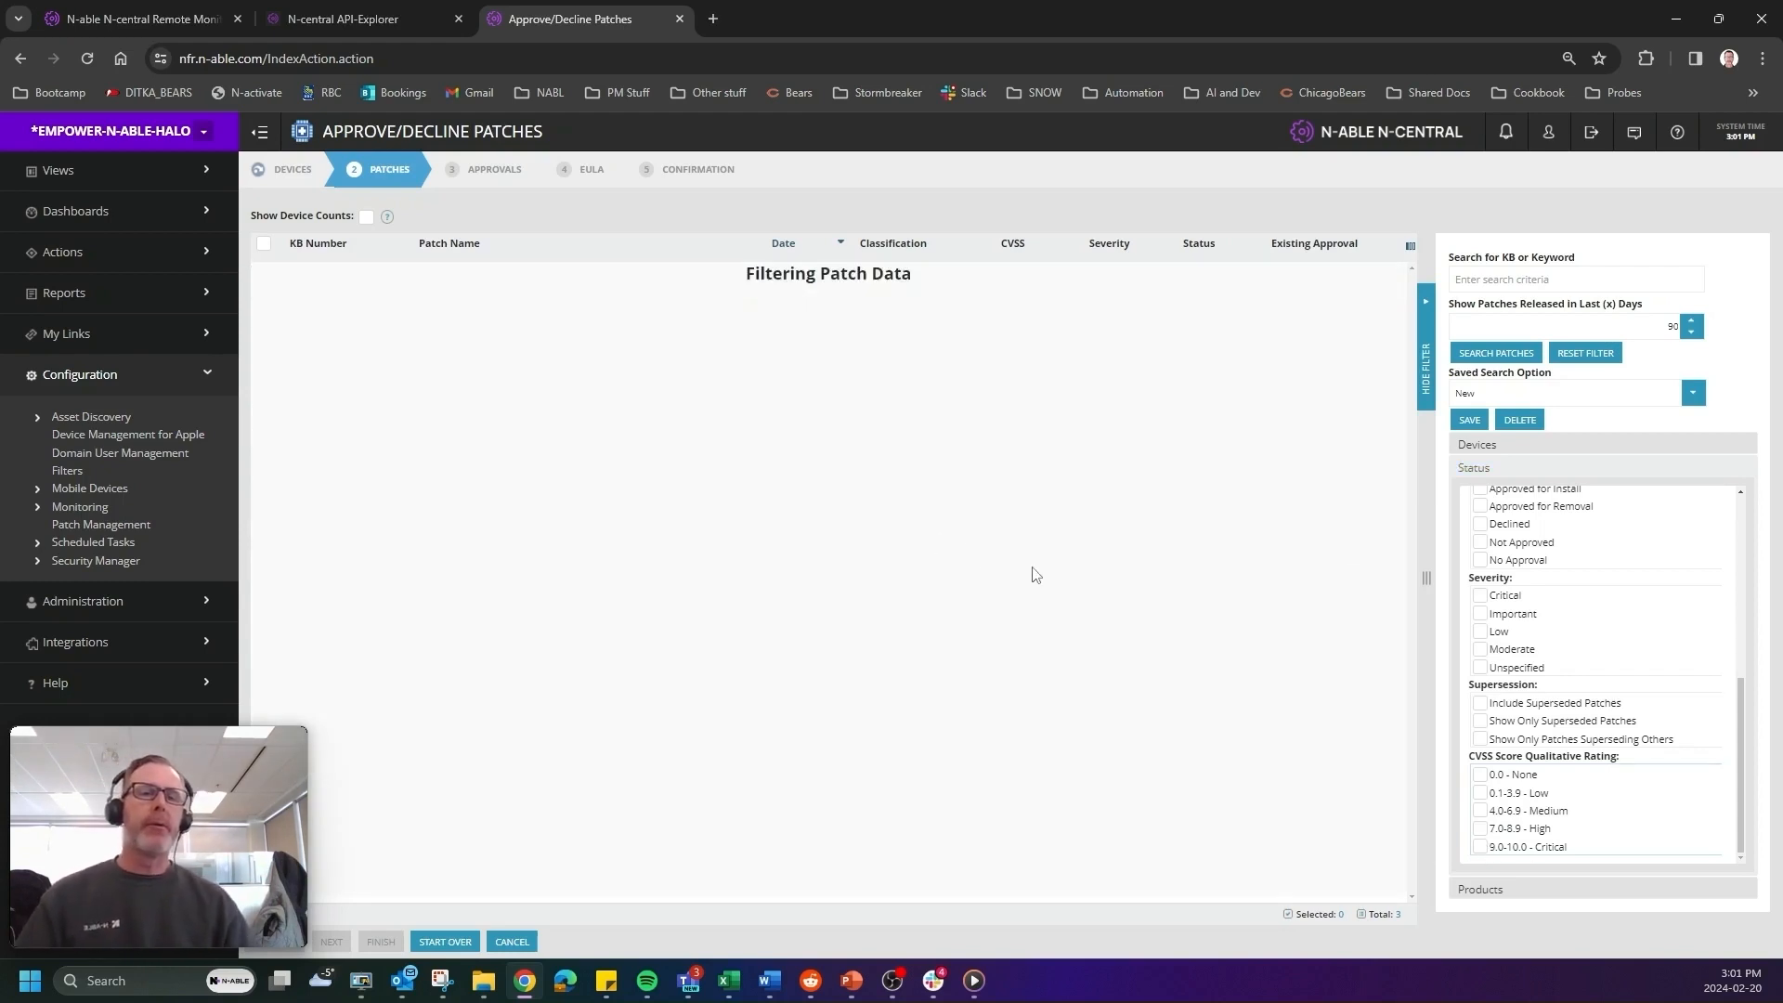
click(1496, 353)
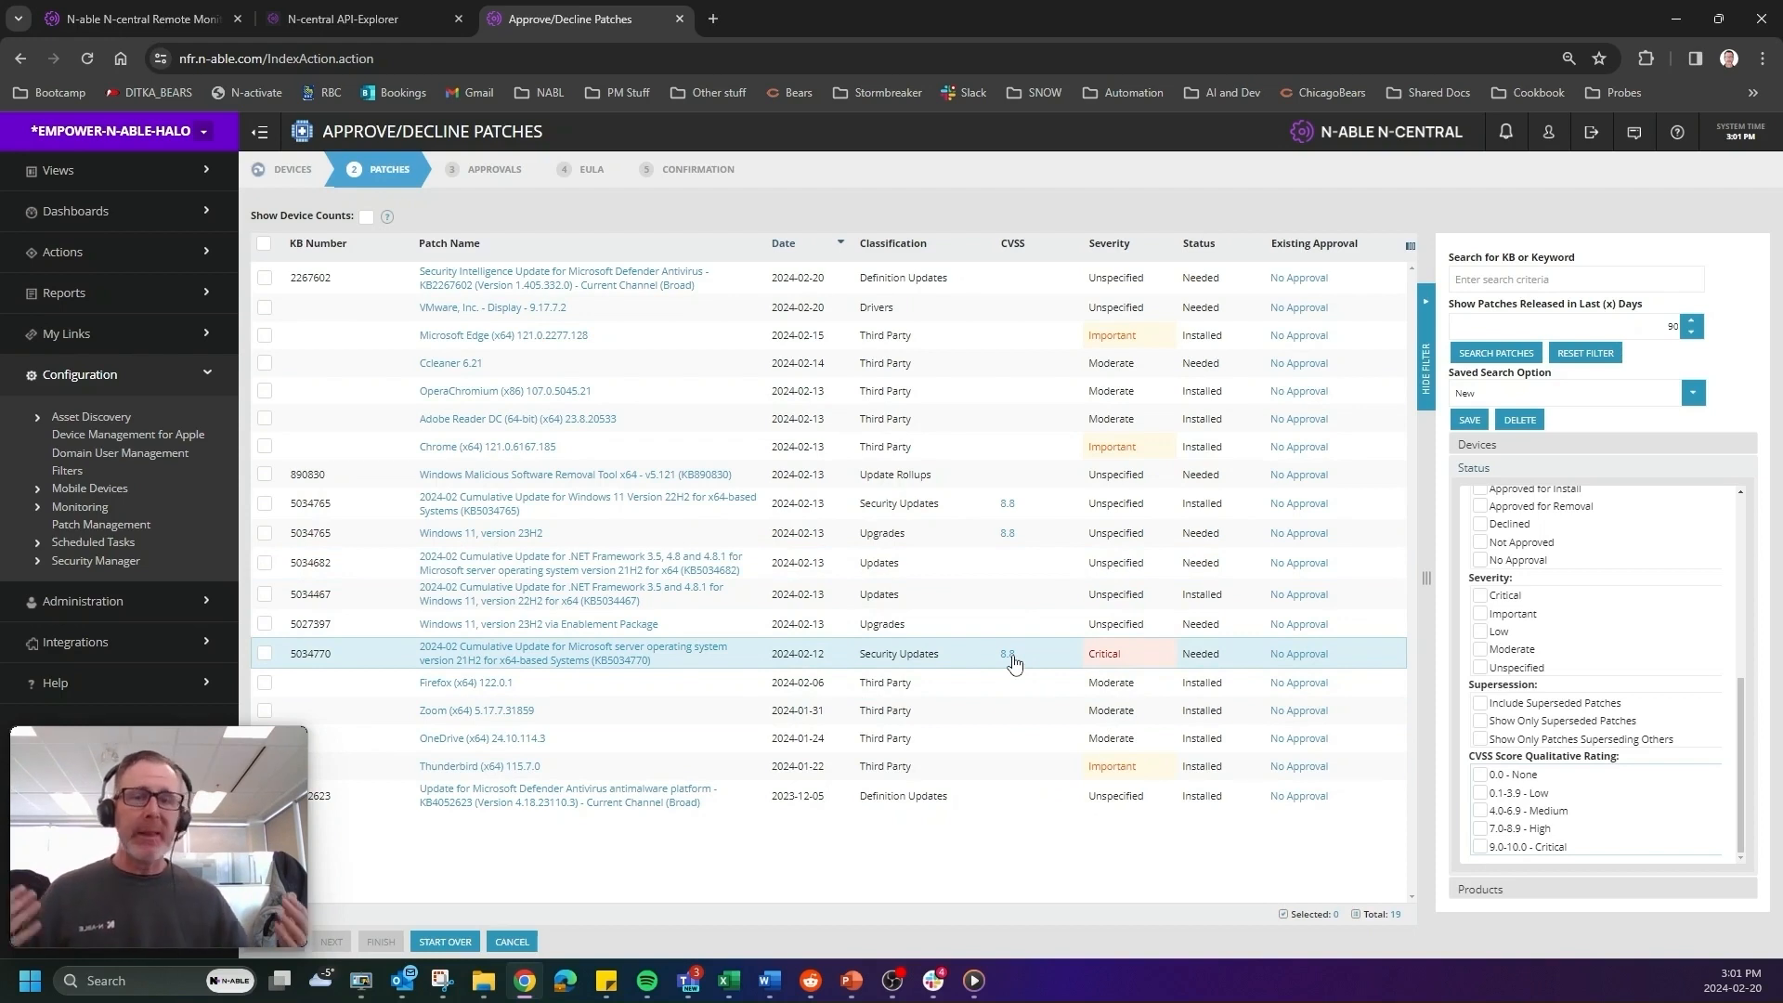
mouse_move(1008, 503)
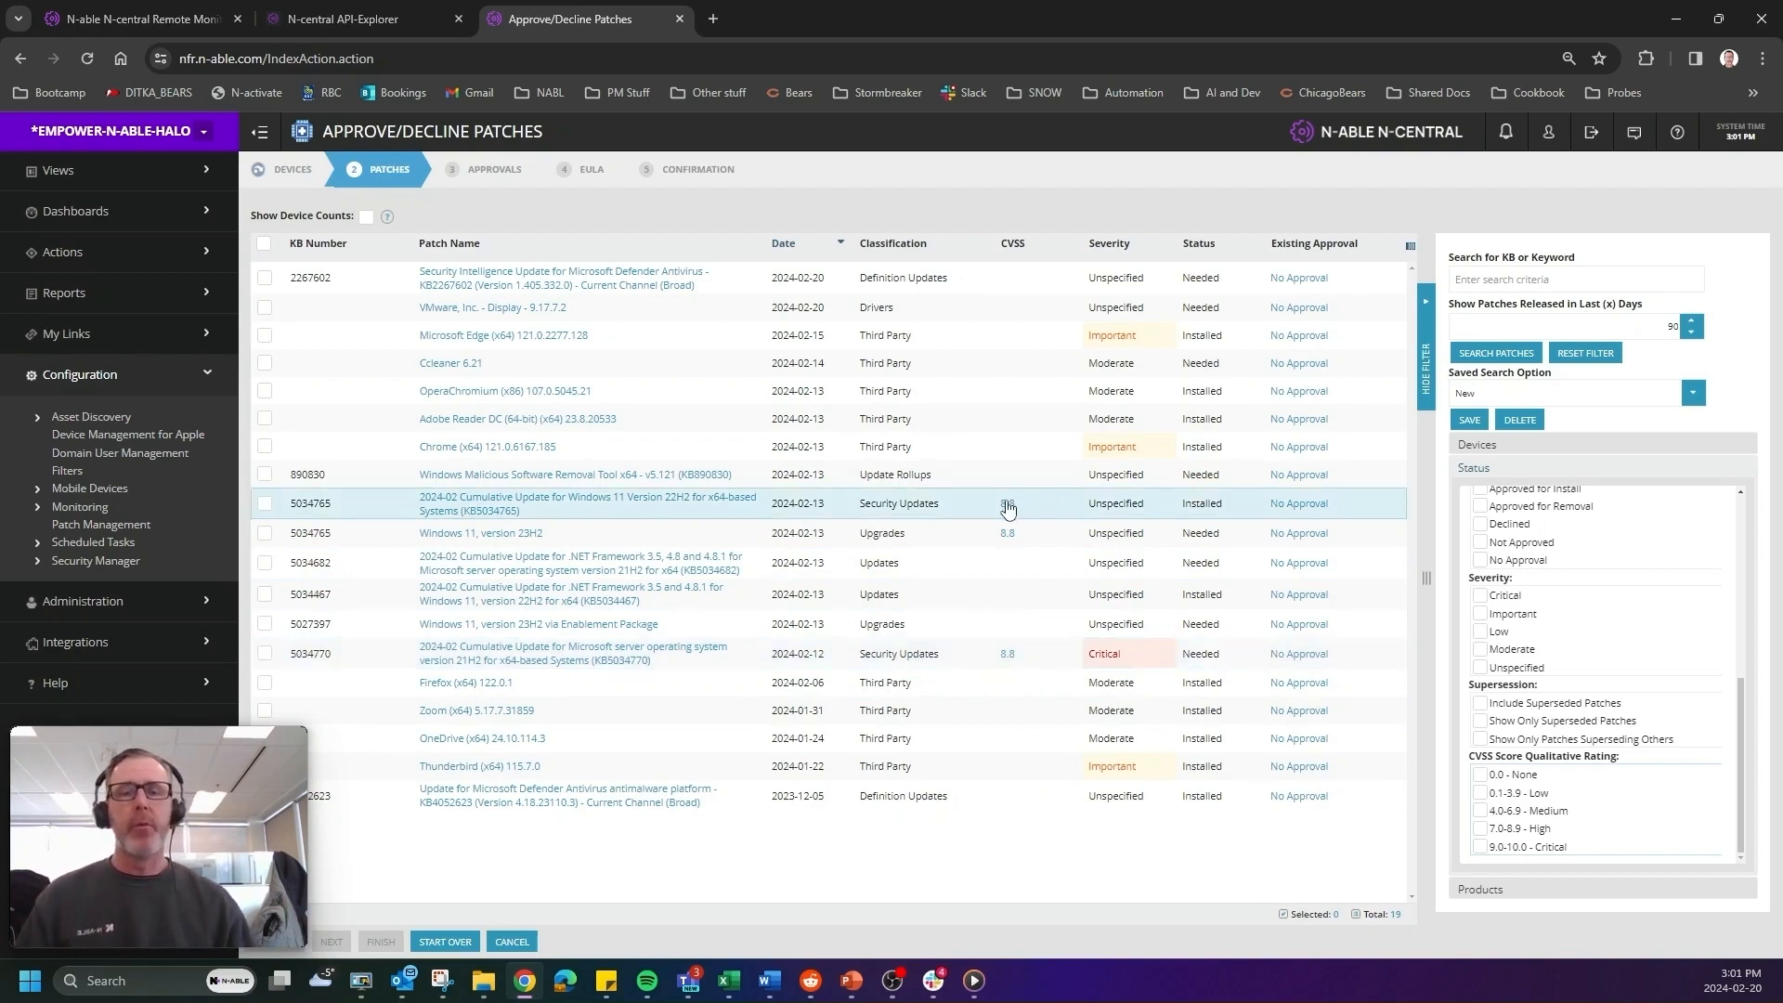
Open KB5034765's 8.8 CVSS details and scroll through its CVE base scores.
click(1008, 507)
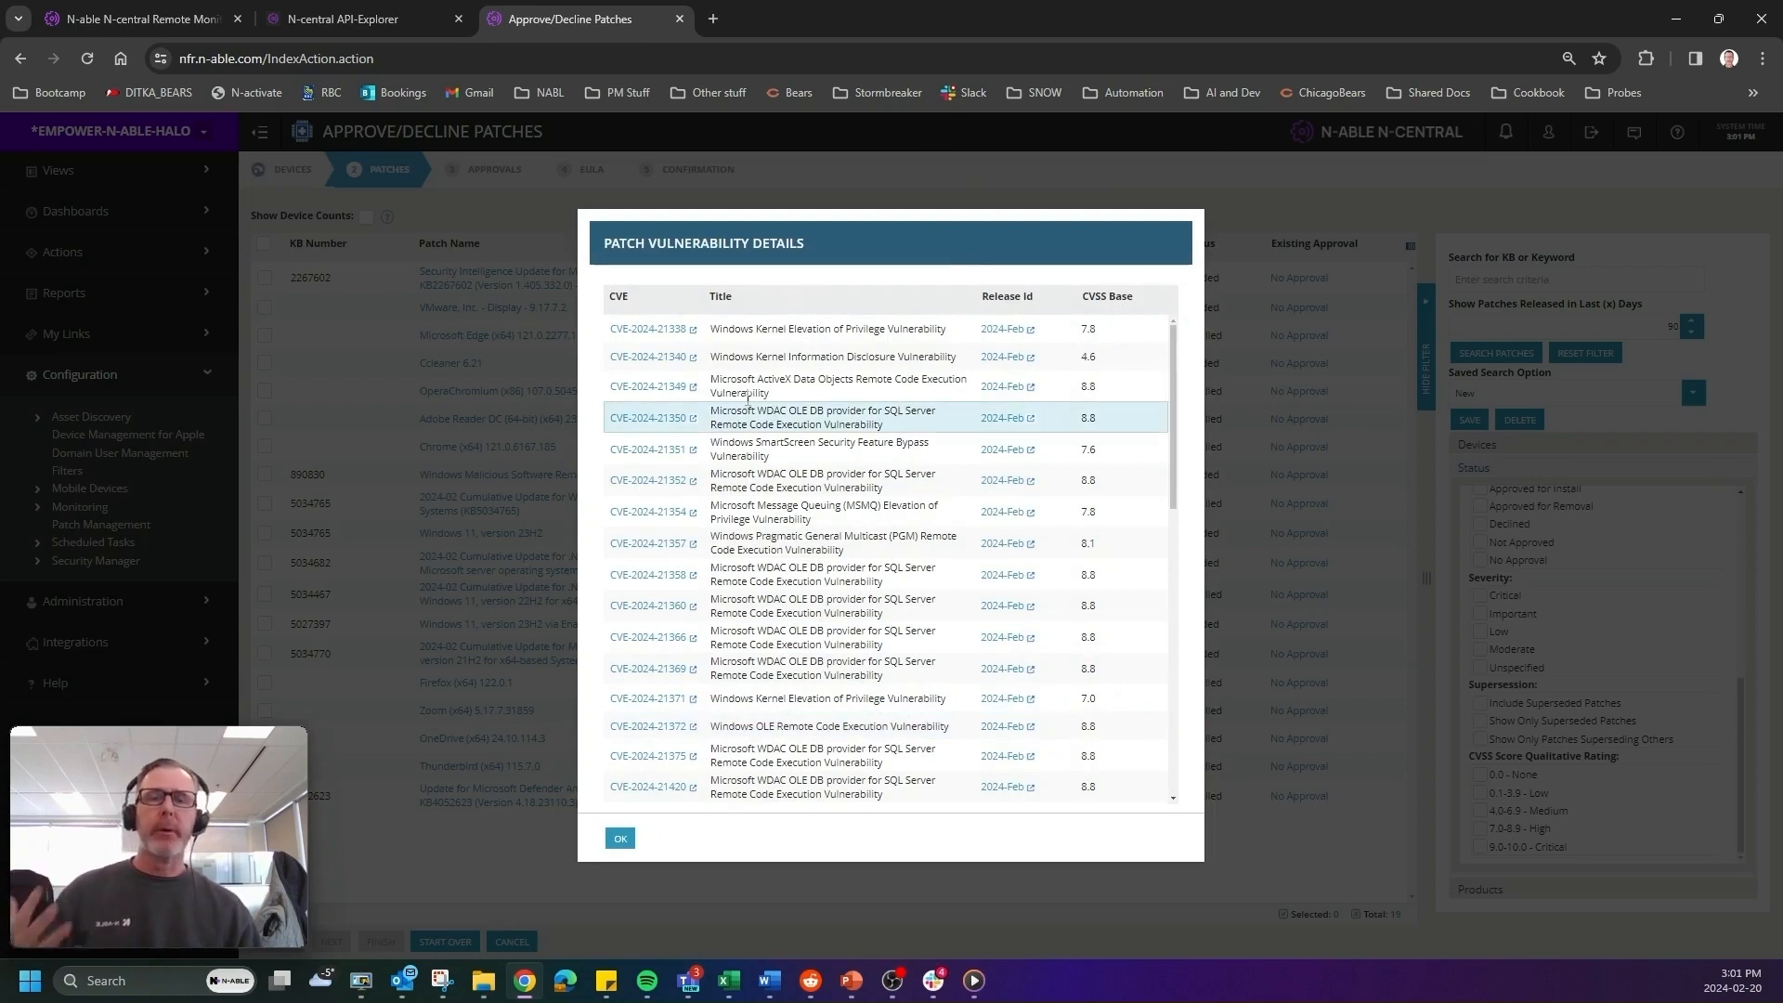
click(619, 838)
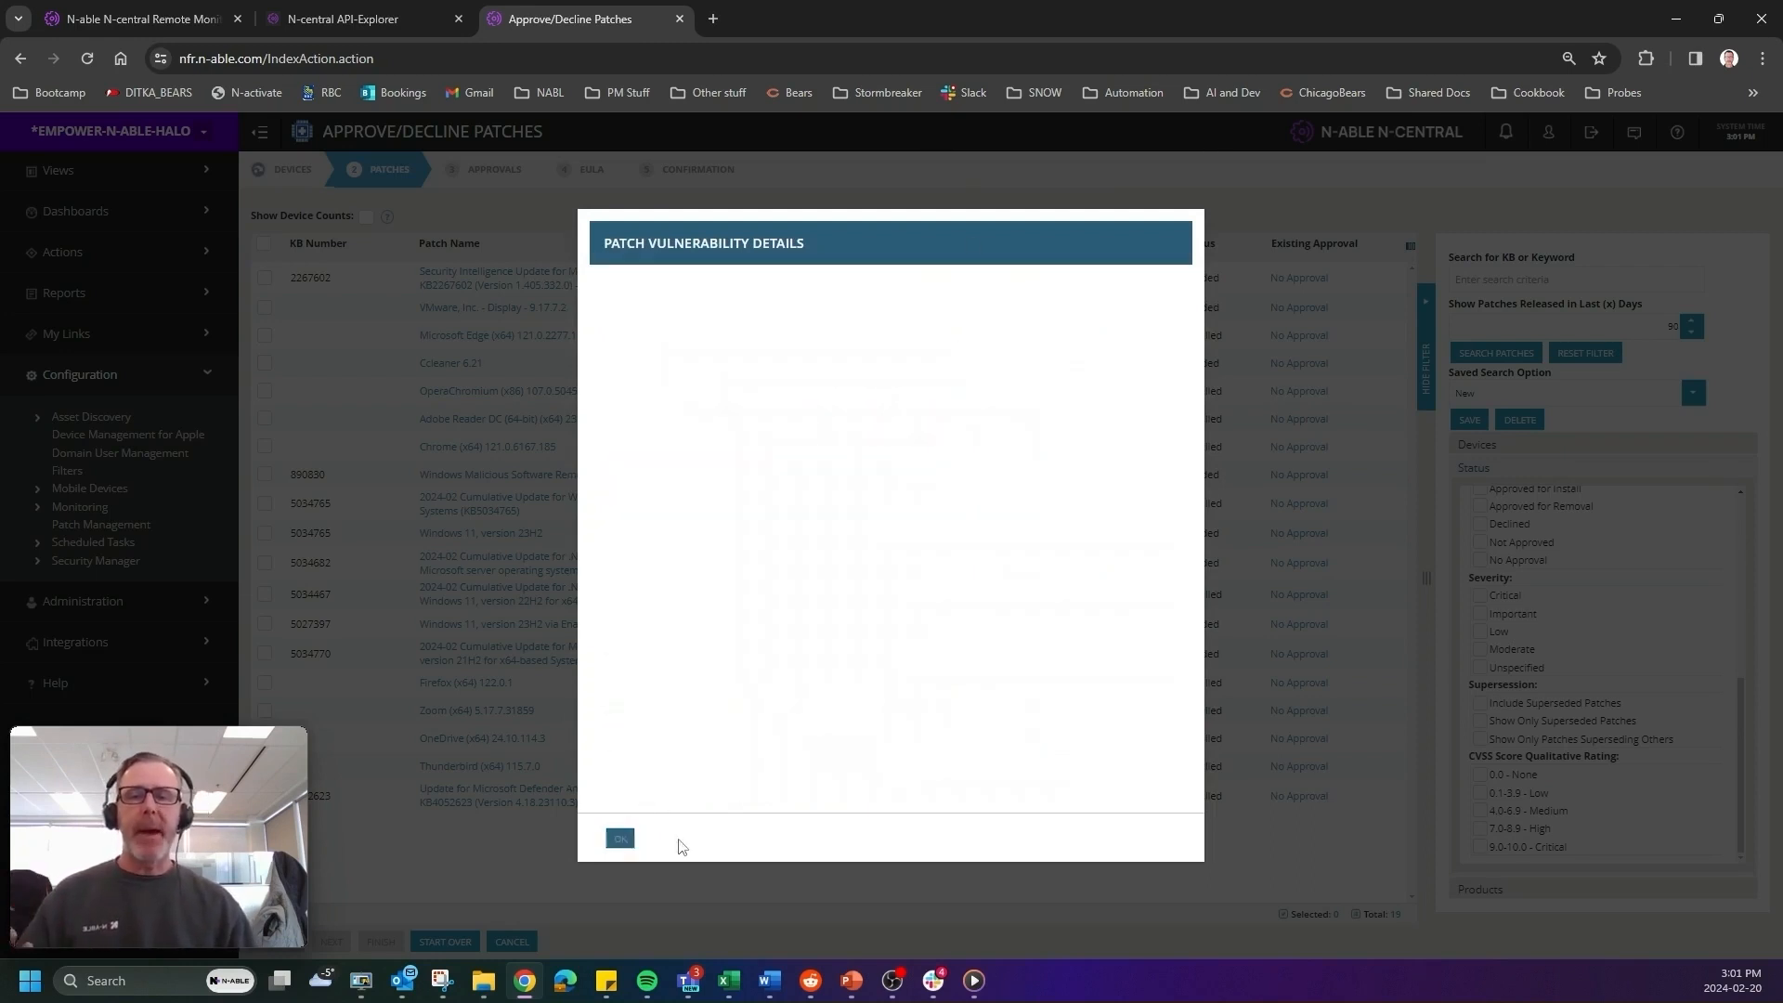
click(620, 838)
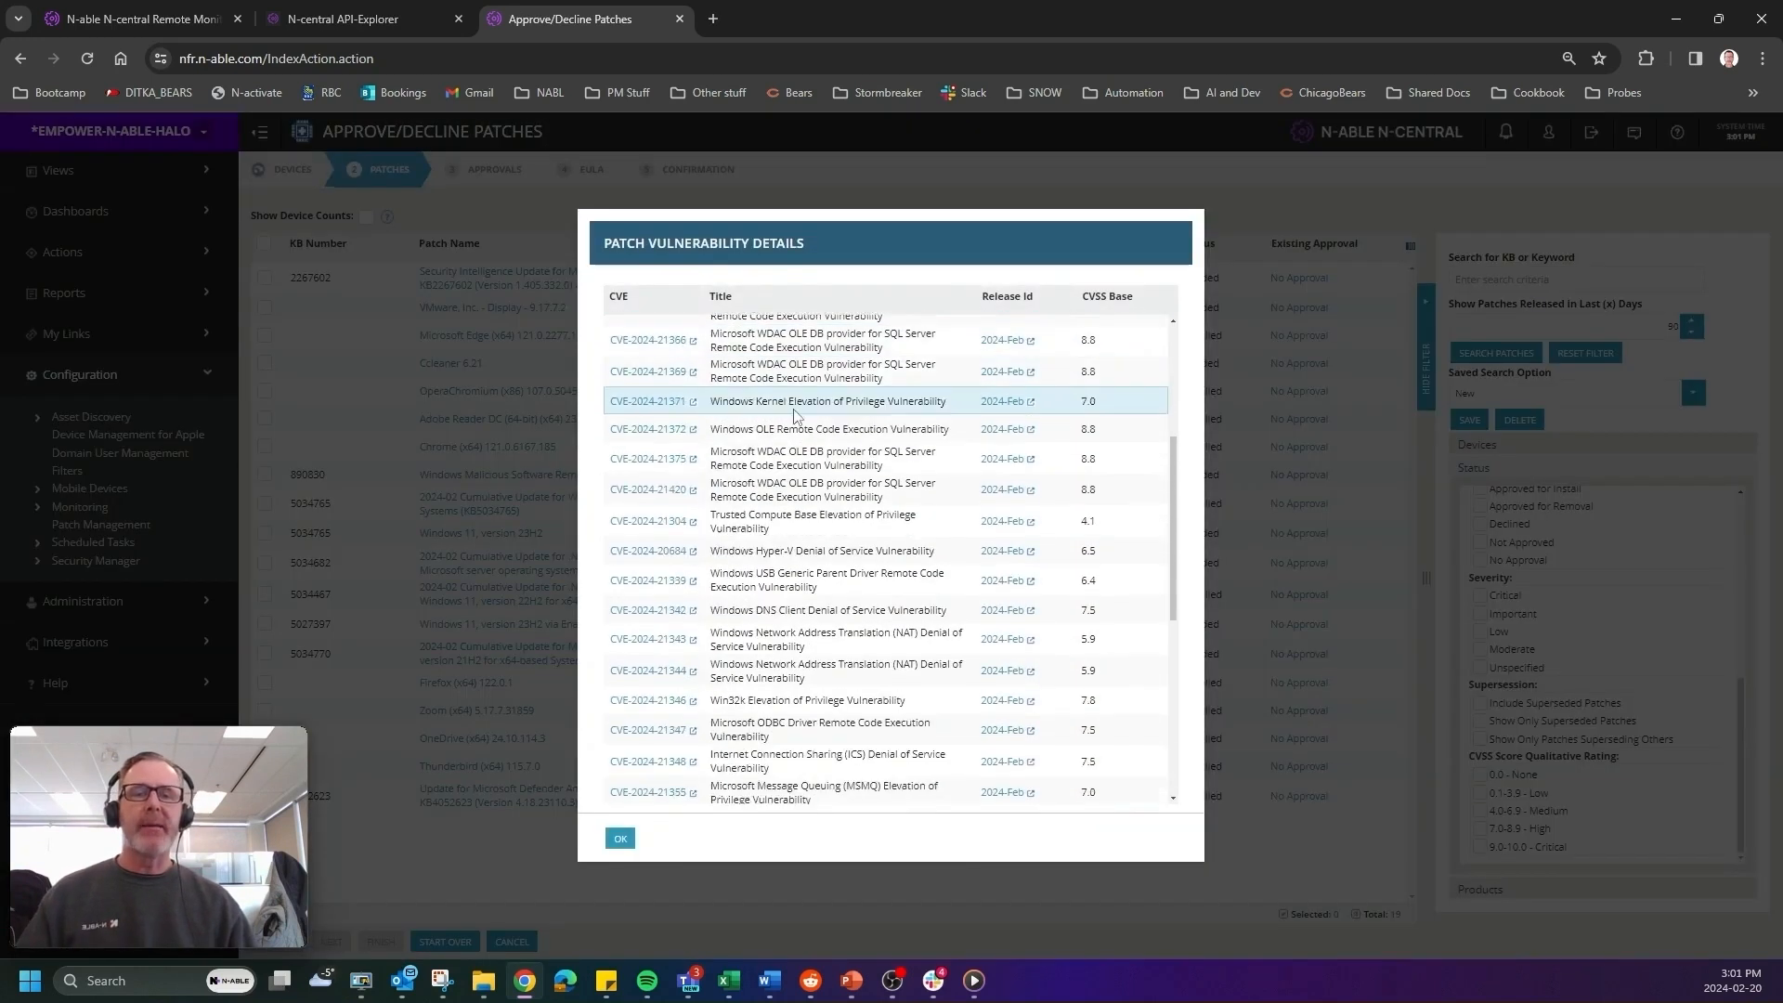
scroll(down, 3)
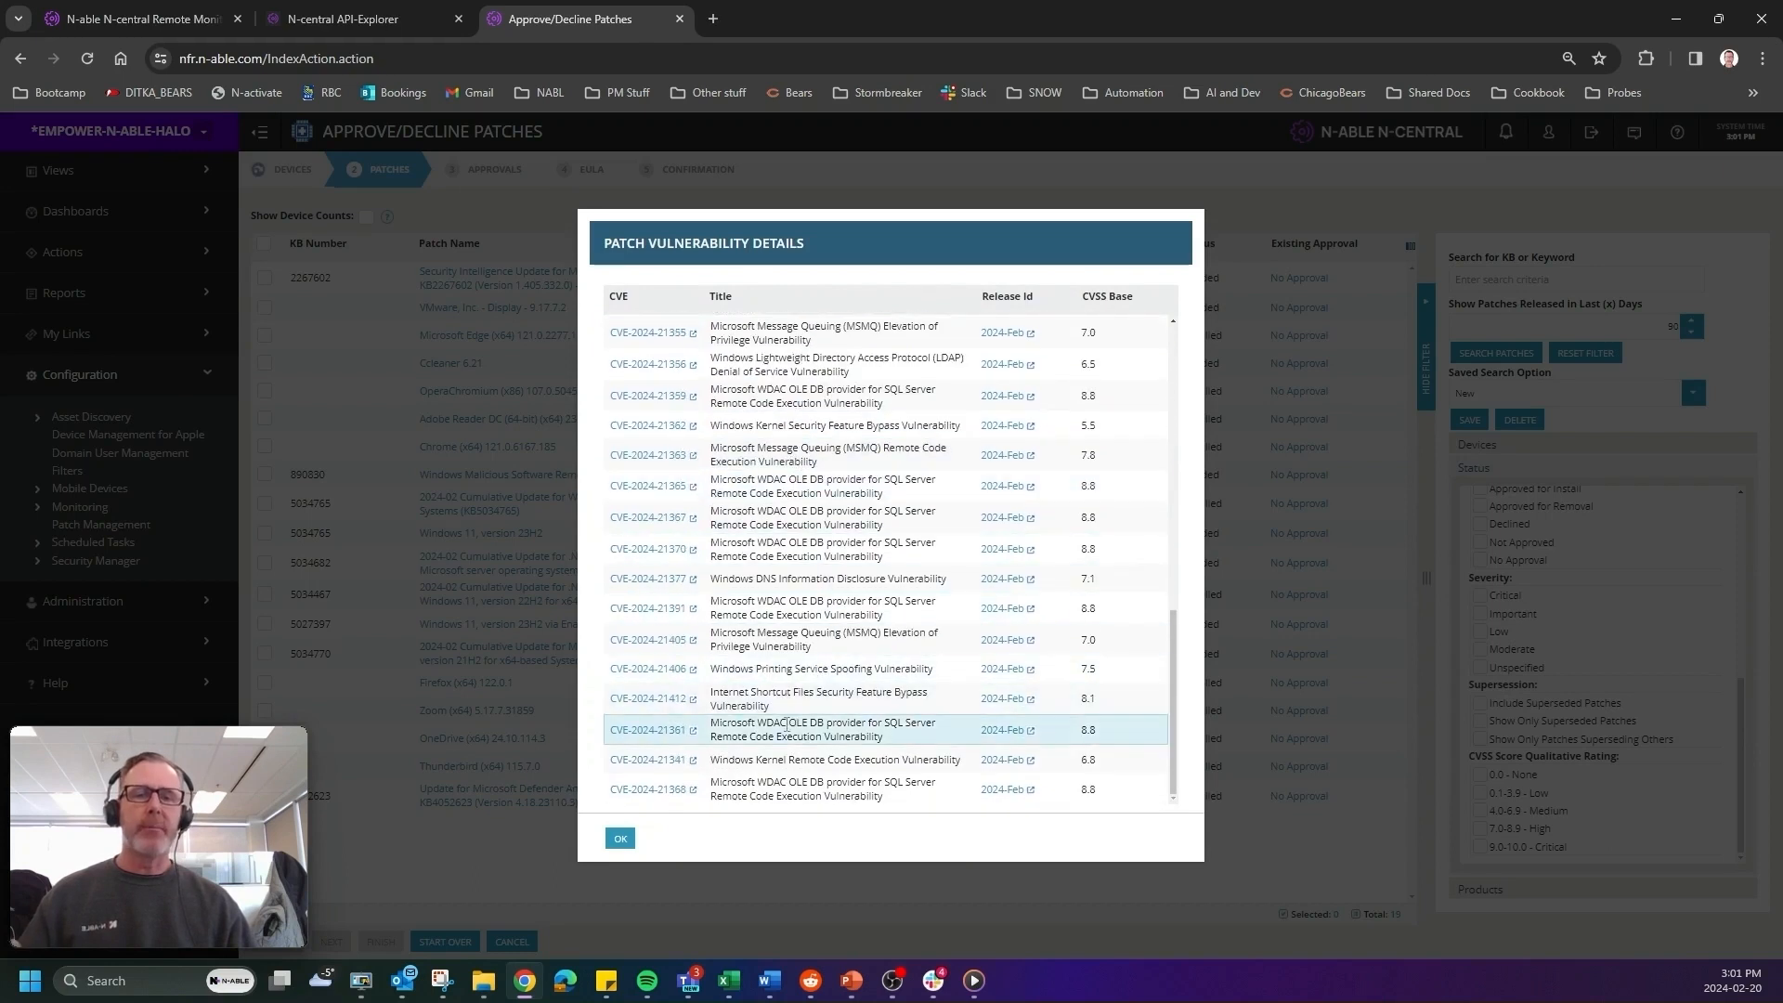
scroll(down, 3)
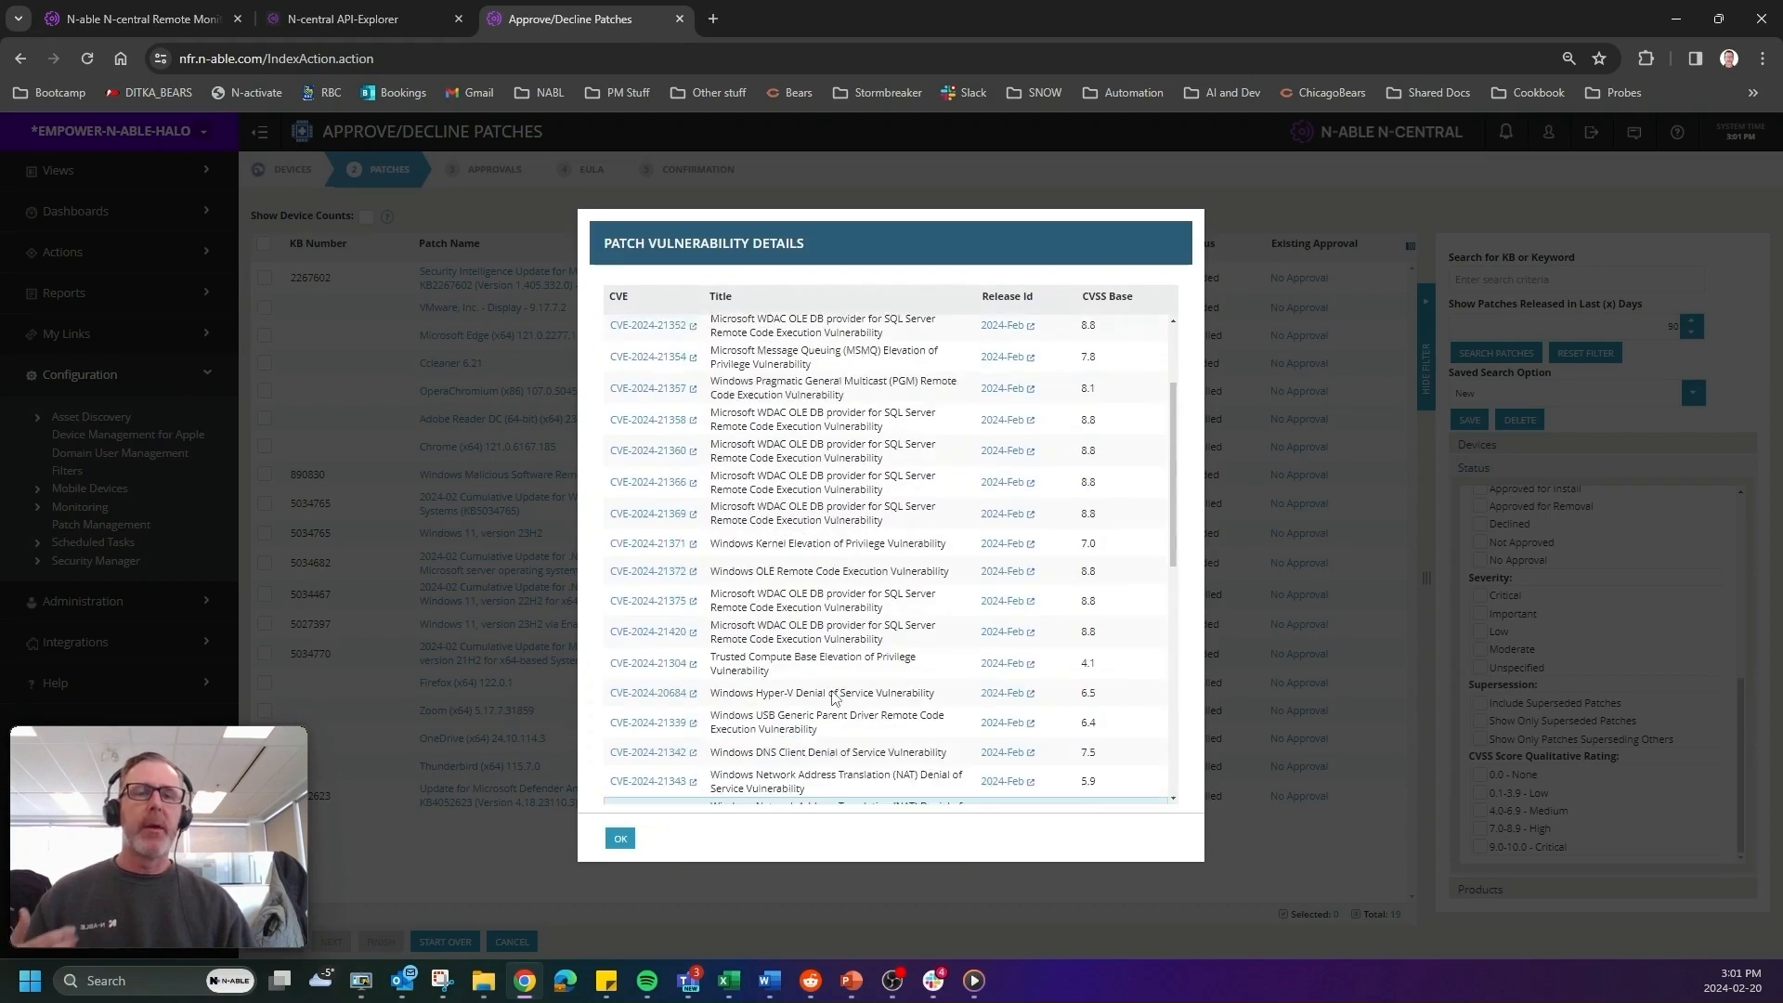
scroll(up, 3)
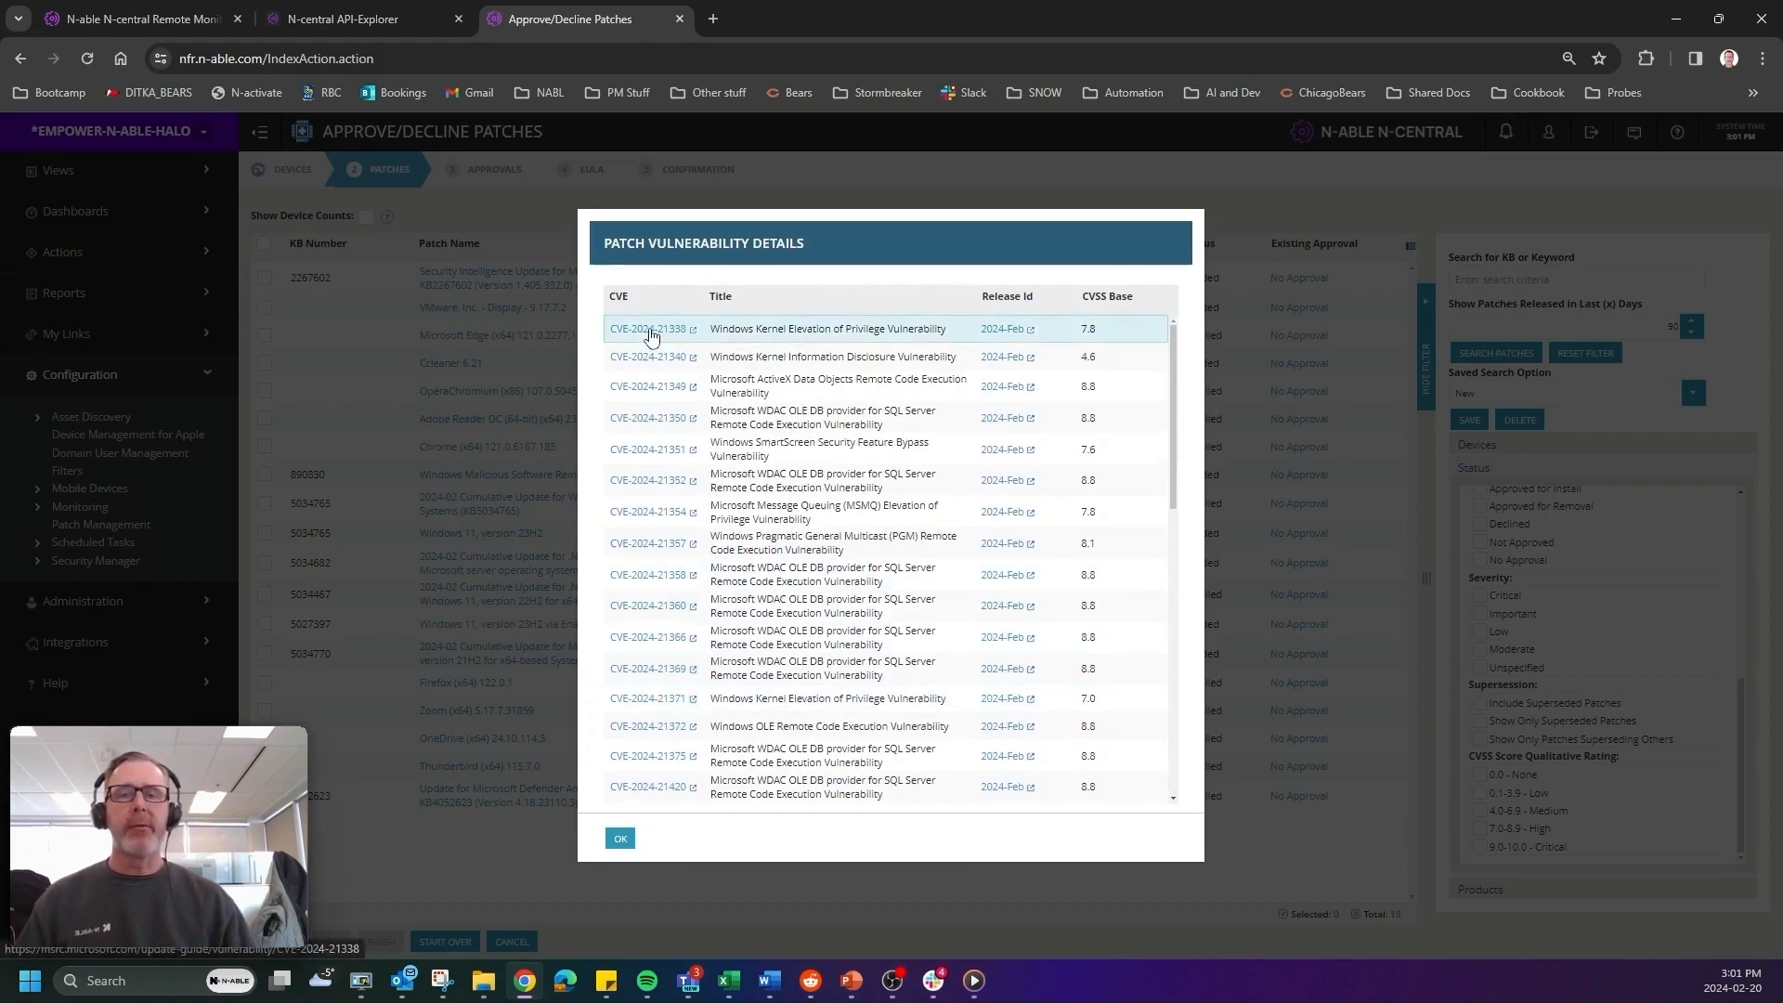
Review the CVE-2024-21338 MSRC advisory: CVSS 7.8 metrics, exploitability and FAQ.
click(653, 329)
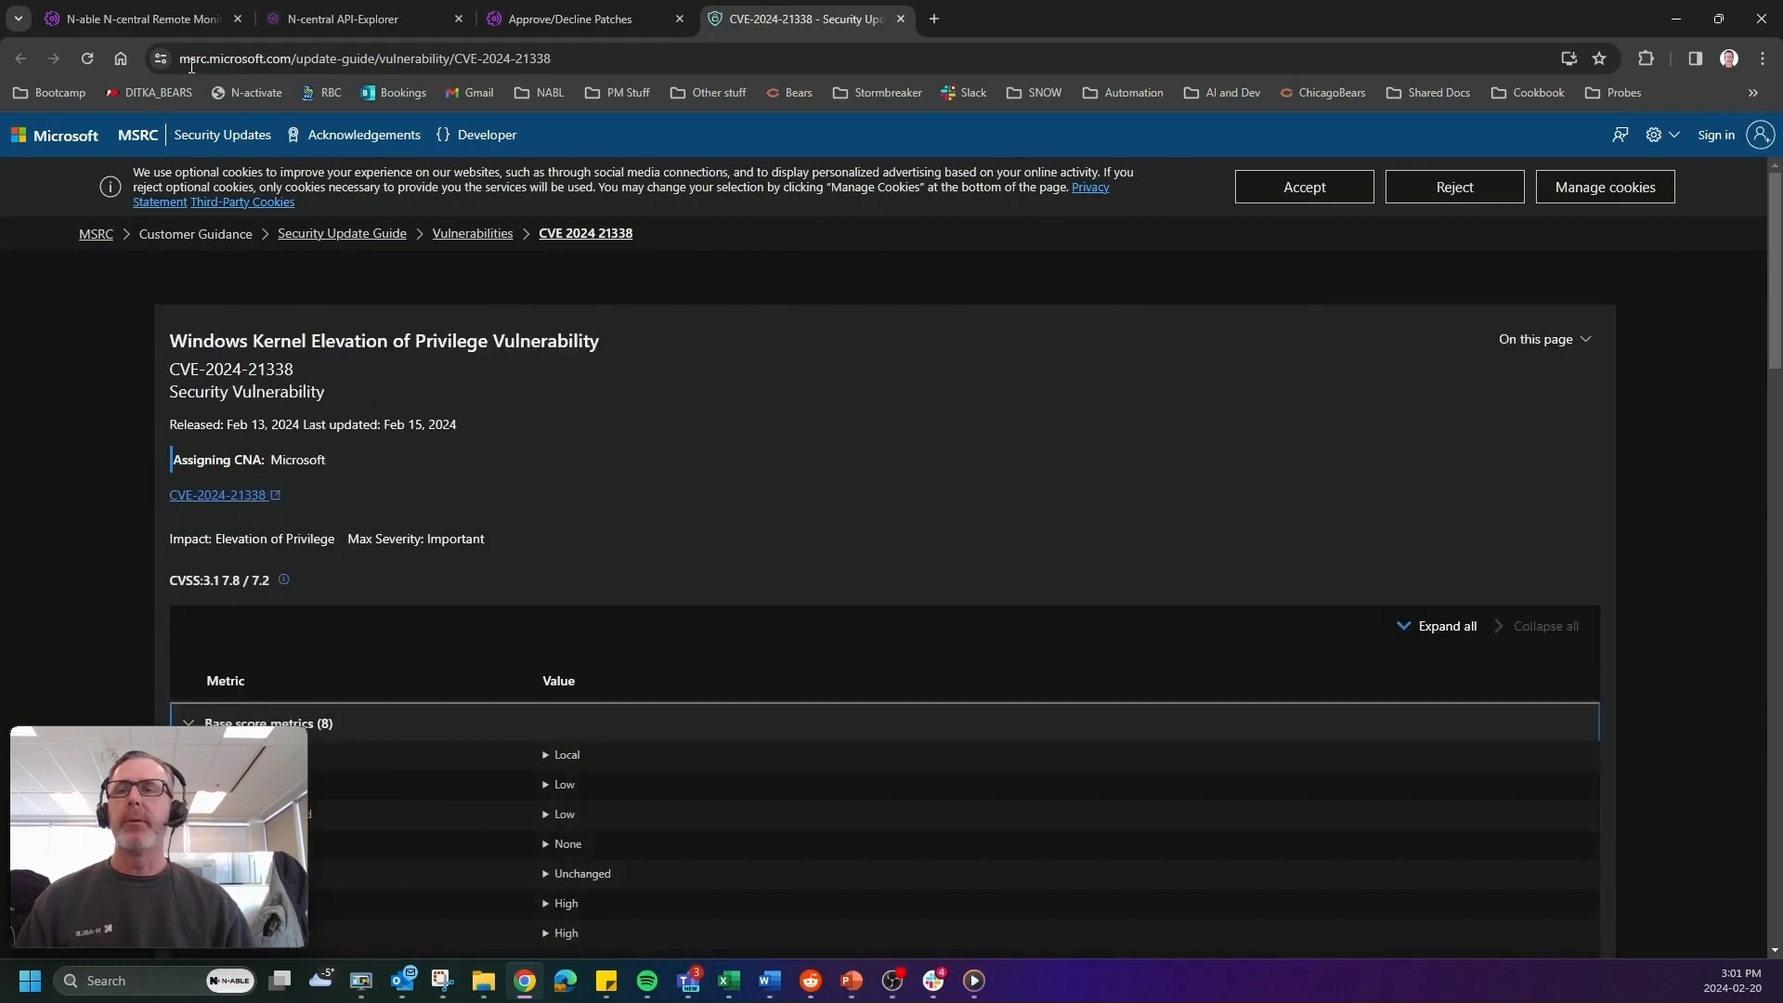
scroll(down, 3)
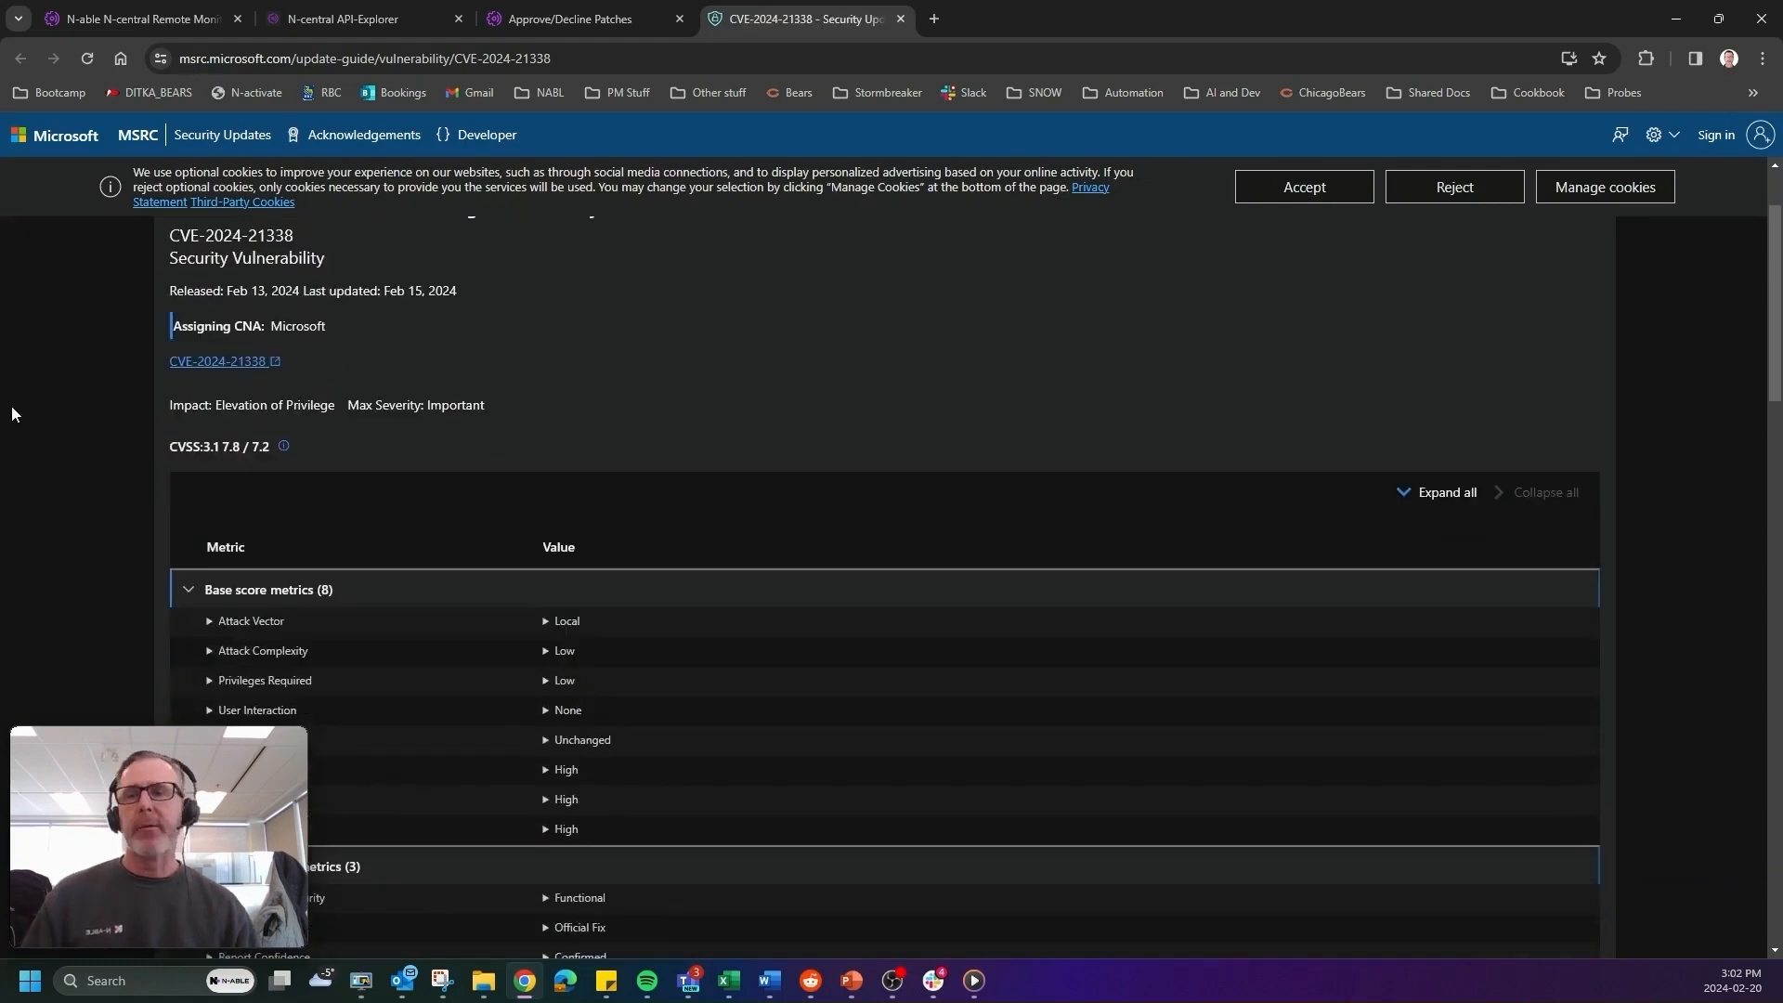
scroll(down, 3)
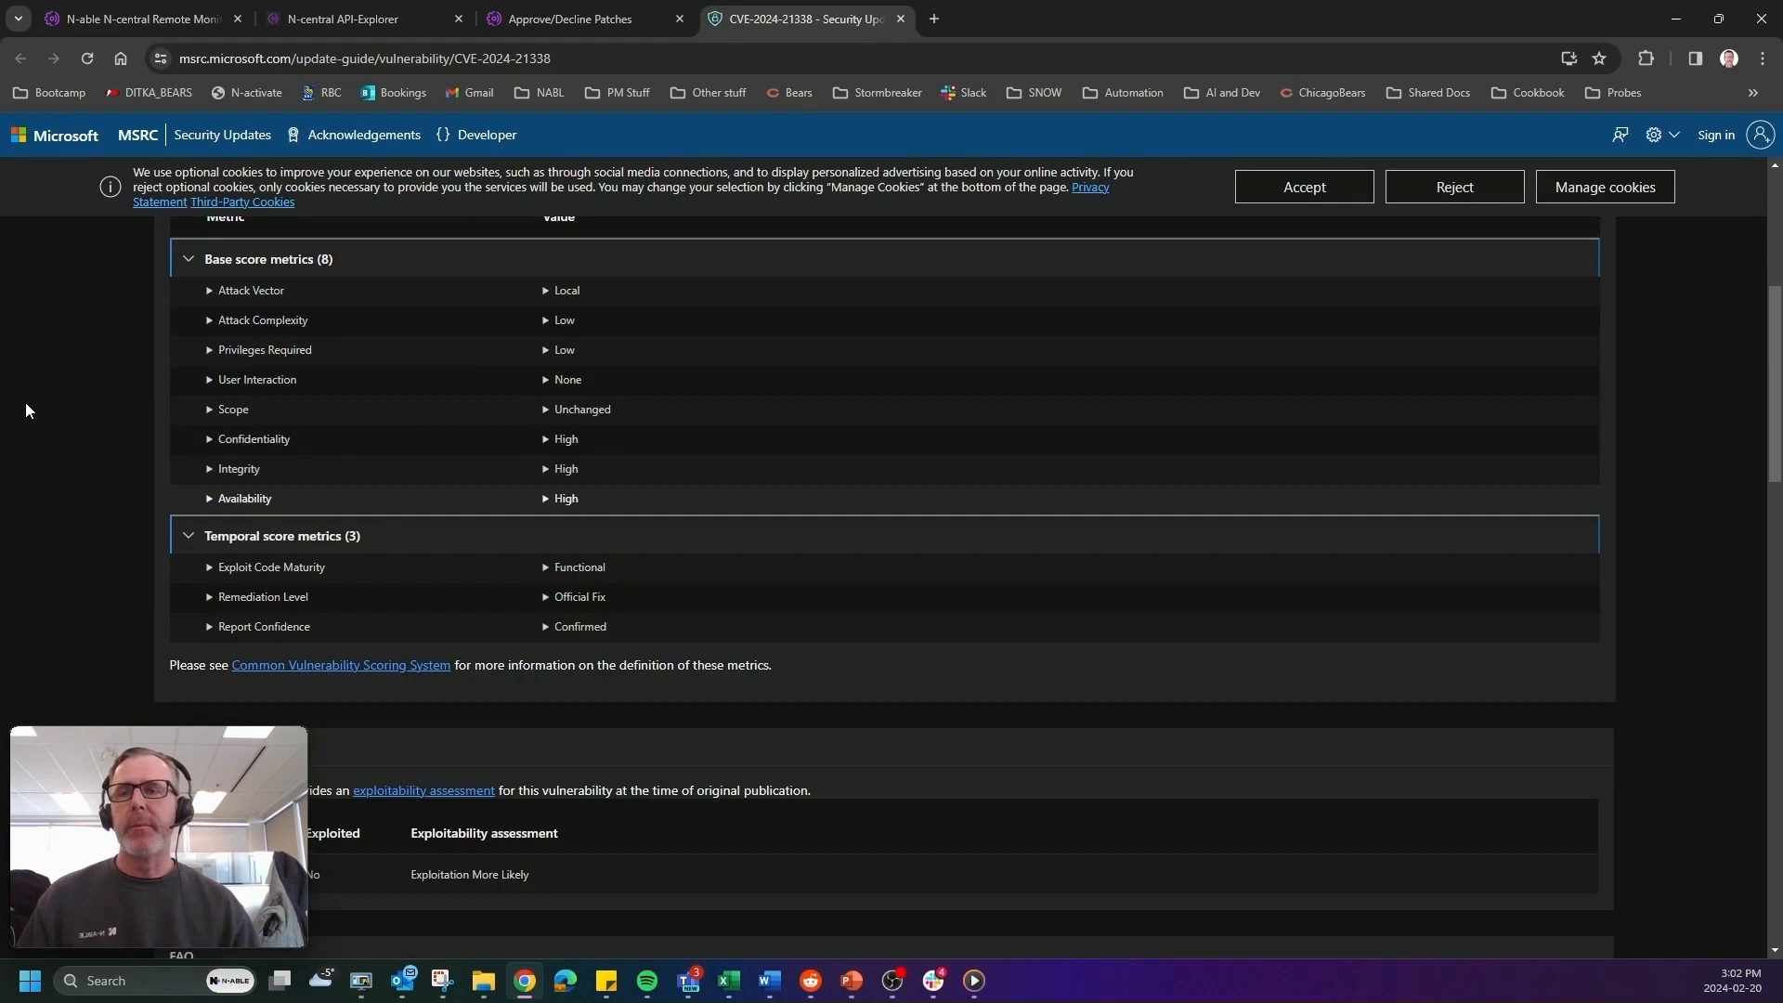
scroll(up, 3)
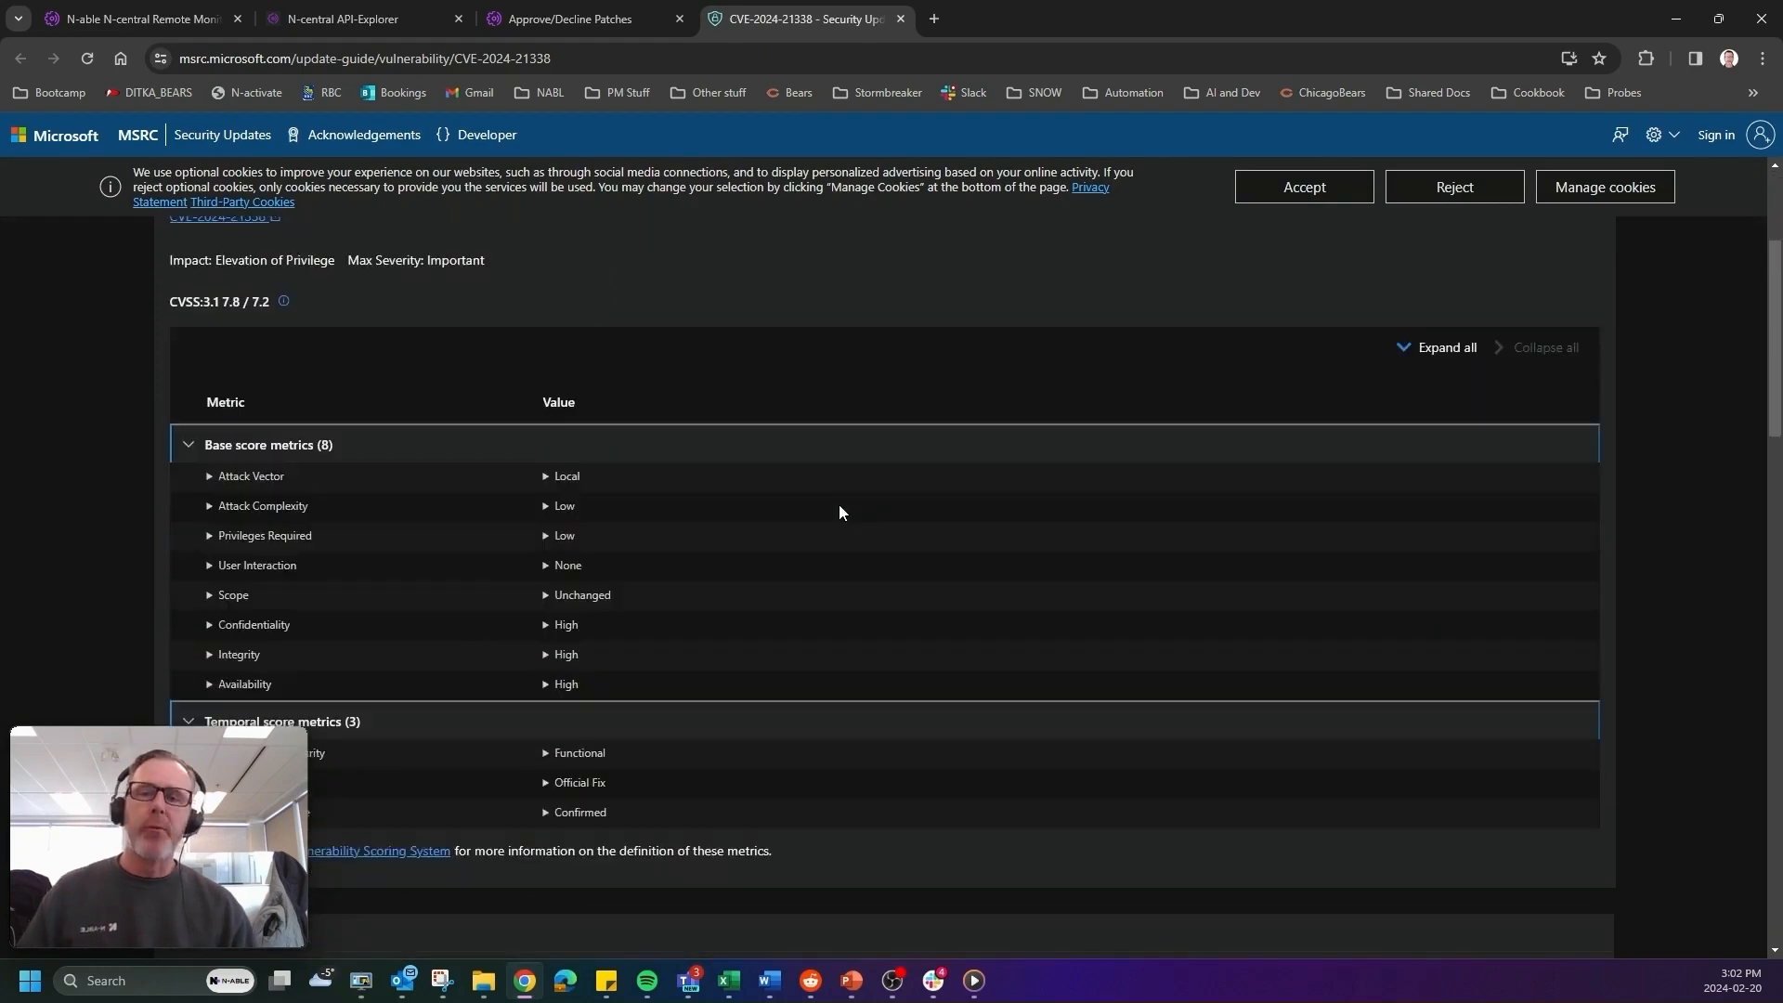
scroll(down, 3)
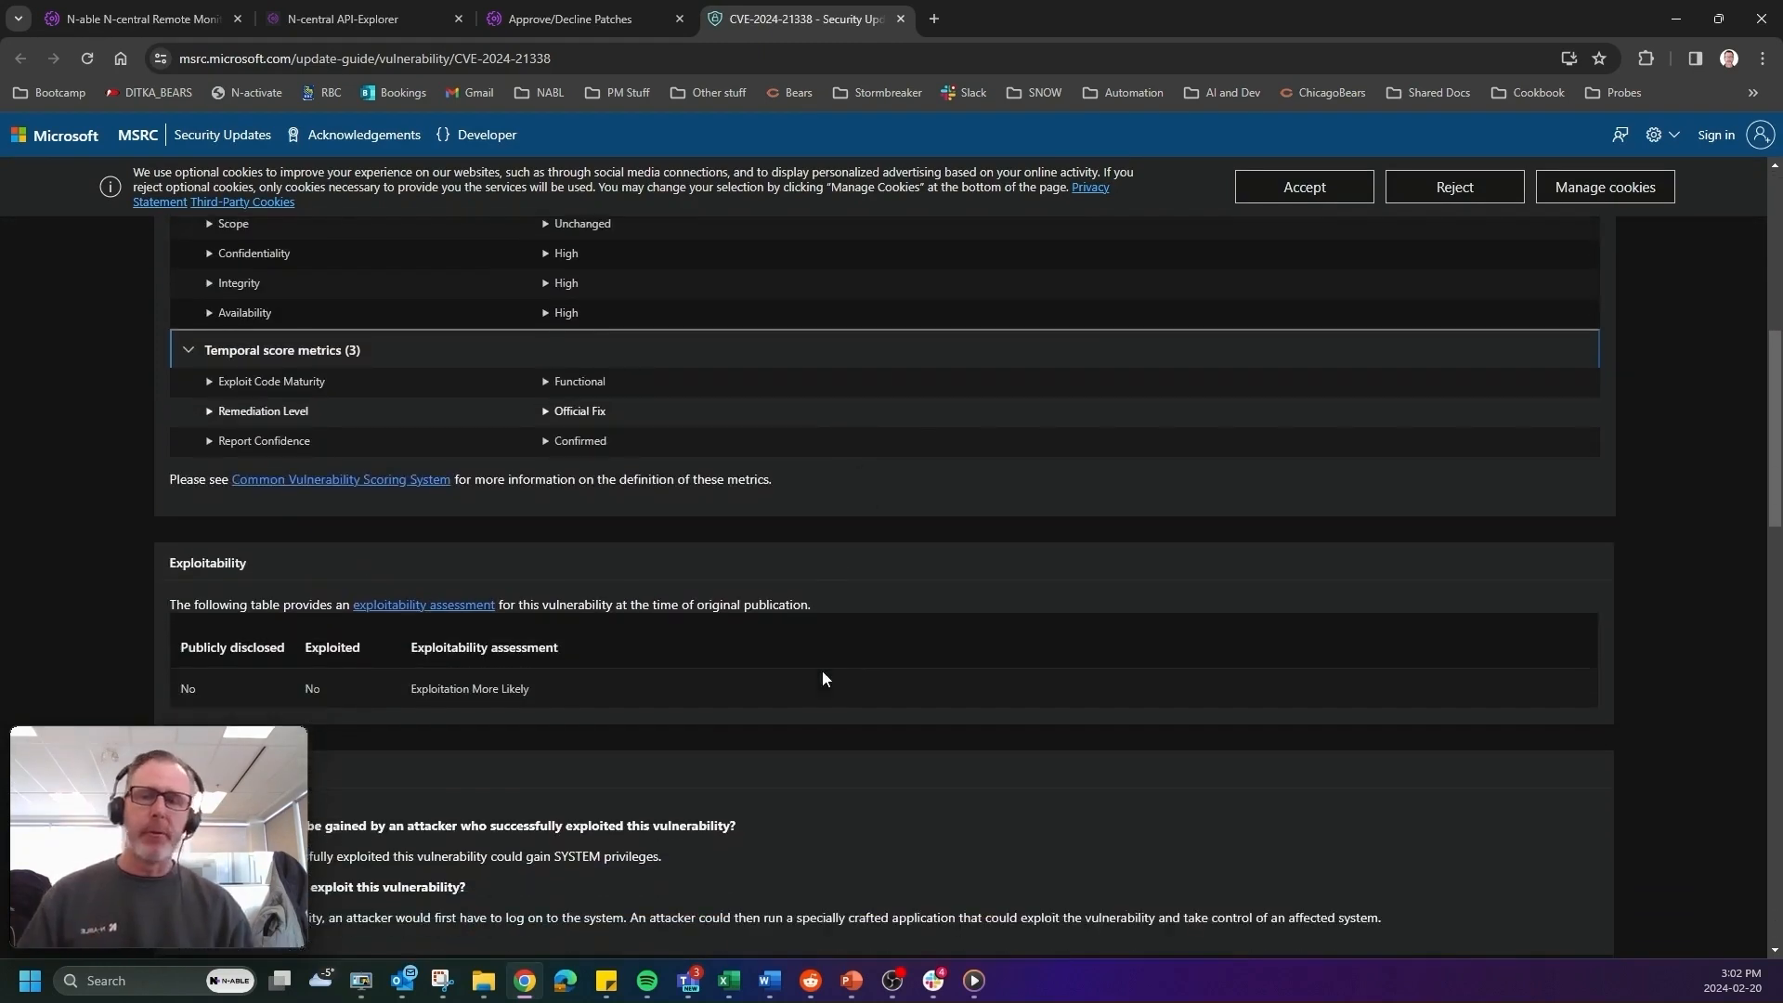
scroll(down, 3)
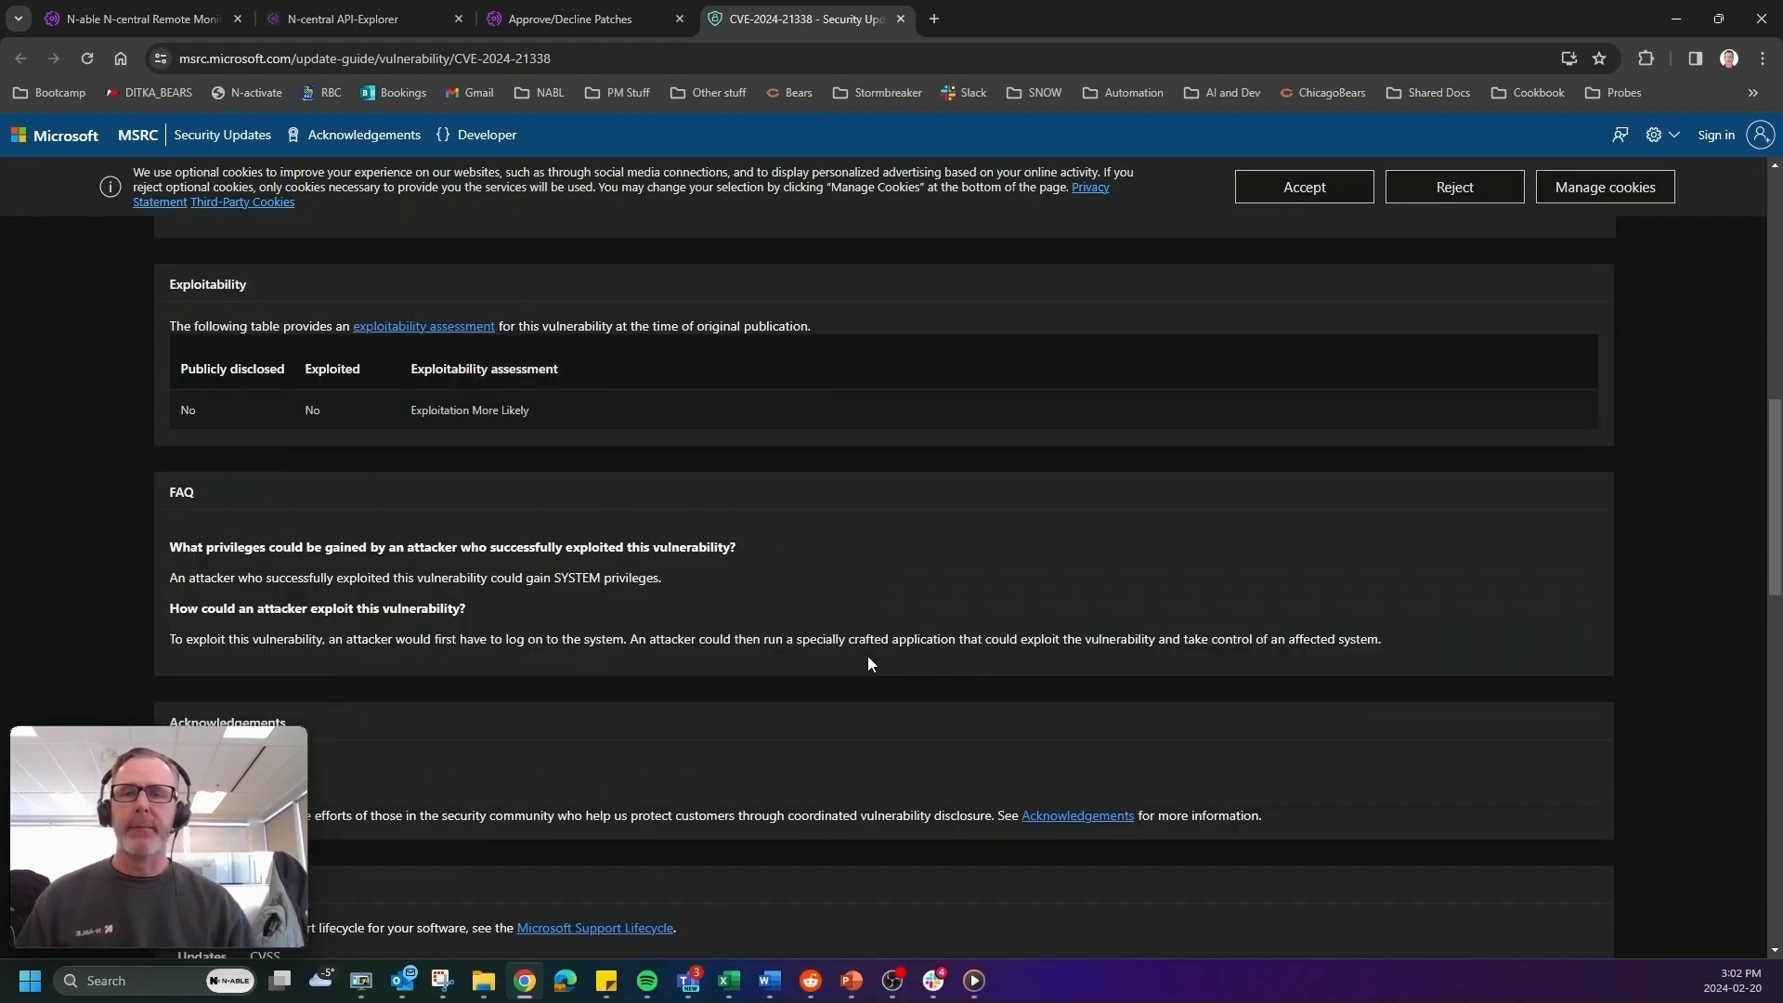
mouse_move(679, 161)
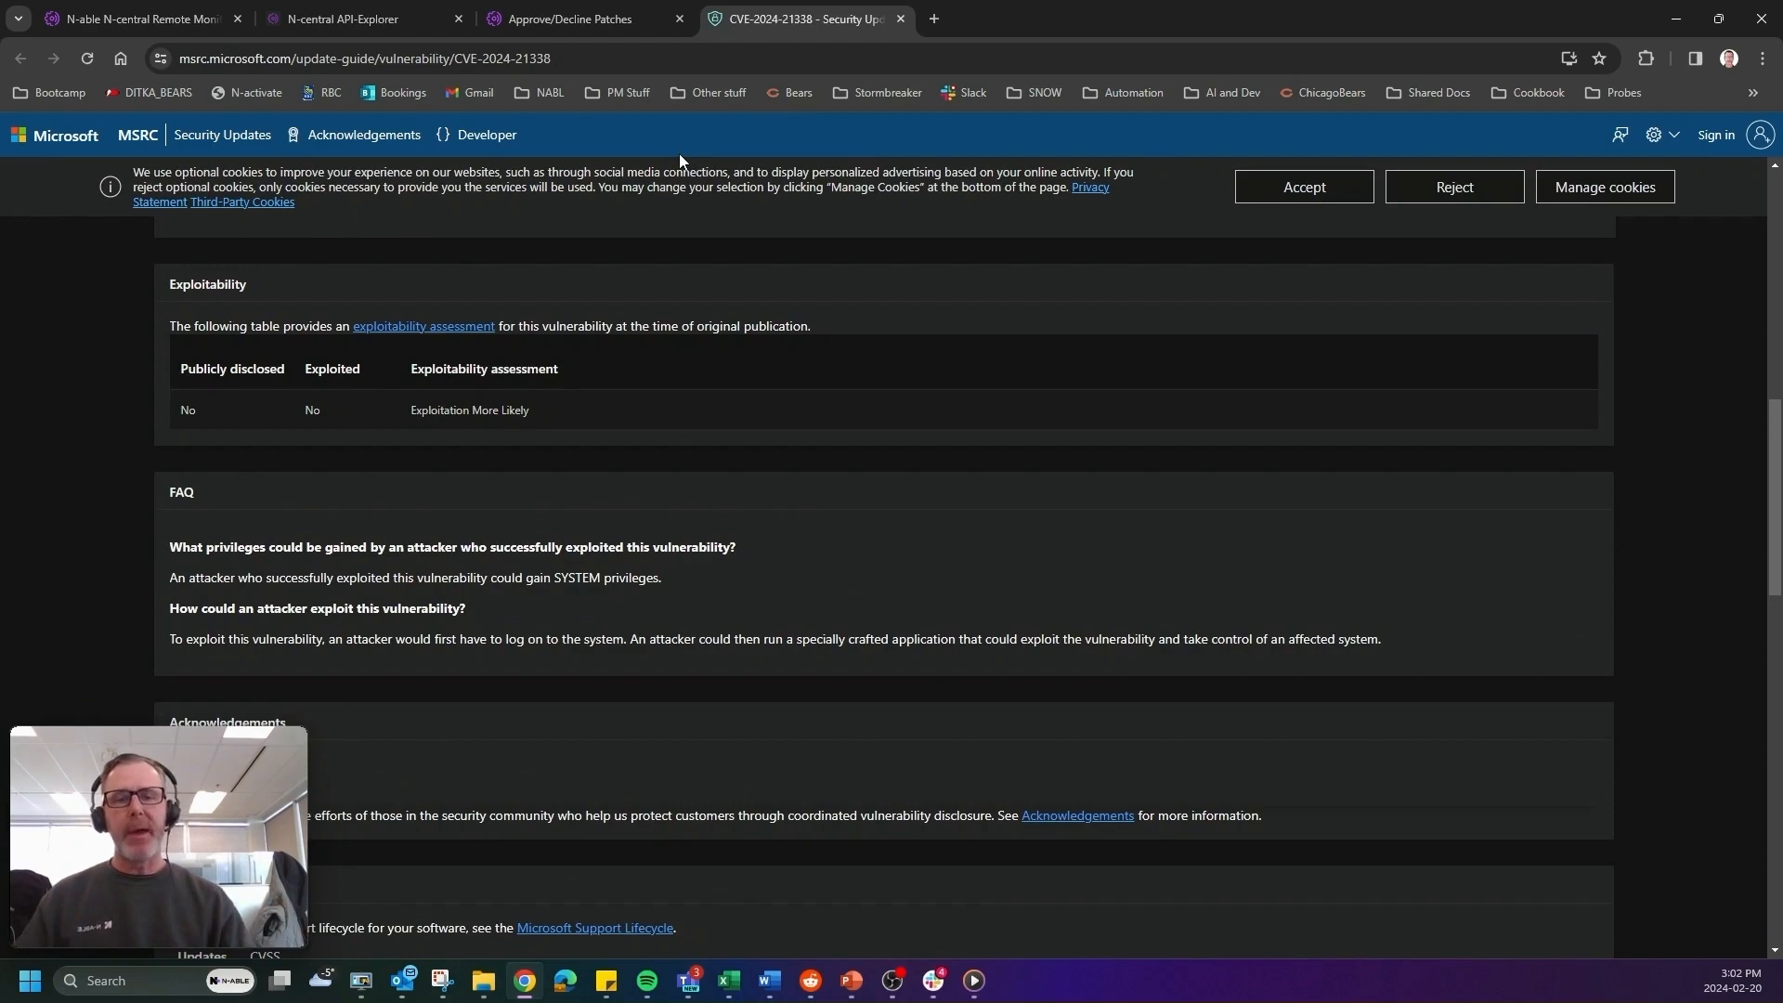
click(341, 19)
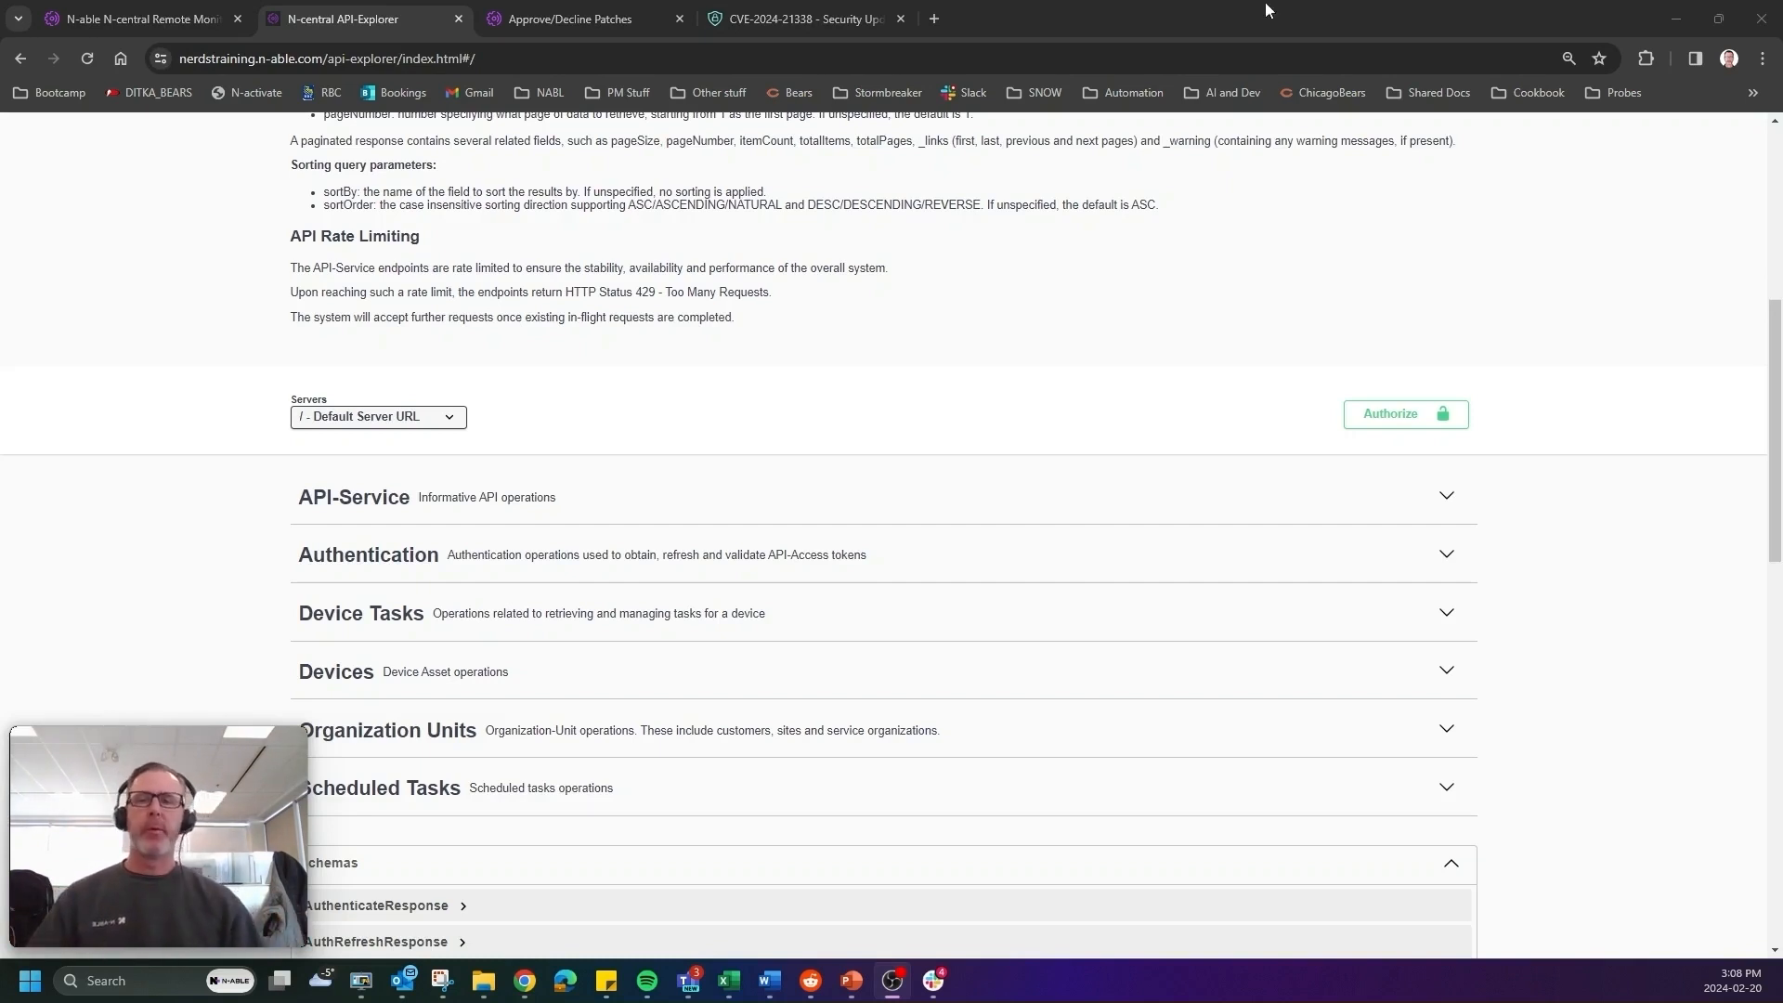
mouse_move(922, 258)
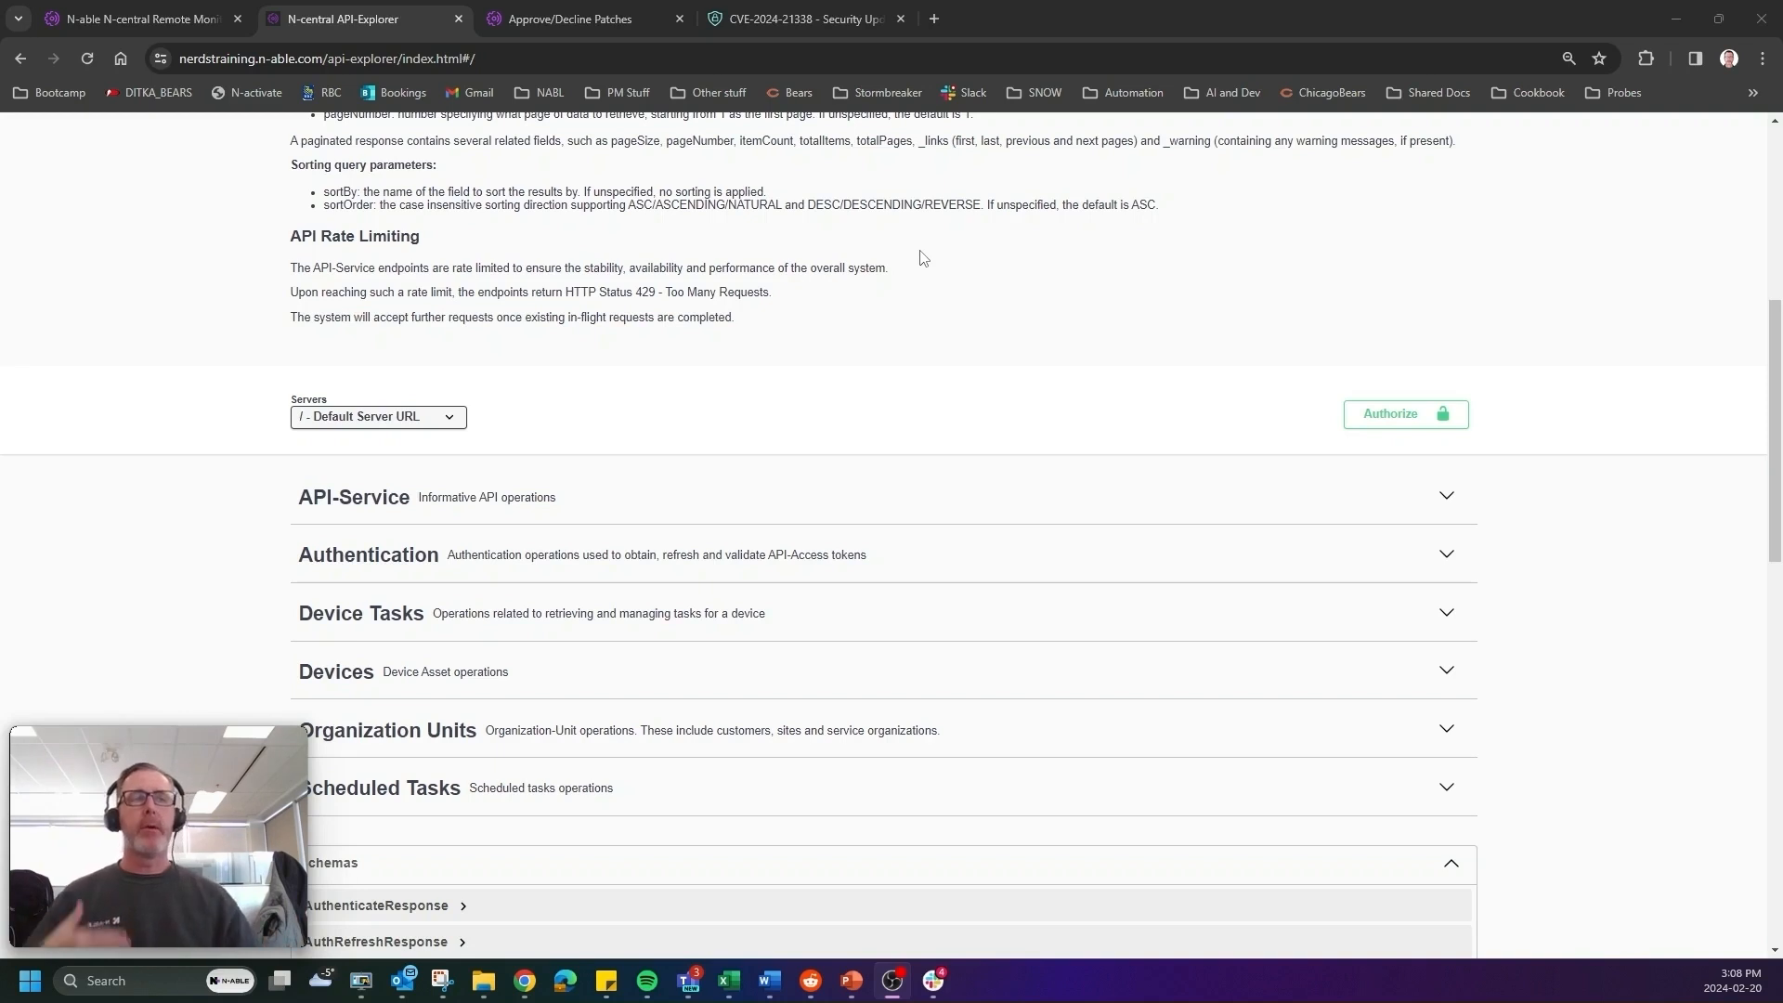
mouse_move(629, 681)
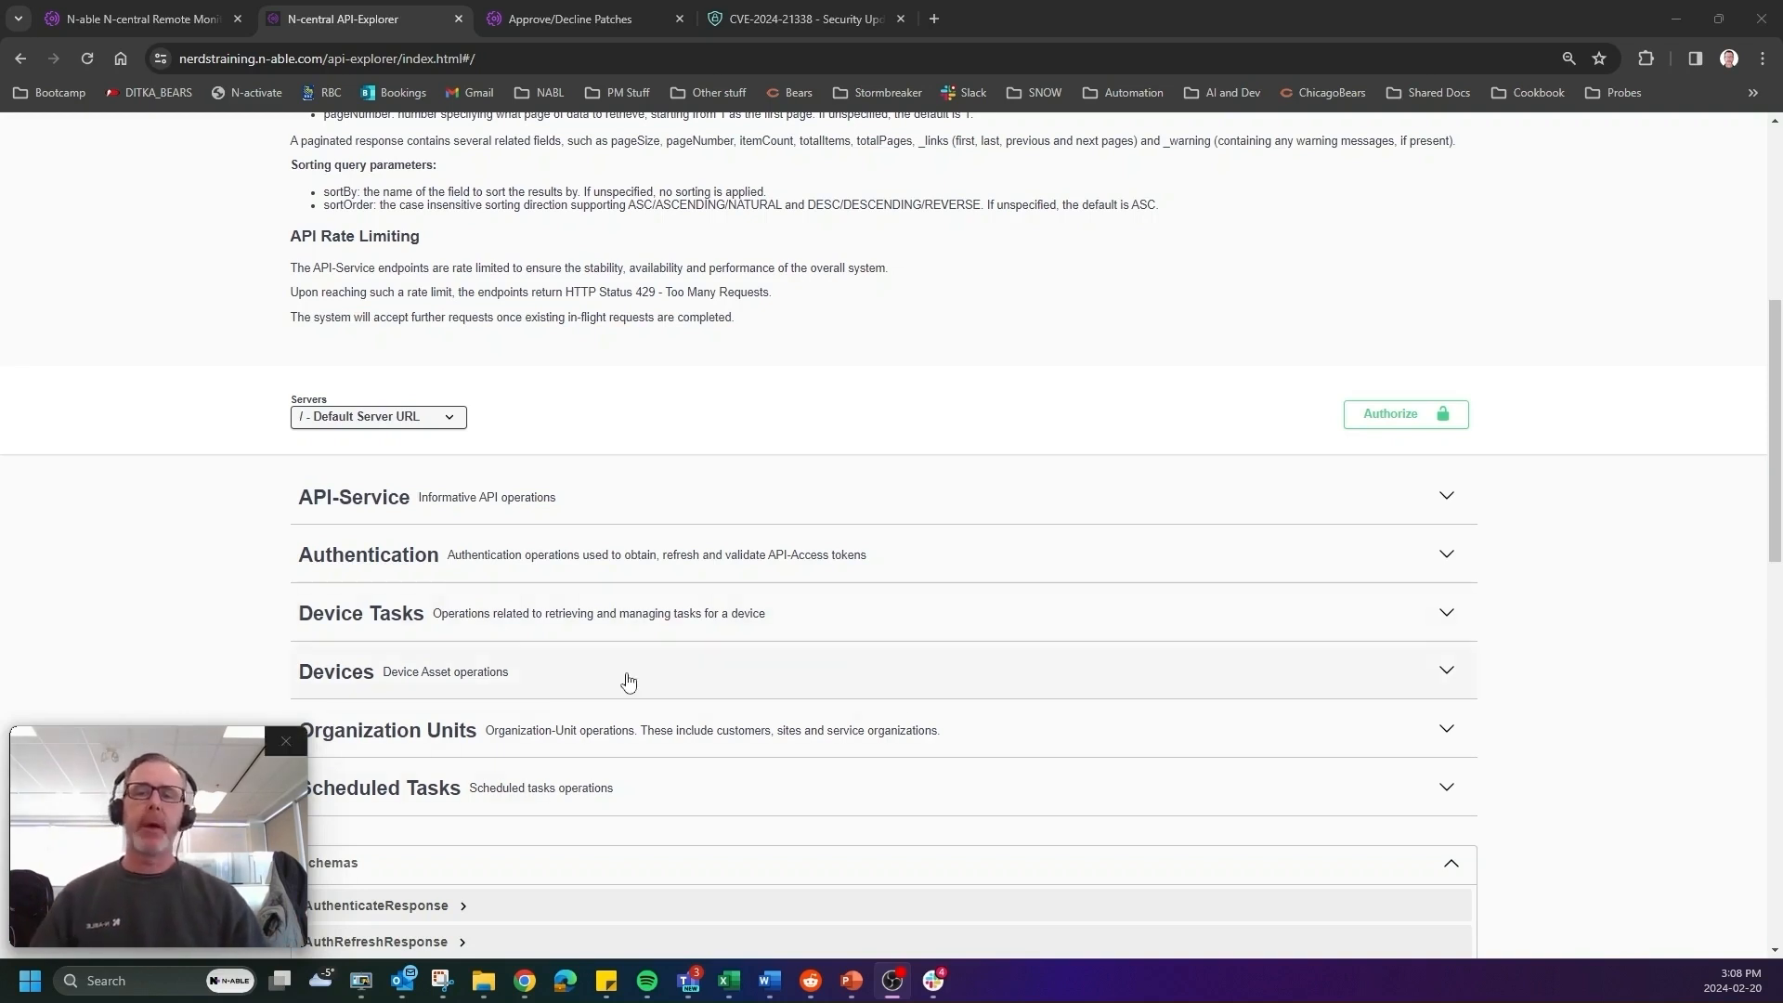
Expand Device Tasks to show GET /api/devices/{deviceId}/scheduled-tasks.
scroll(down, 3)
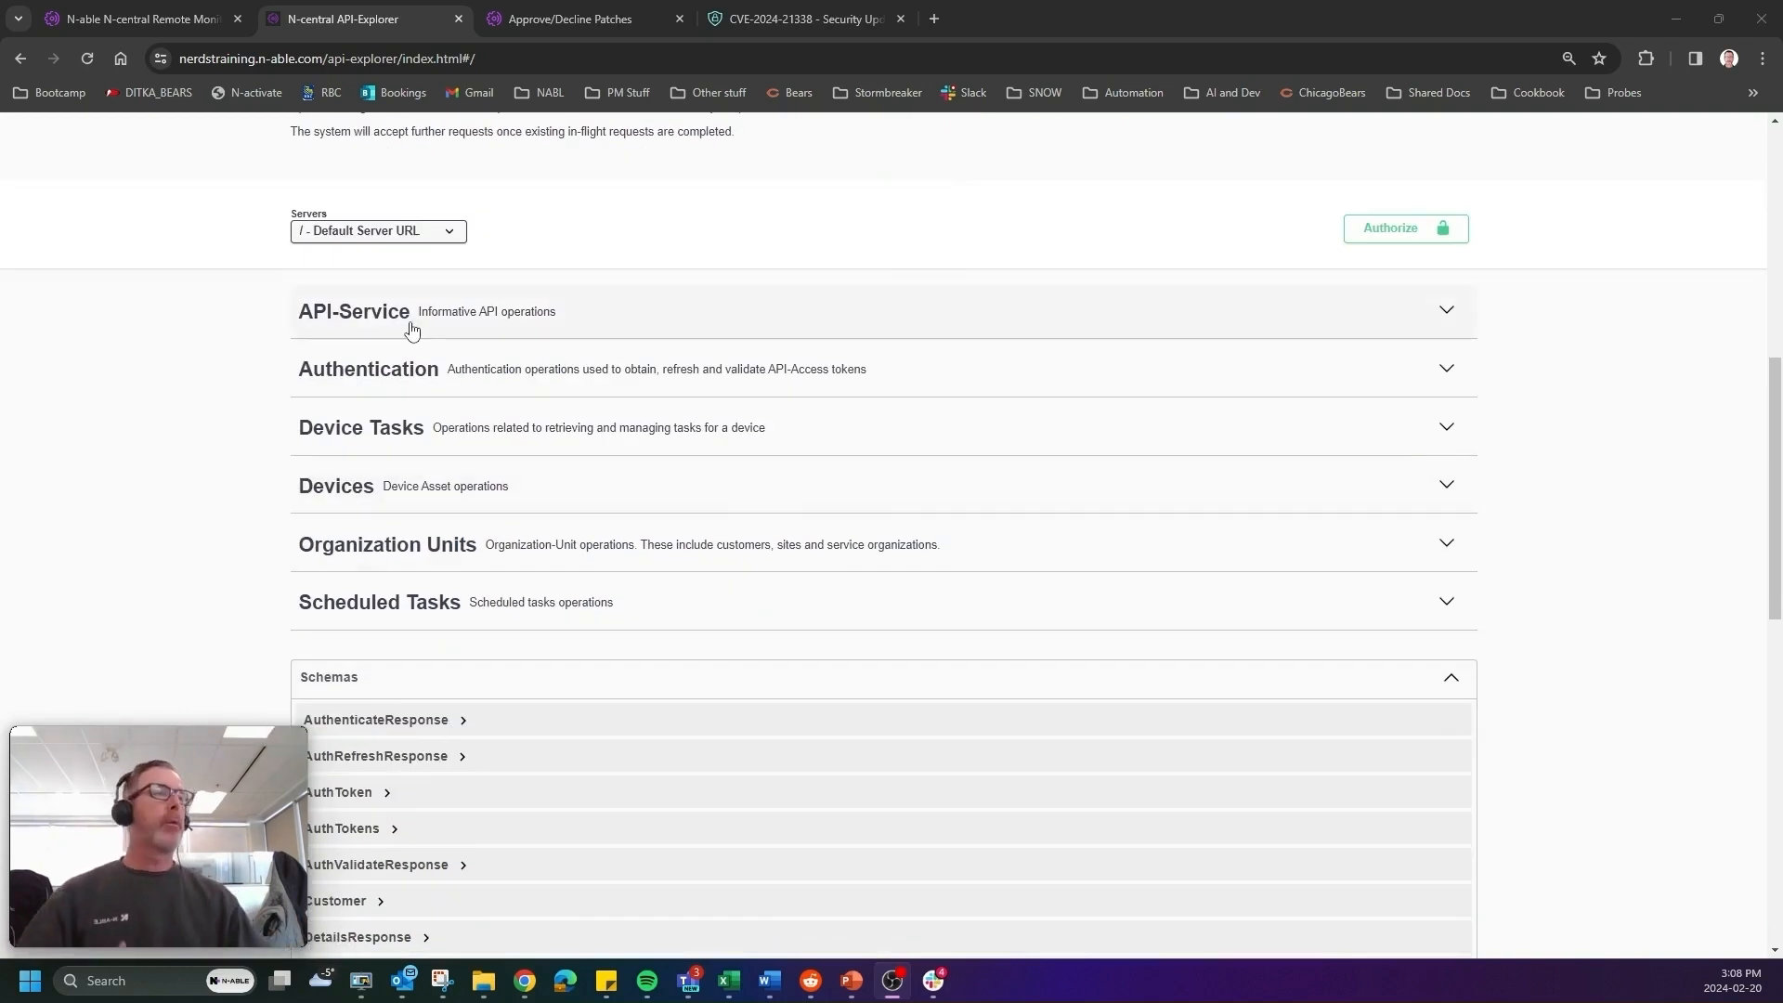
mouse_move(365, 311)
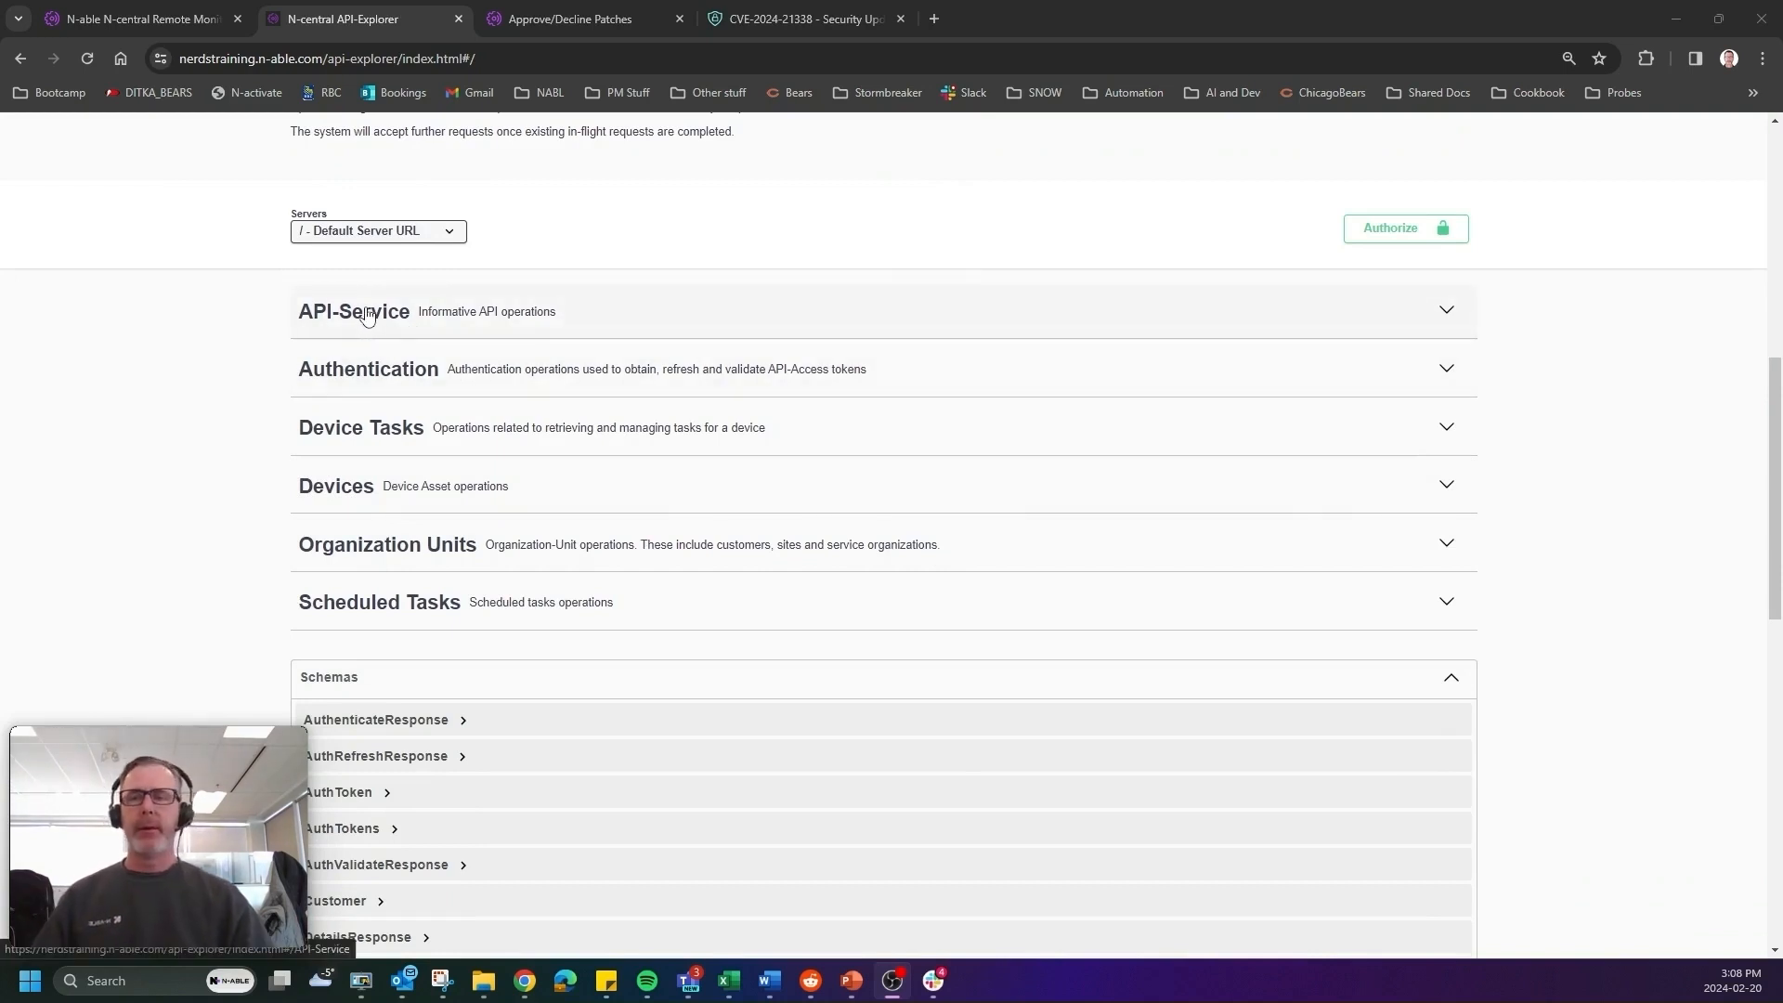
click(354, 311)
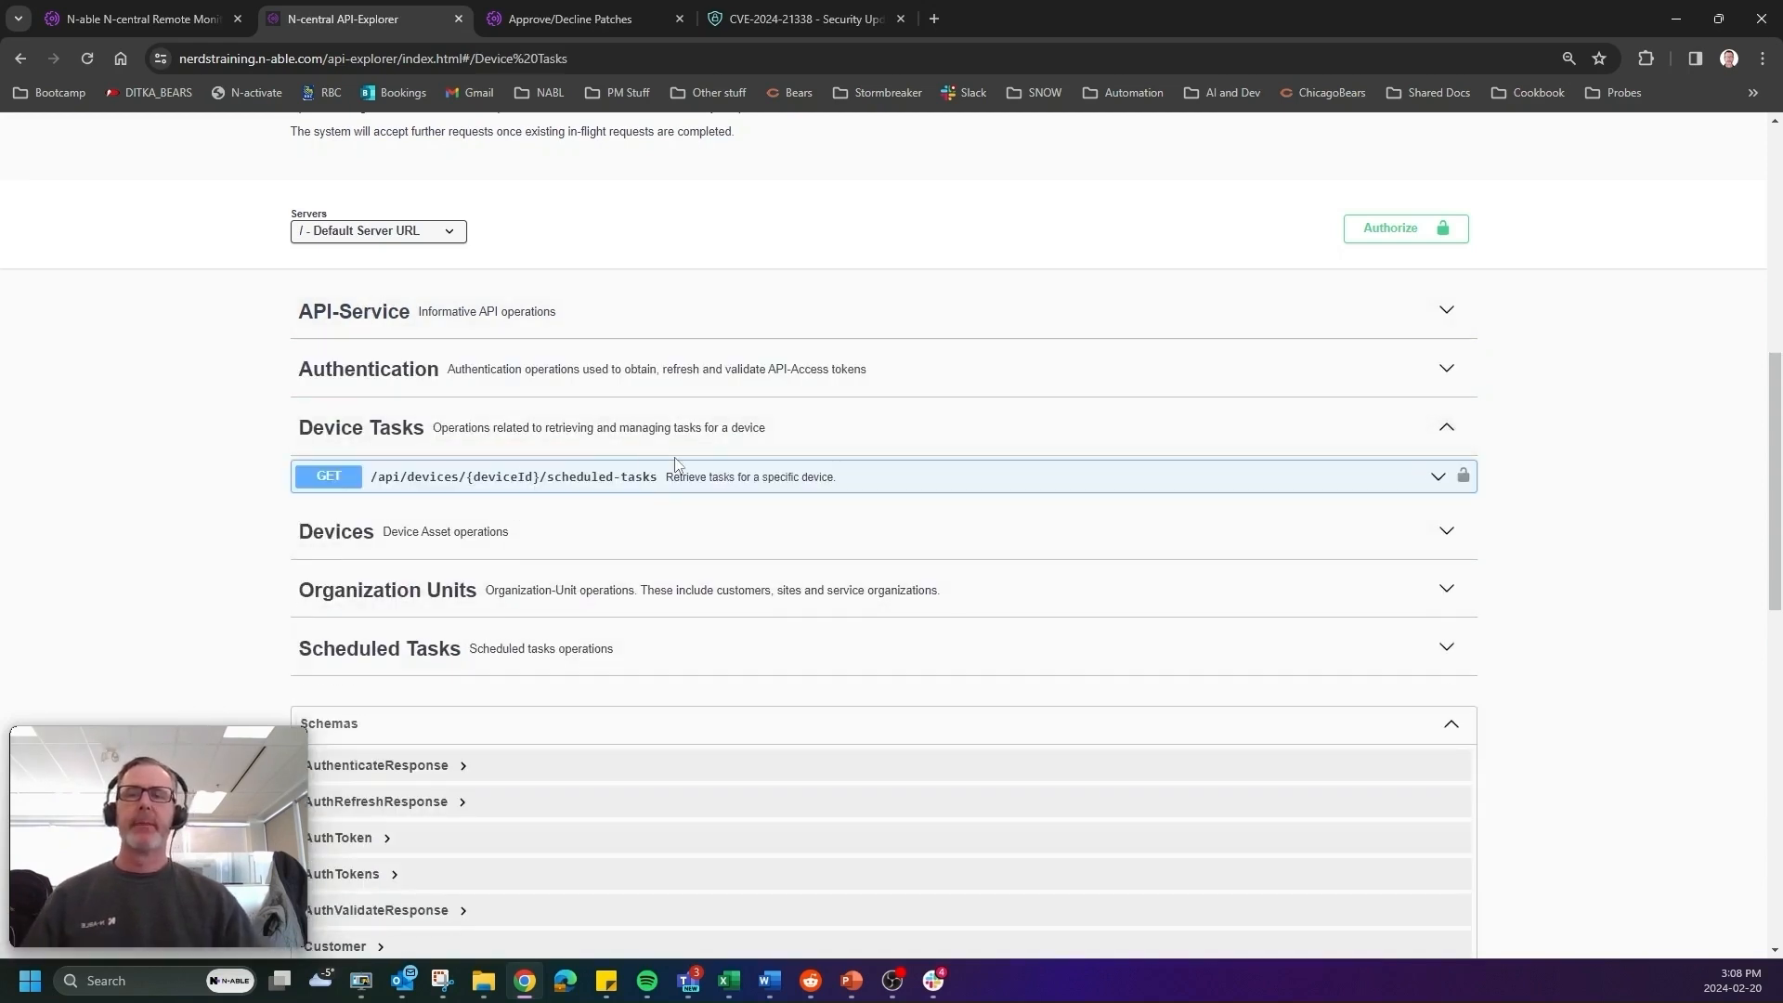
mouse_move(354, 538)
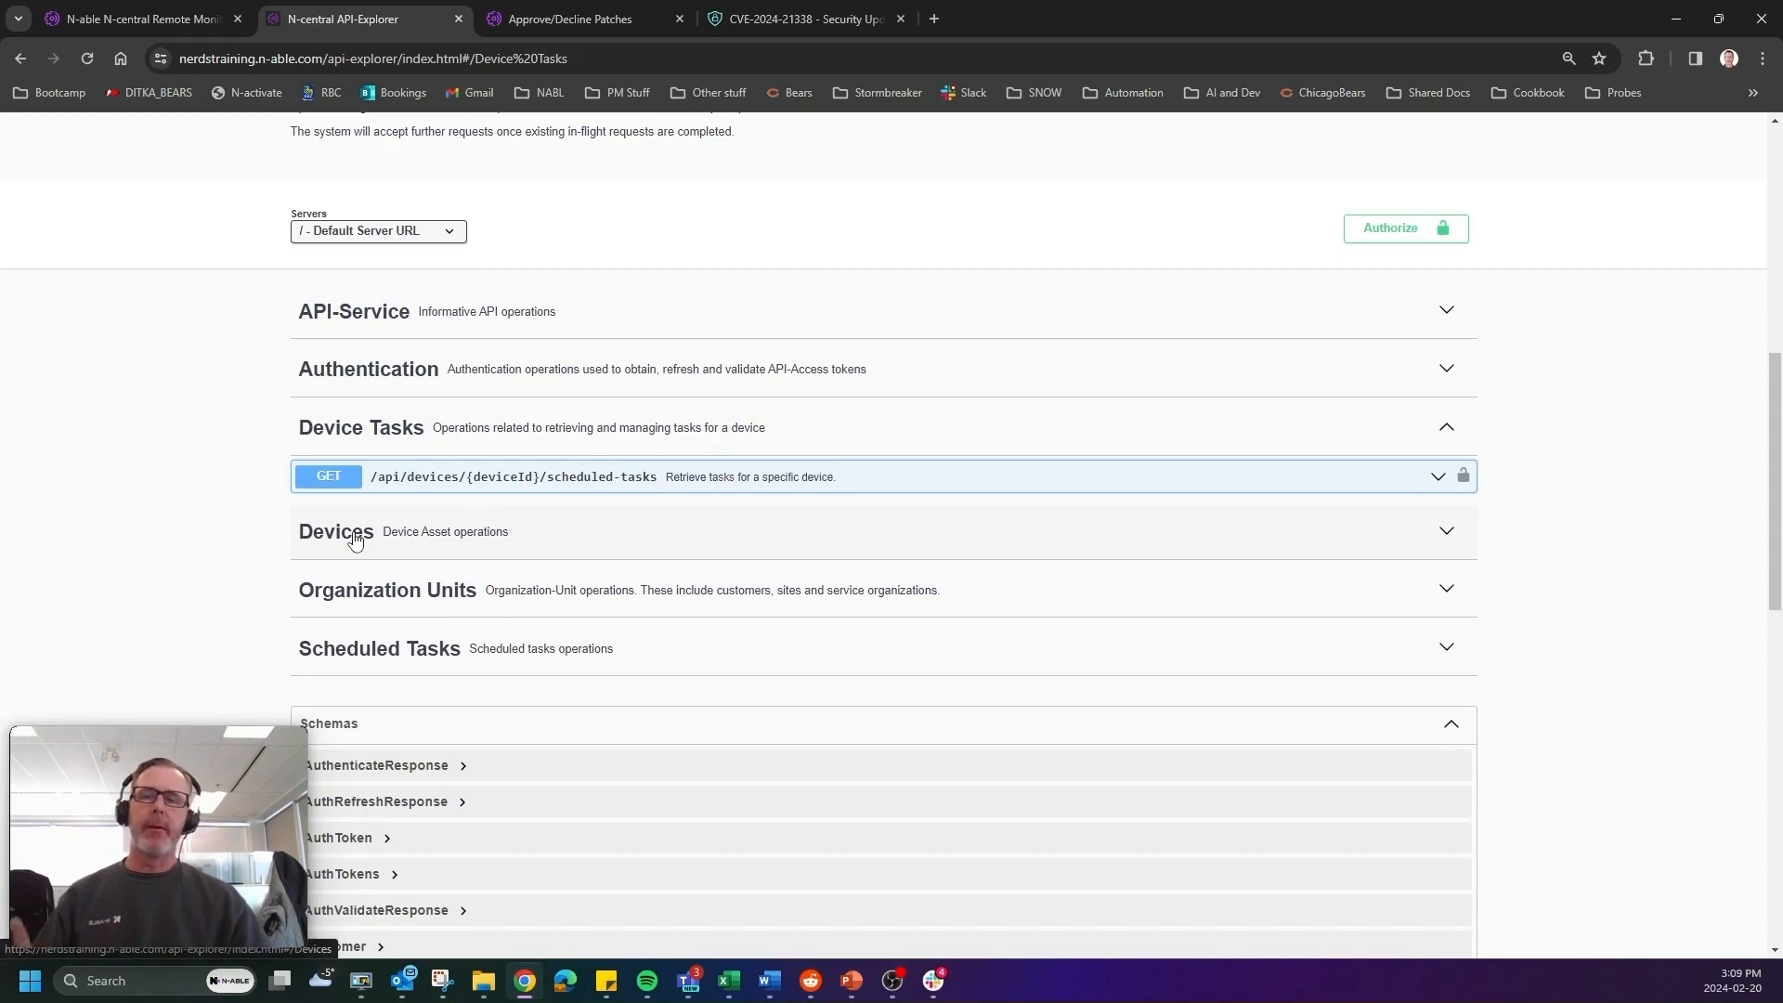
Expand Devices and open the /assets endpoint's parameter and response details.
click(336, 531)
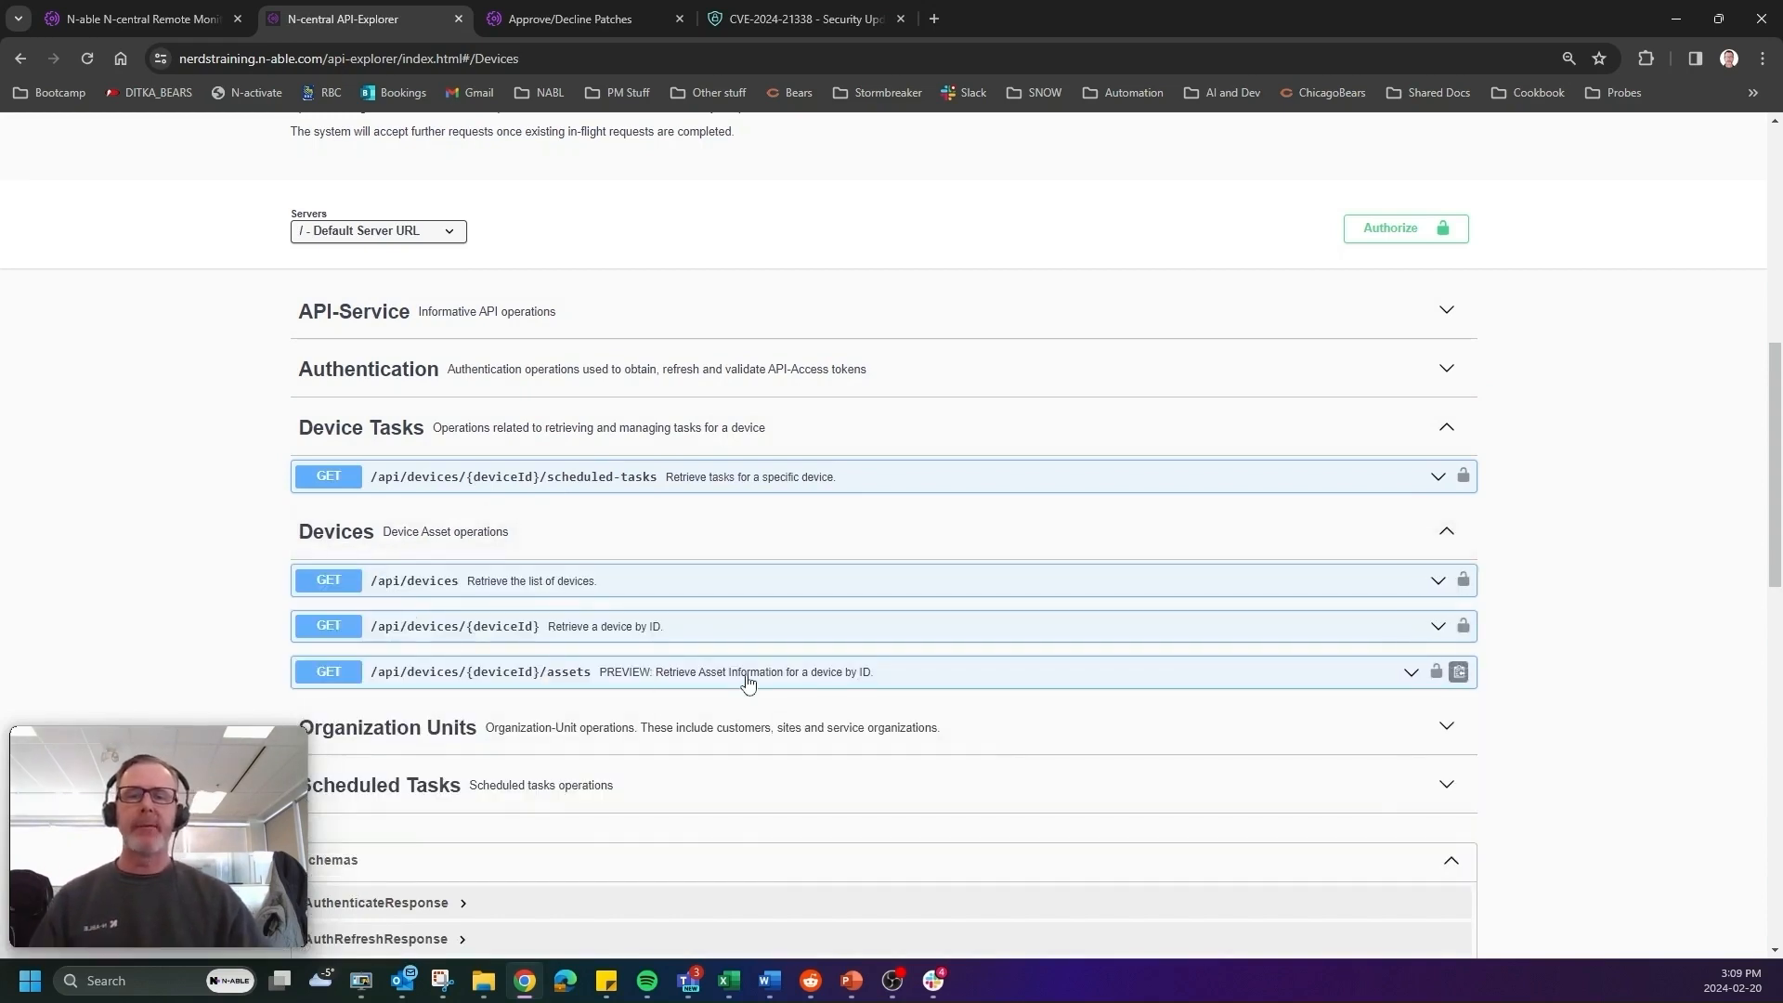
click(748, 671)
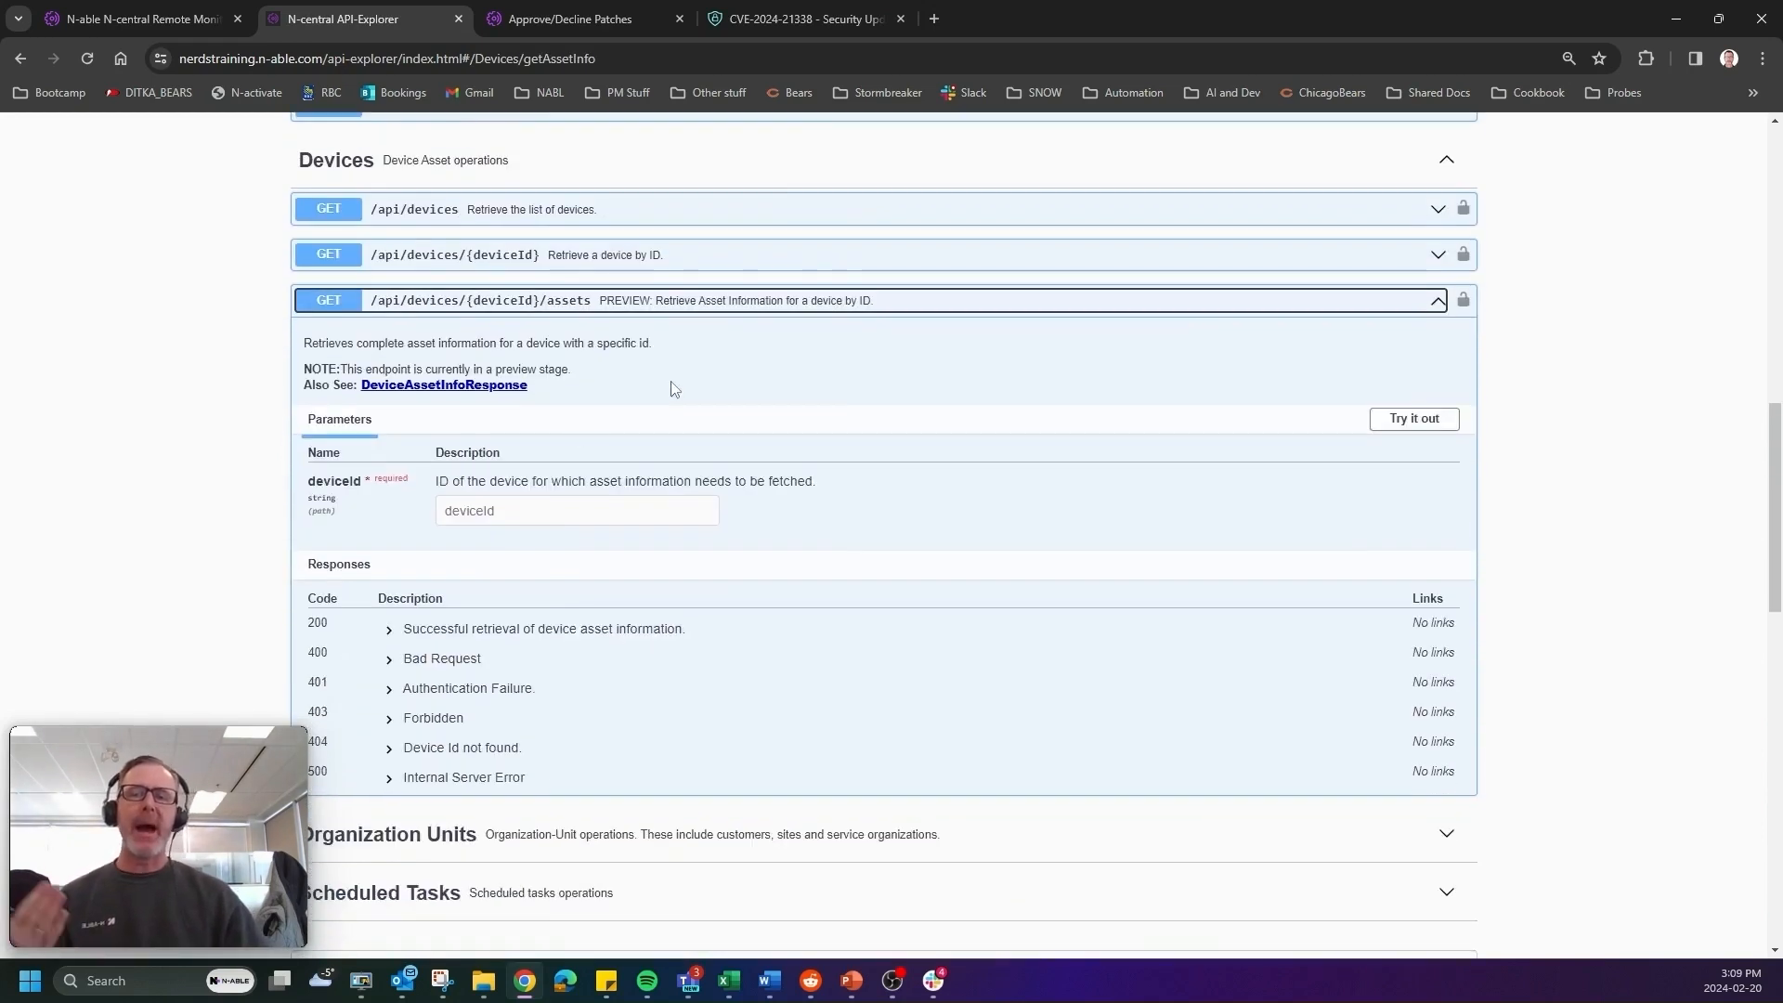
mouse_move(789, 678)
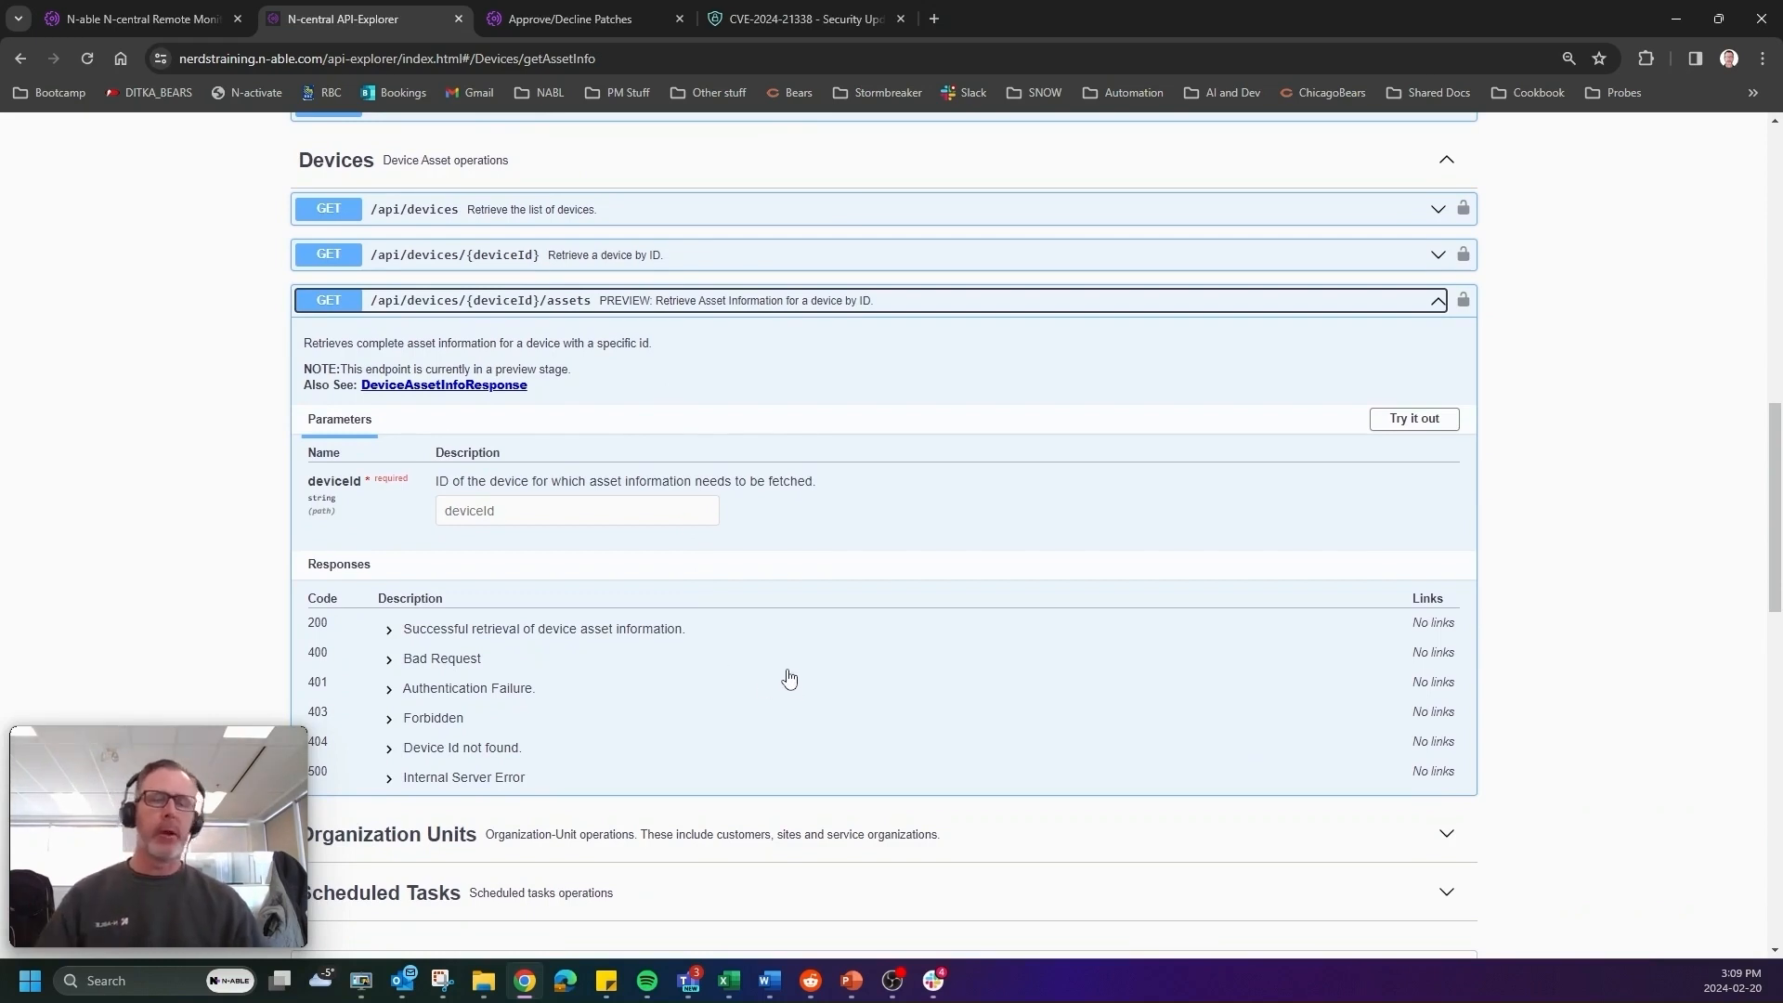
mouse_move(649, 392)
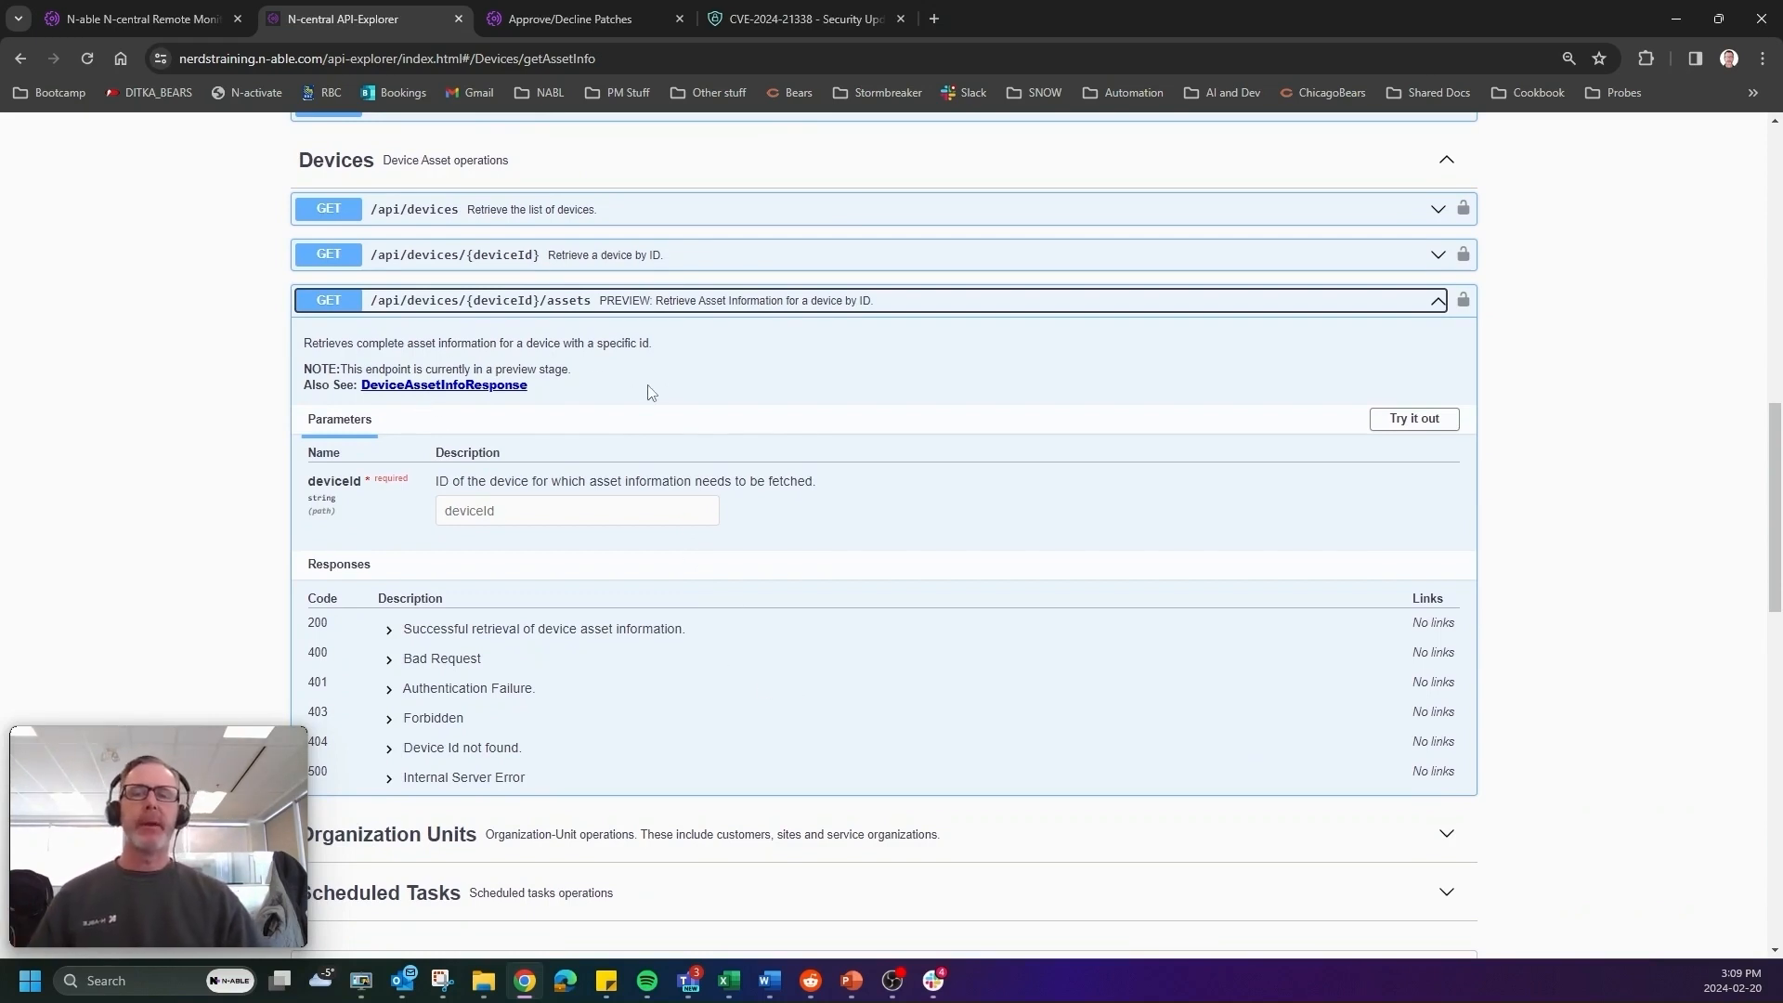
mouse_move(657, 571)
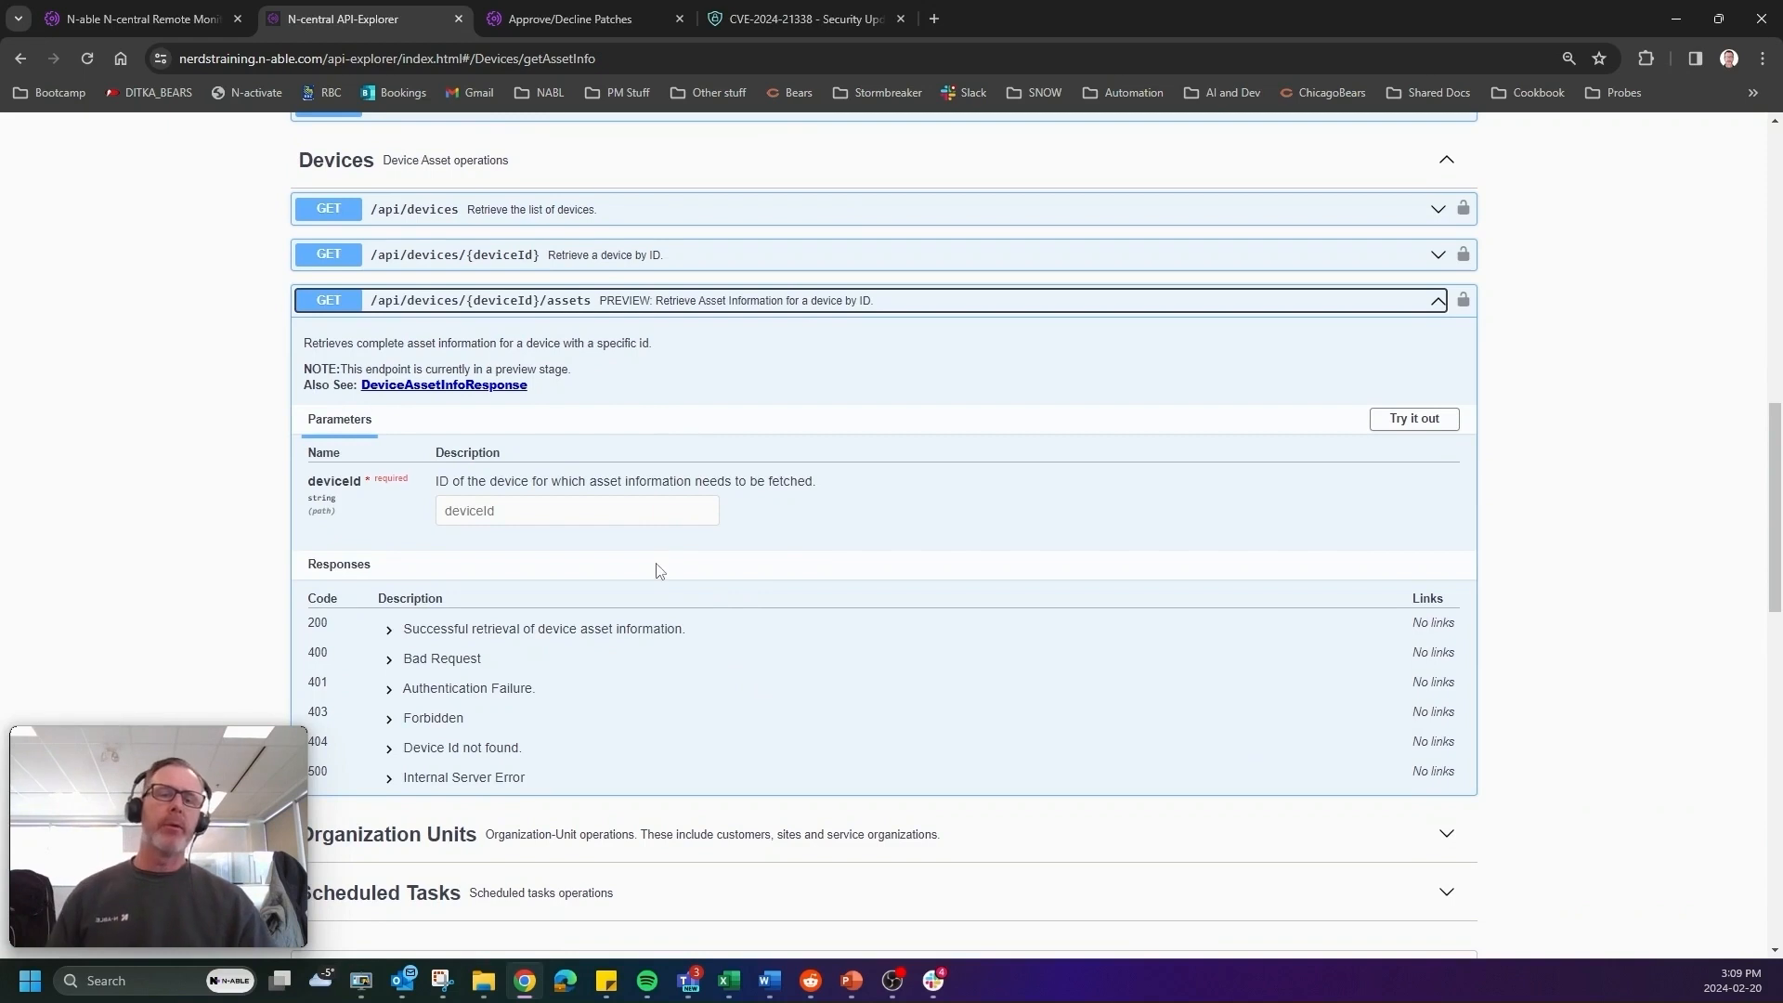
mouse_move(364, 338)
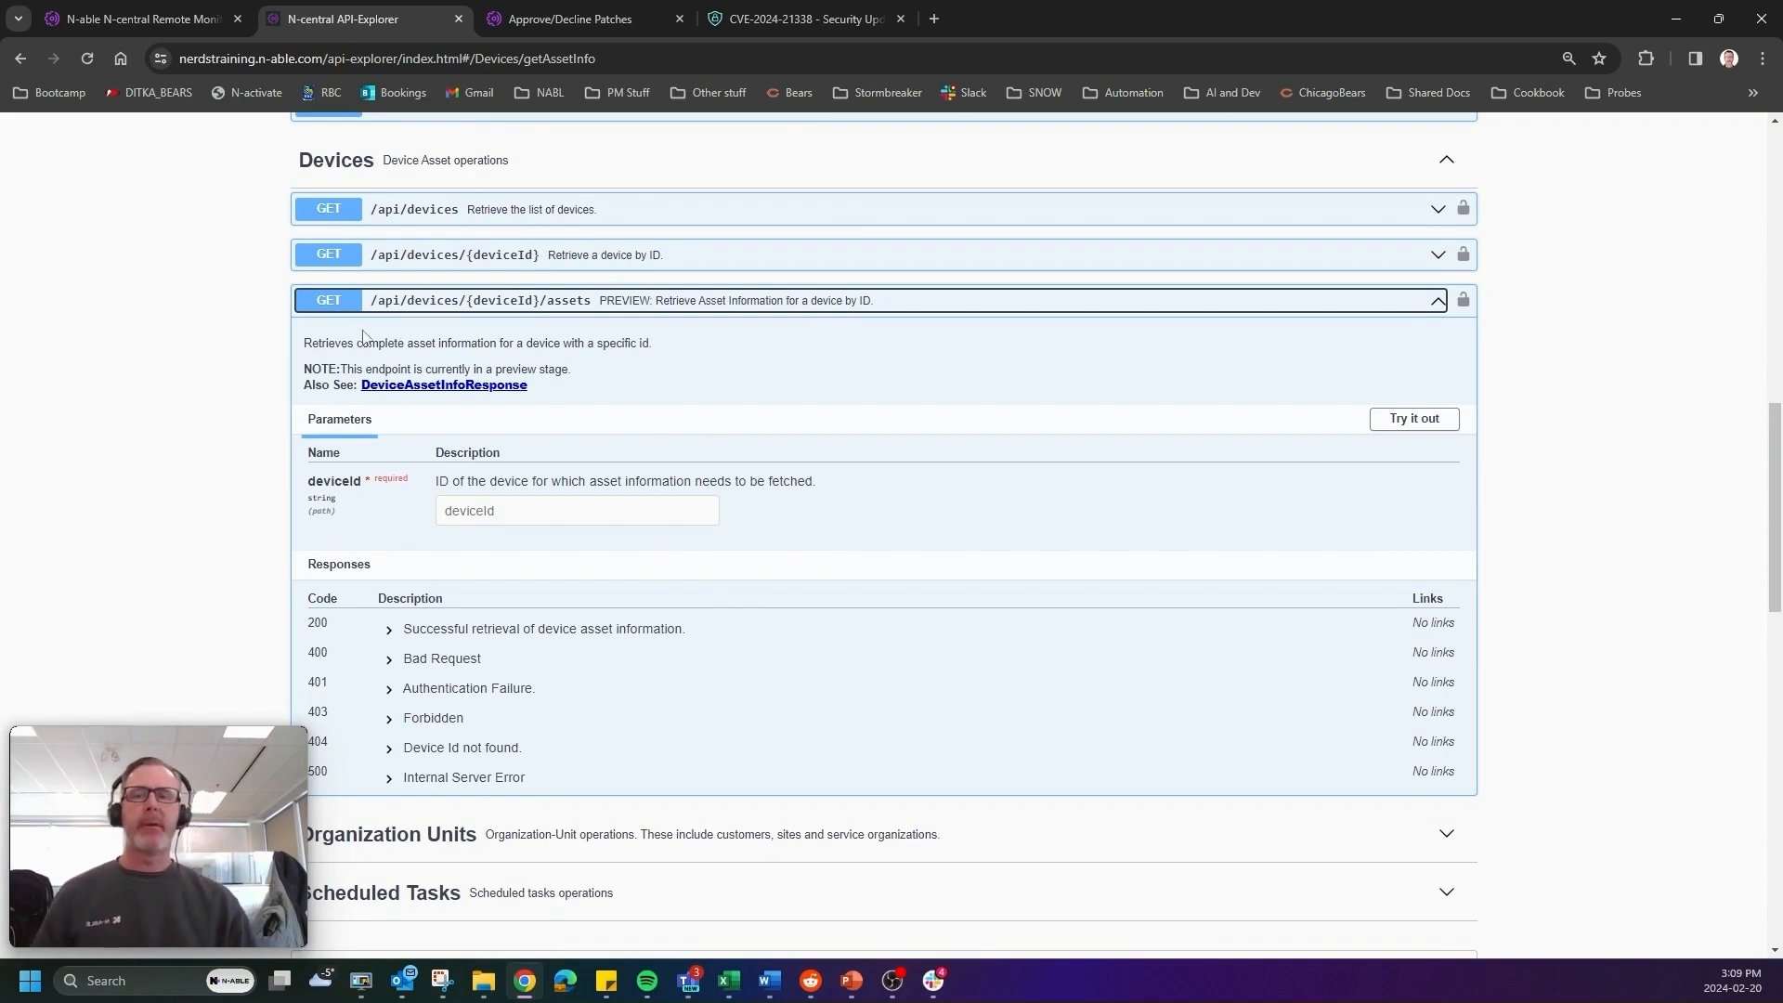
mouse_move(1382, 323)
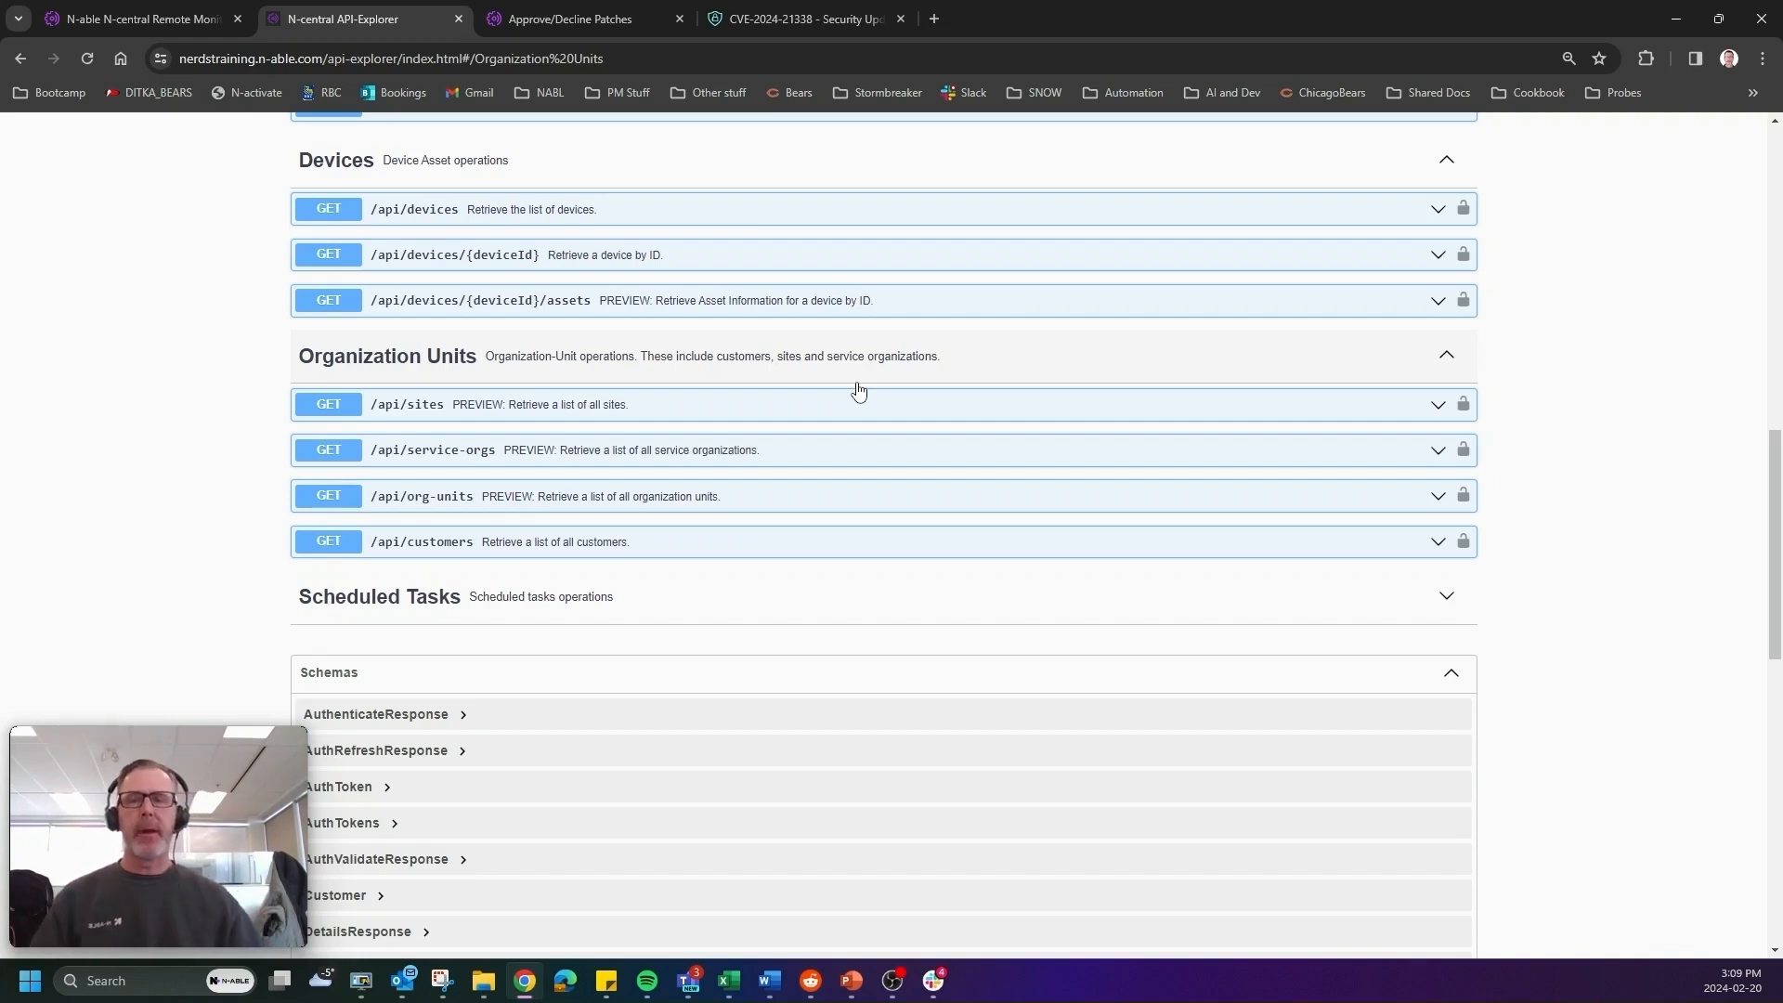
mouse_move(557, 549)
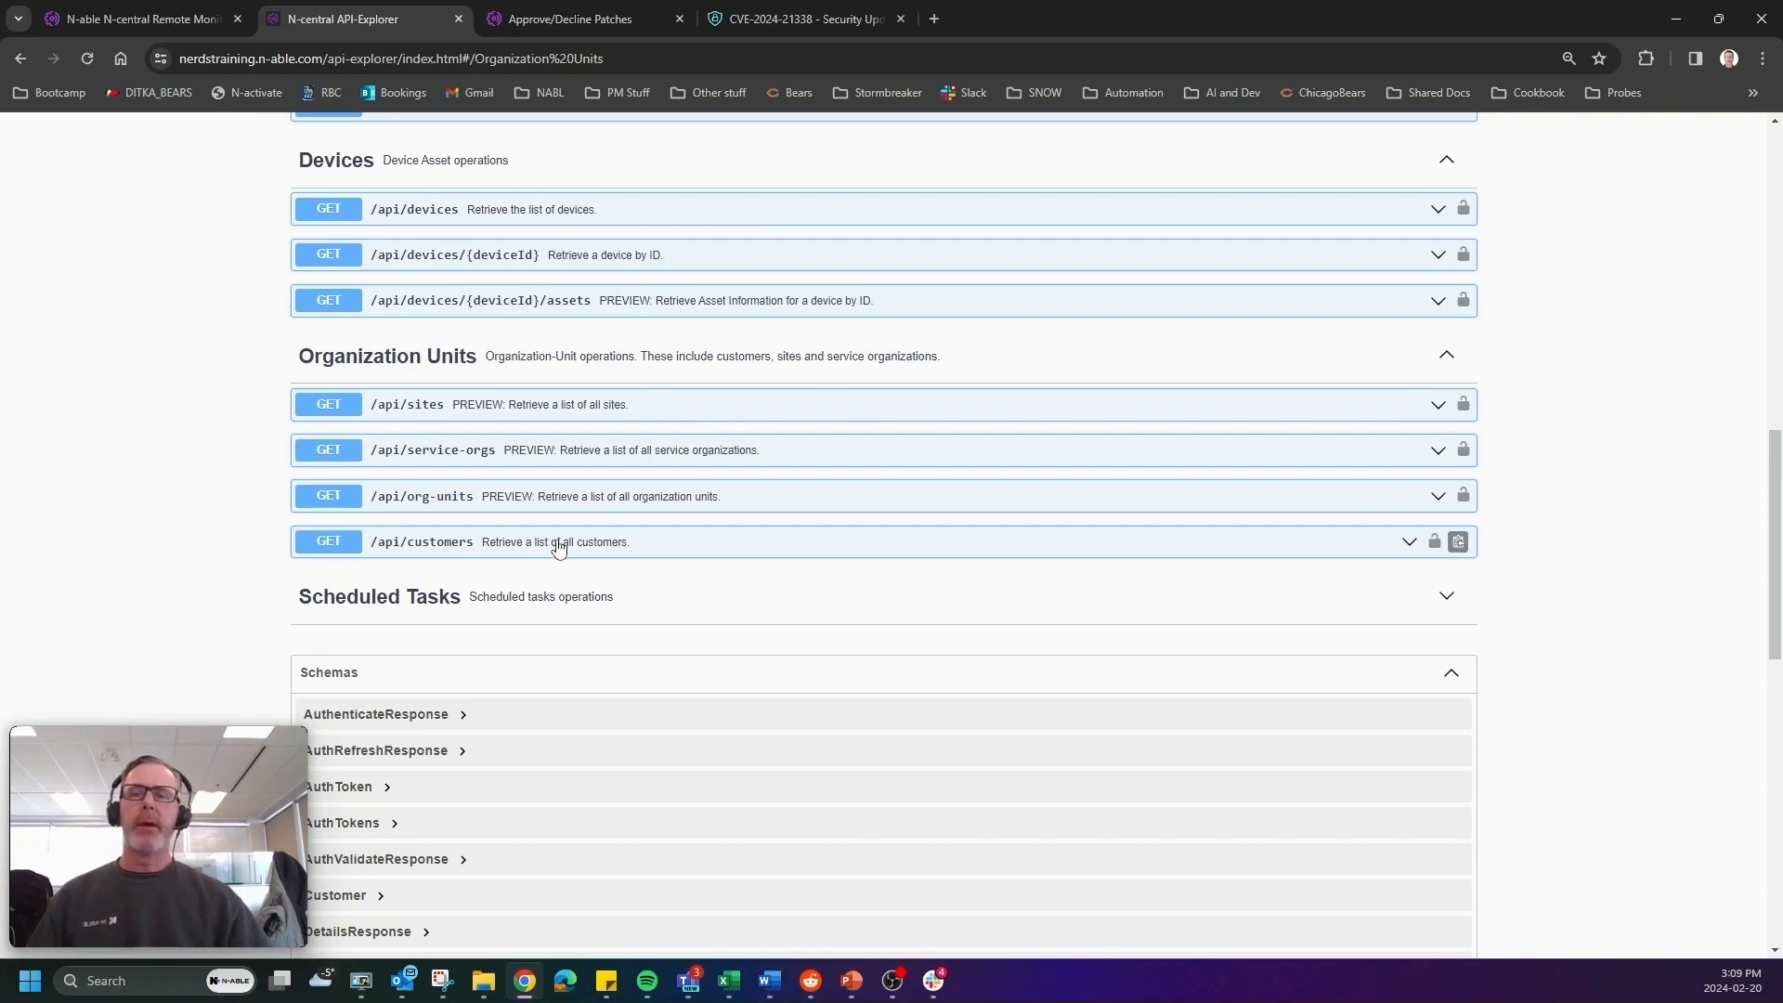
mouse_move(608, 549)
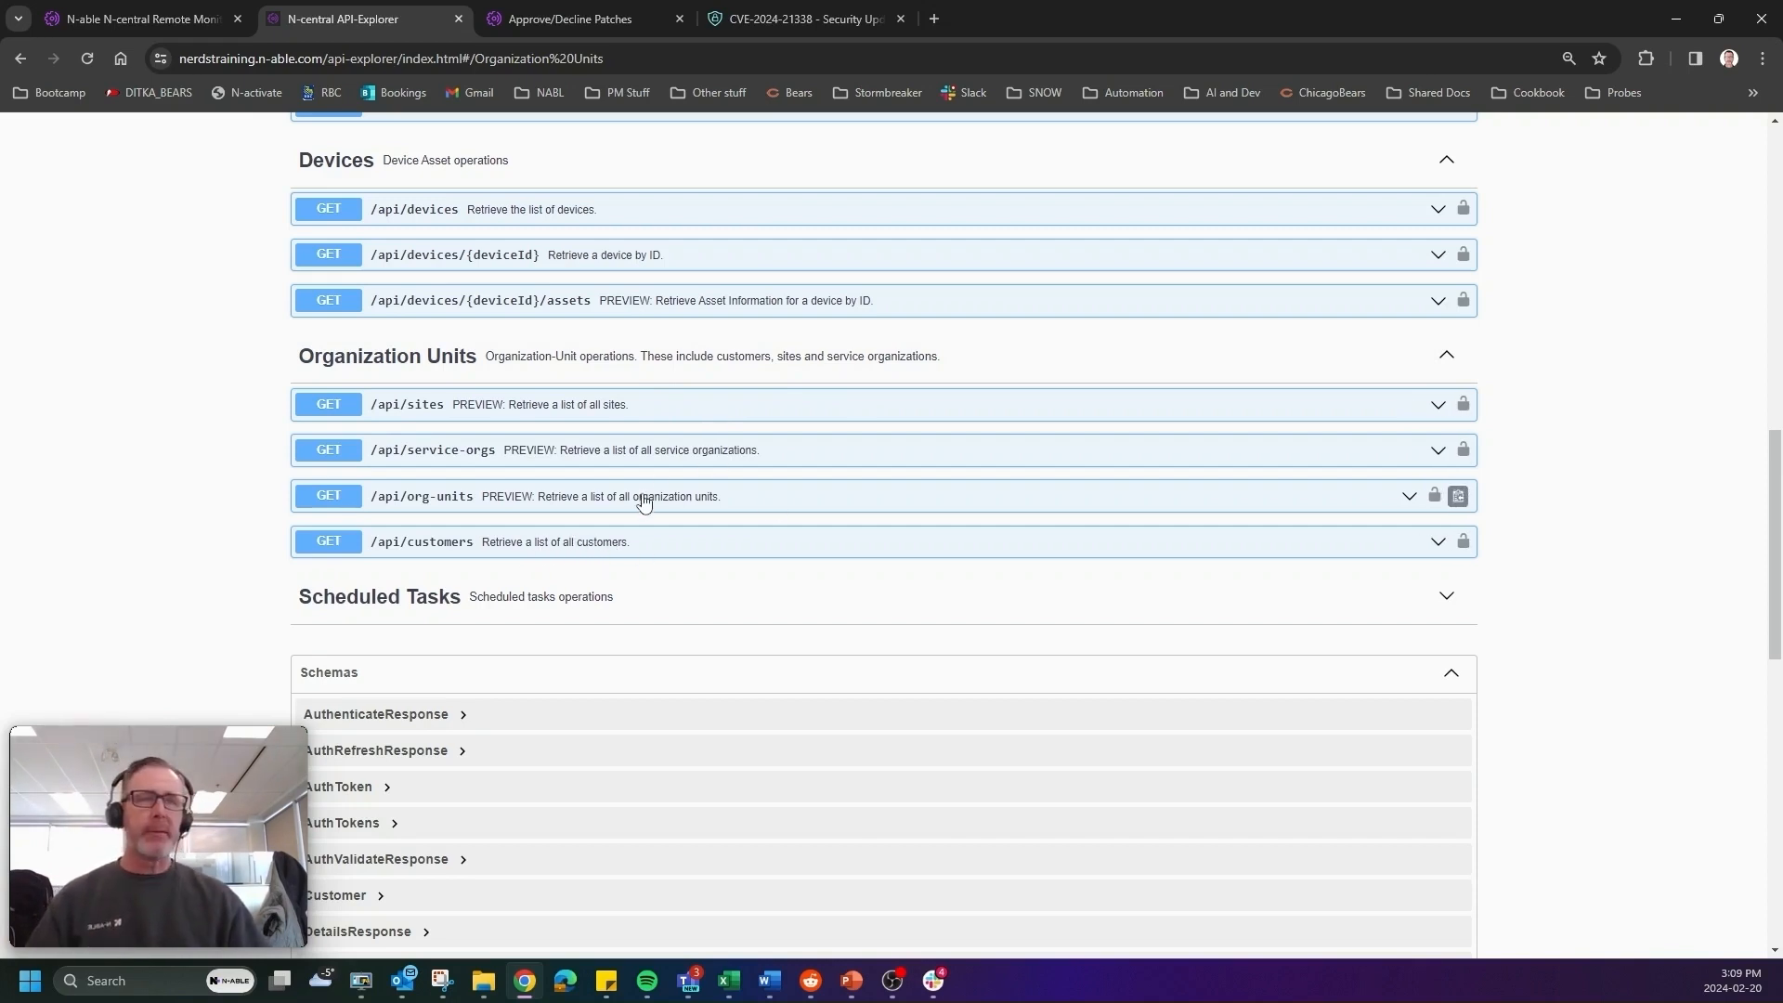
mouse_move(596, 457)
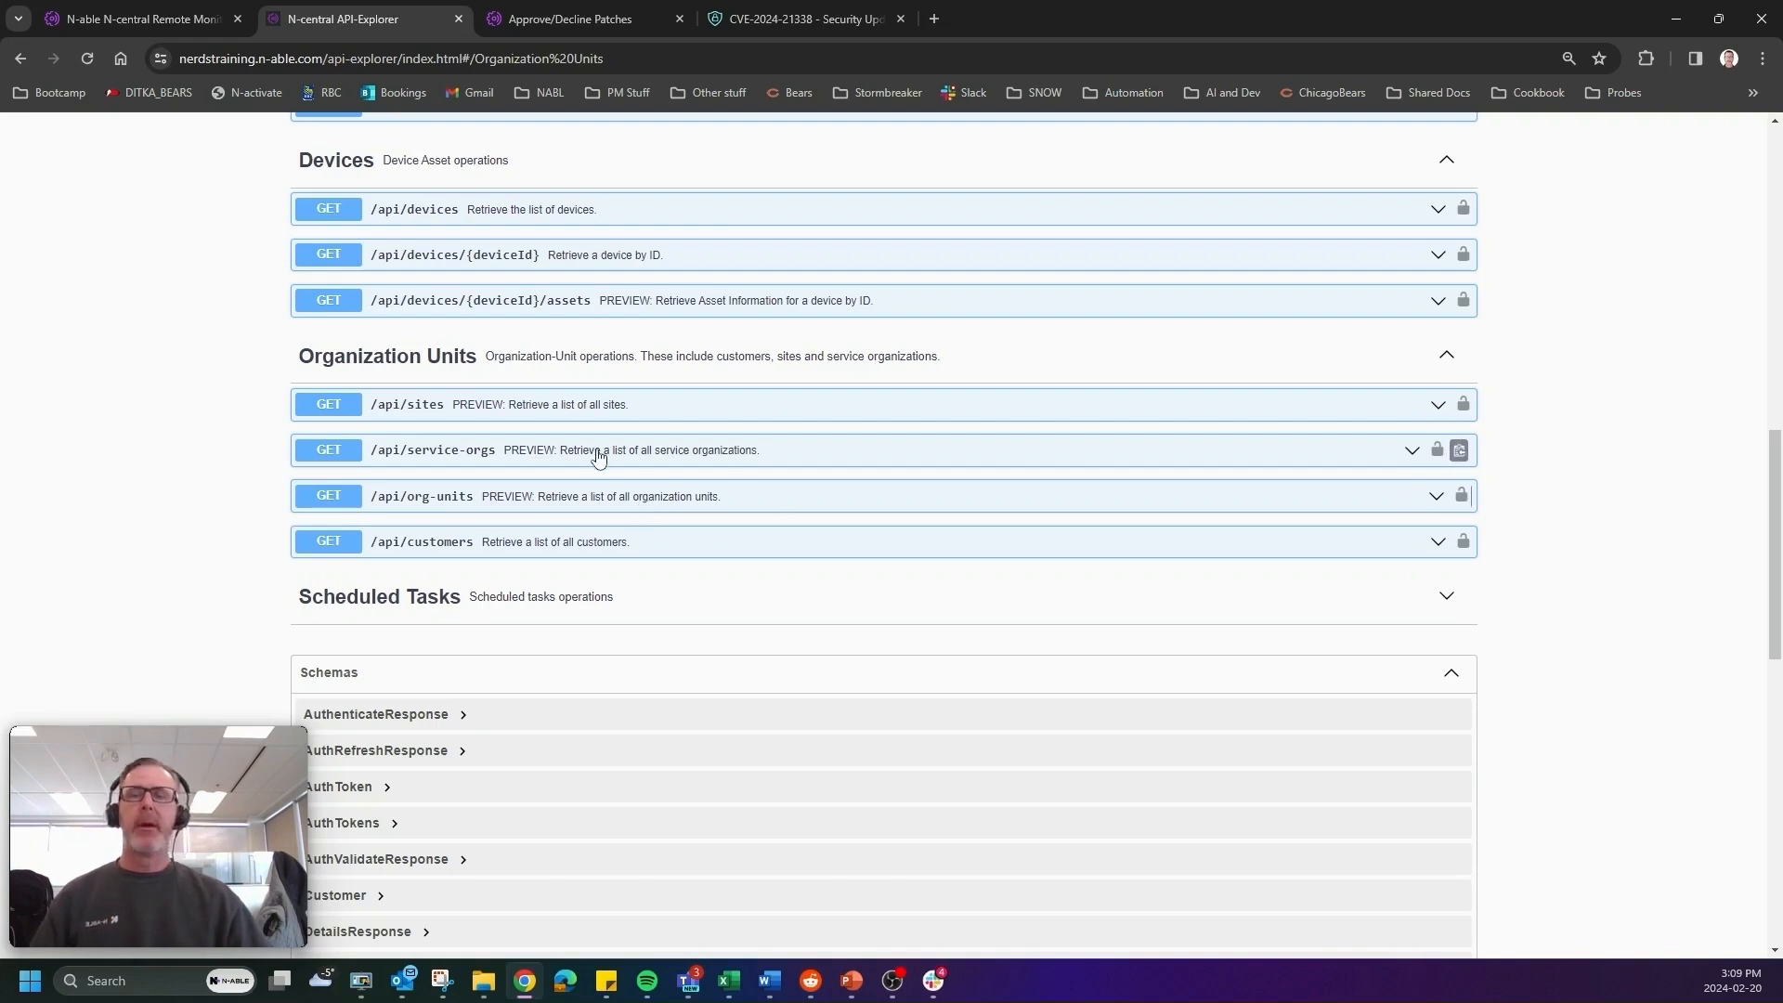
mouse_move(592, 409)
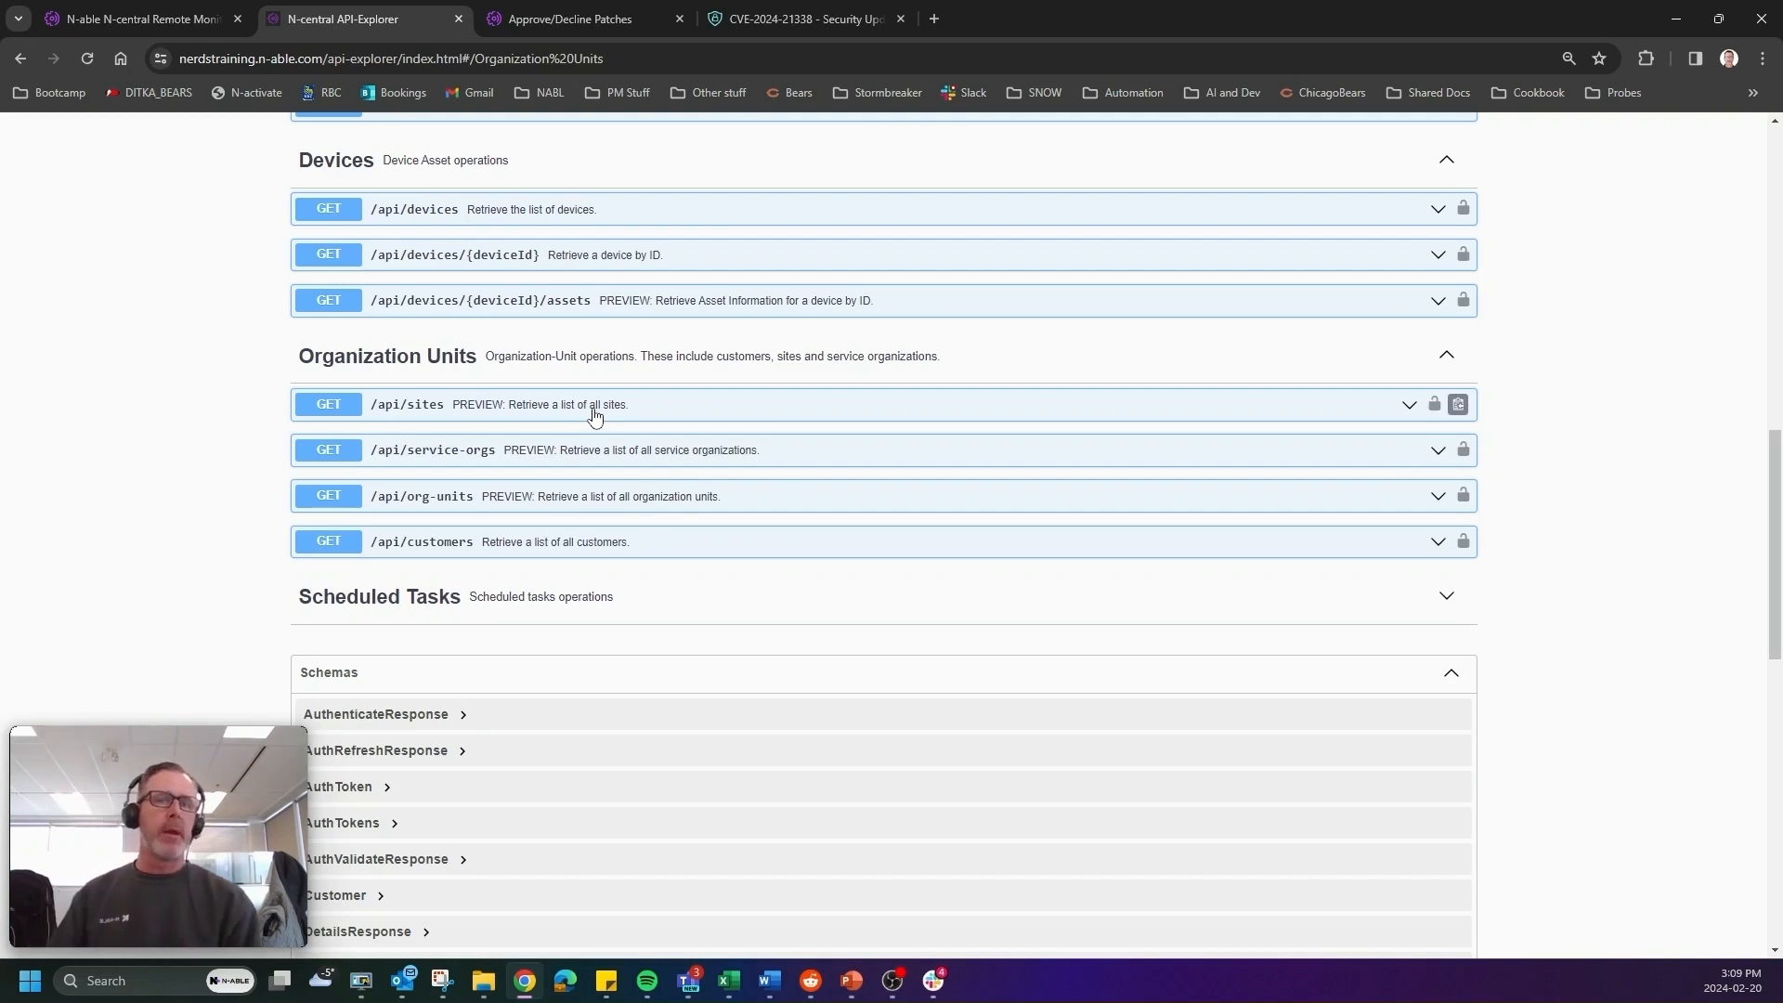
Scroll to the five Scheduled Tasks endpoints, then return to the All Devices list.
scroll(down, 3)
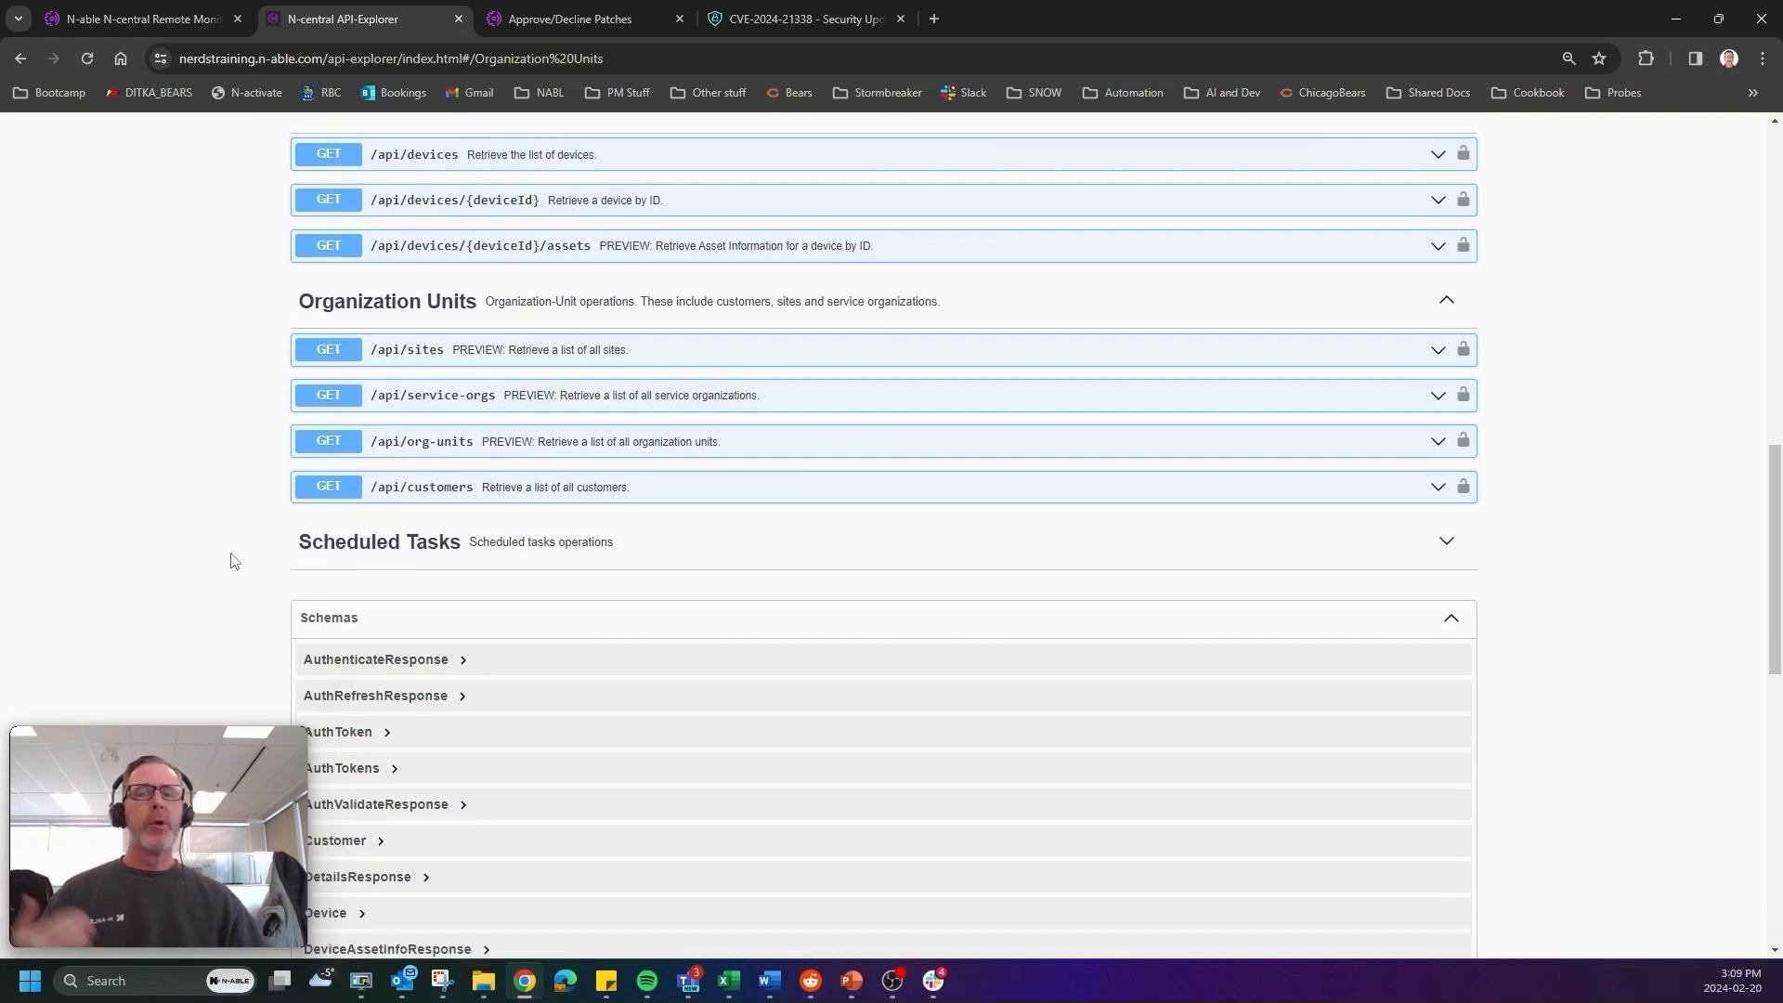
scroll(down, 3)
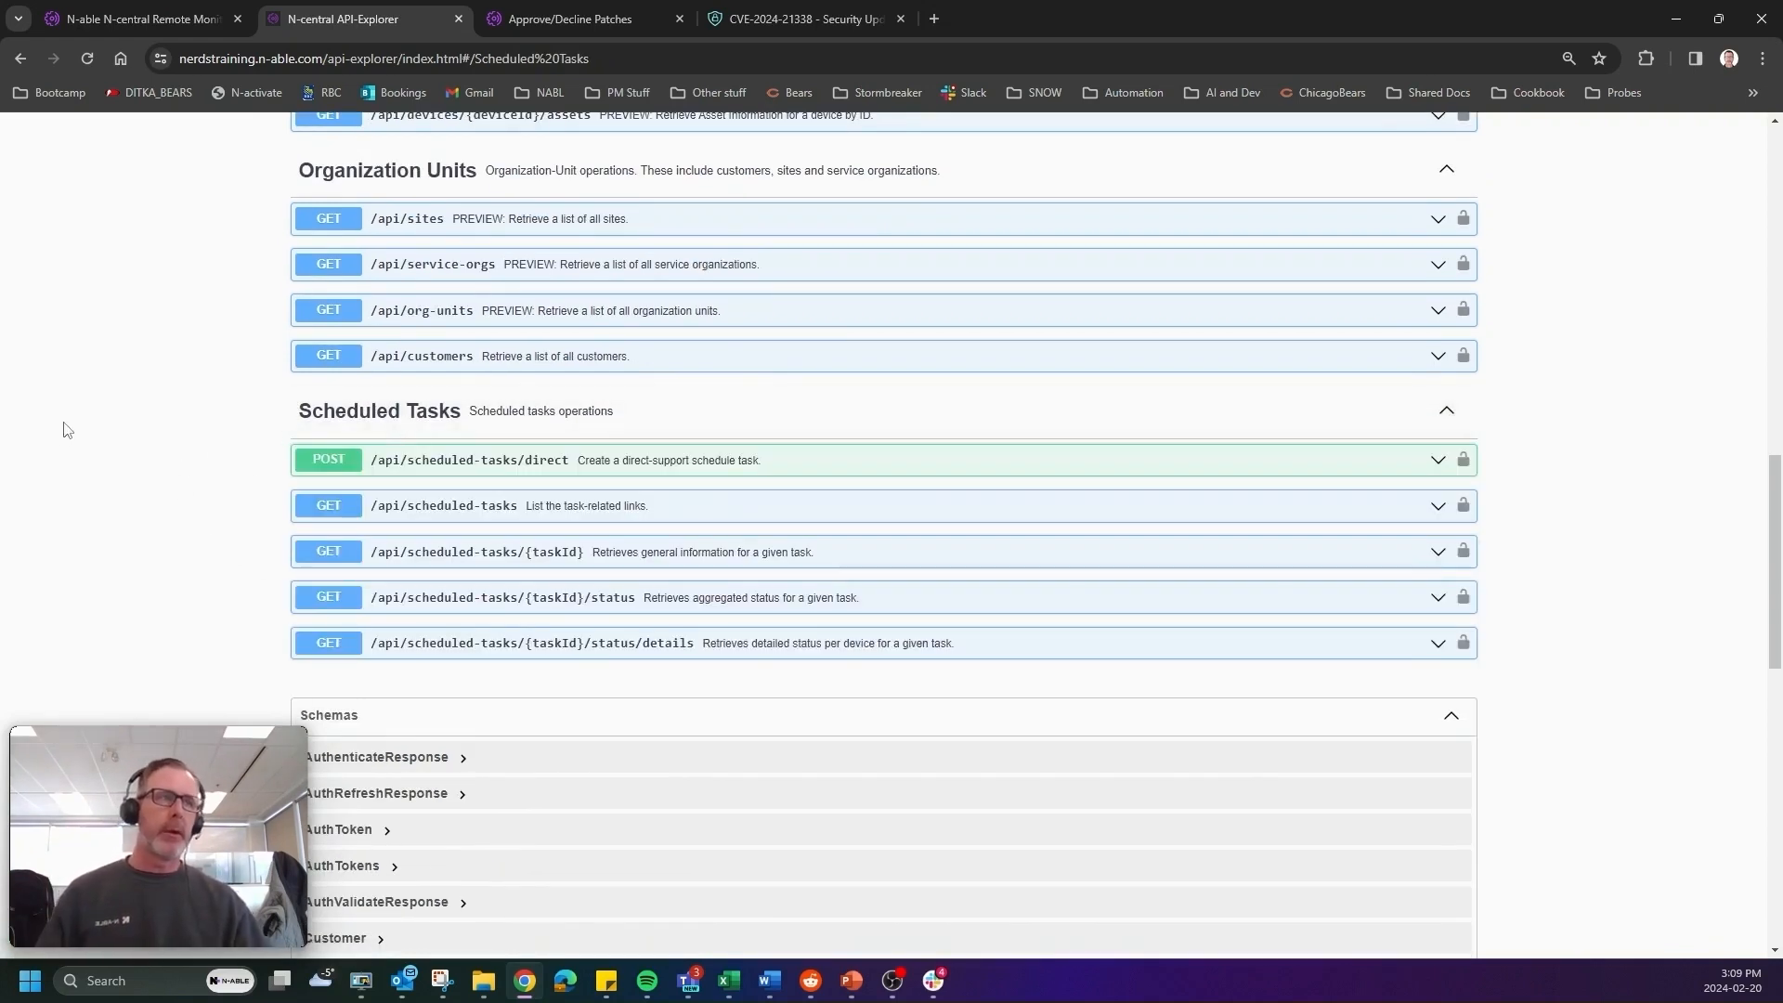
mouse_move(330, 421)
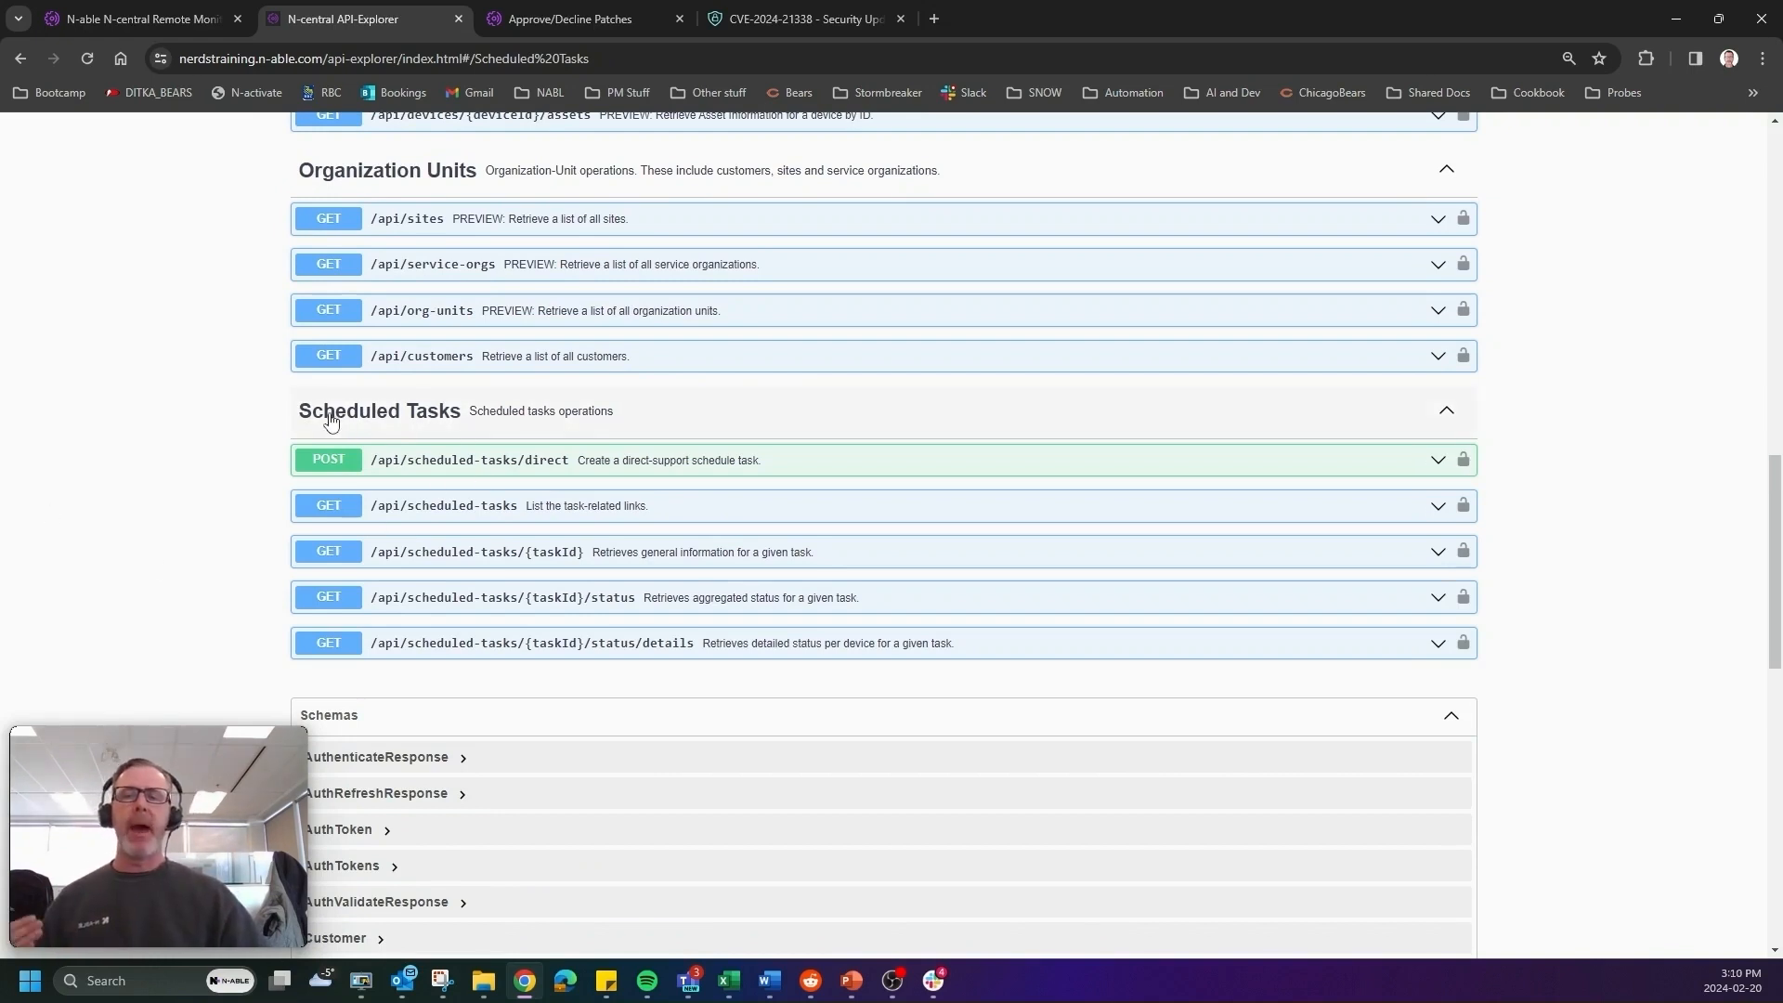
mouse_move(441, 419)
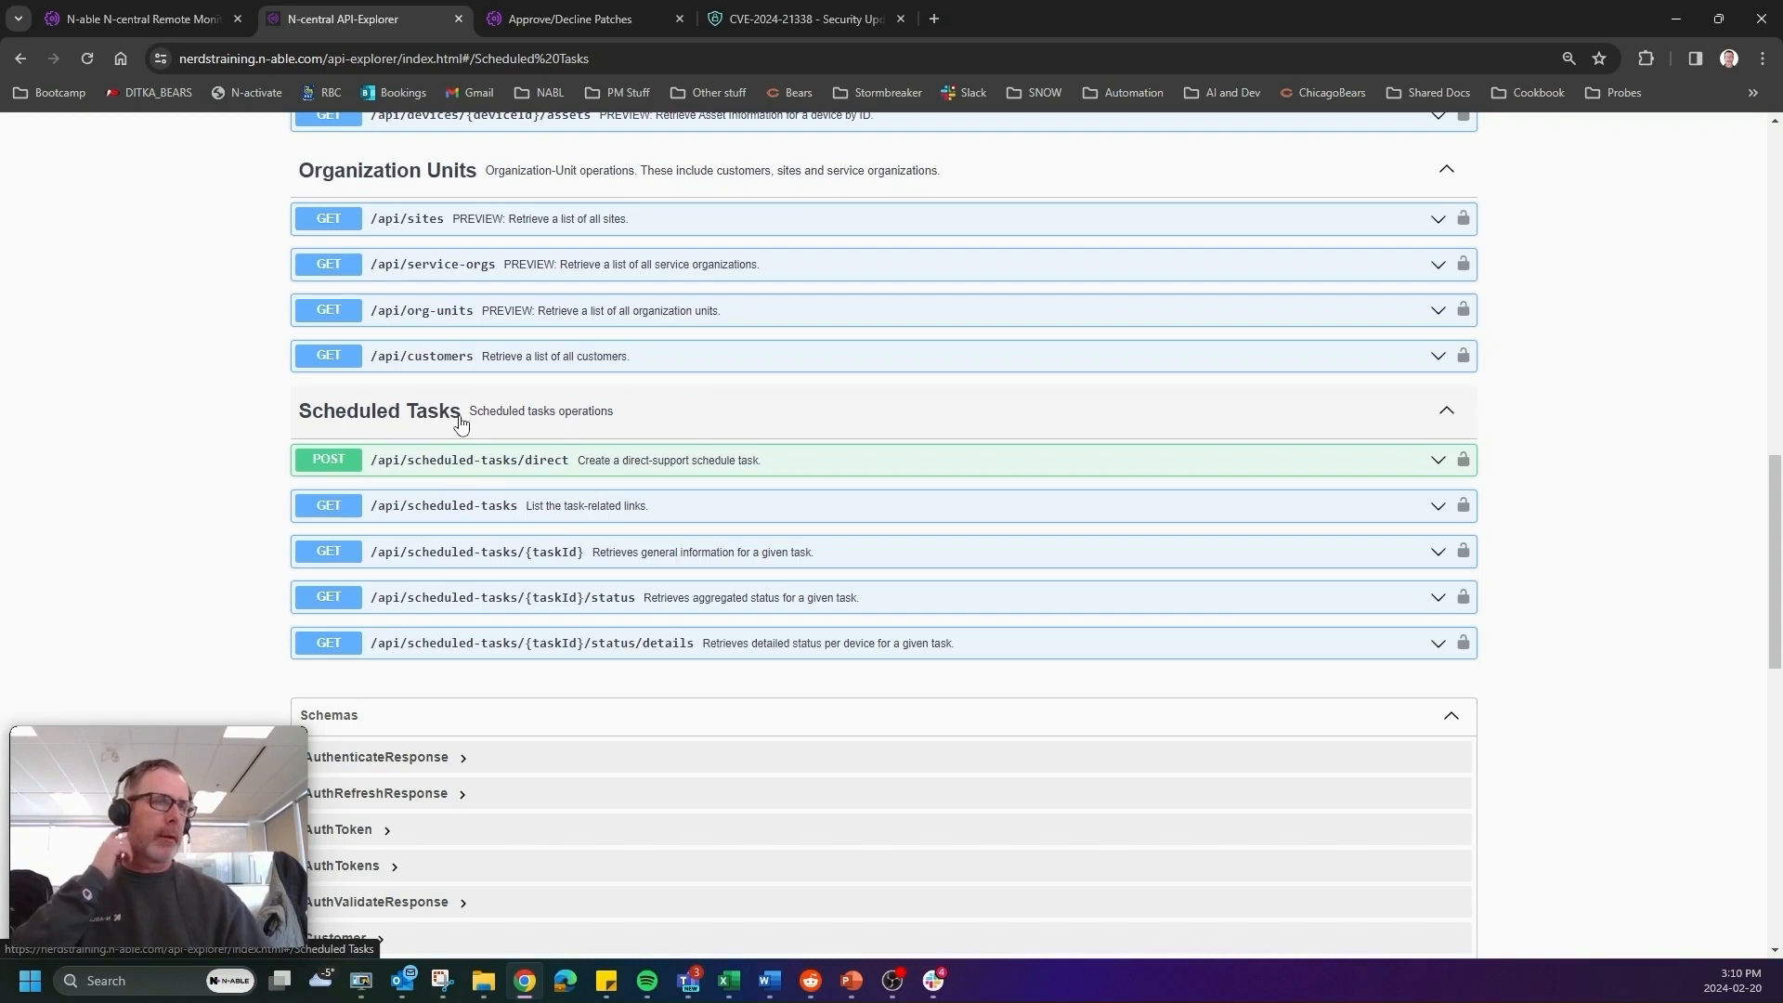
mouse_move(703, 652)
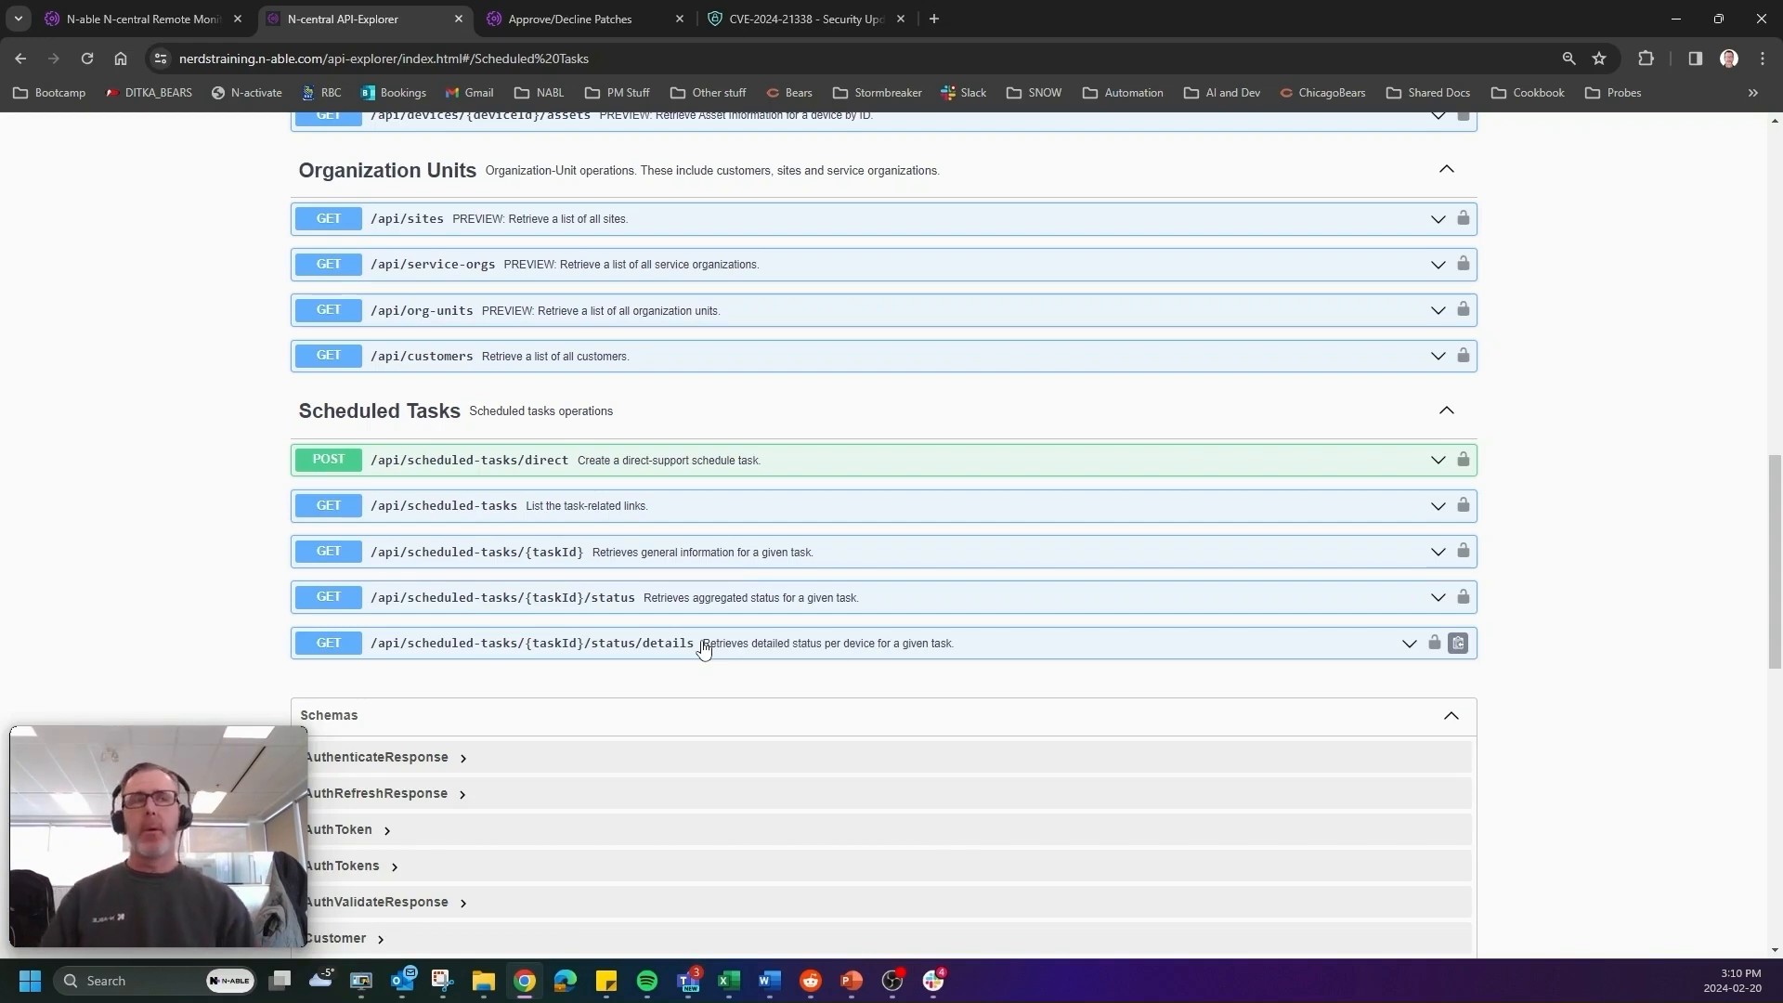
mouse_move(1105, 399)
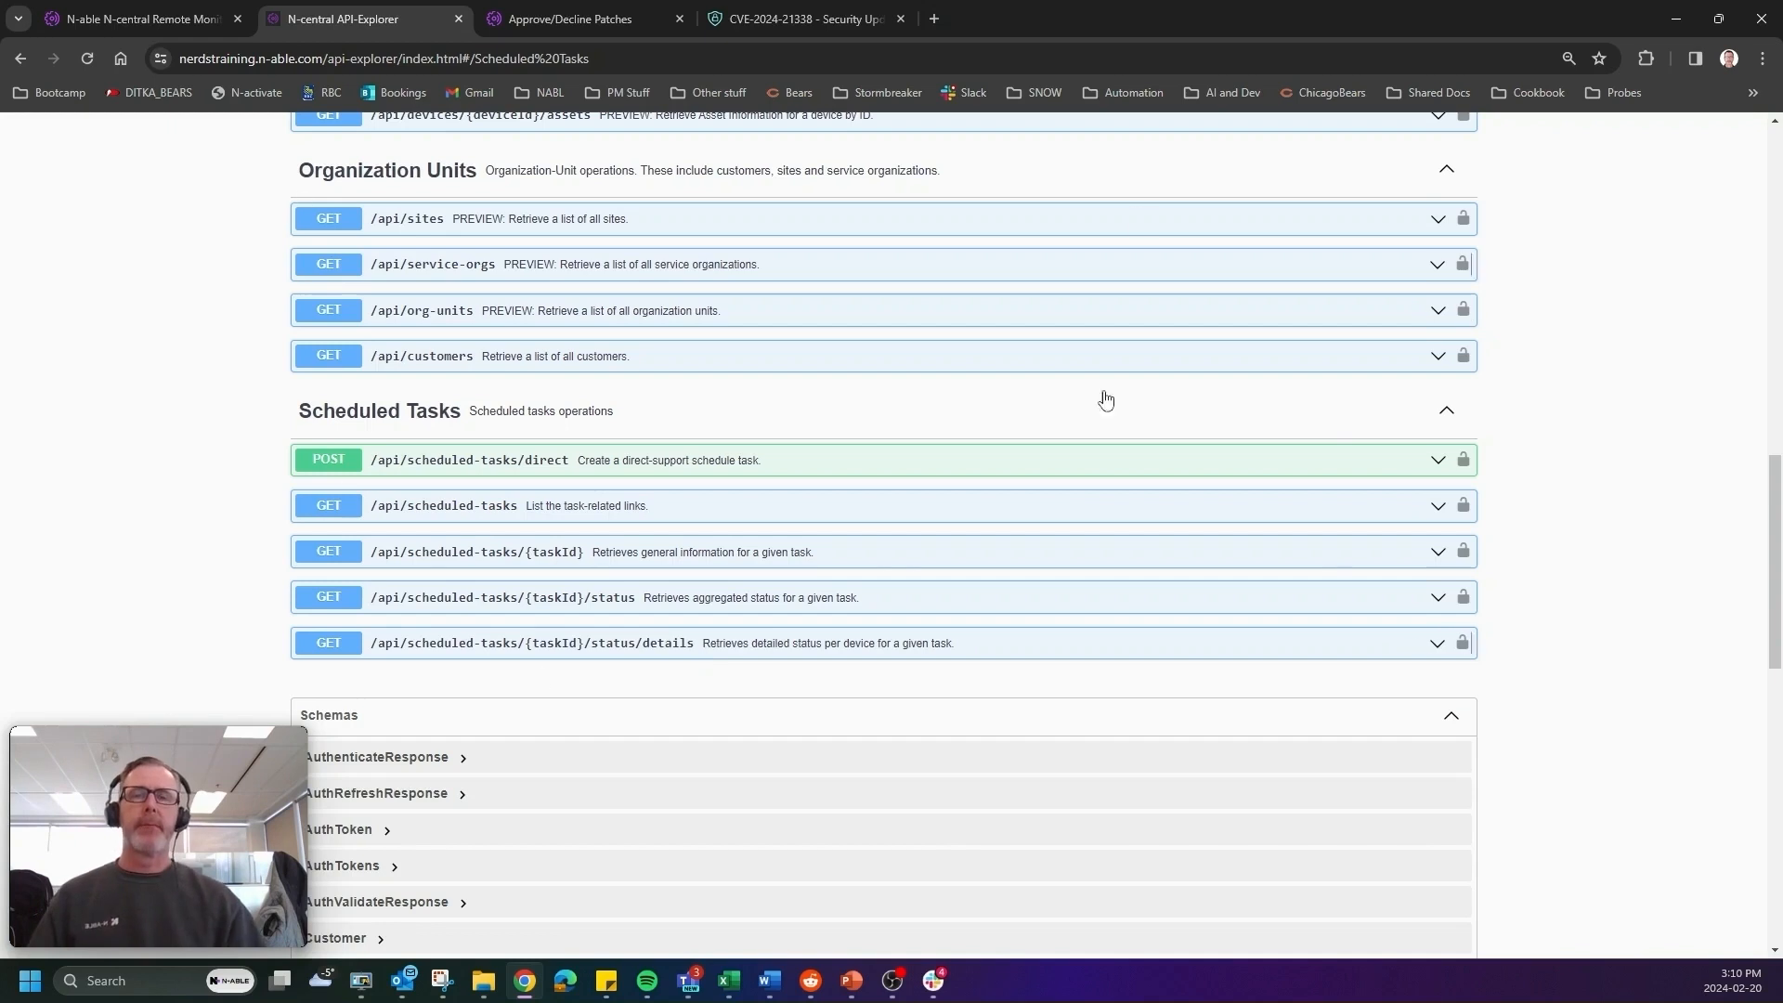
click(137, 19)
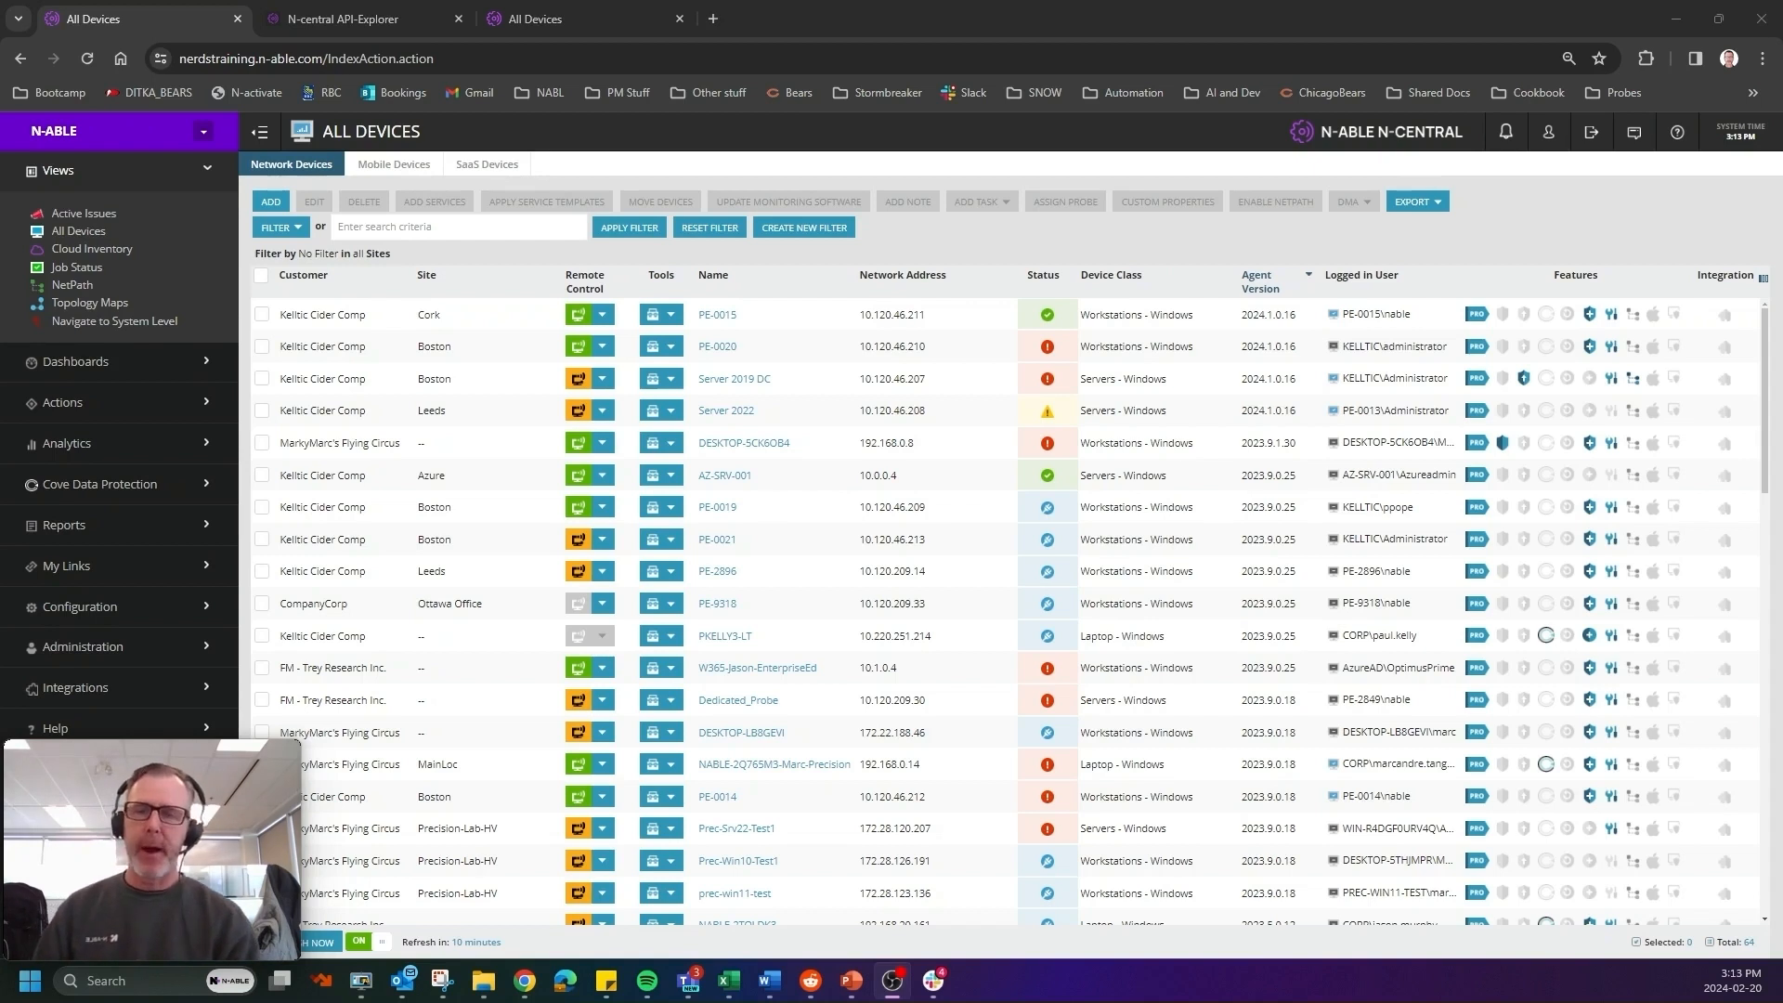
mouse_move(167, 255)
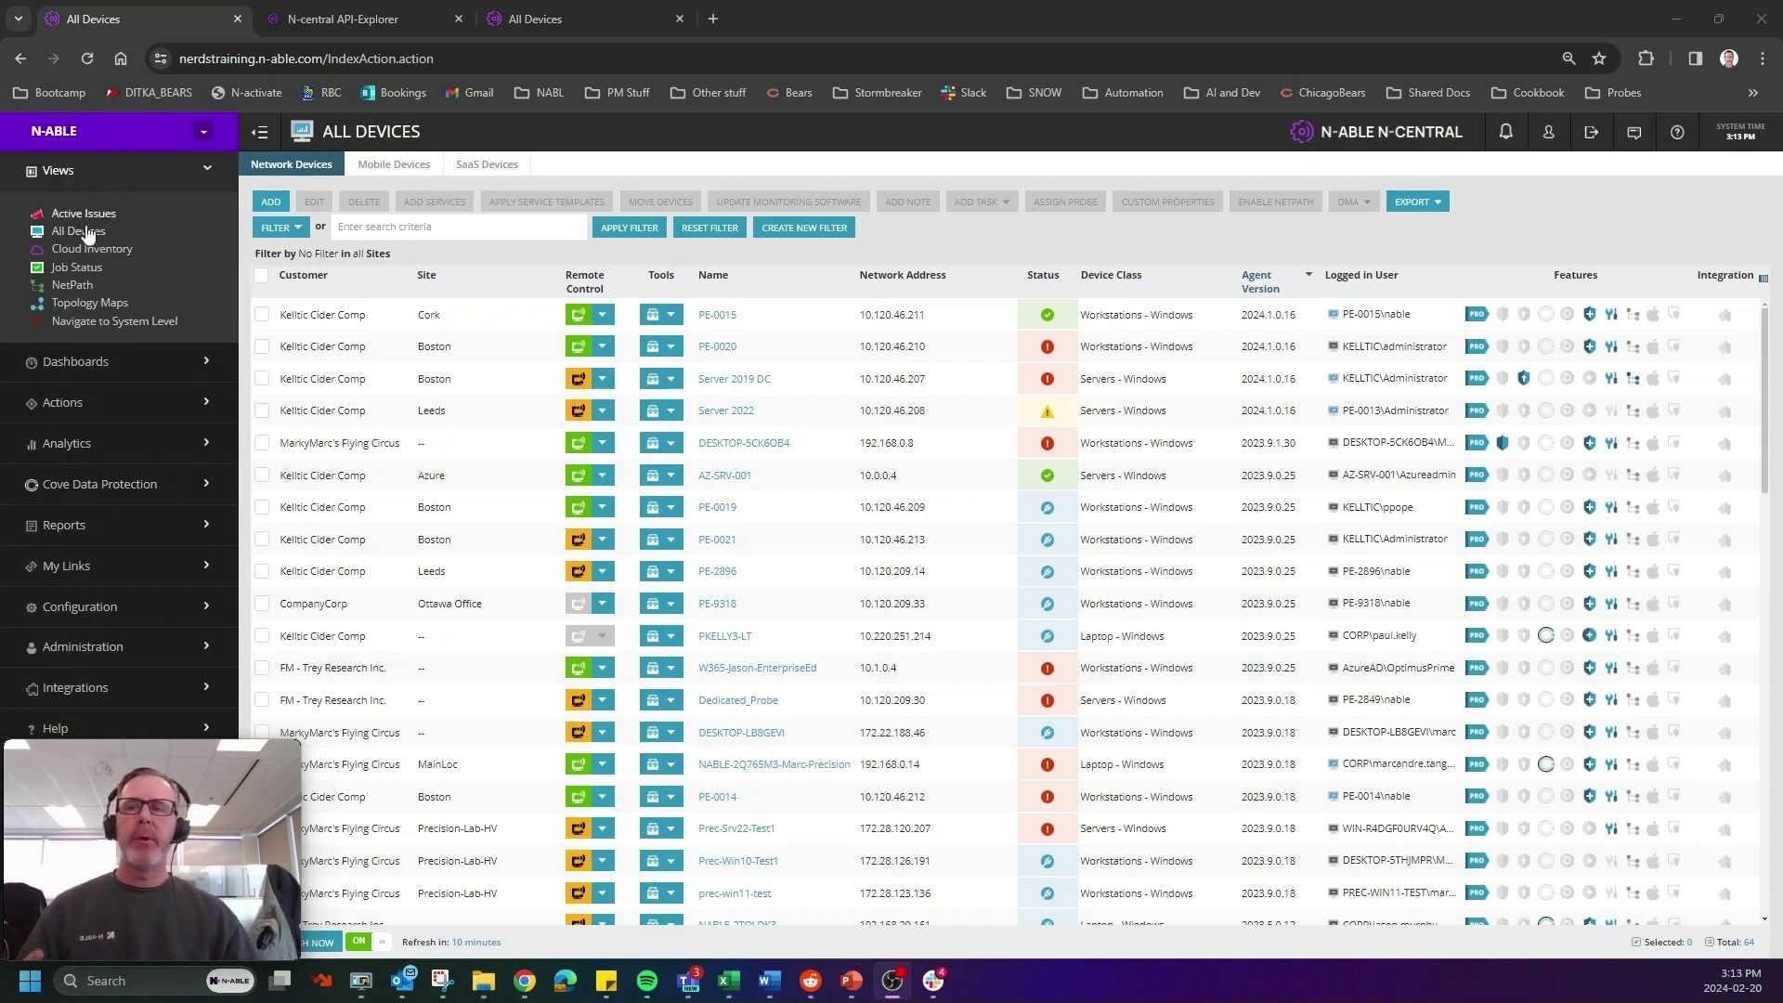
click(78, 231)
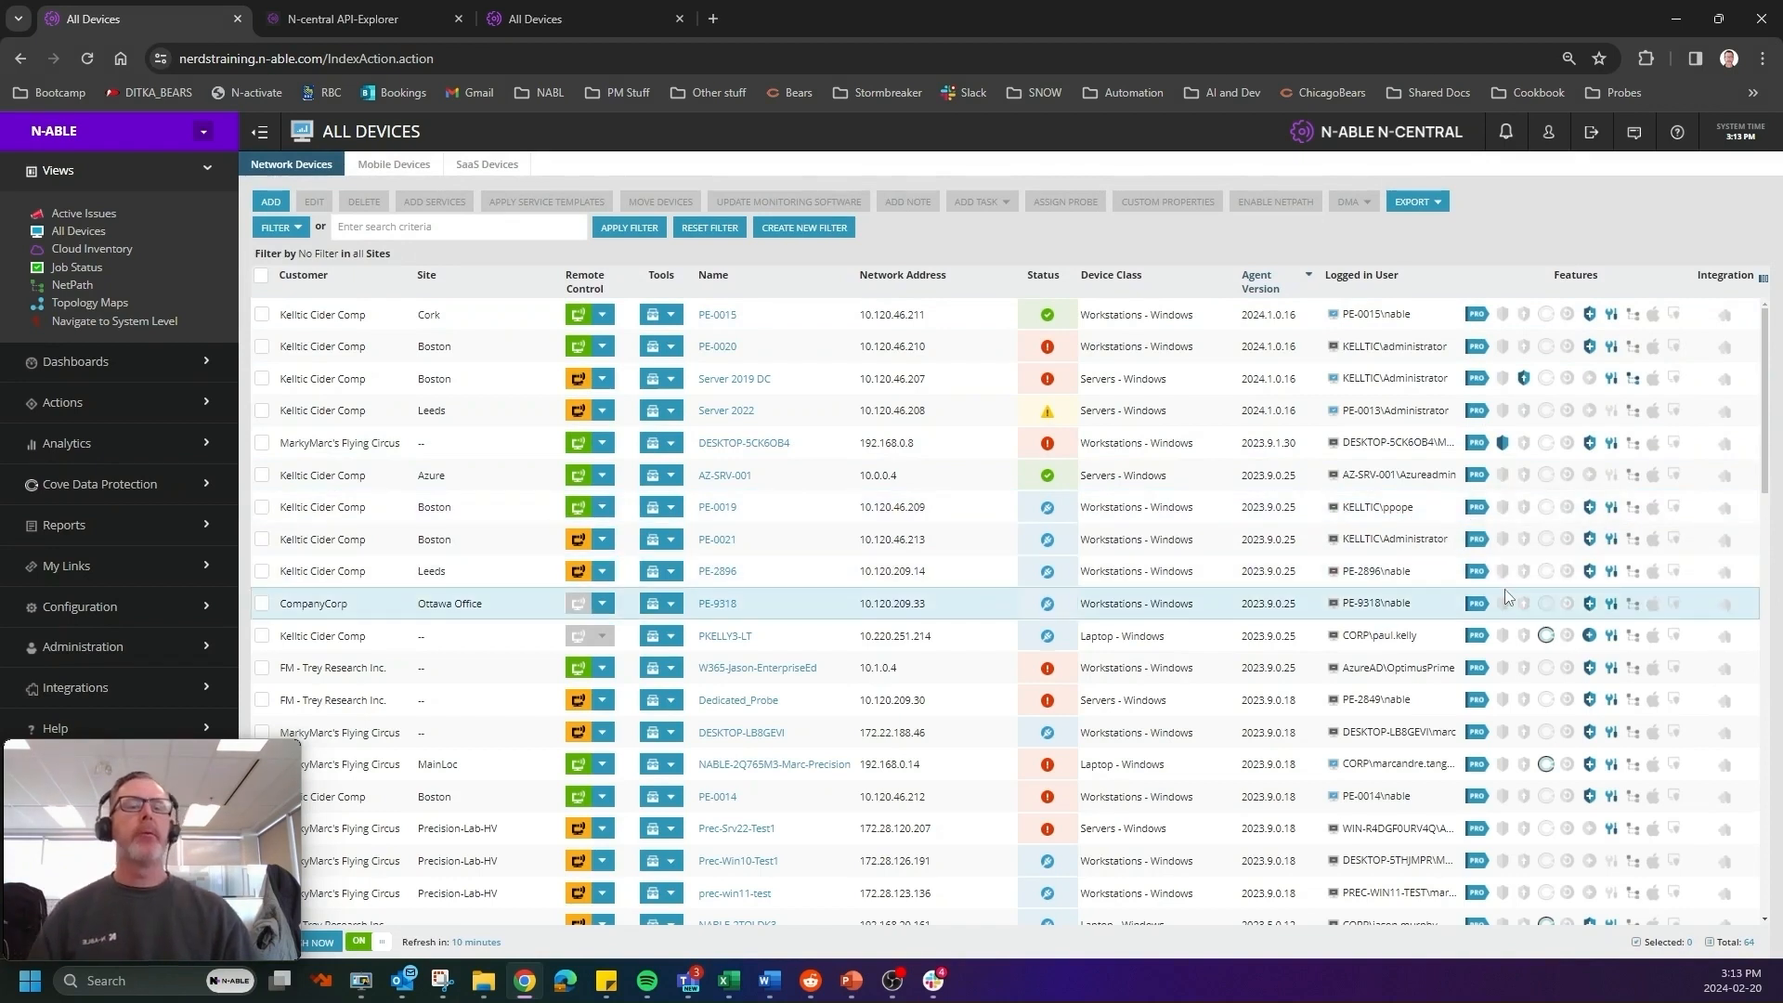
scroll(down, 3)
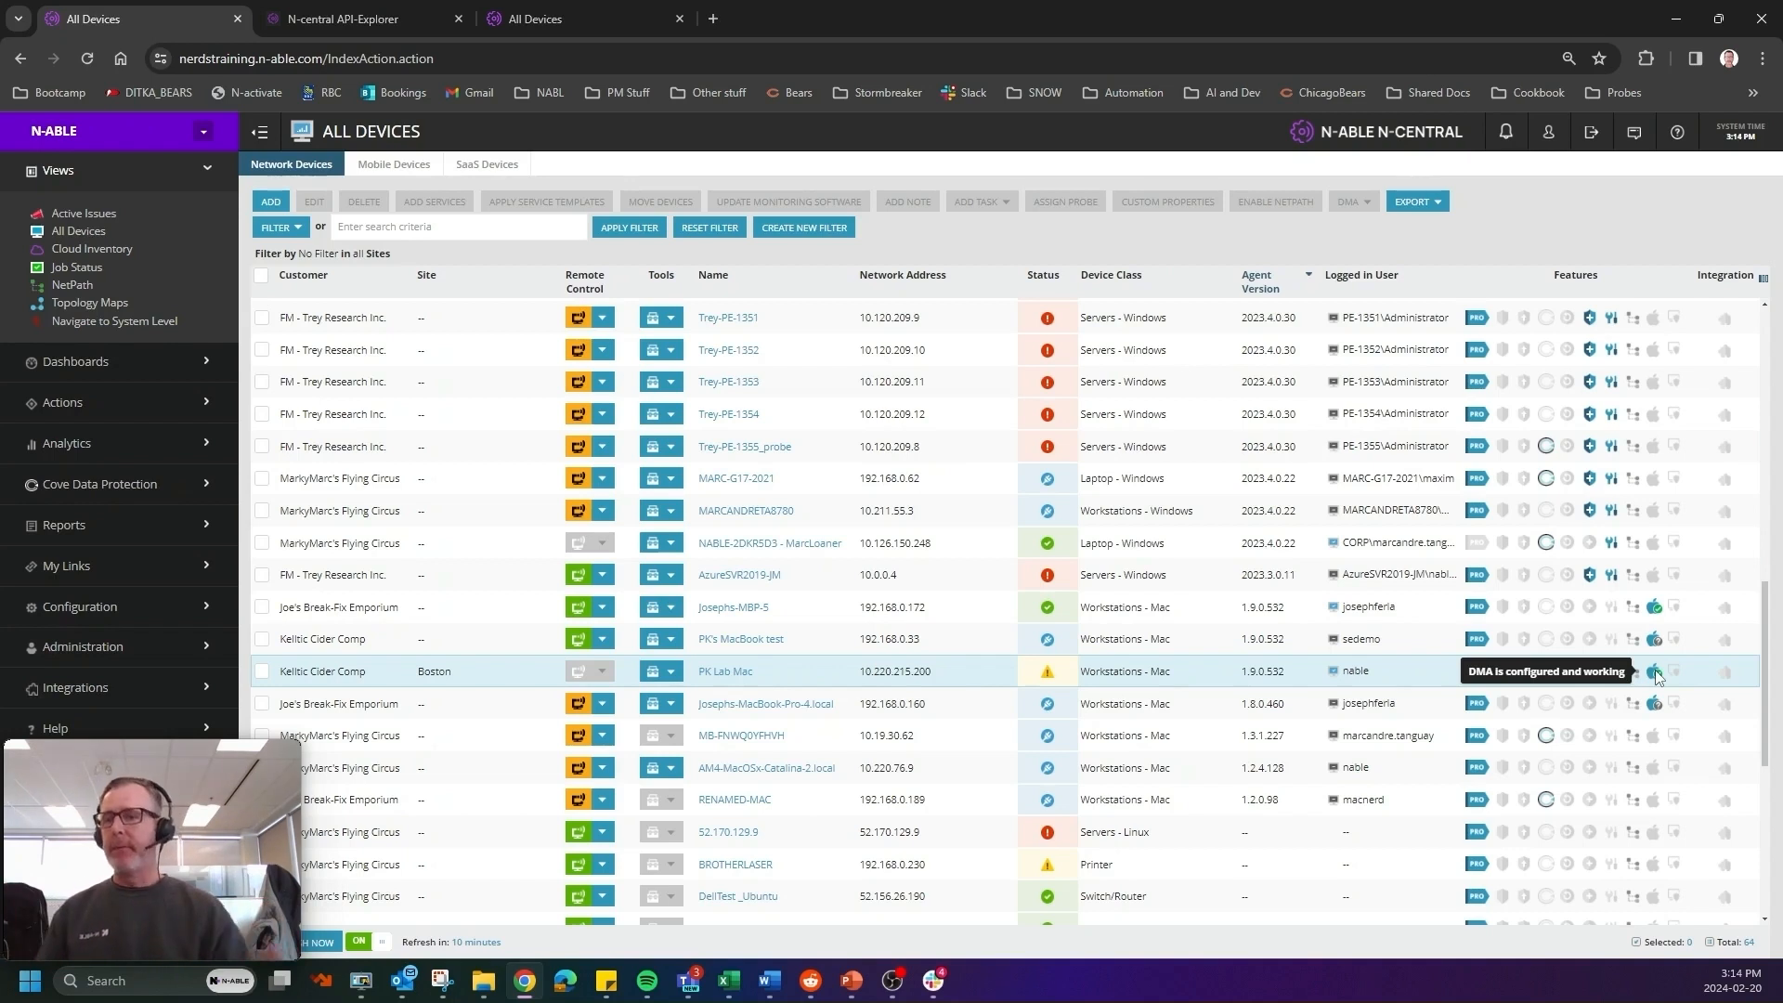
mouse_move(1656, 677)
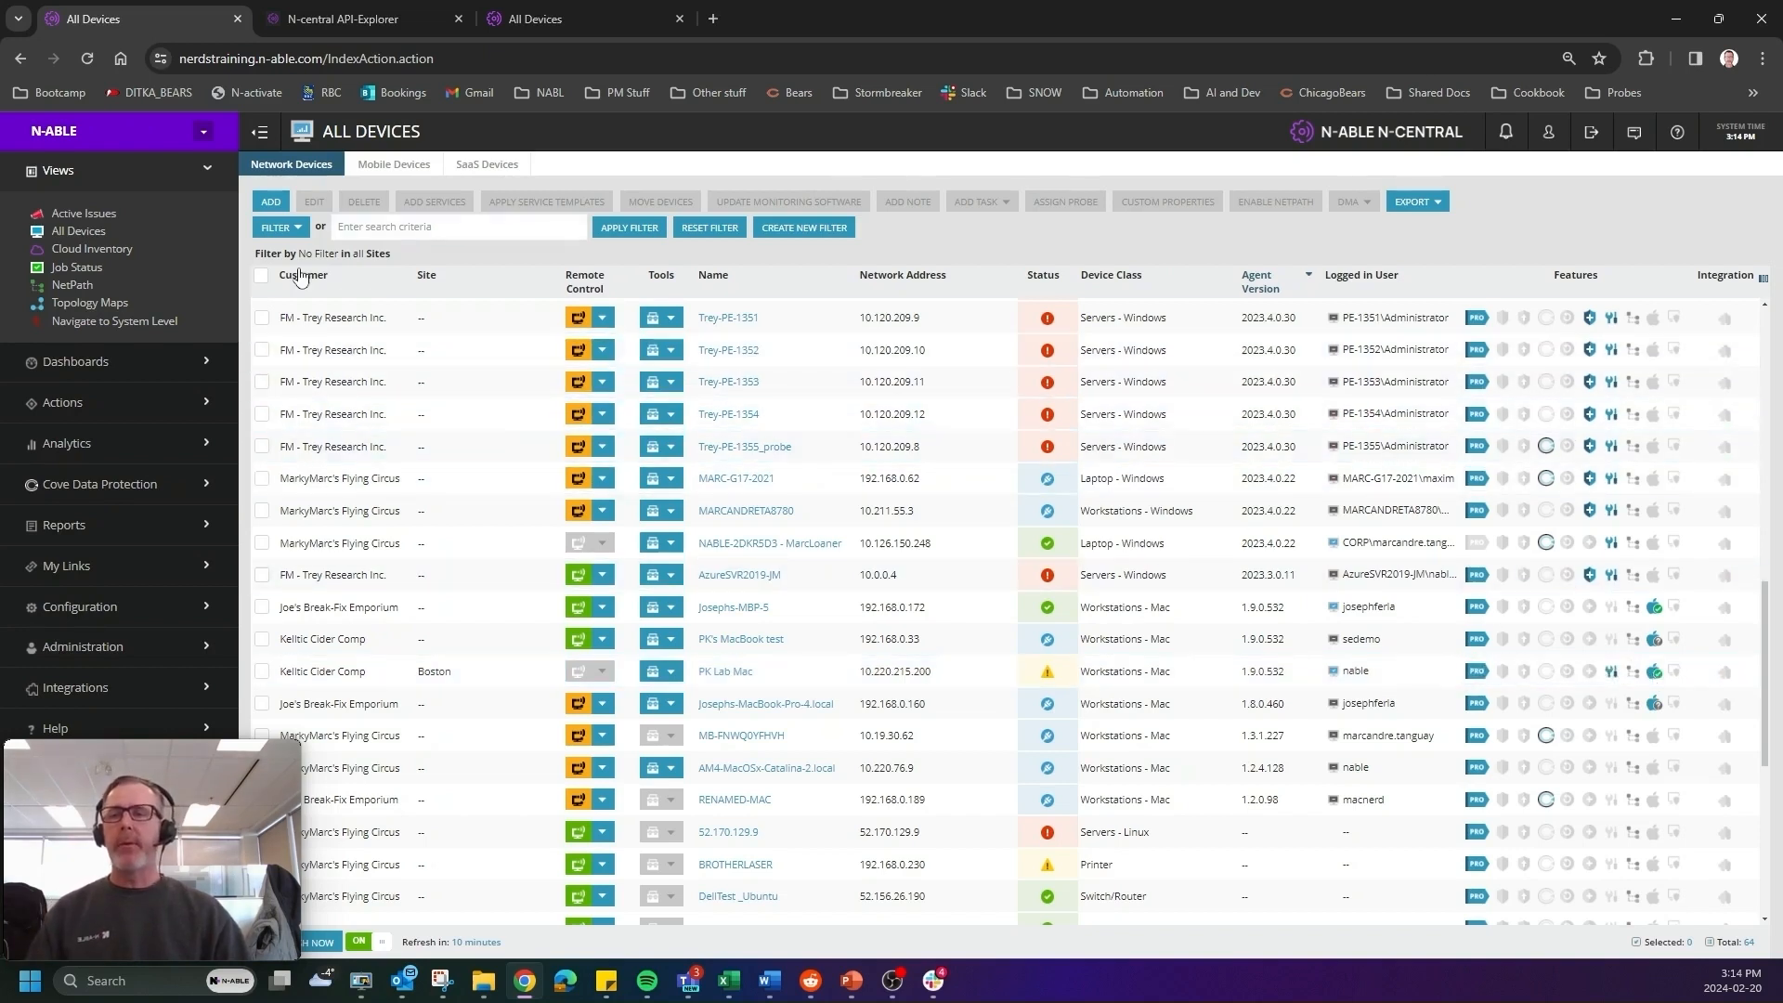
Scope N-central to Joe's Break-Fix Emporium and open its Status reports.
click(57, 170)
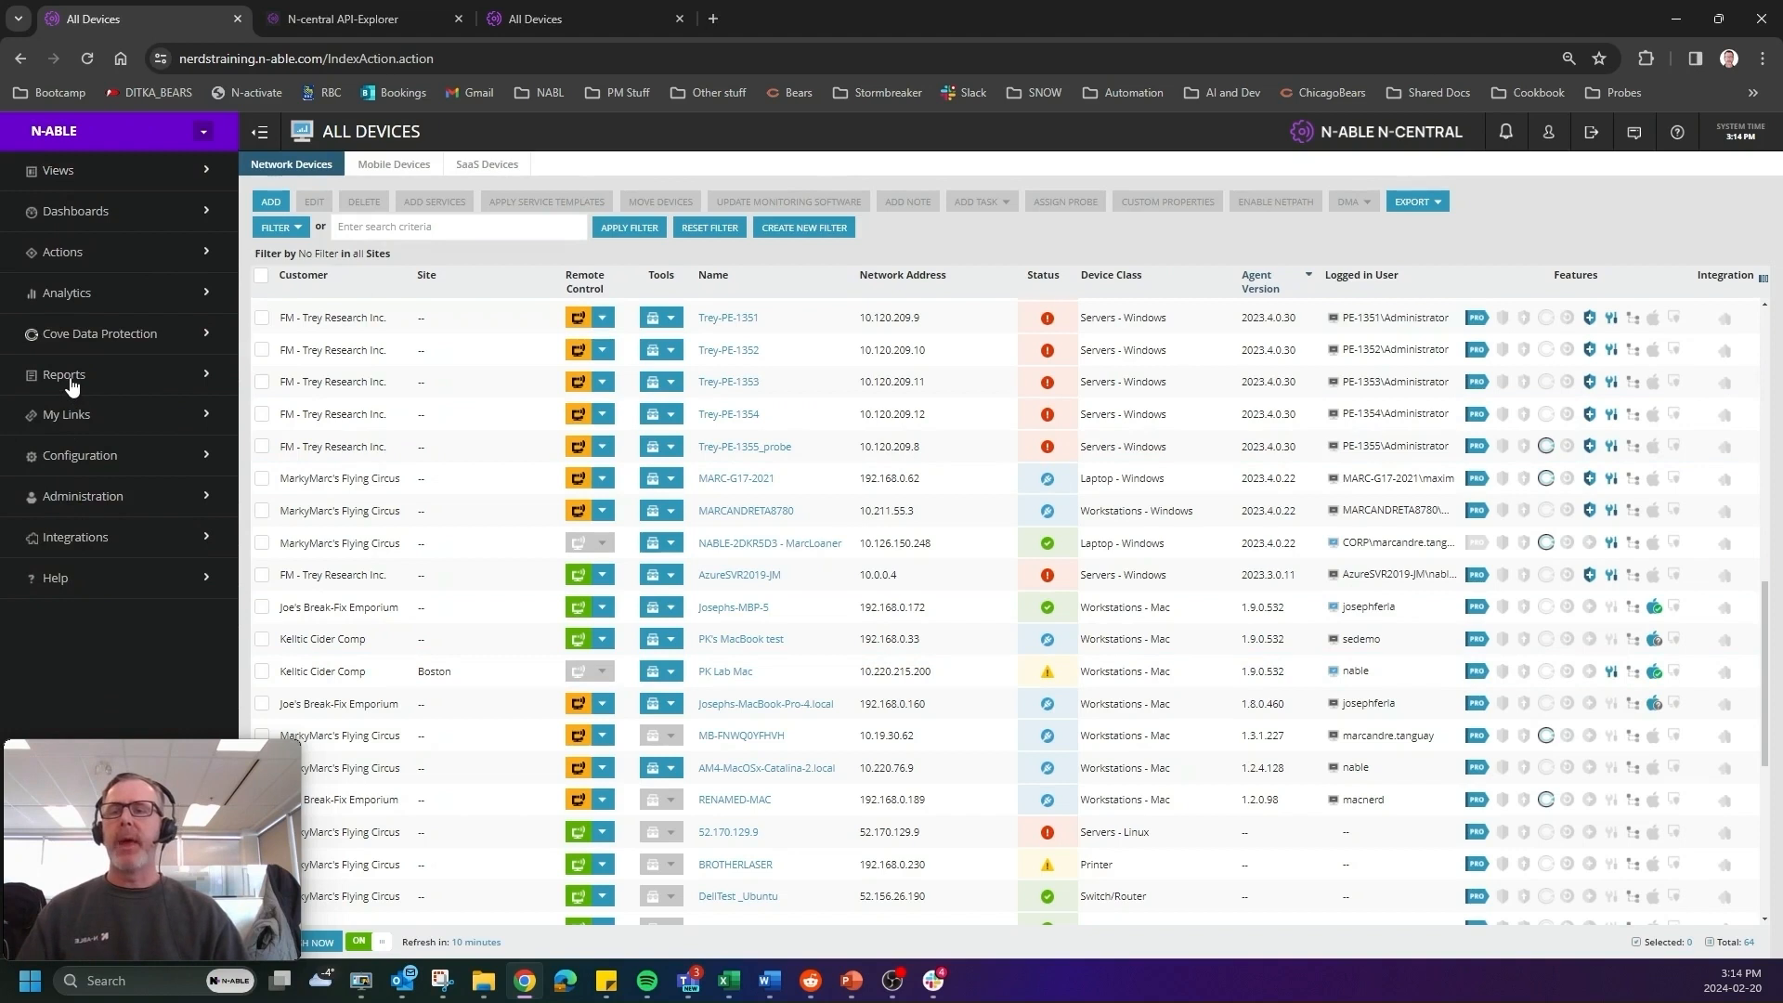
click(64, 374)
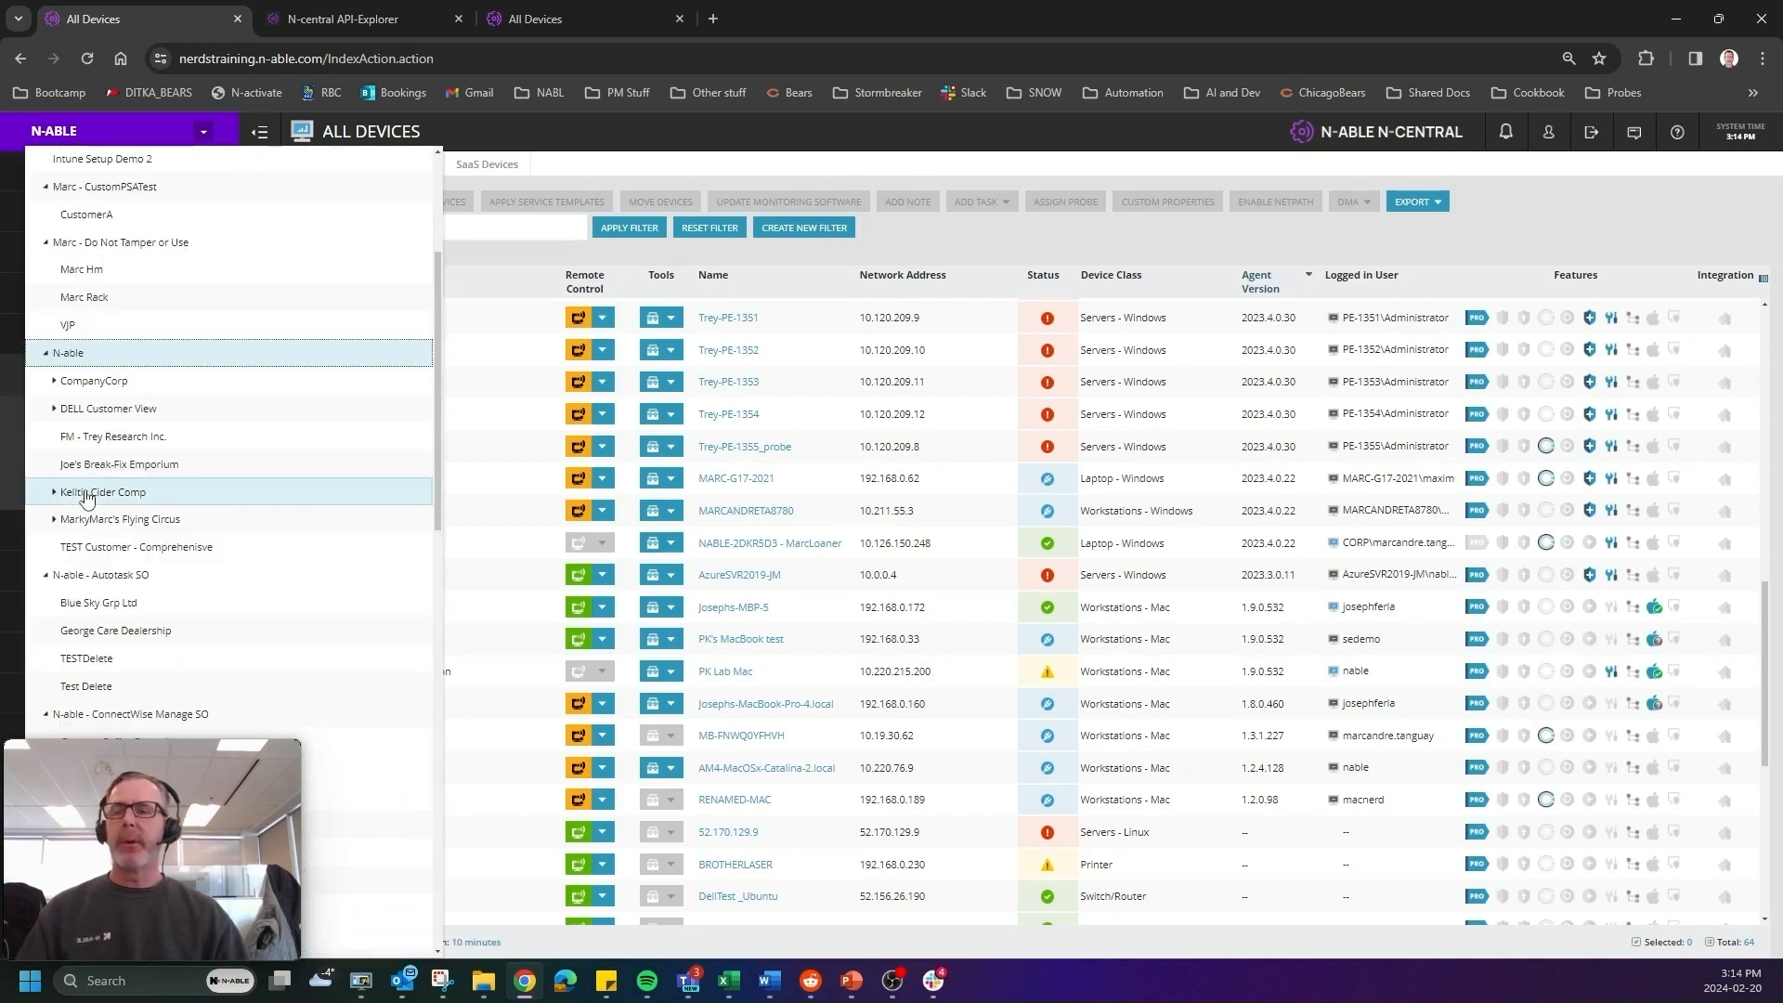
mouse_move(97, 469)
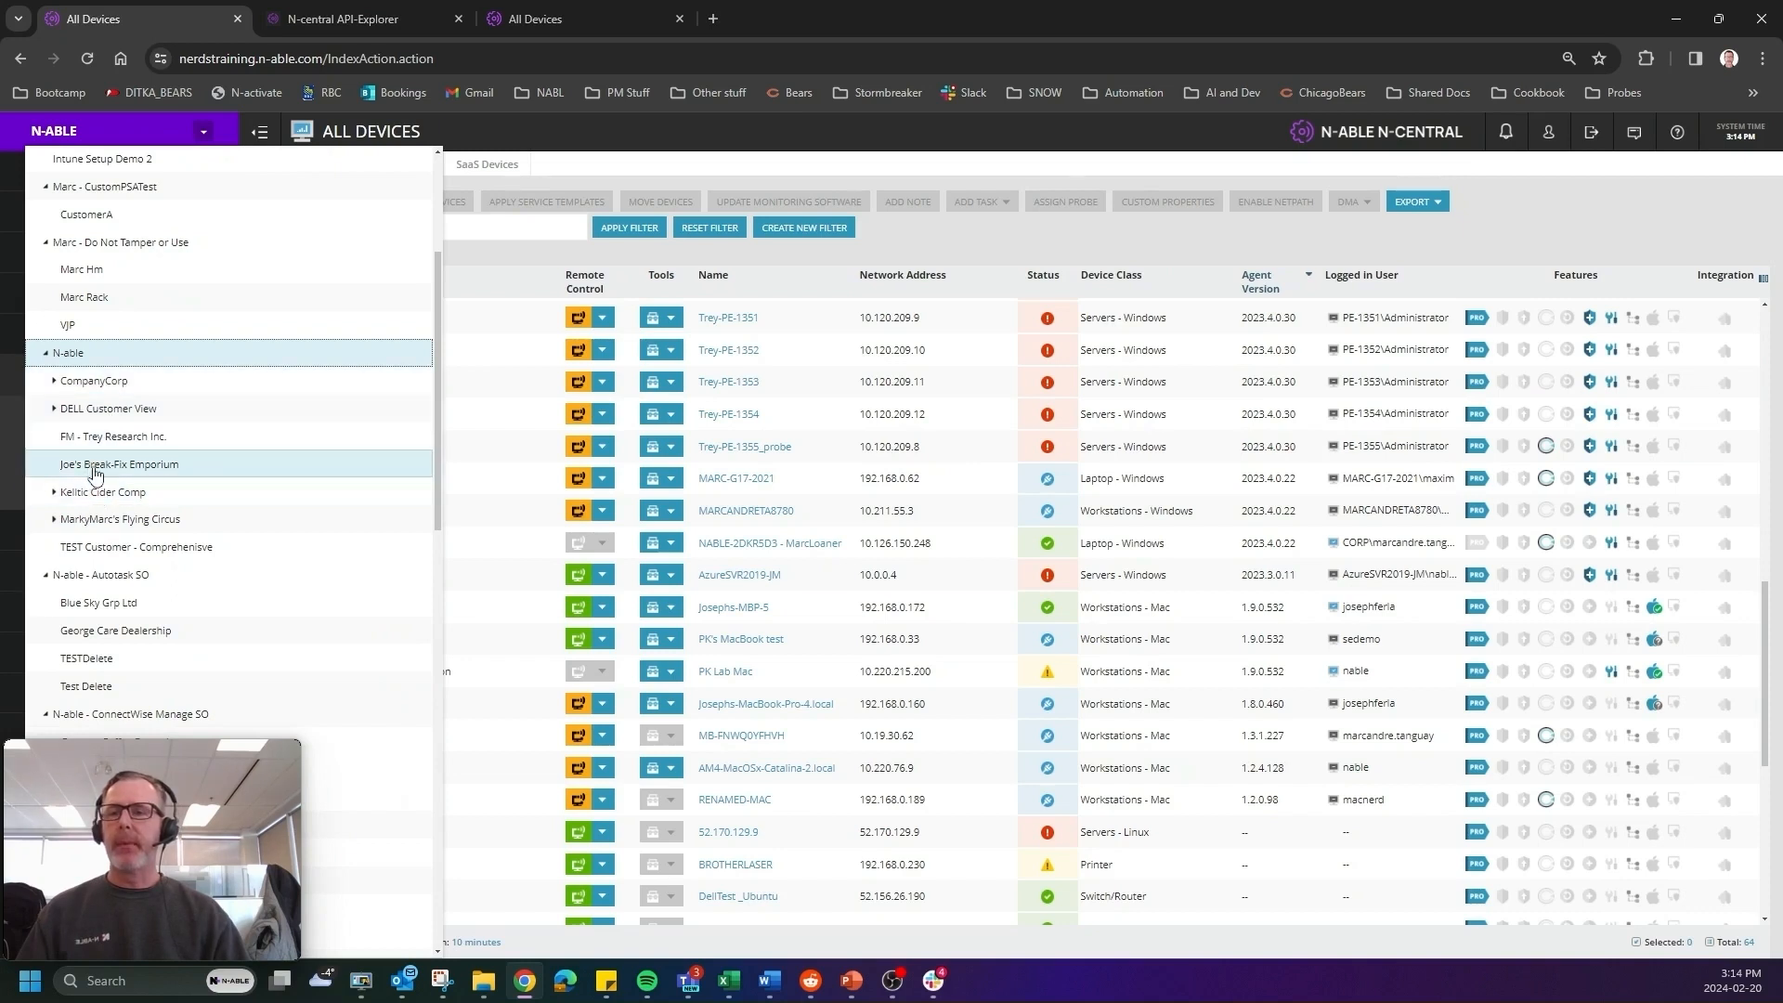
click(118, 463)
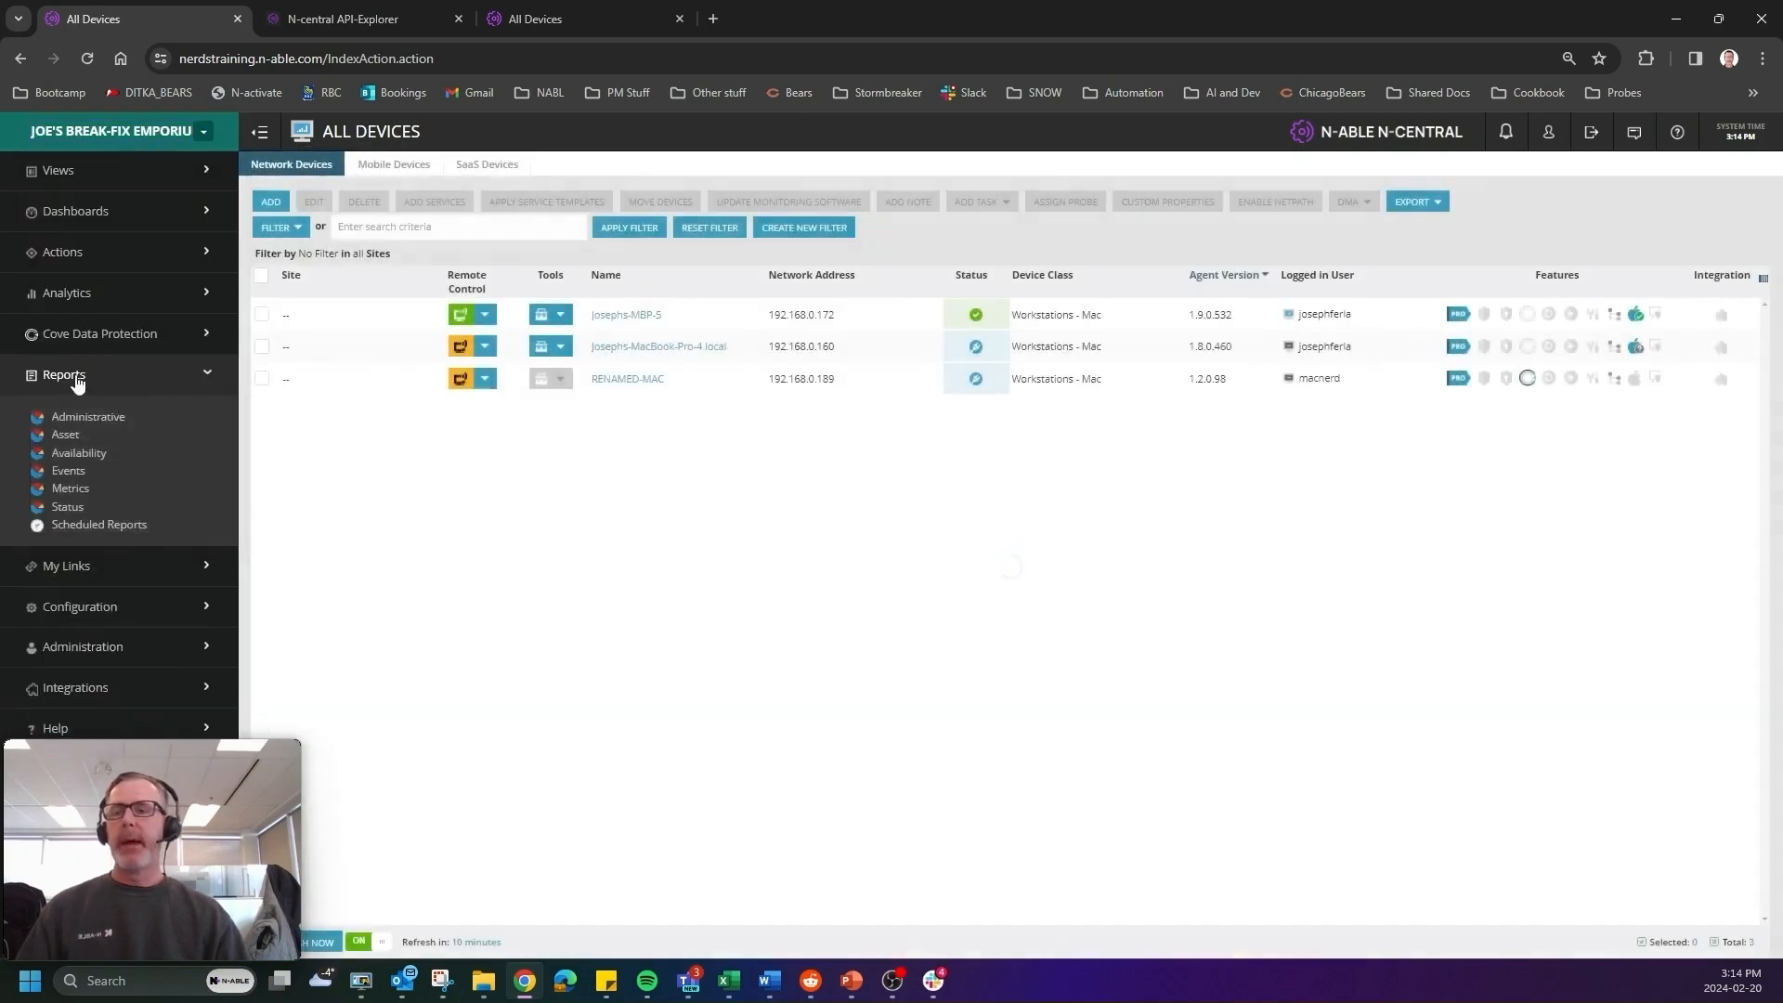
click(67, 508)
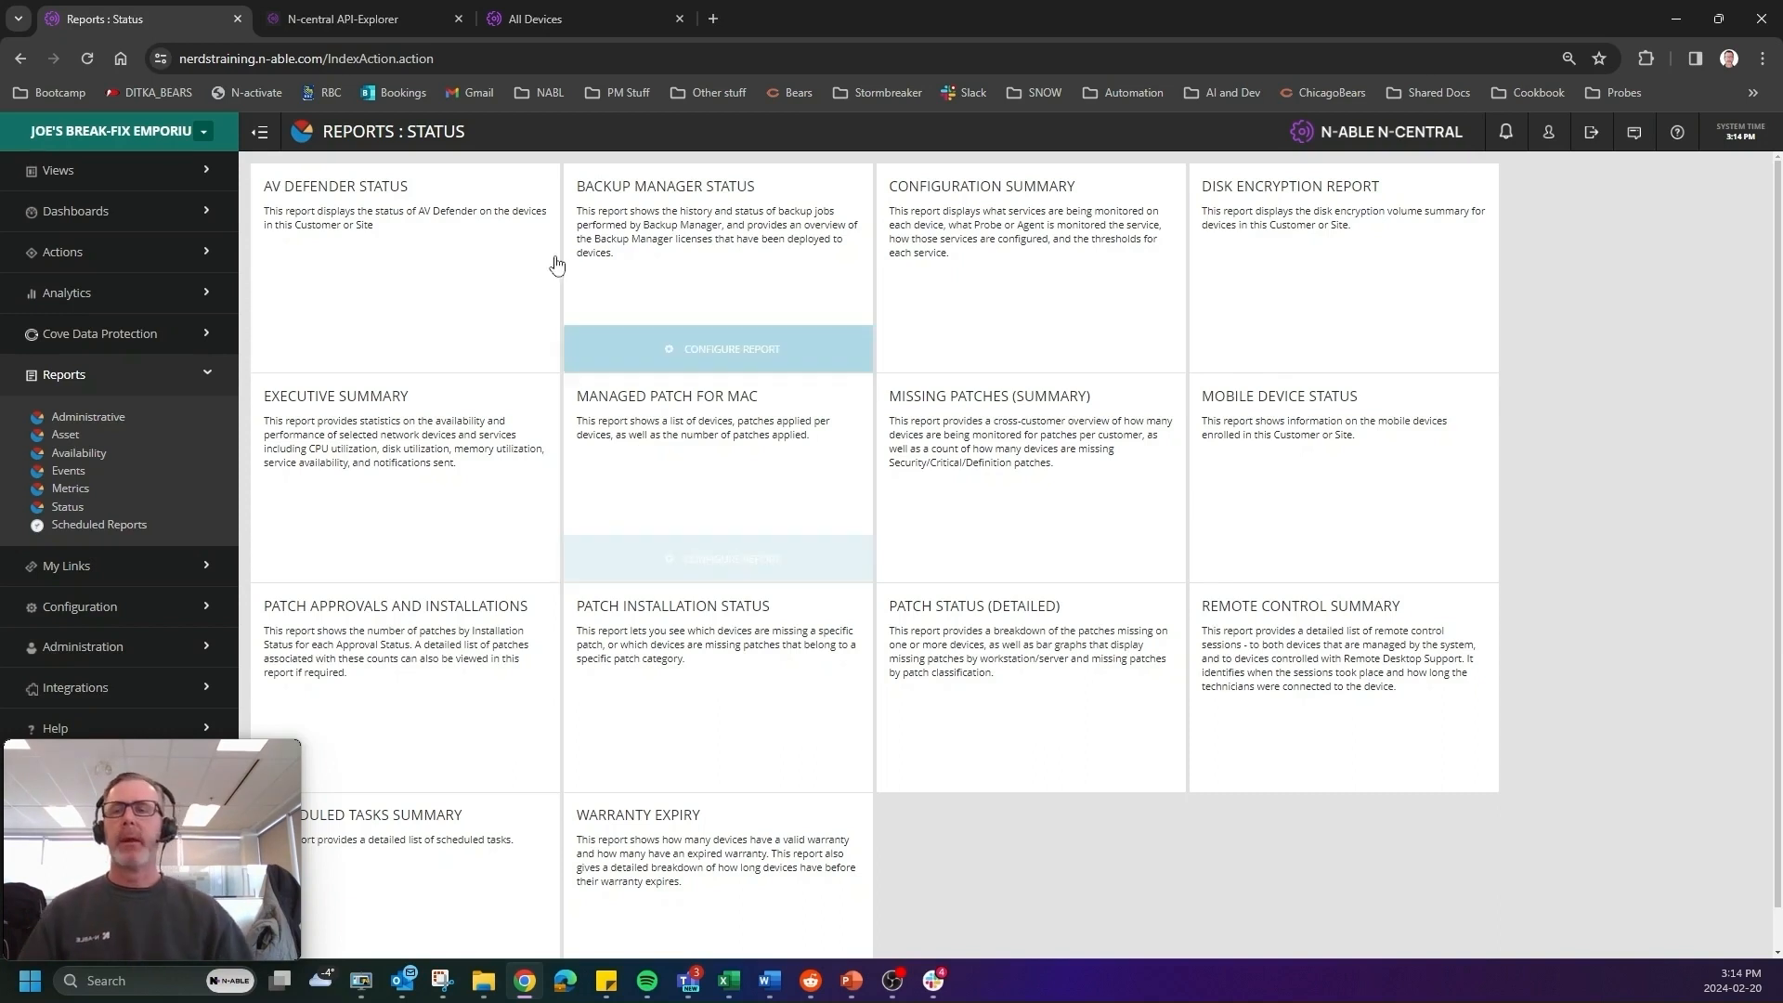
Open Script/Software Repository and scroll to Mac shell scripts like Mac Backup Status.
click(64, 375)
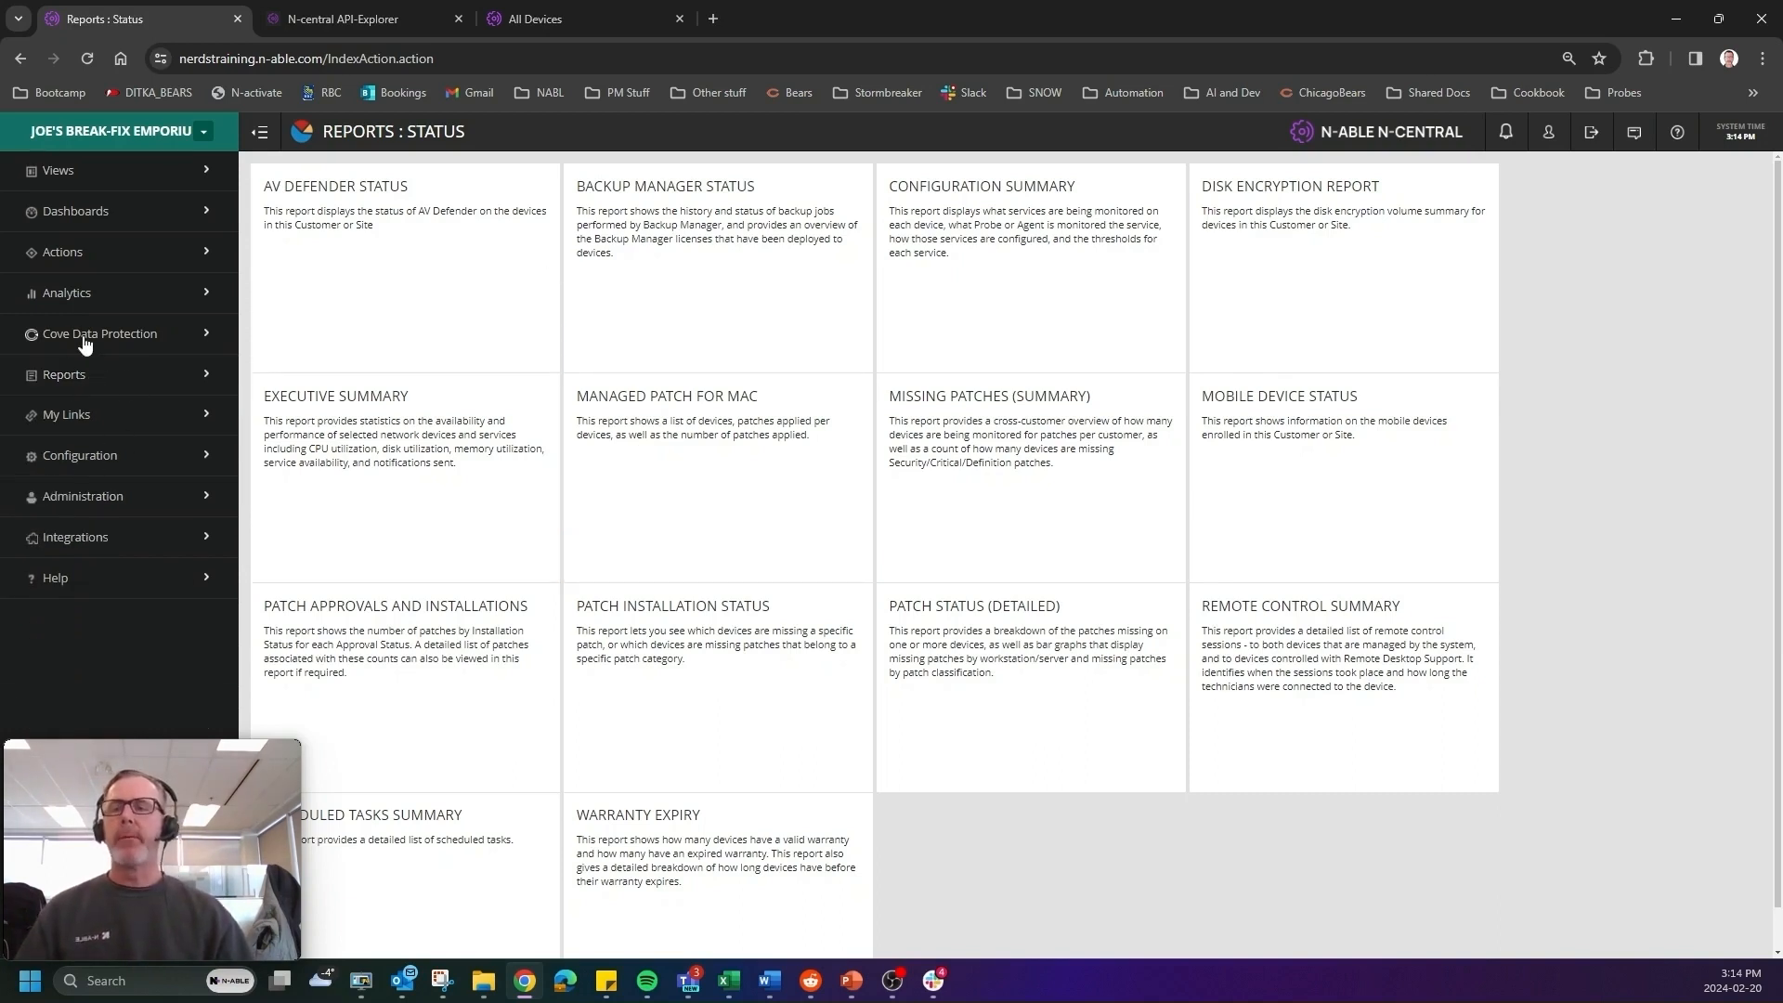
mouse_move(76, 436)
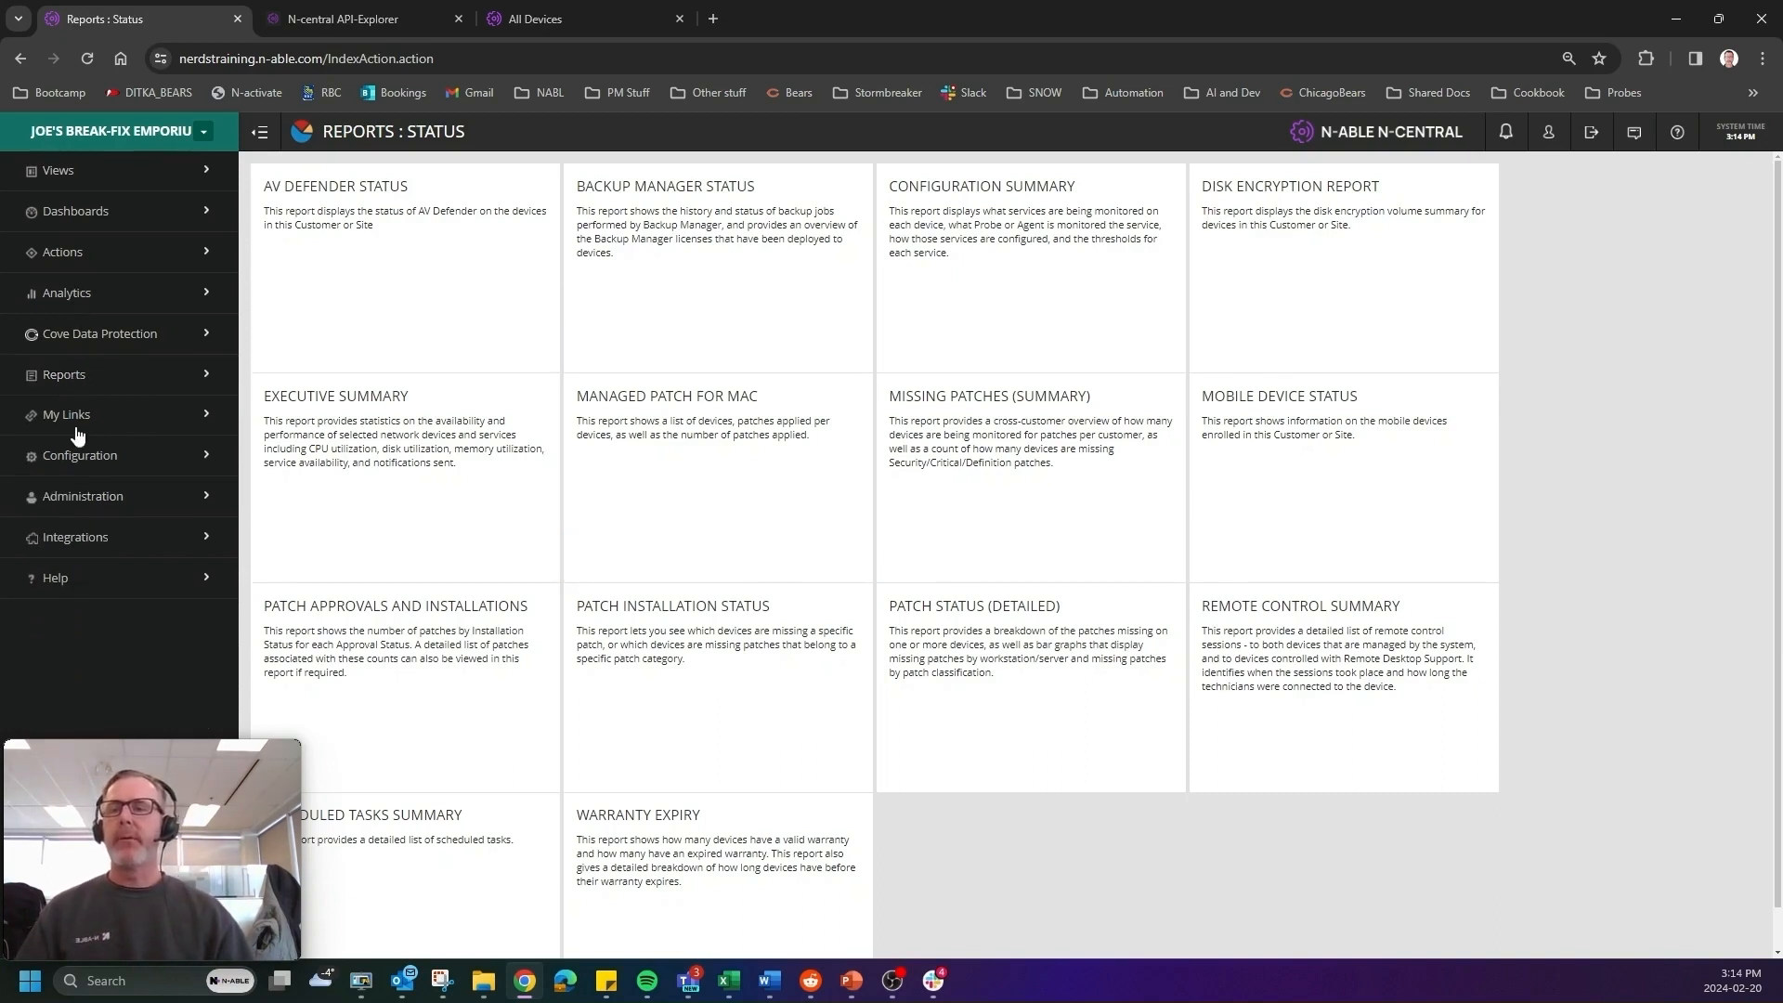
click(79, 455)
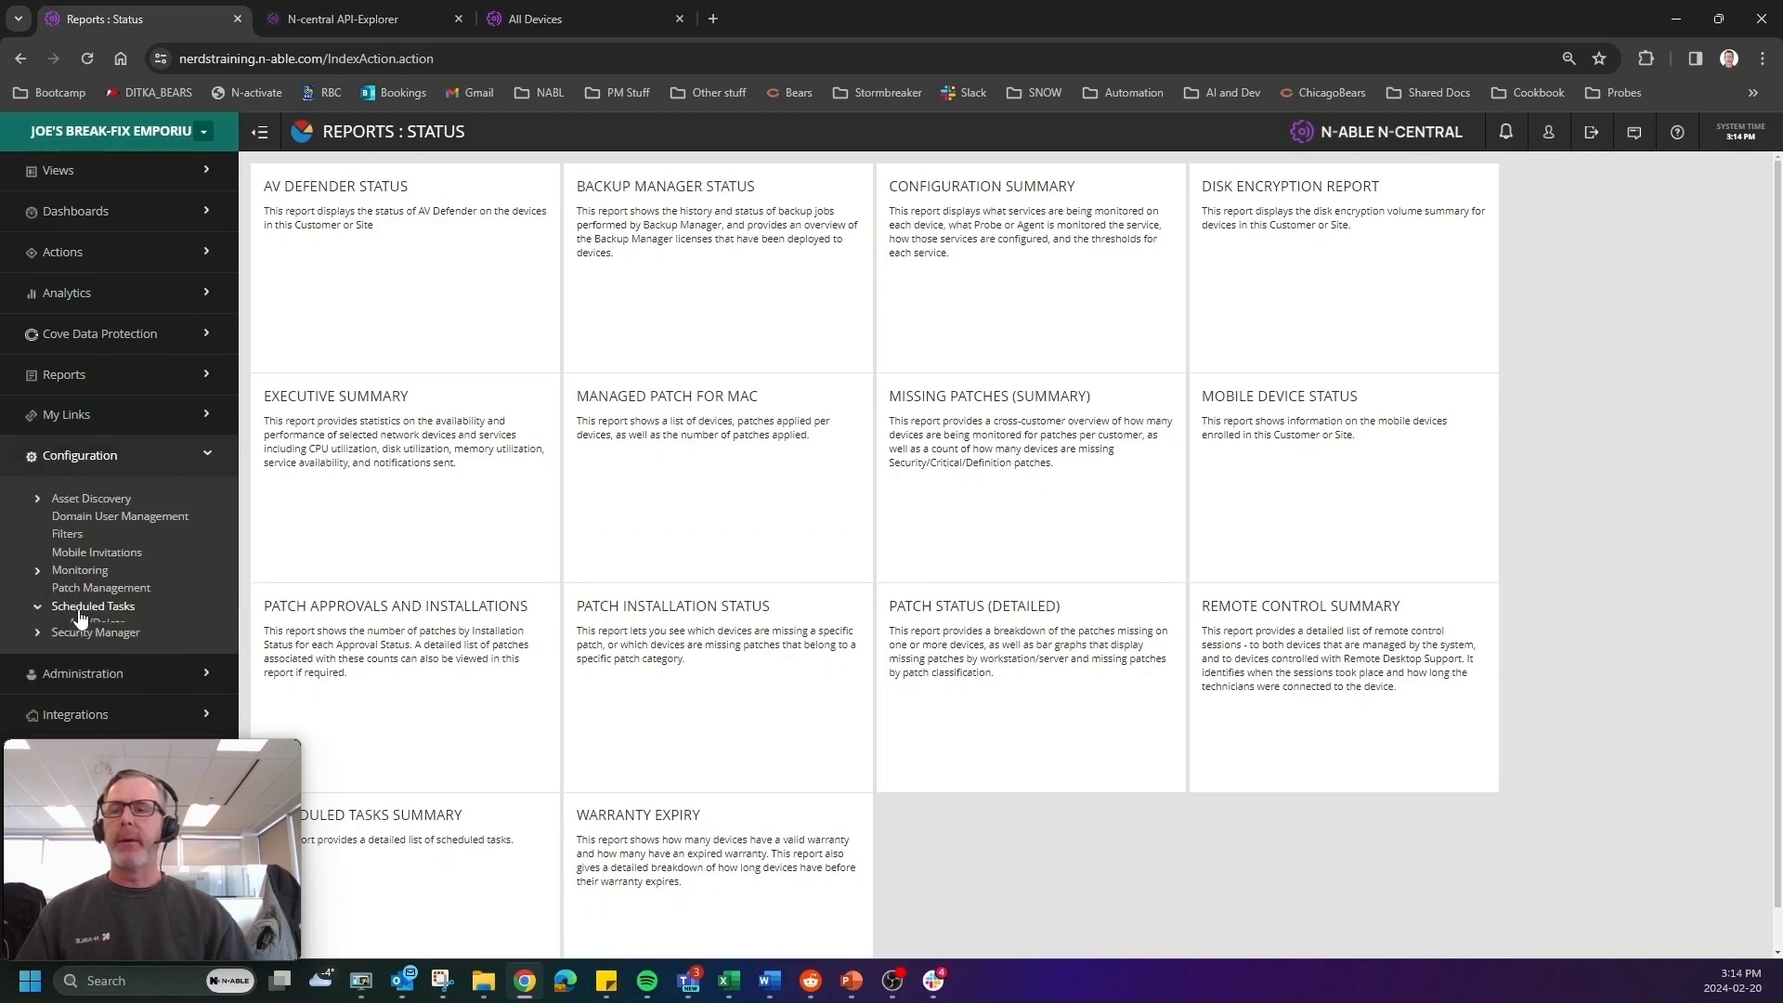
click(93, 604)
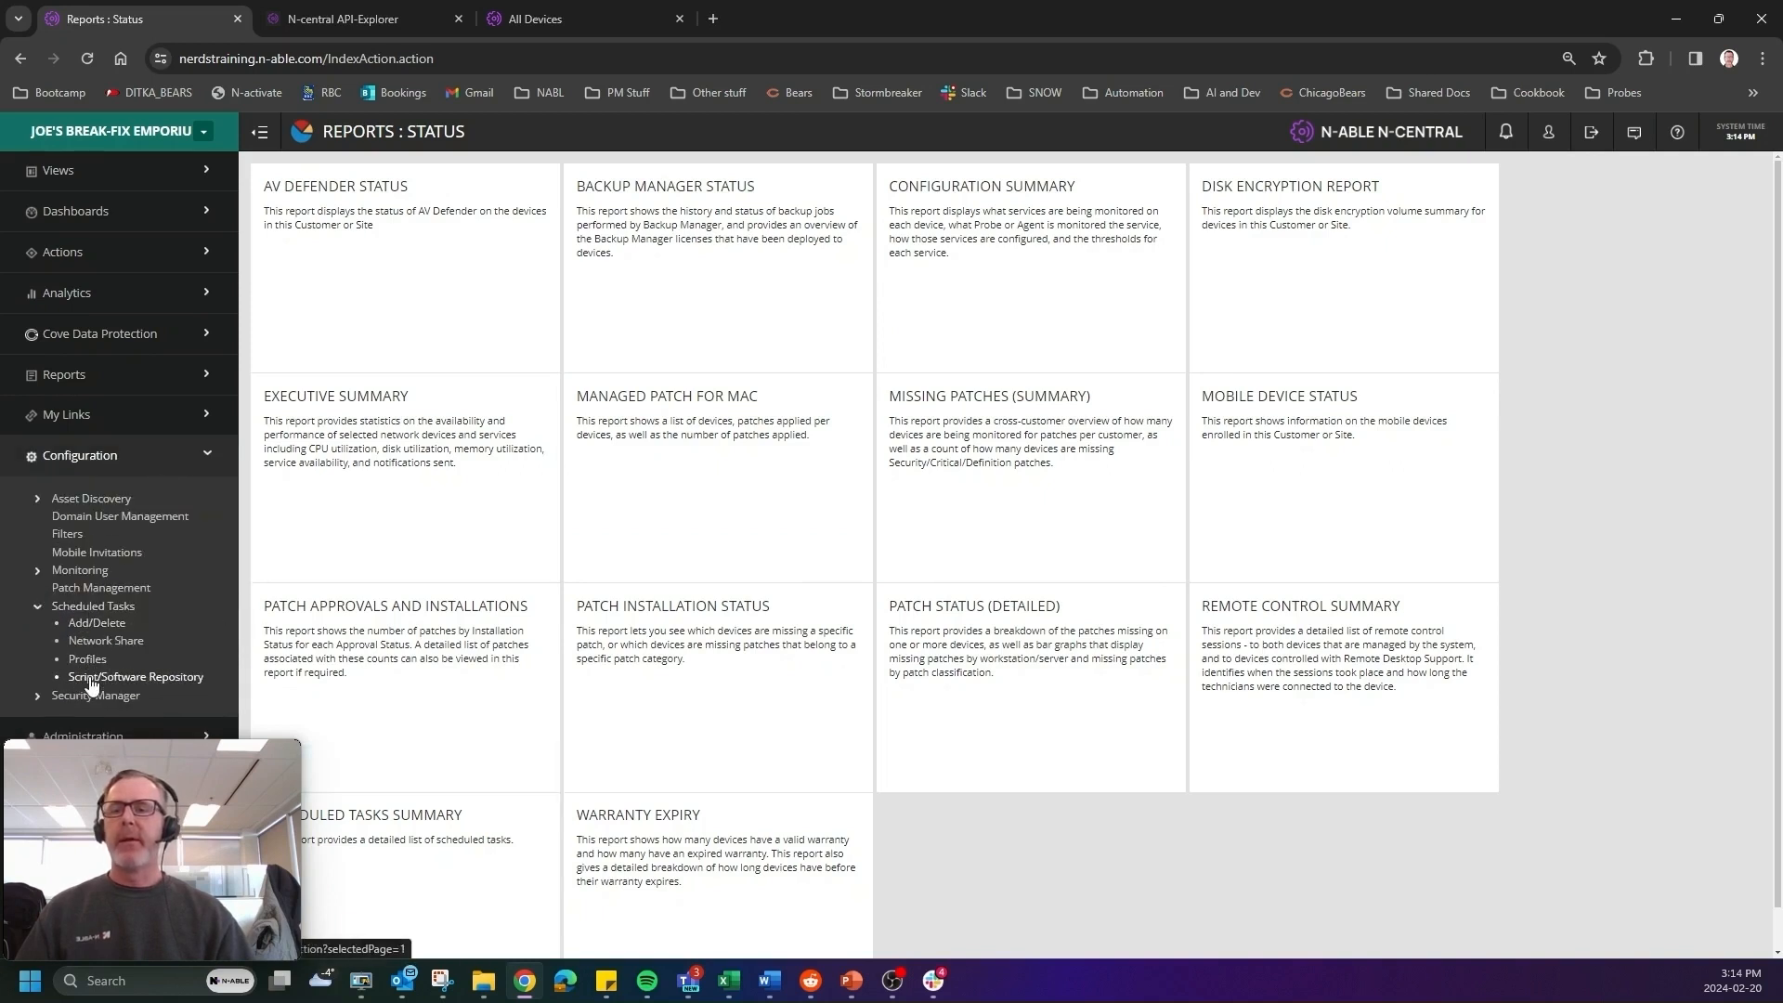
click(136, 677)
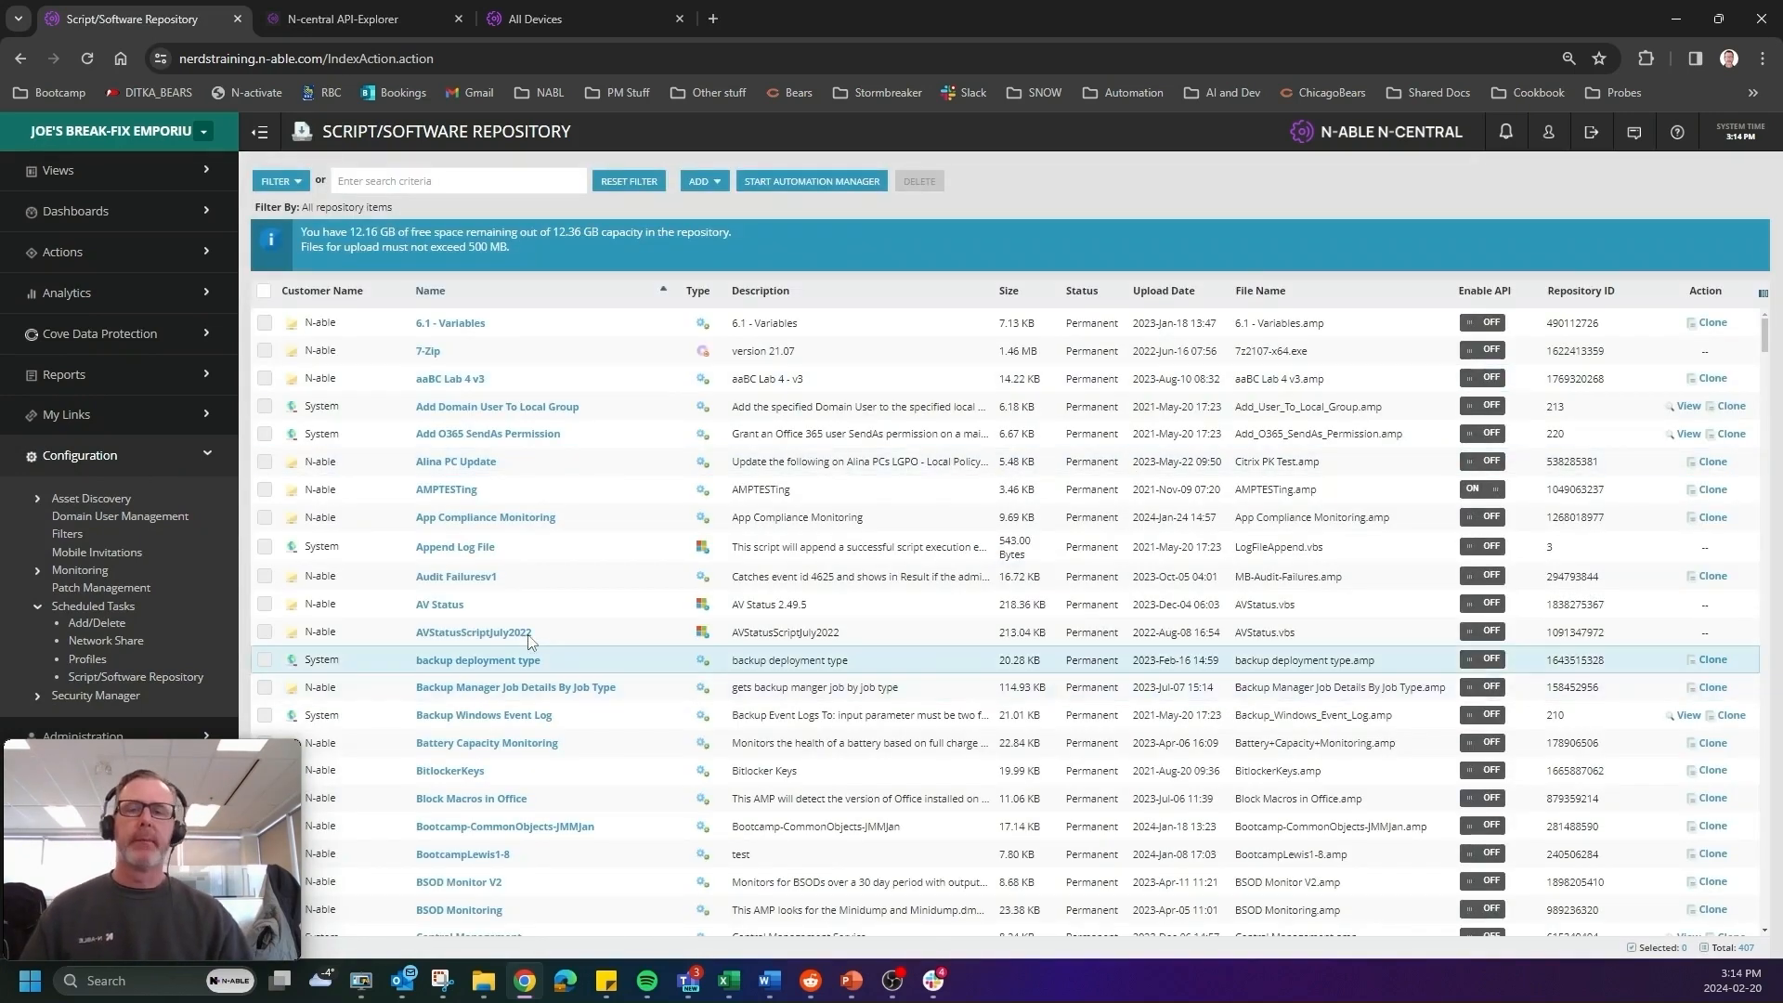
scroll(down, 3)
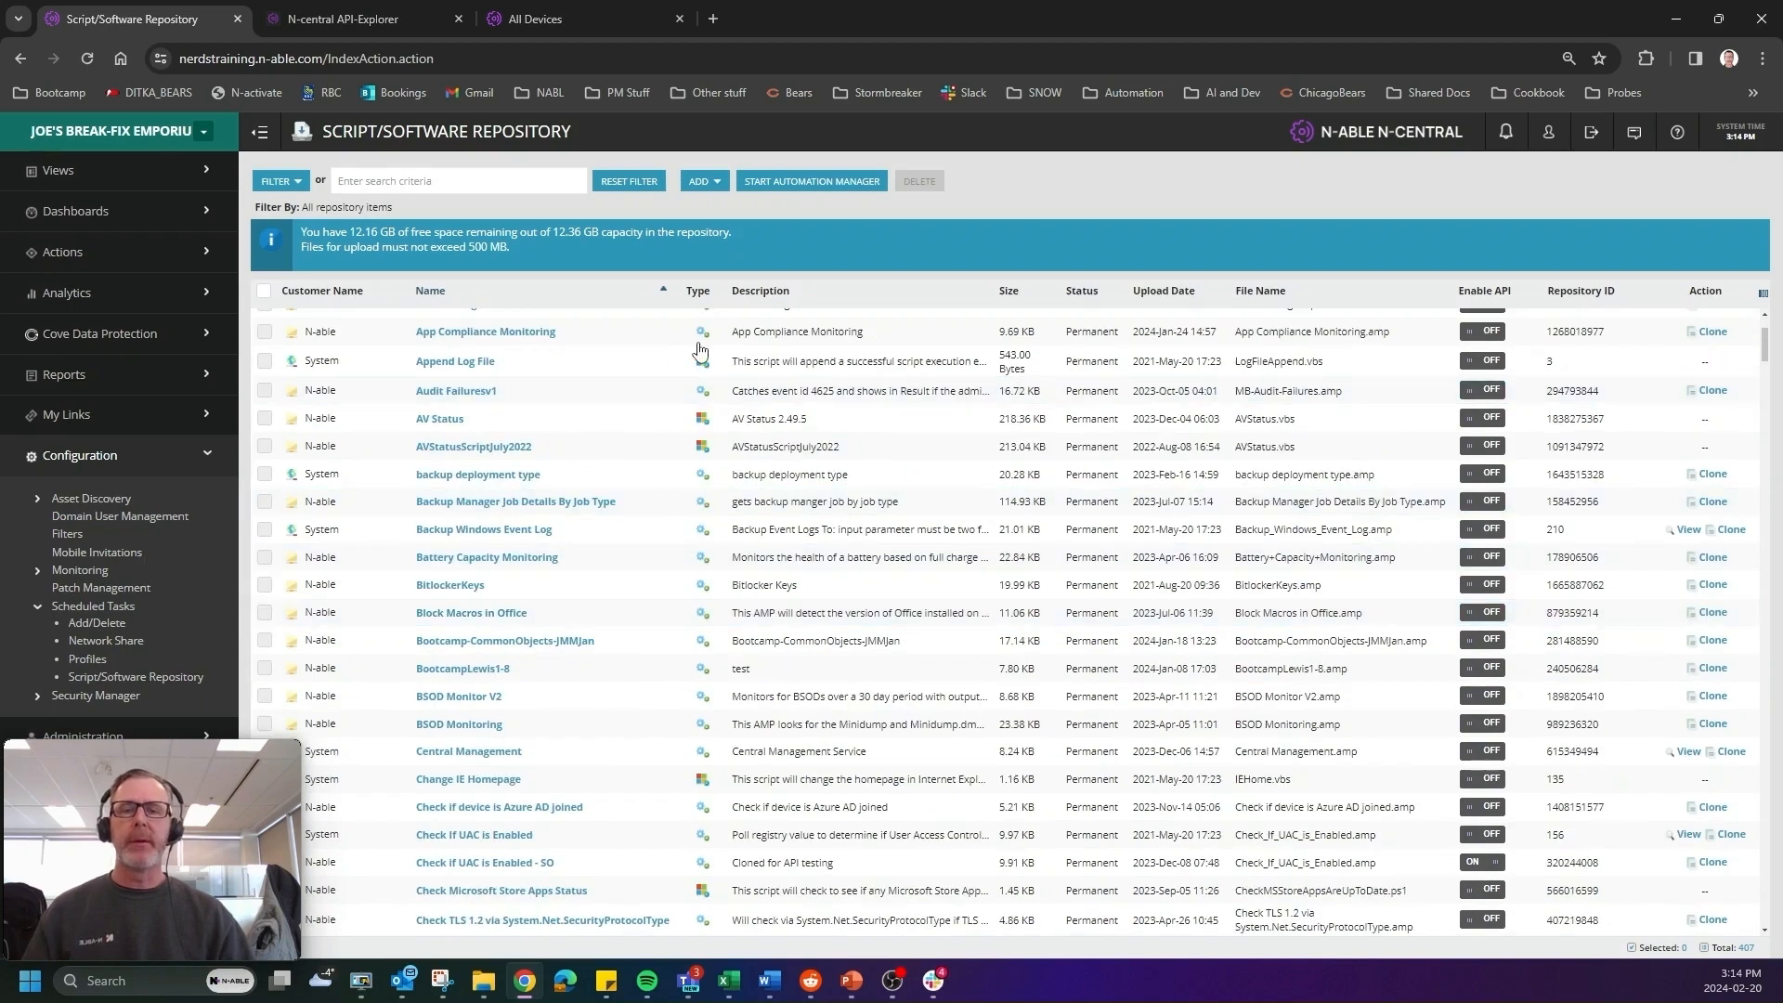
scroll(down, 3)
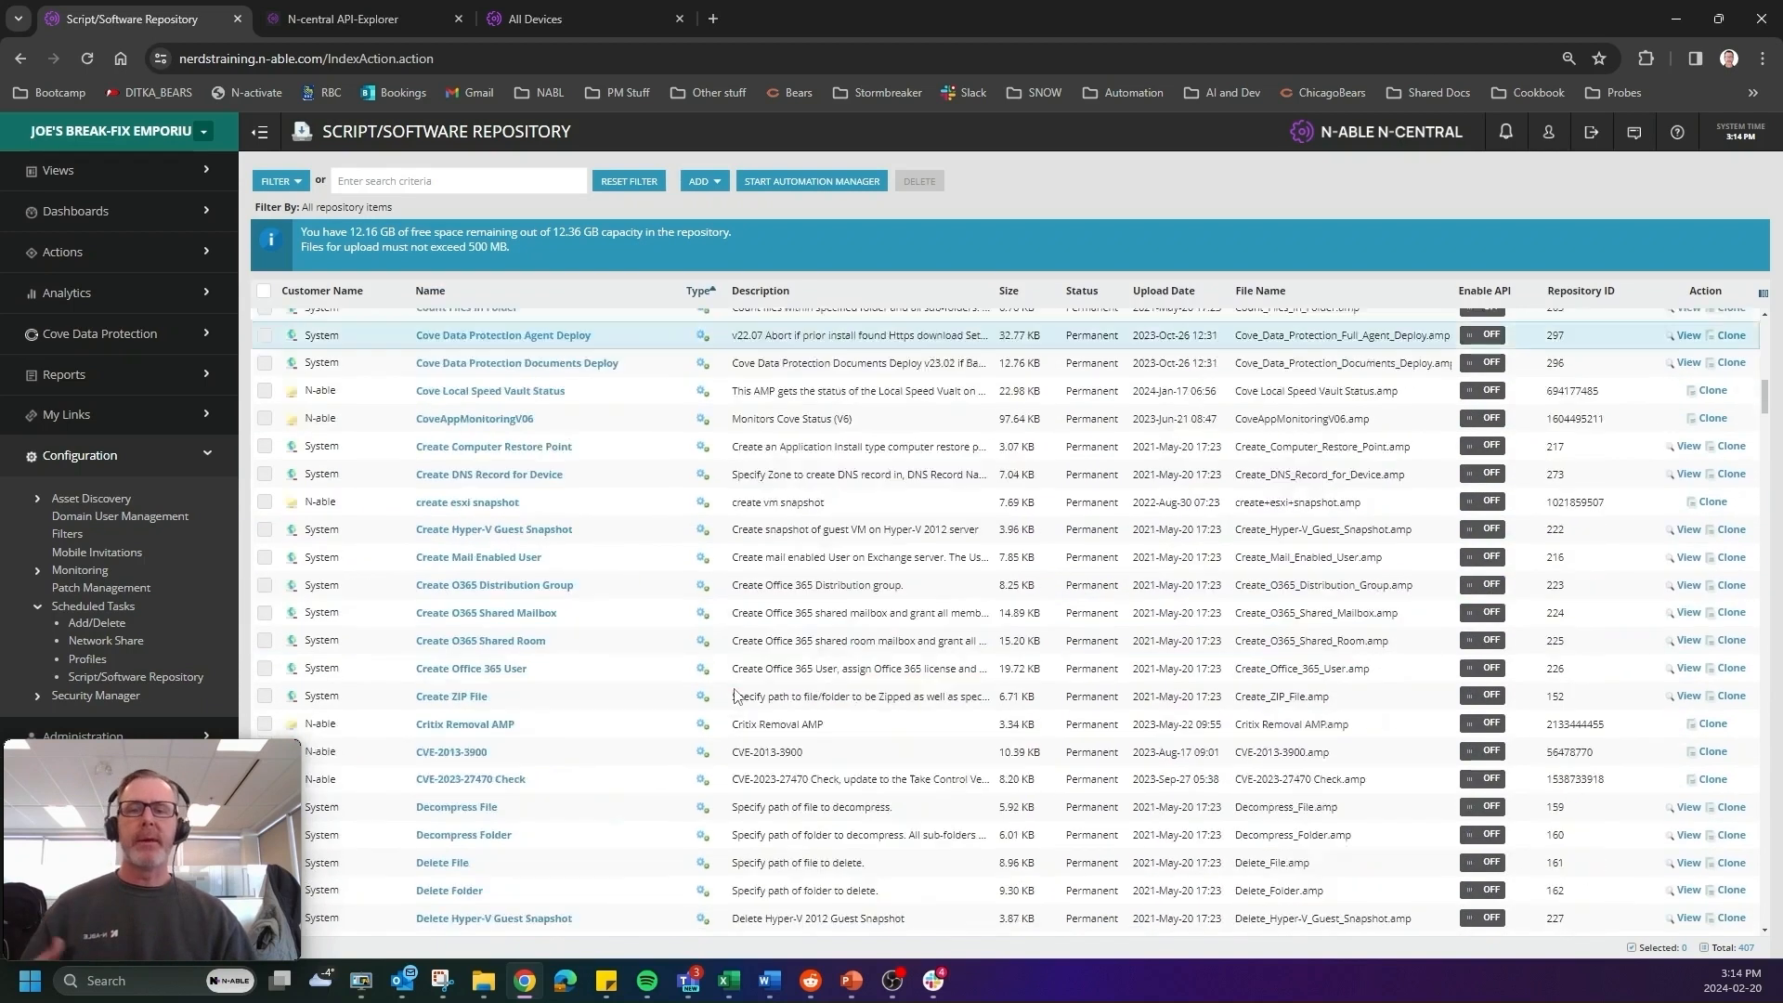
scroll(down, 3)
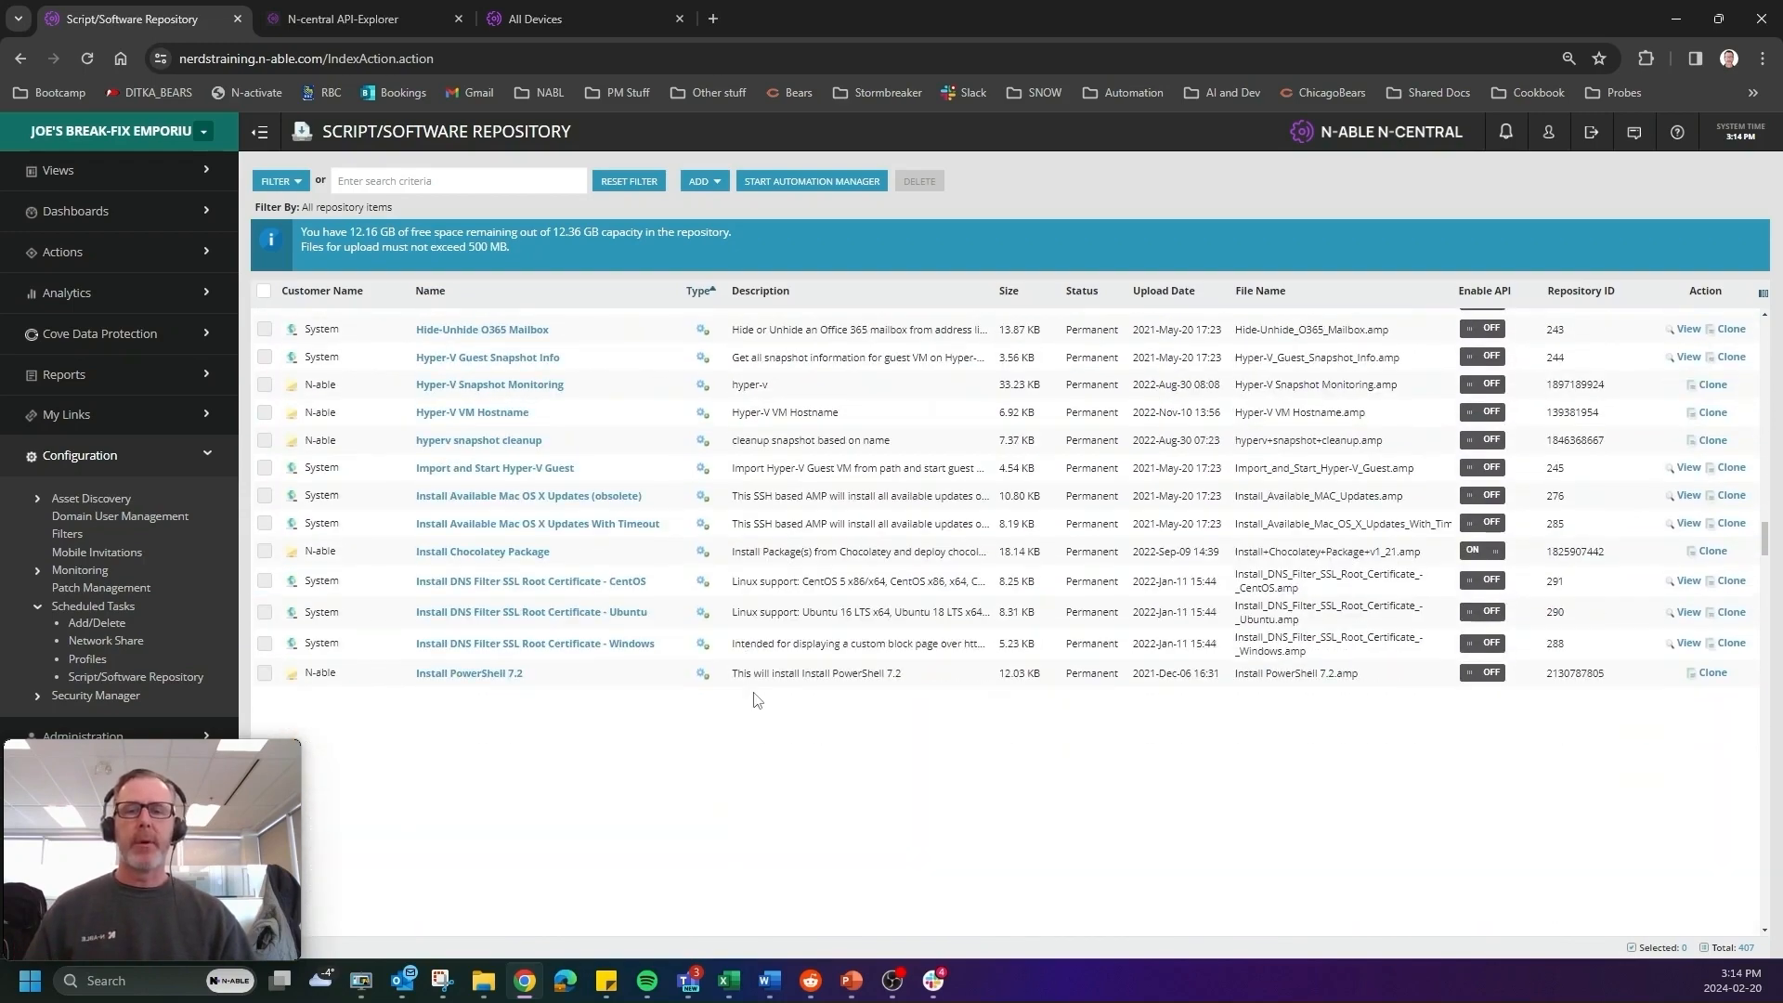
scroll(down, 3)
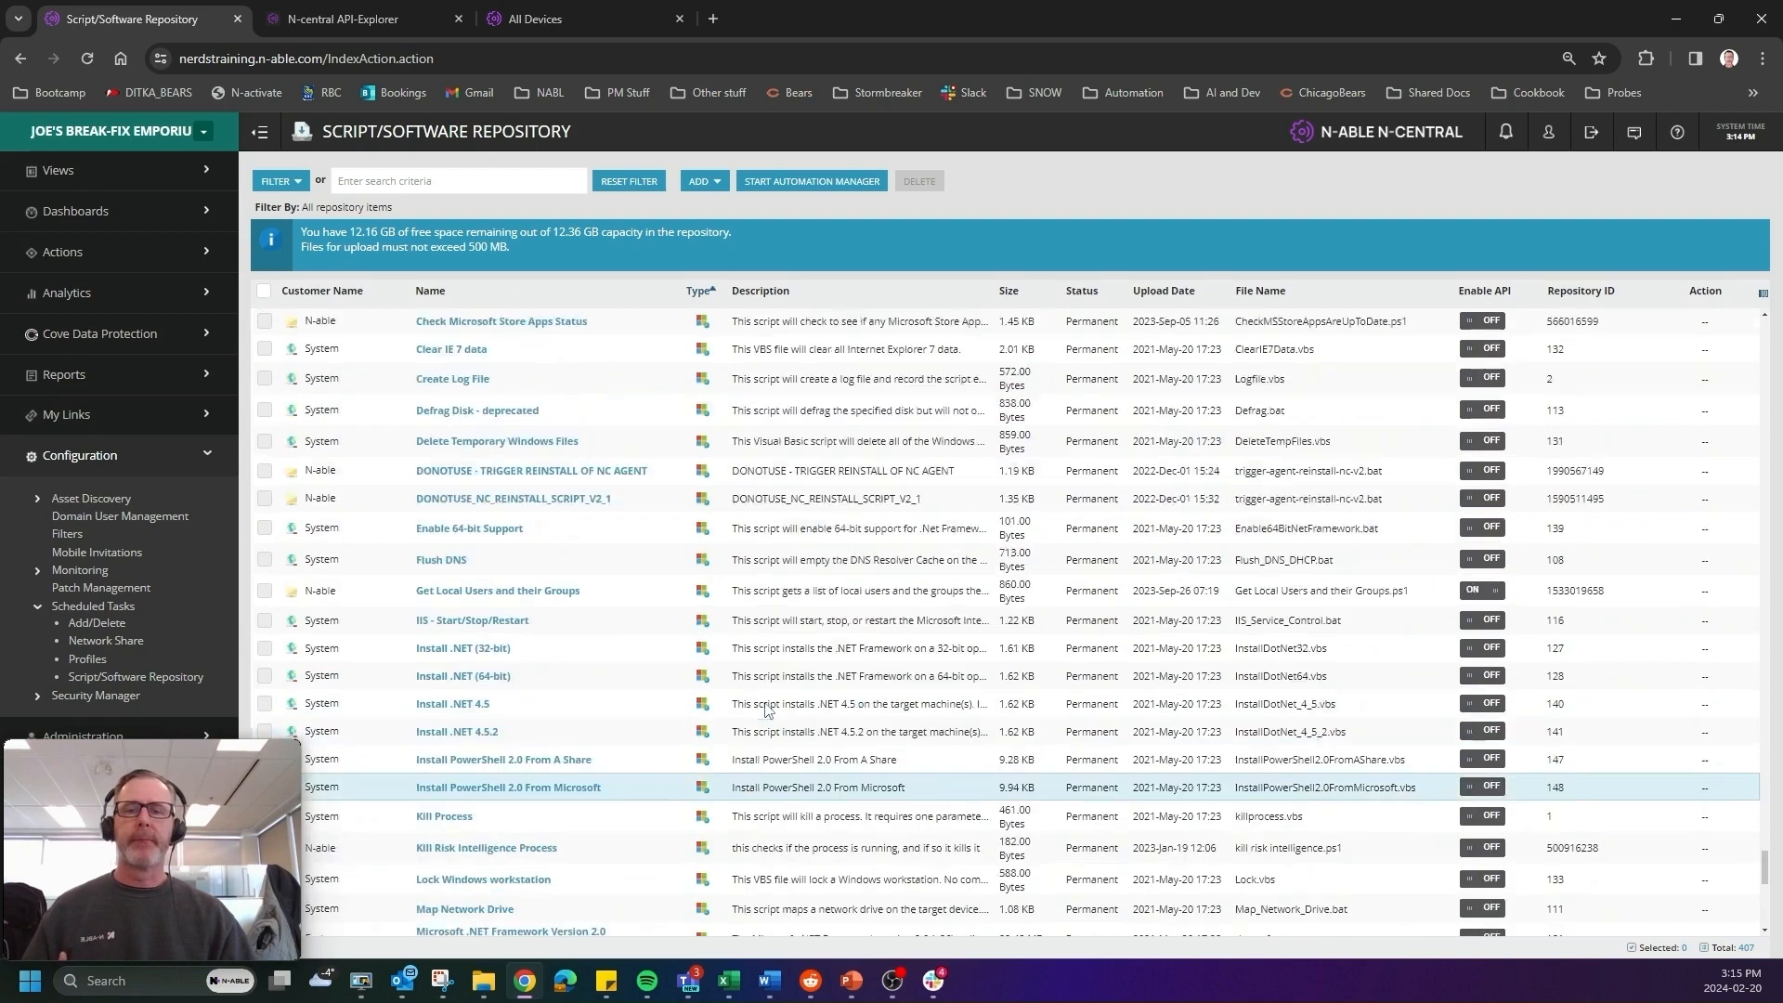
scroll(down, 3)
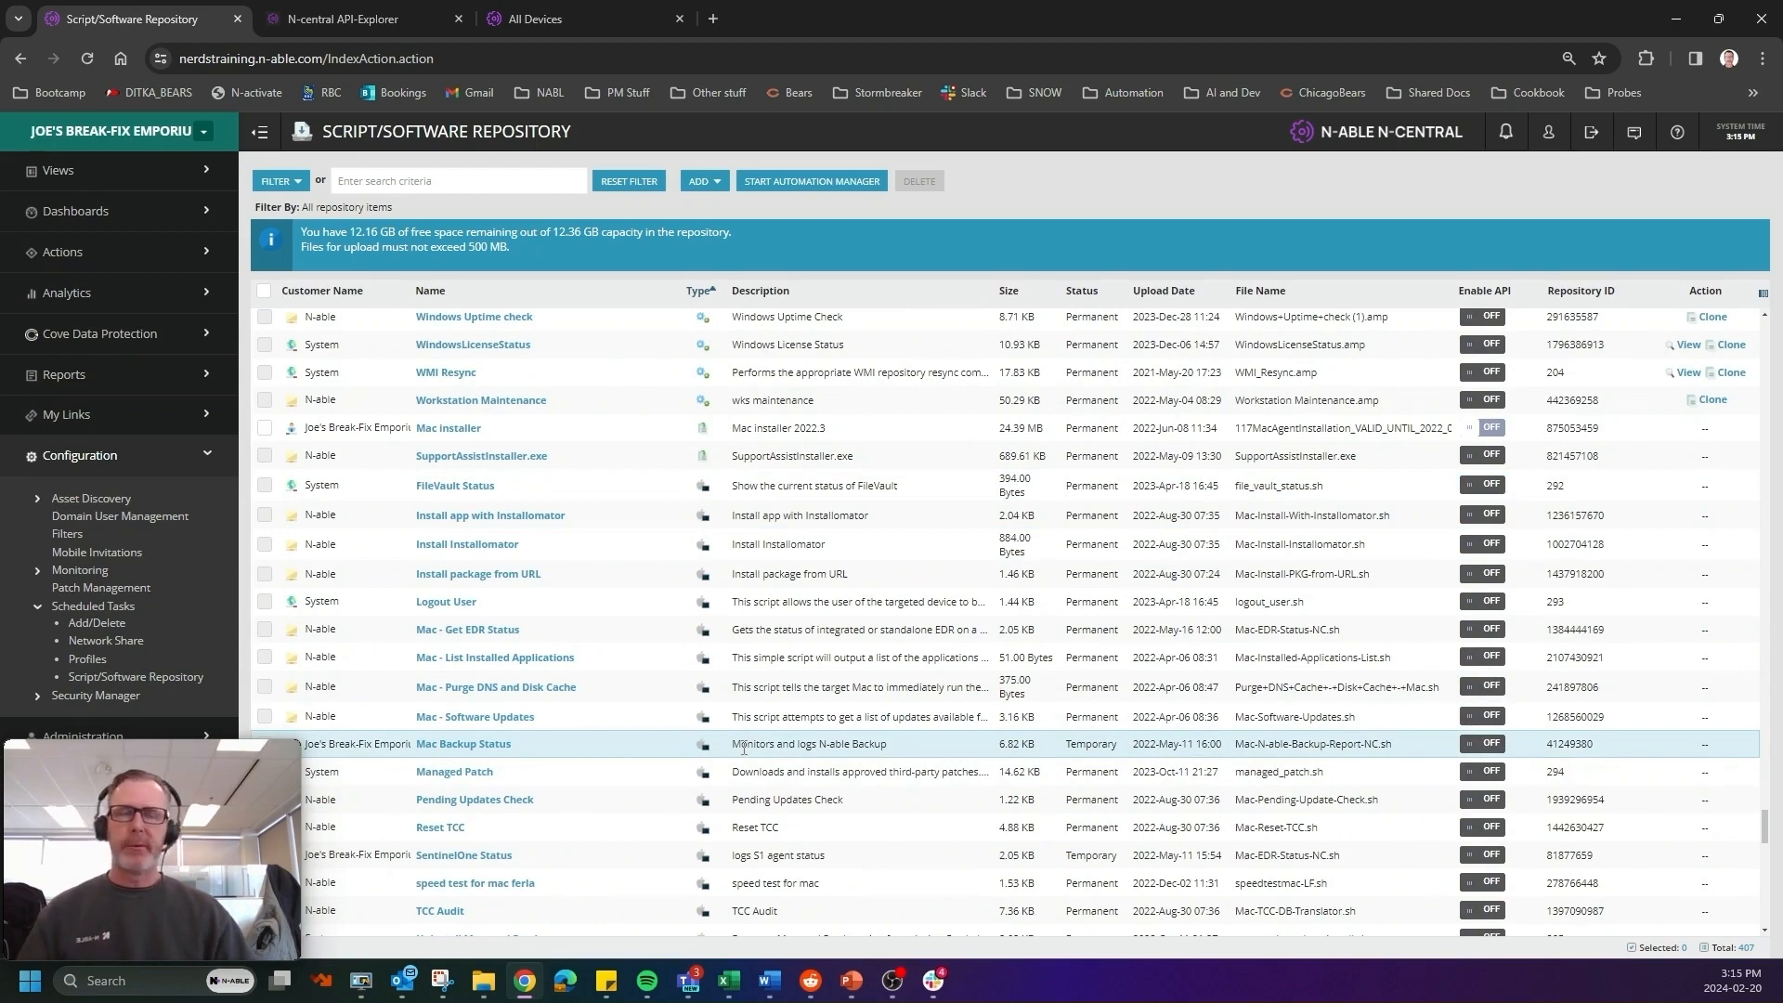
mouse_move(788, 687)
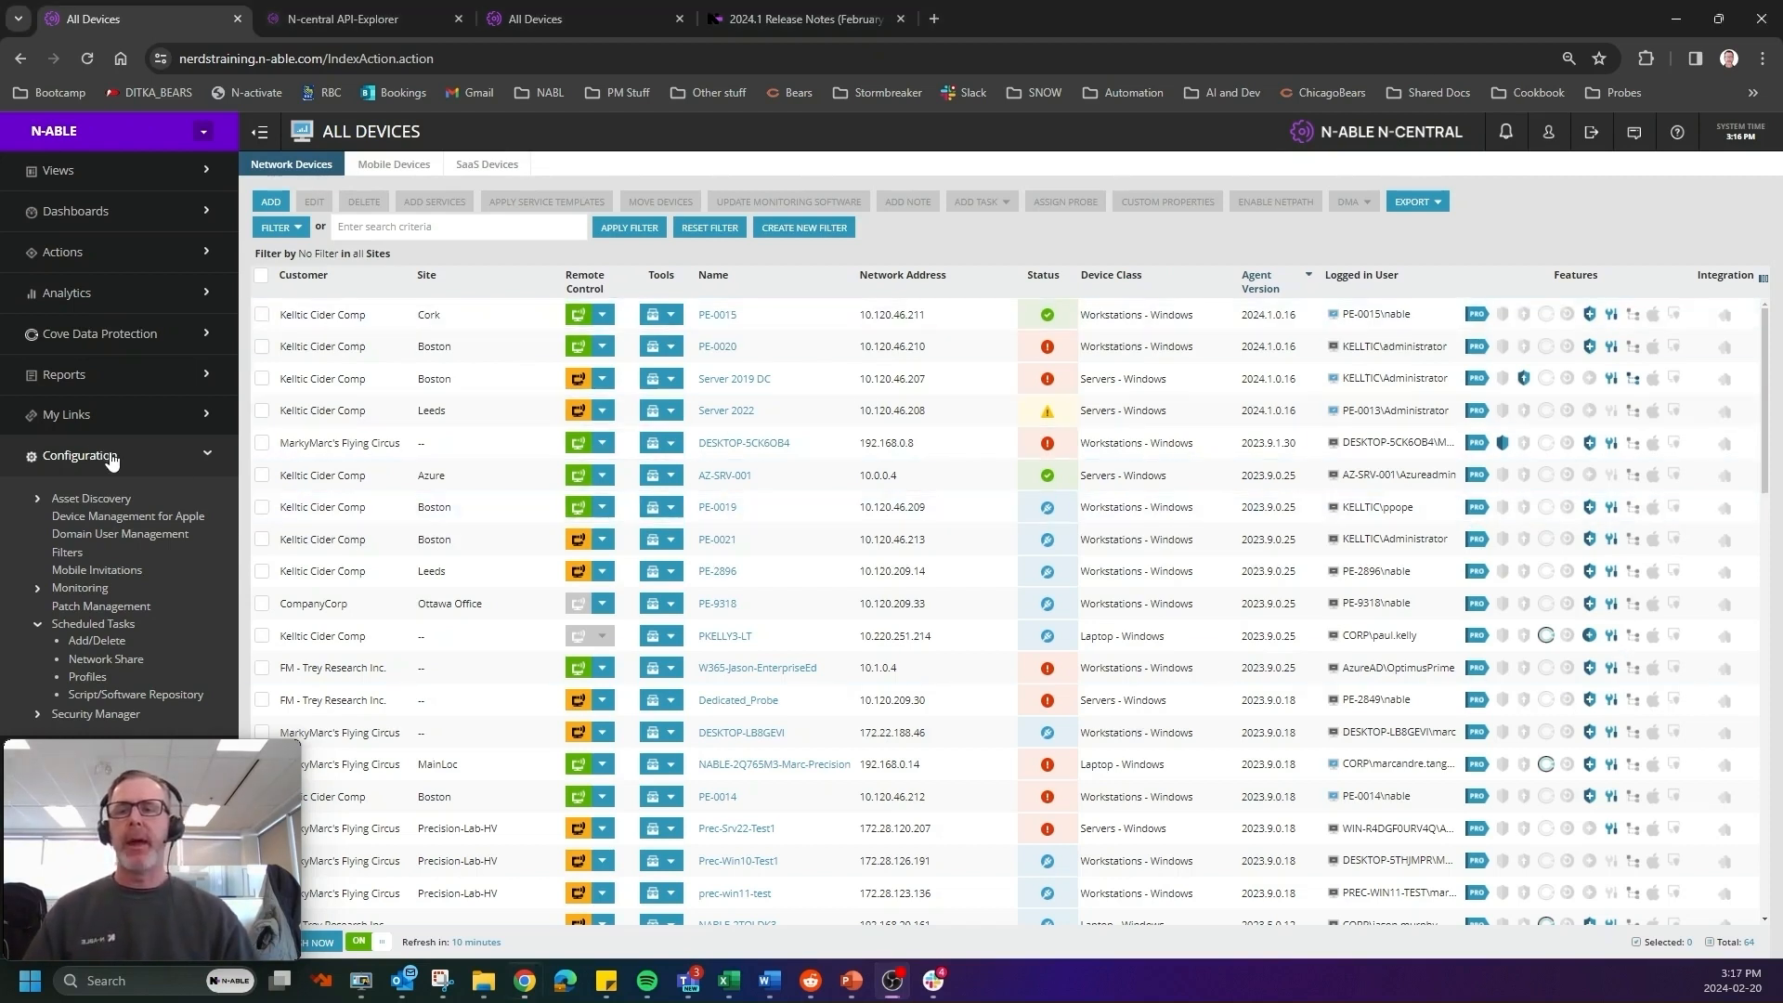
Collapse Configuration, expand Integrations and open Integration Management.
click(78, 456)
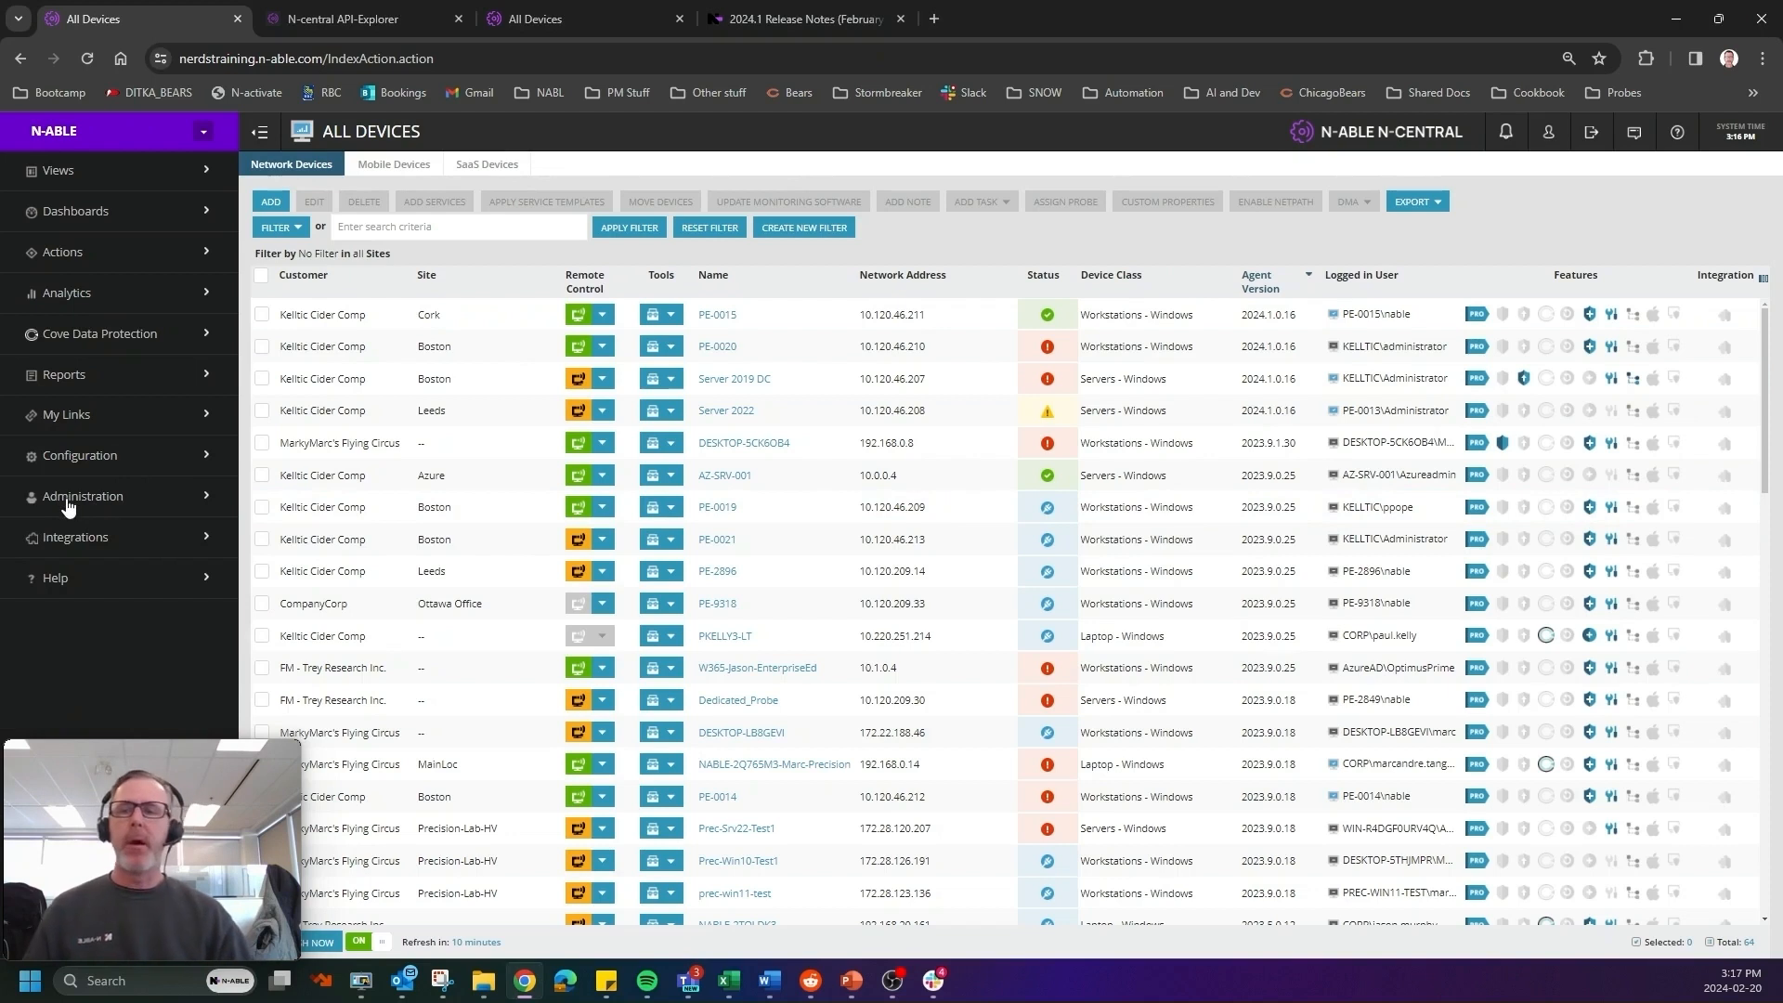
mouse_move(93, 512)
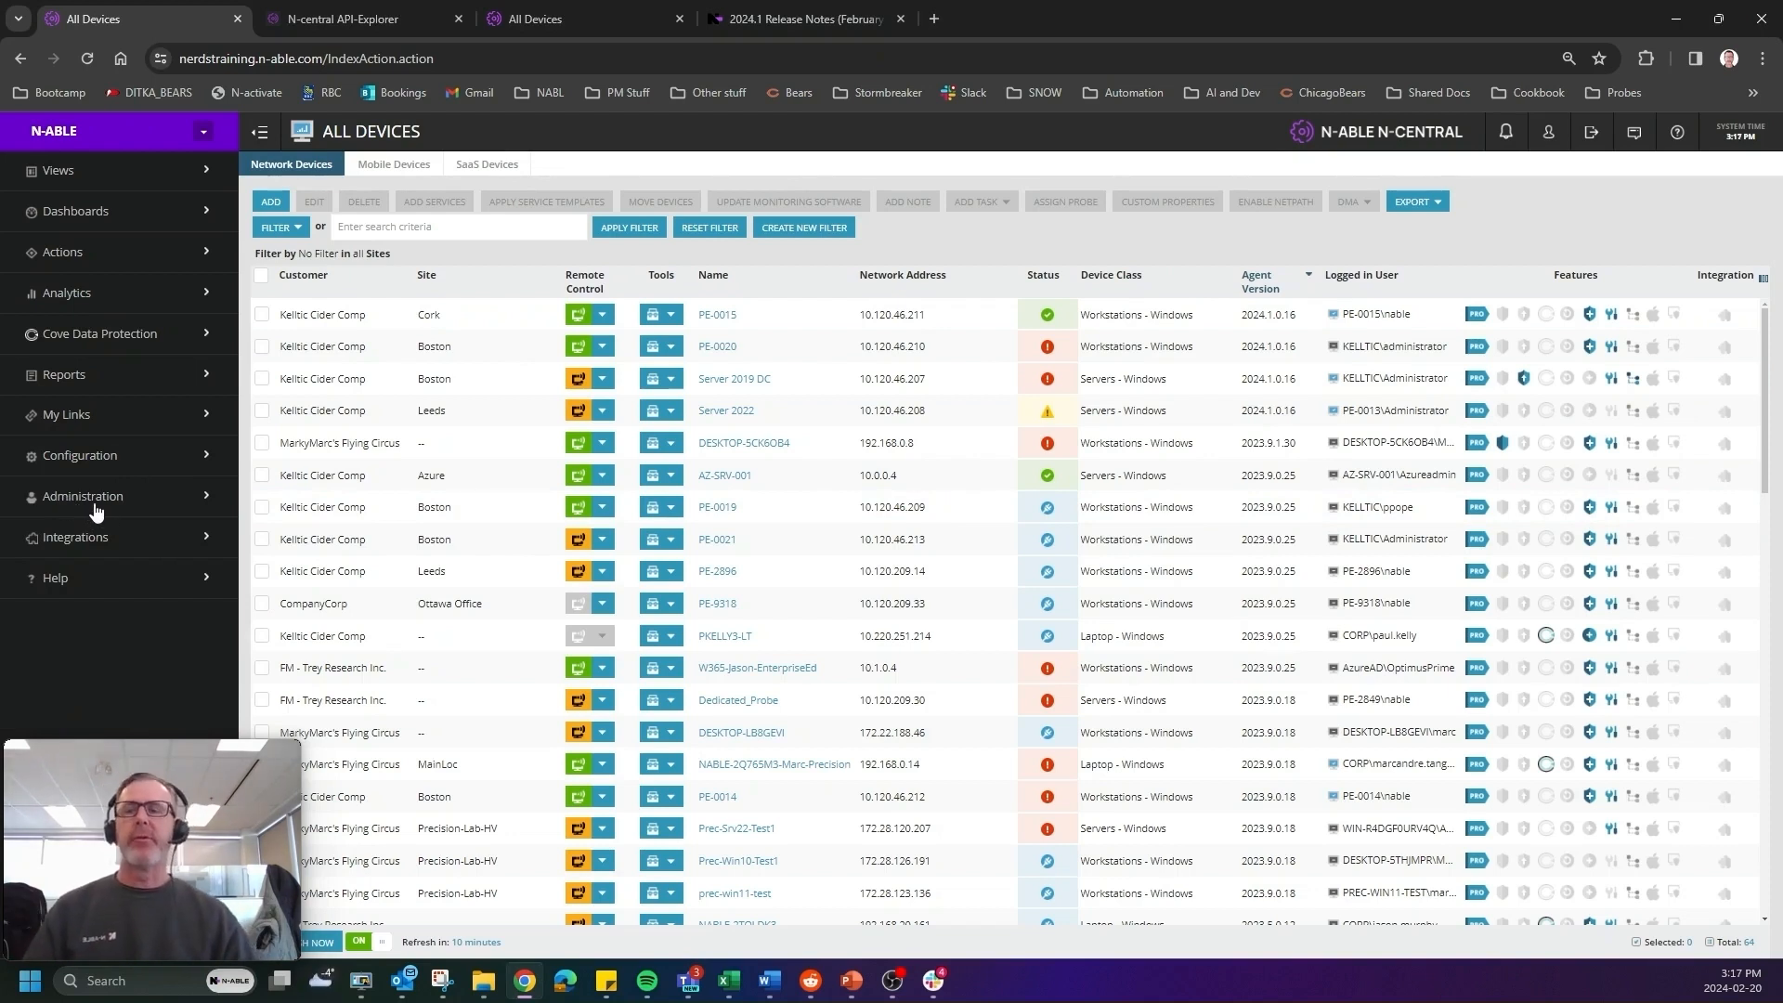
click(76, 537)
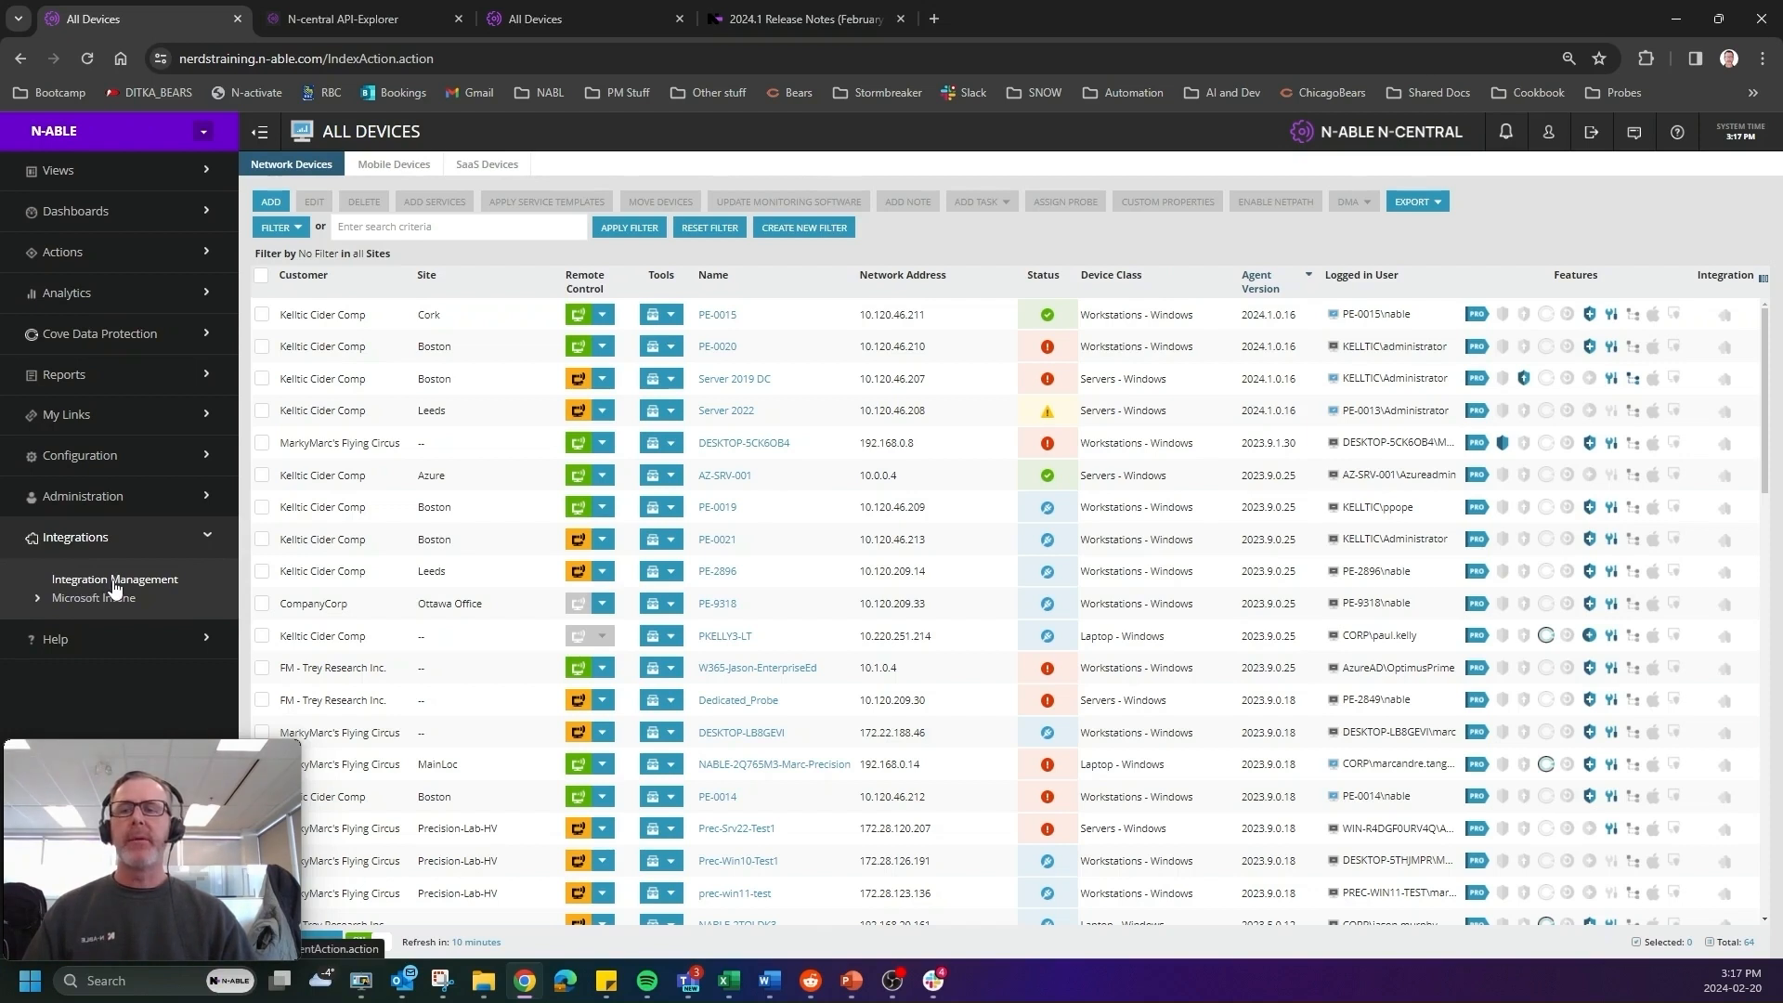
click(114, 581)
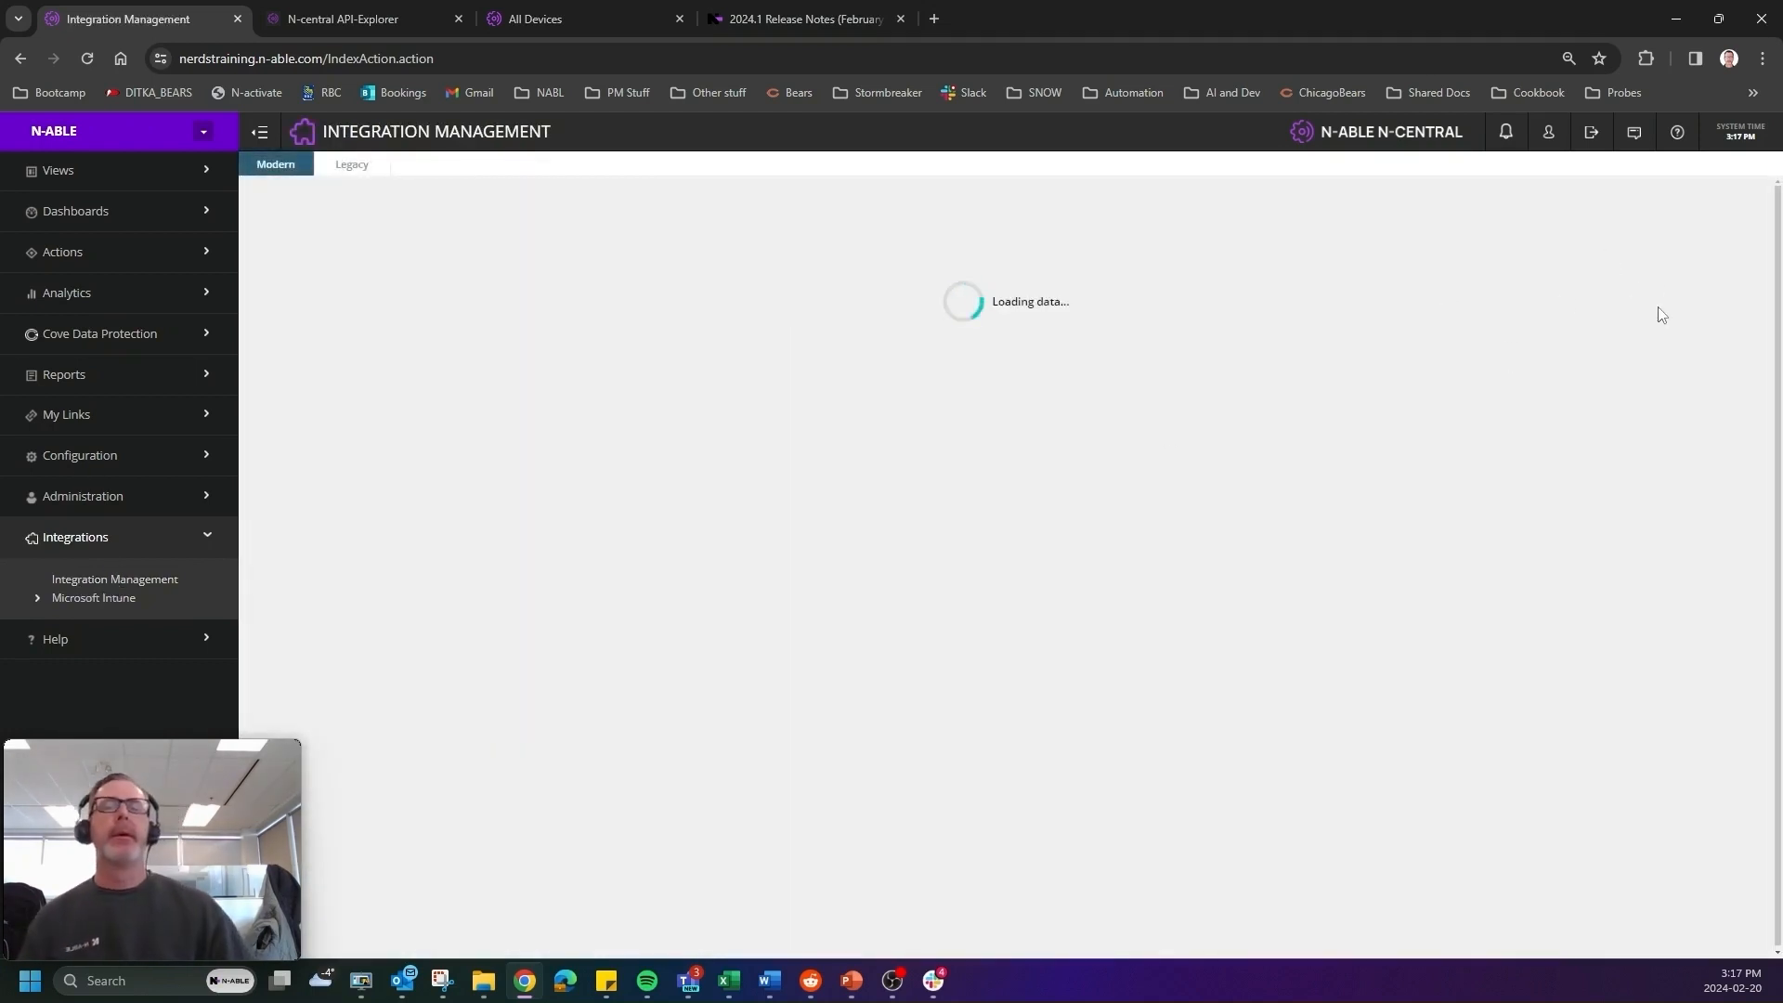
mouse_move(1554, 342)
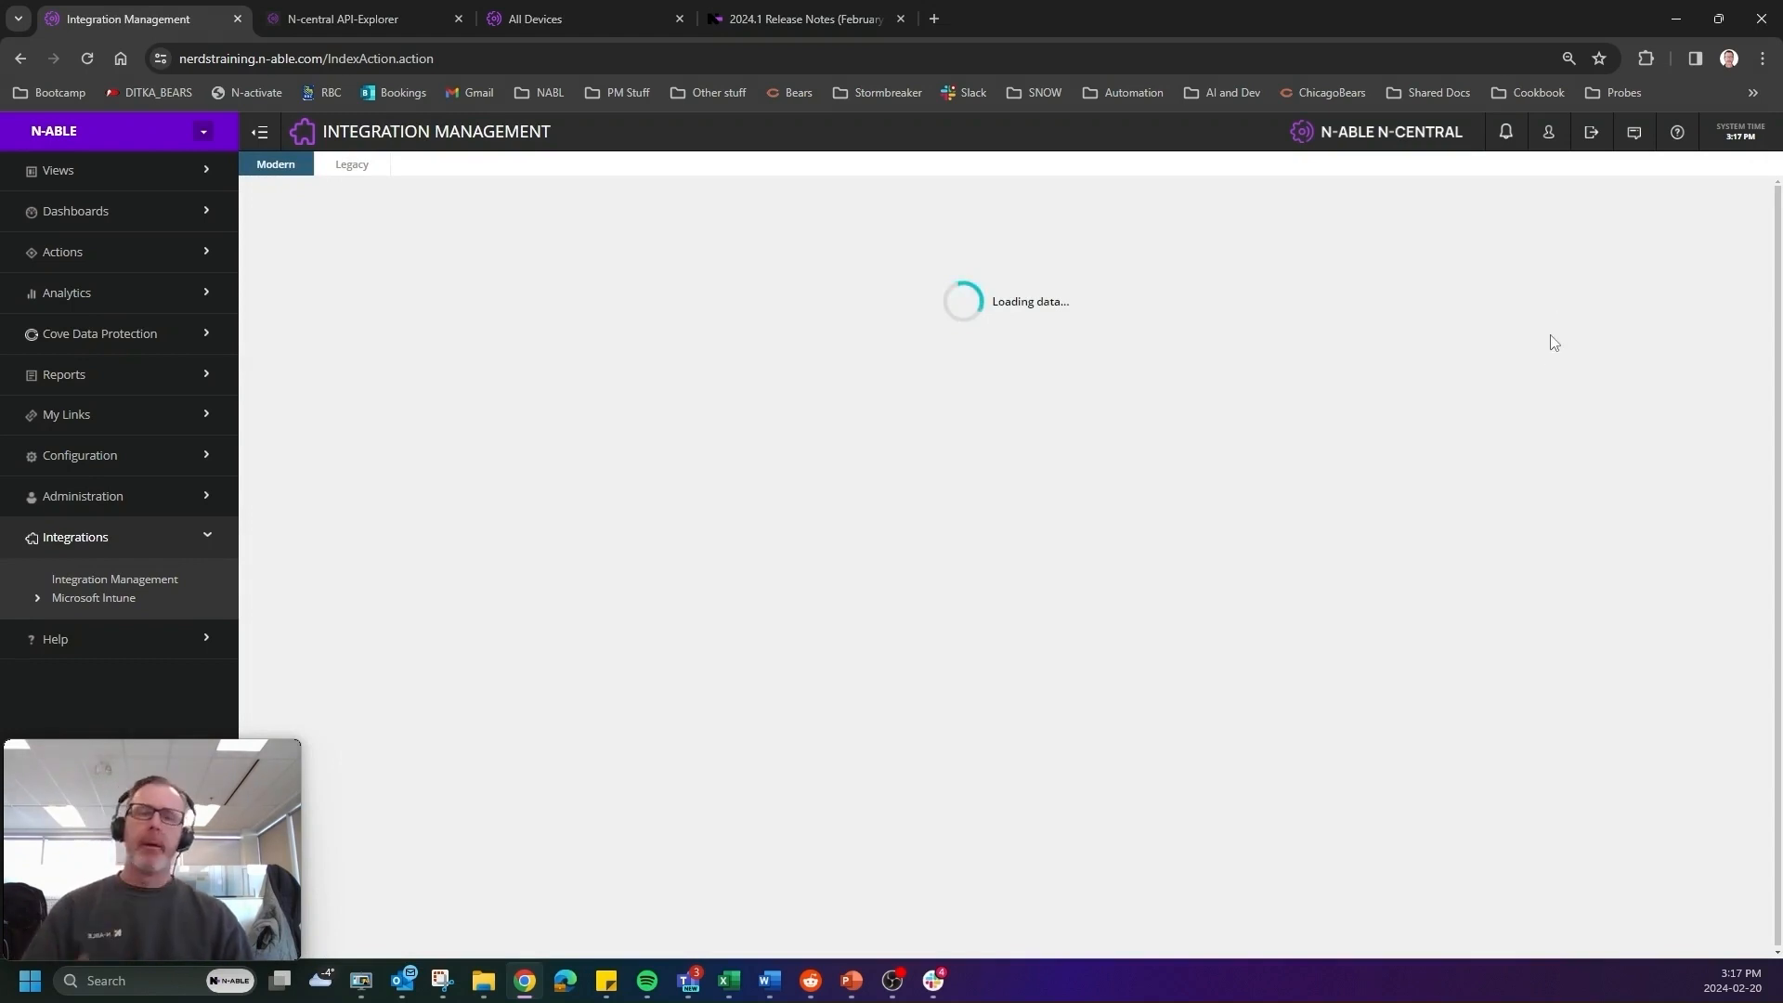
mouse_move(1611, 334)
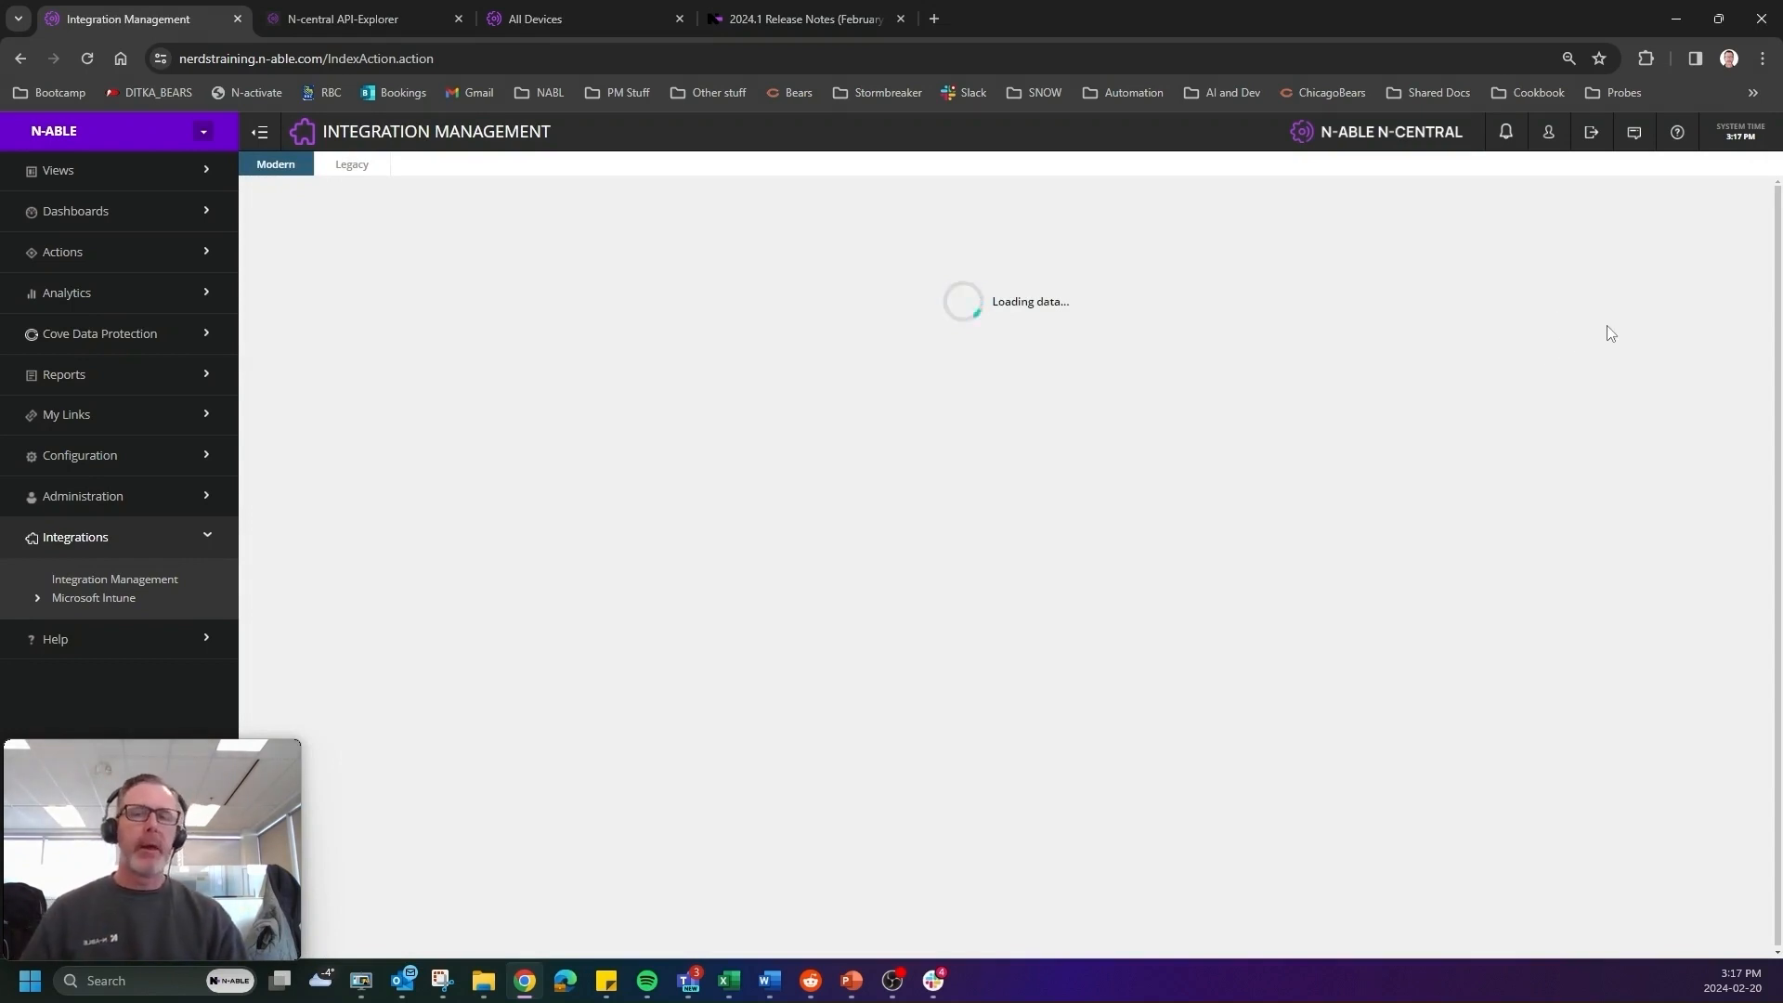
mouse_move(1656, 323)
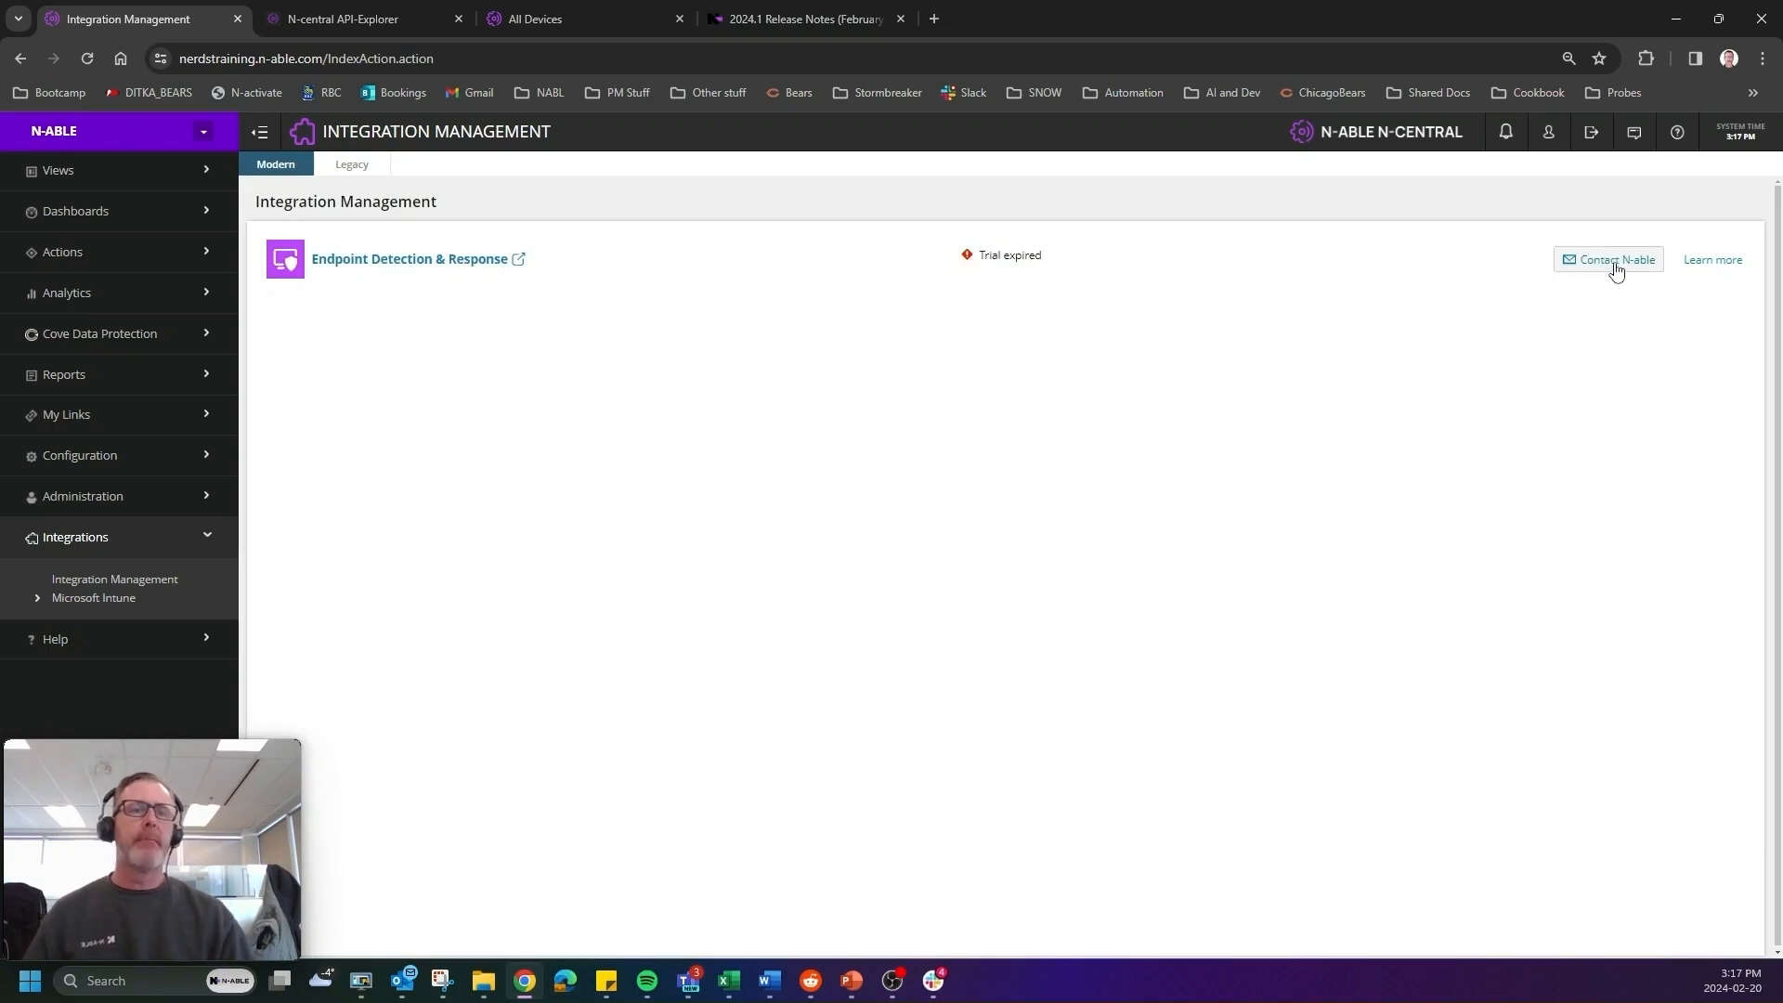
mouse_move(1612, 265)
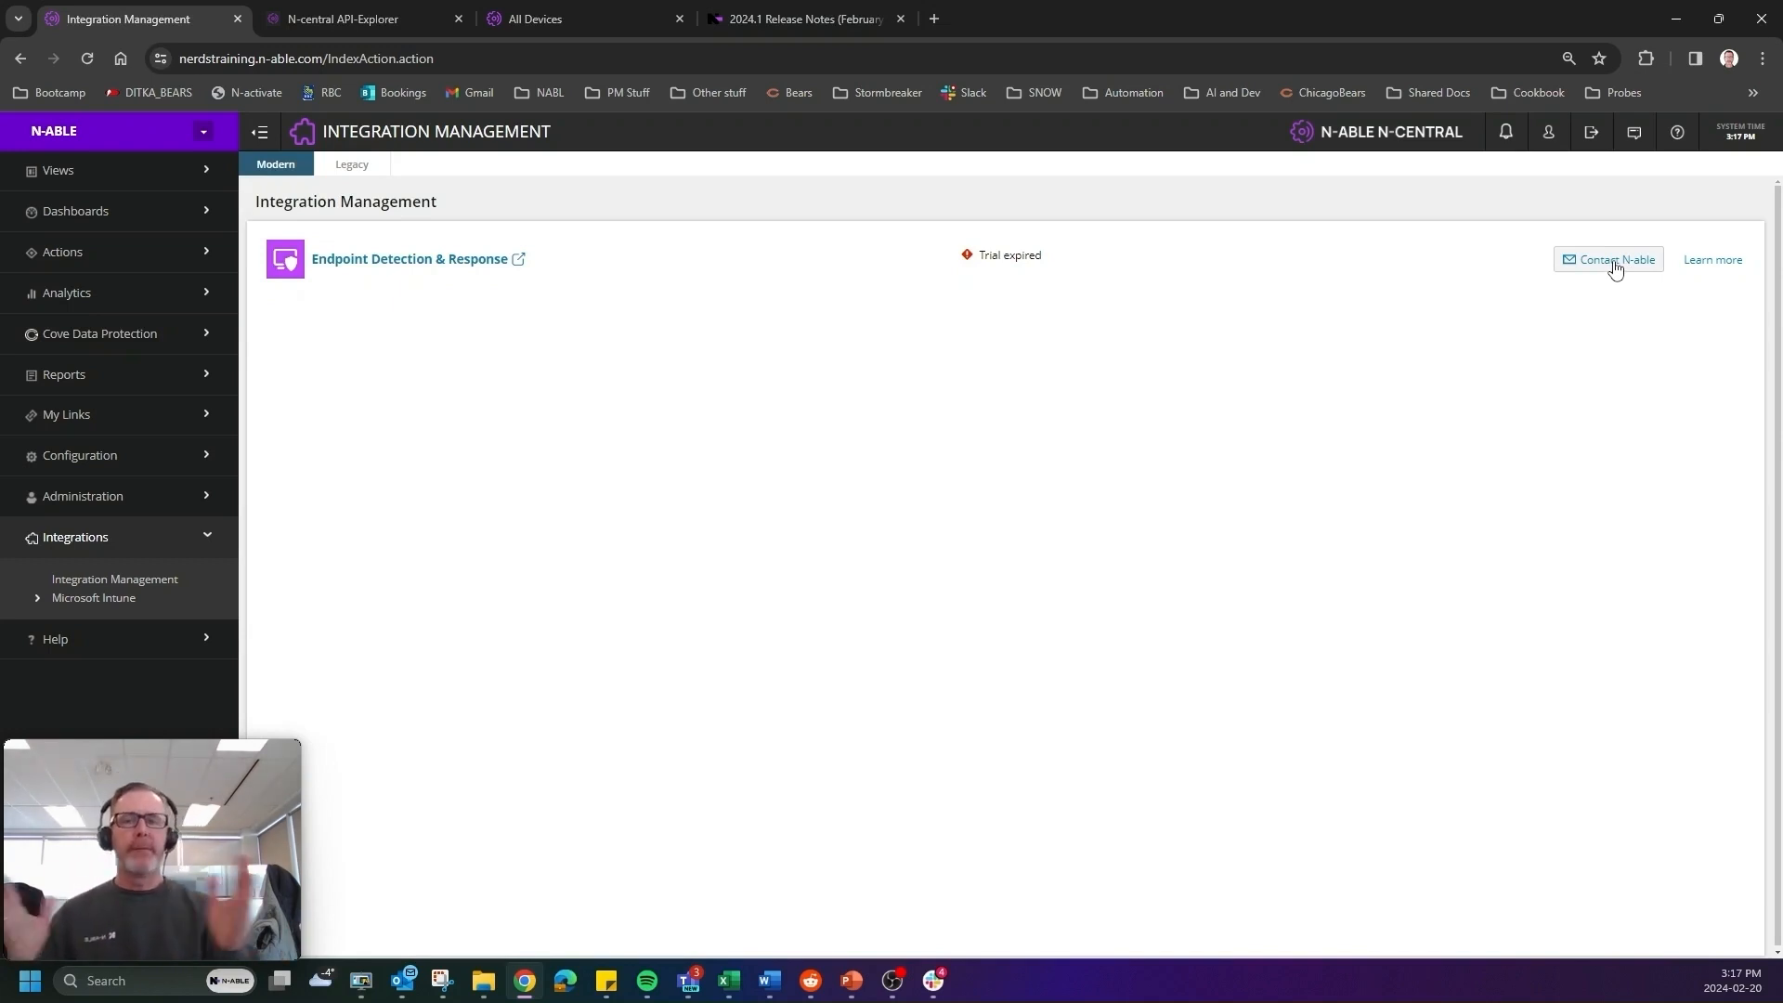
mouse_move(1532, 249)
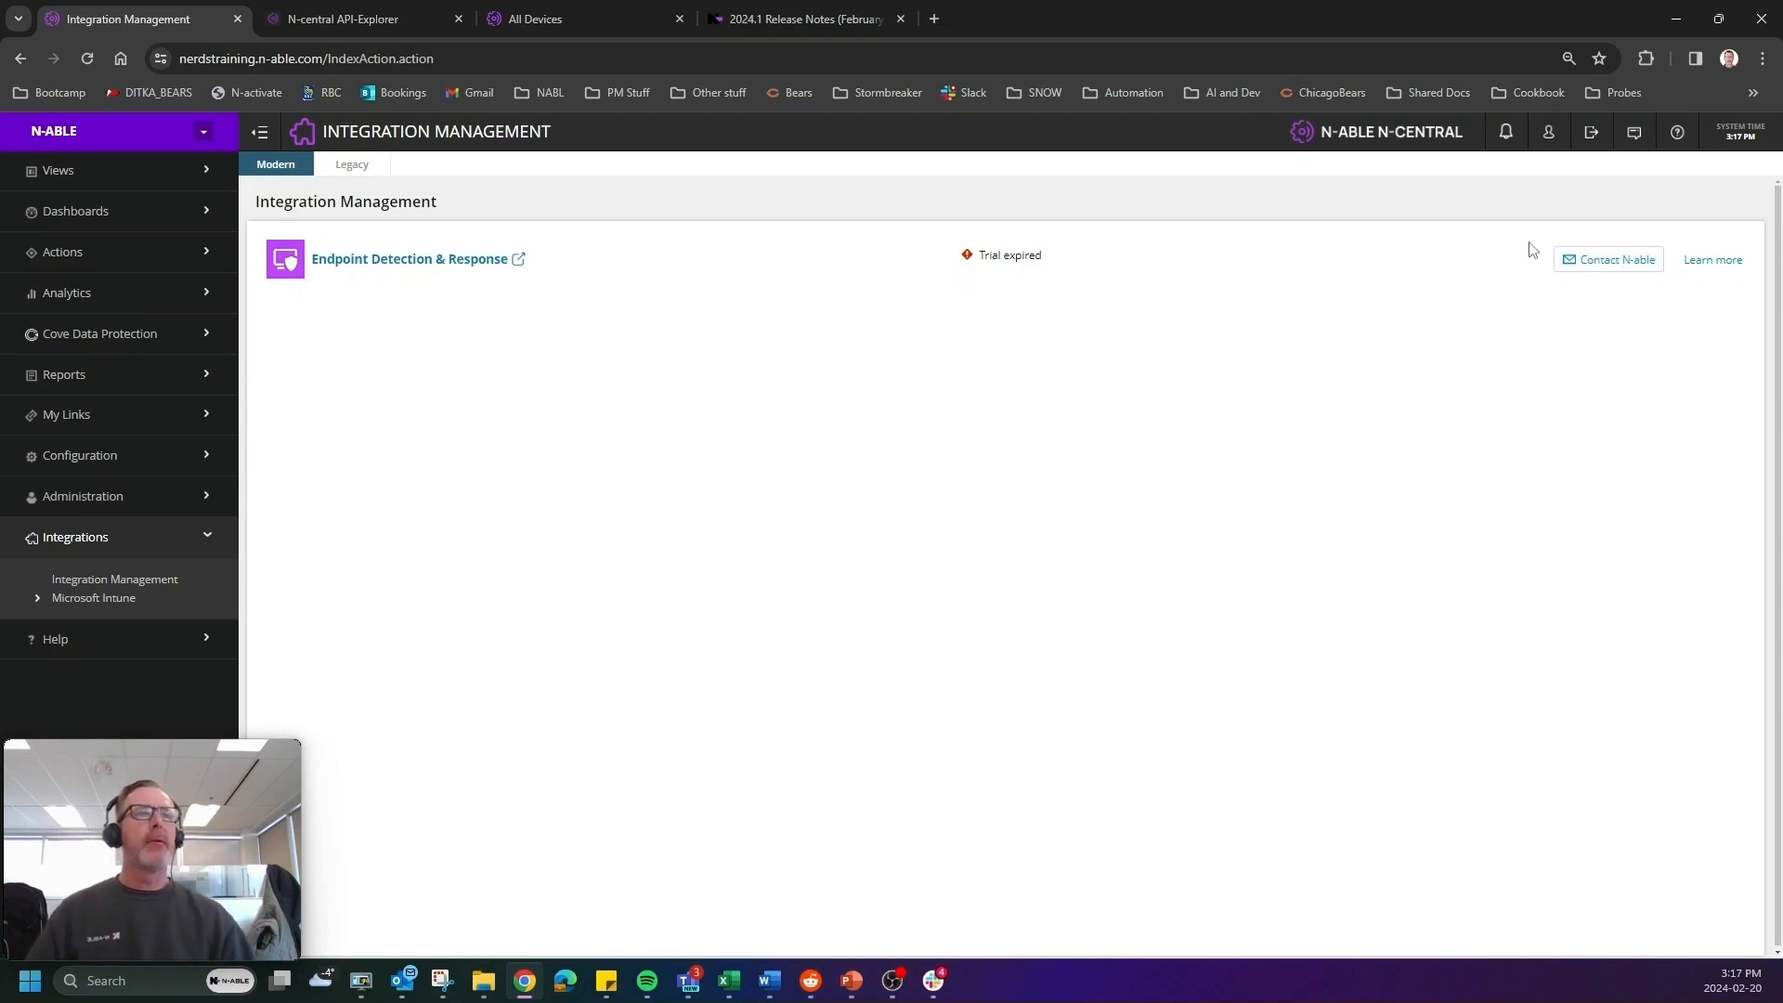
mouse_move(442, 556)
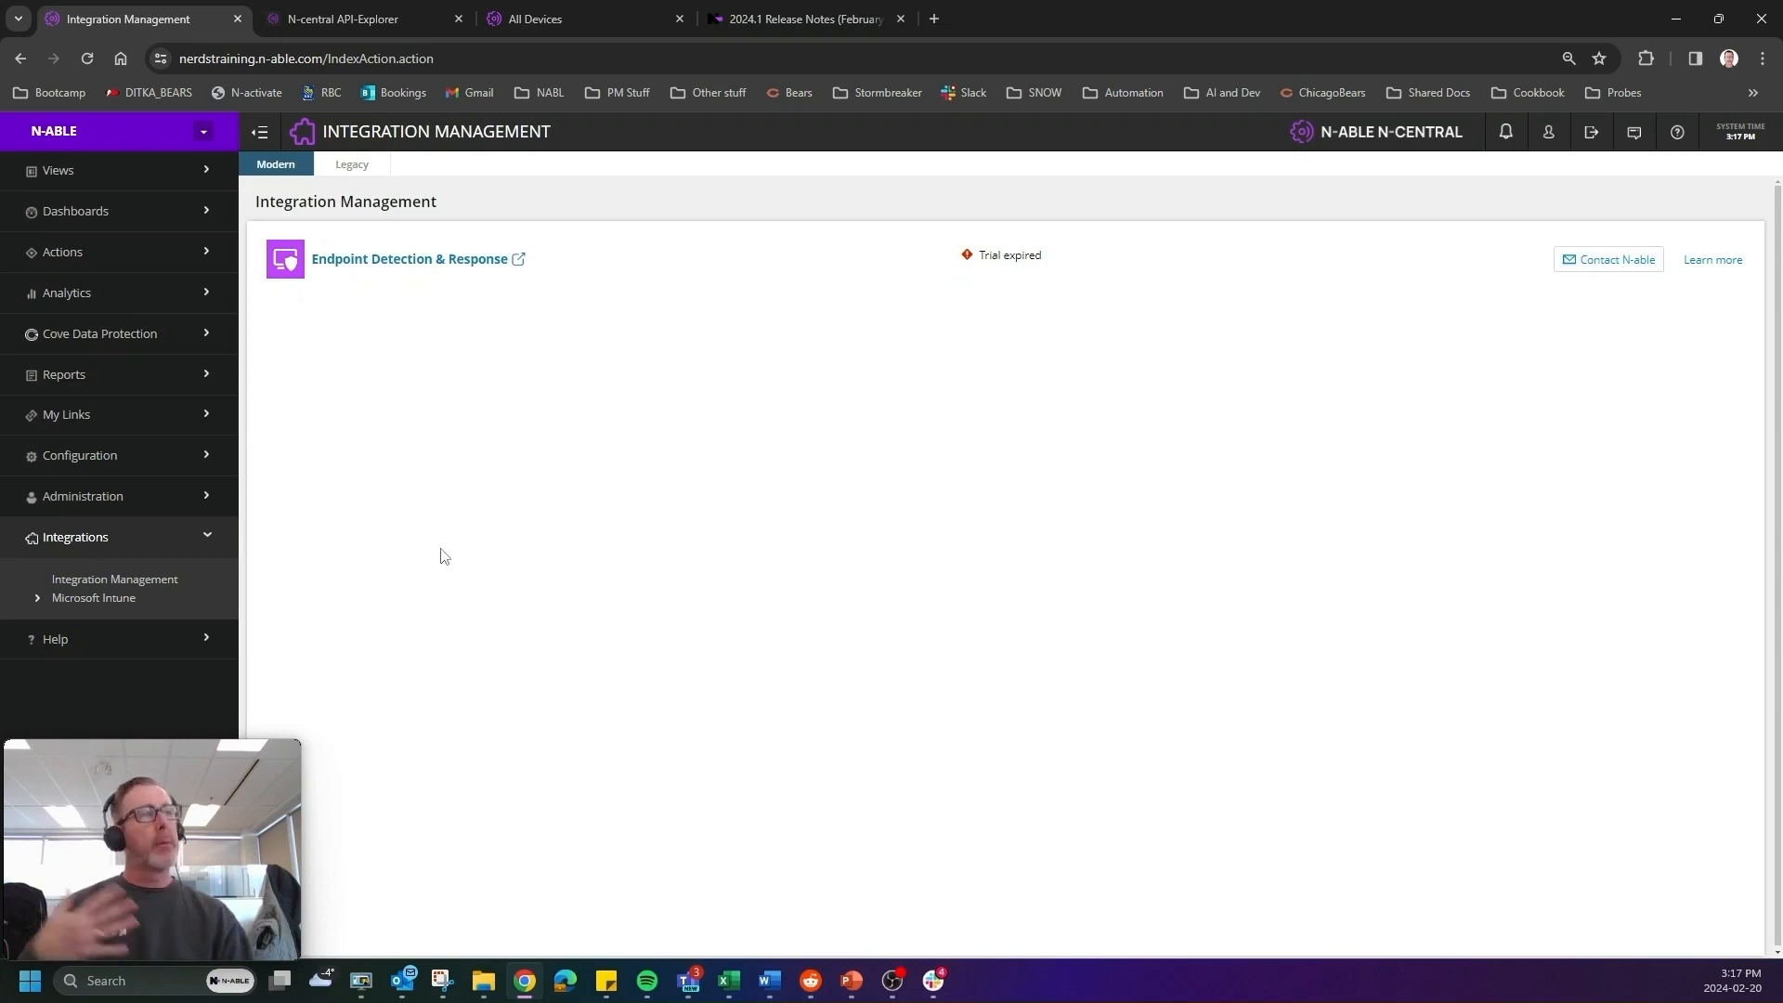
mouse_move(447, 547)
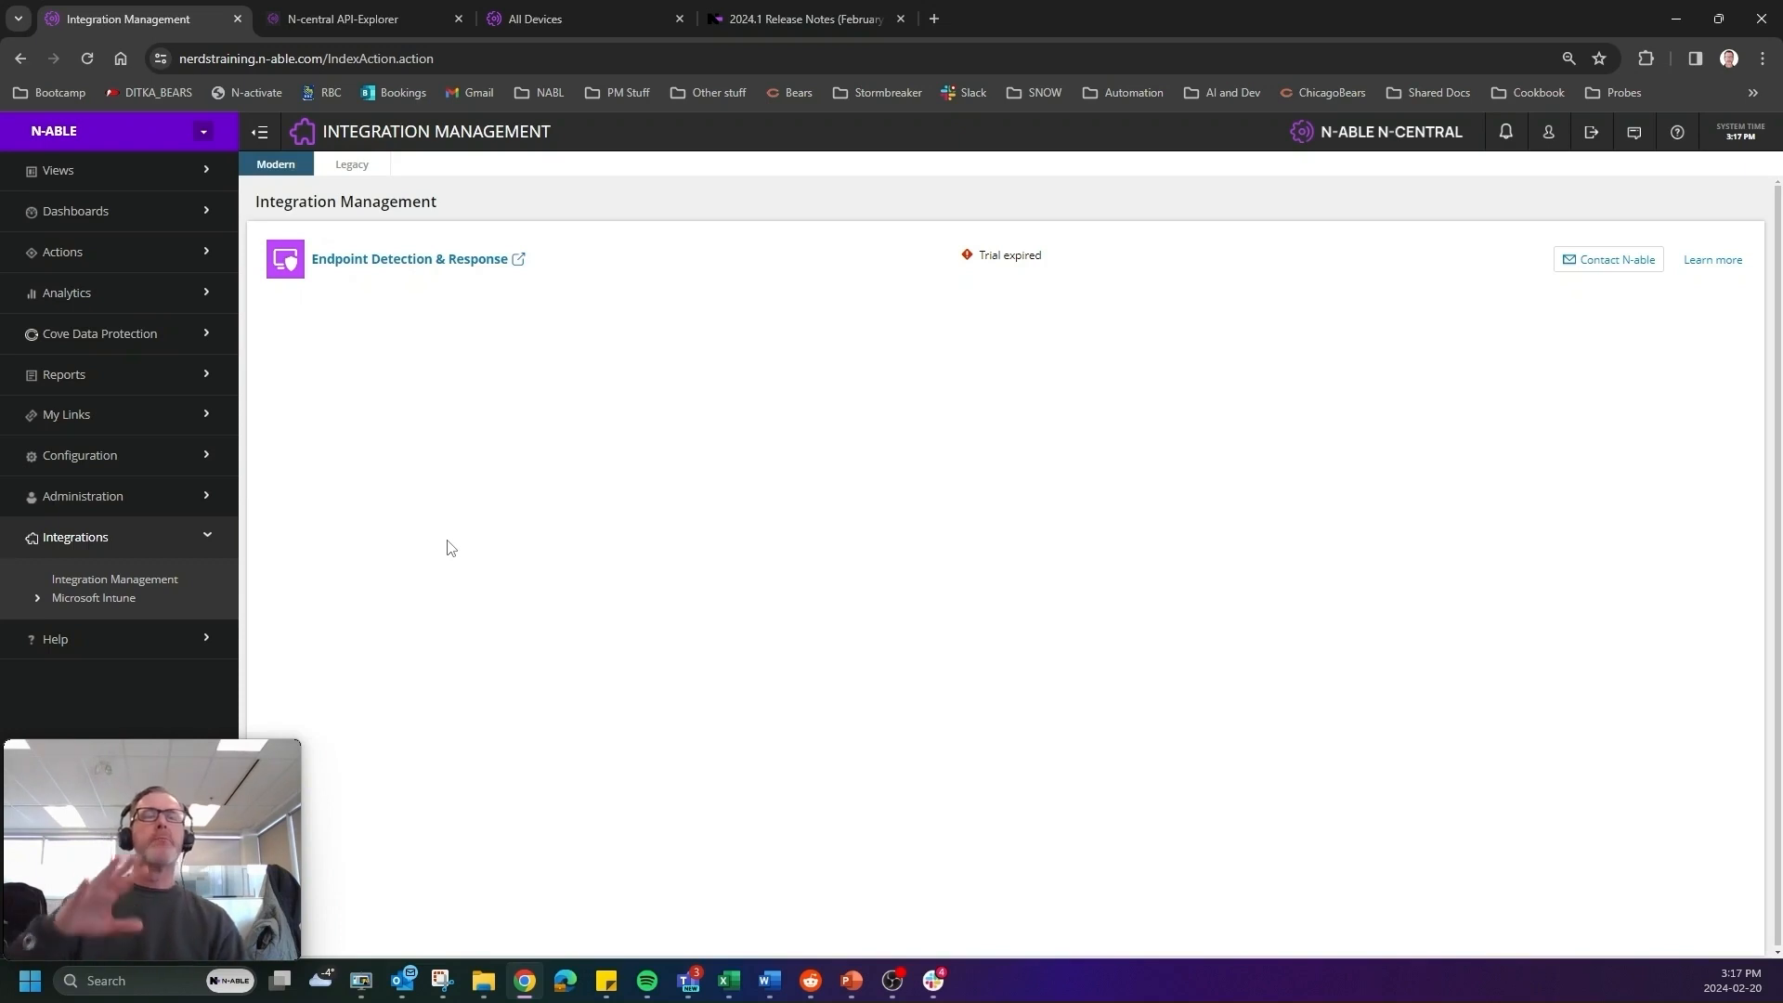
mouse_move(145, 591)
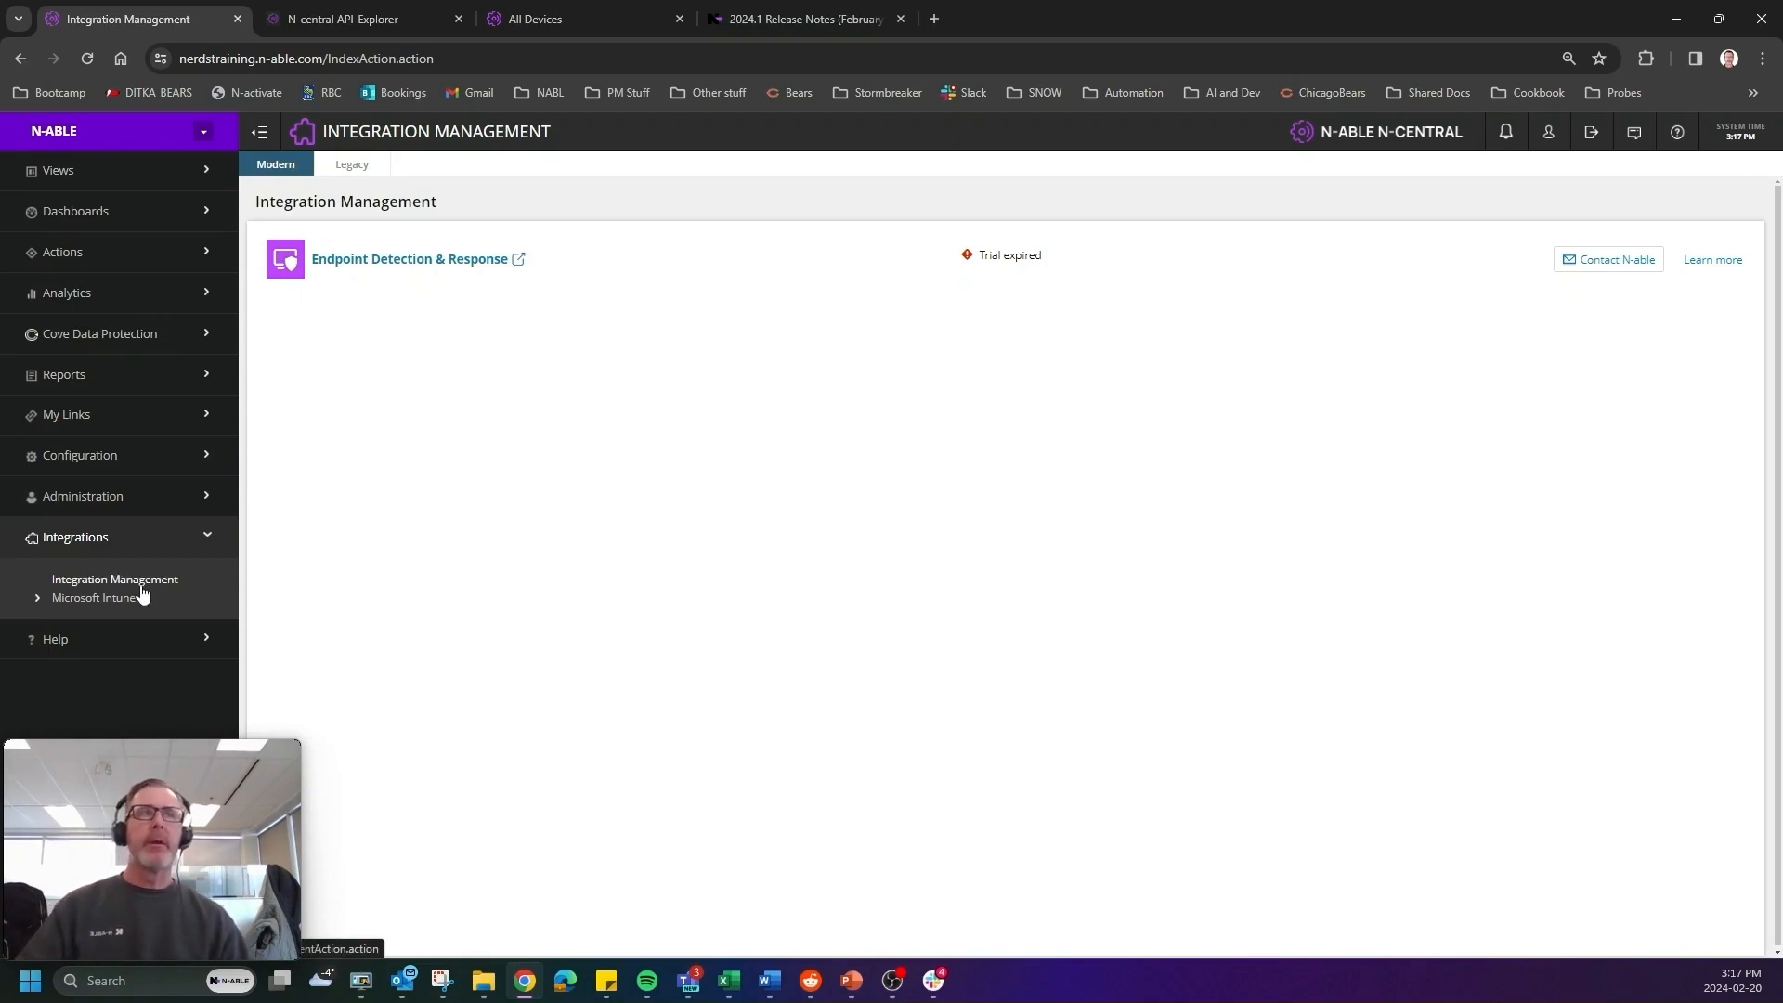
mouse_move(193, 598)
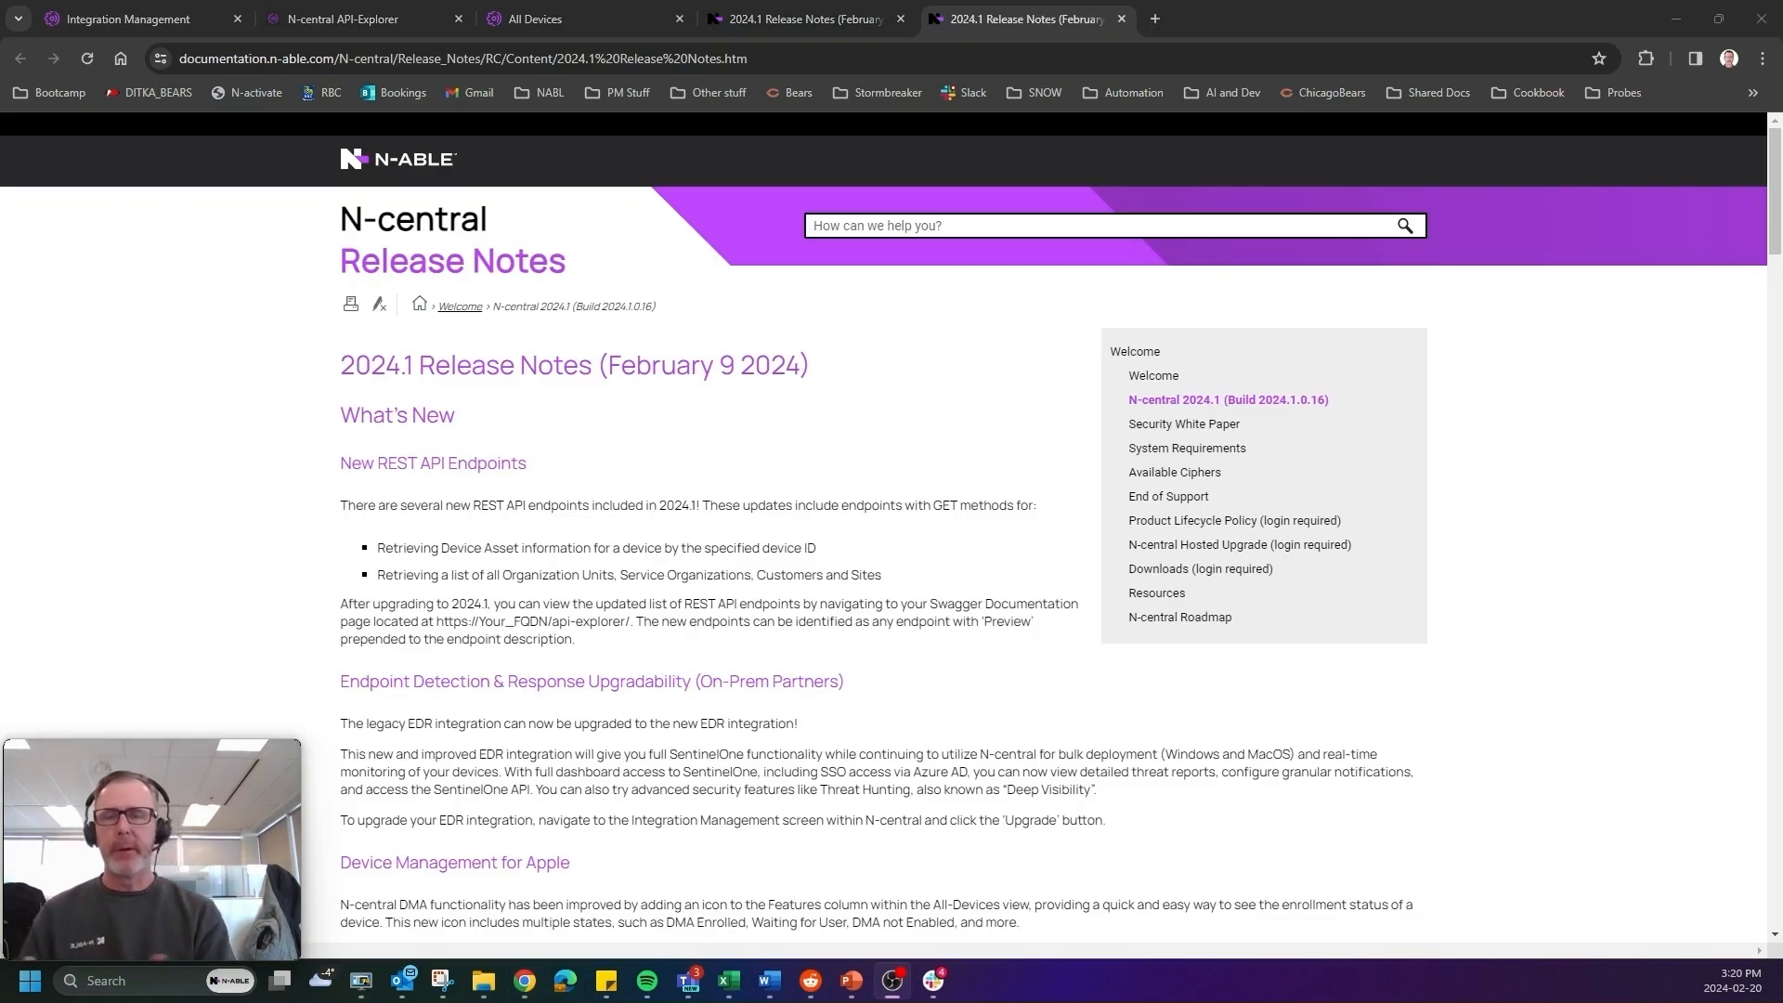
mouse_move(832, 410)
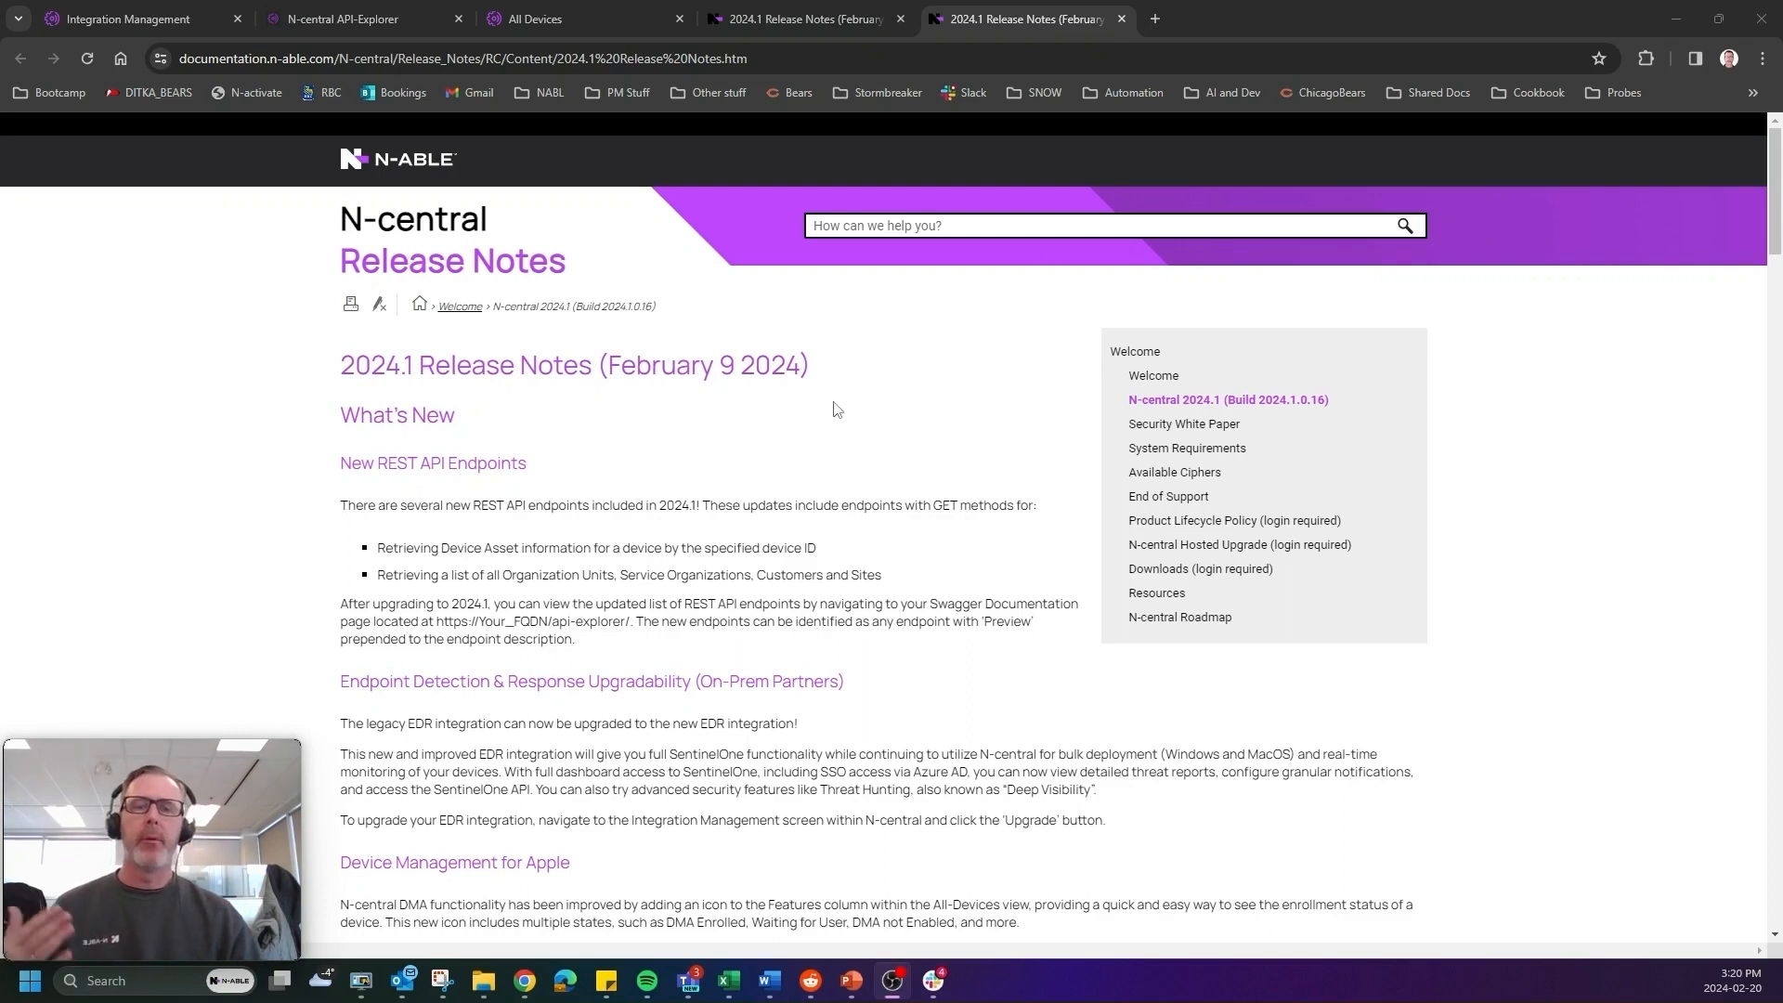
Scroll the 2024.1 release notes from What's New down through the Included updates table.
scroll(down, 3)
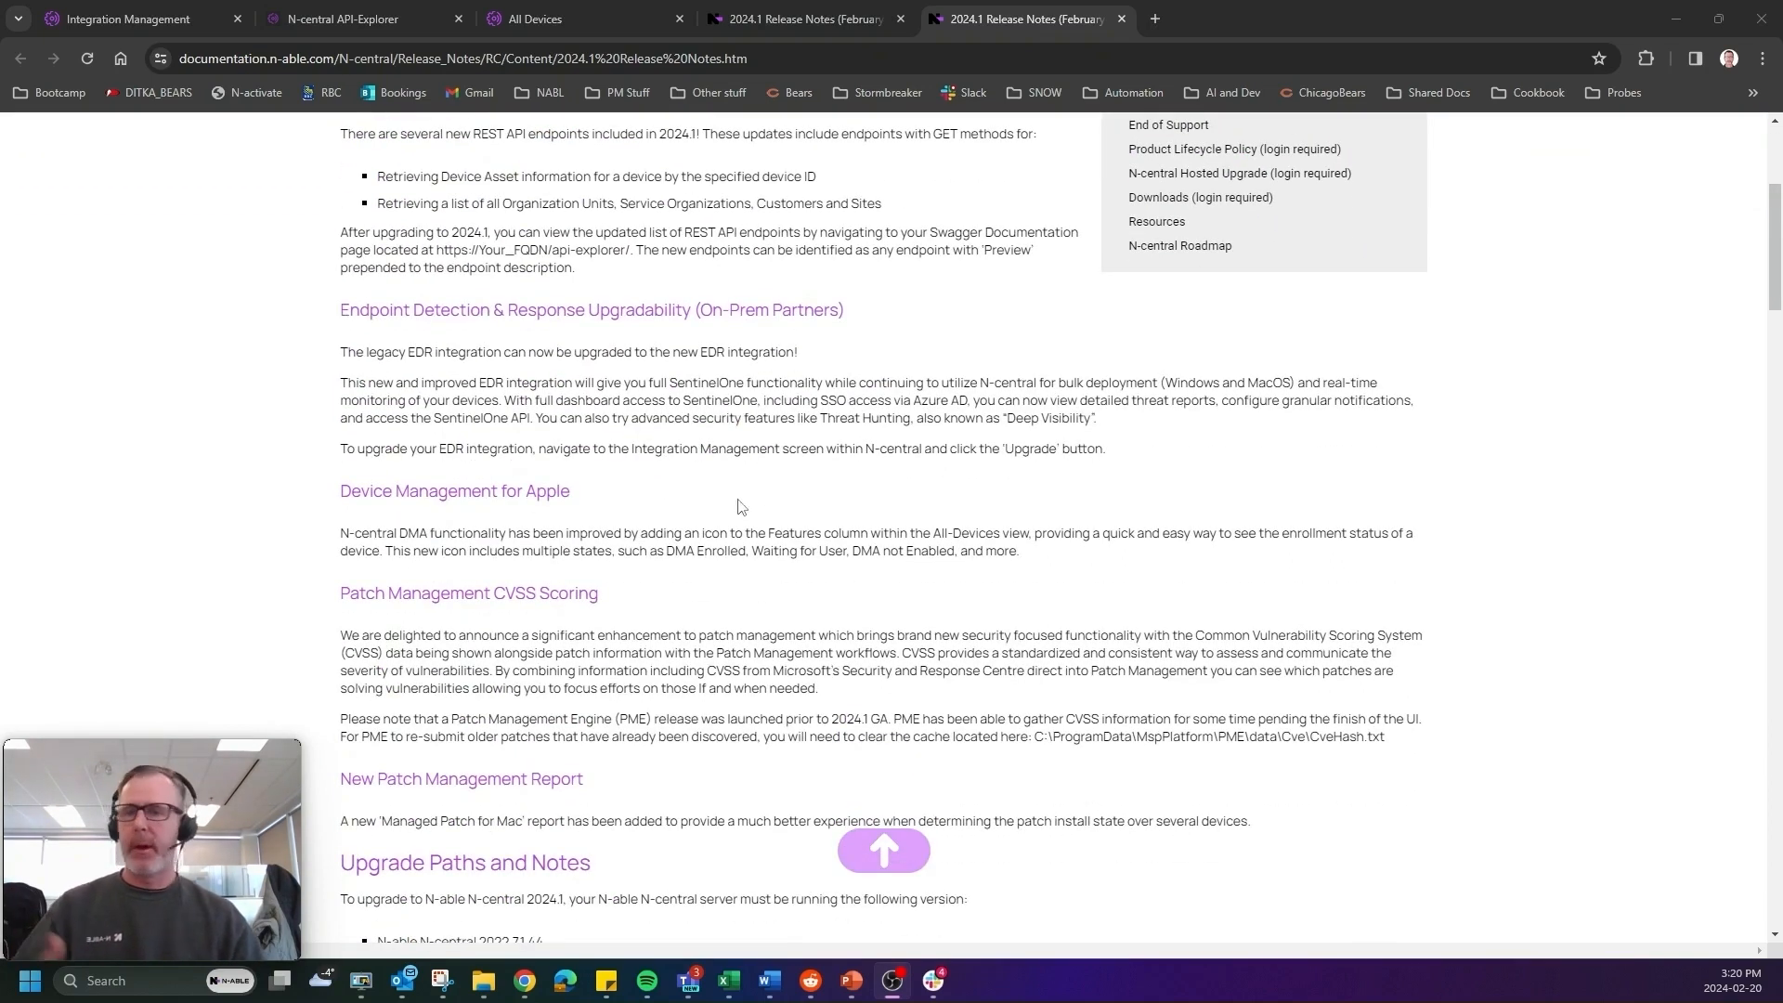
scroll(down, 3)
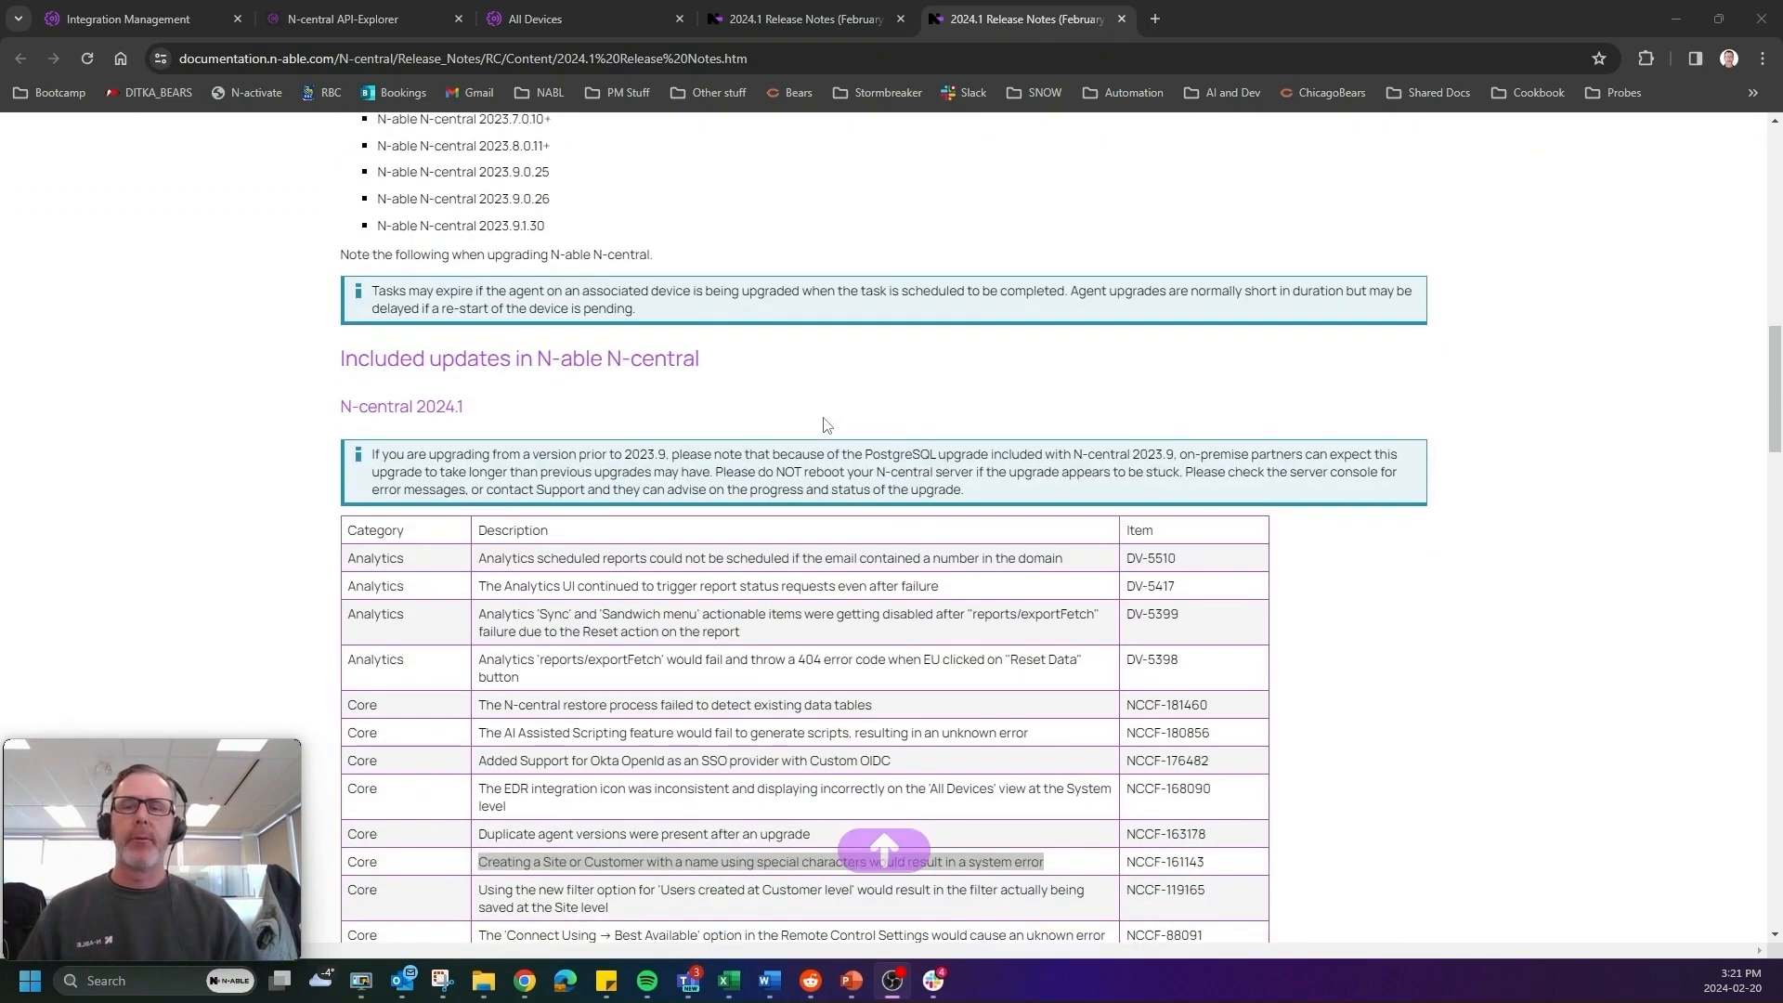
scroll(down, 3)
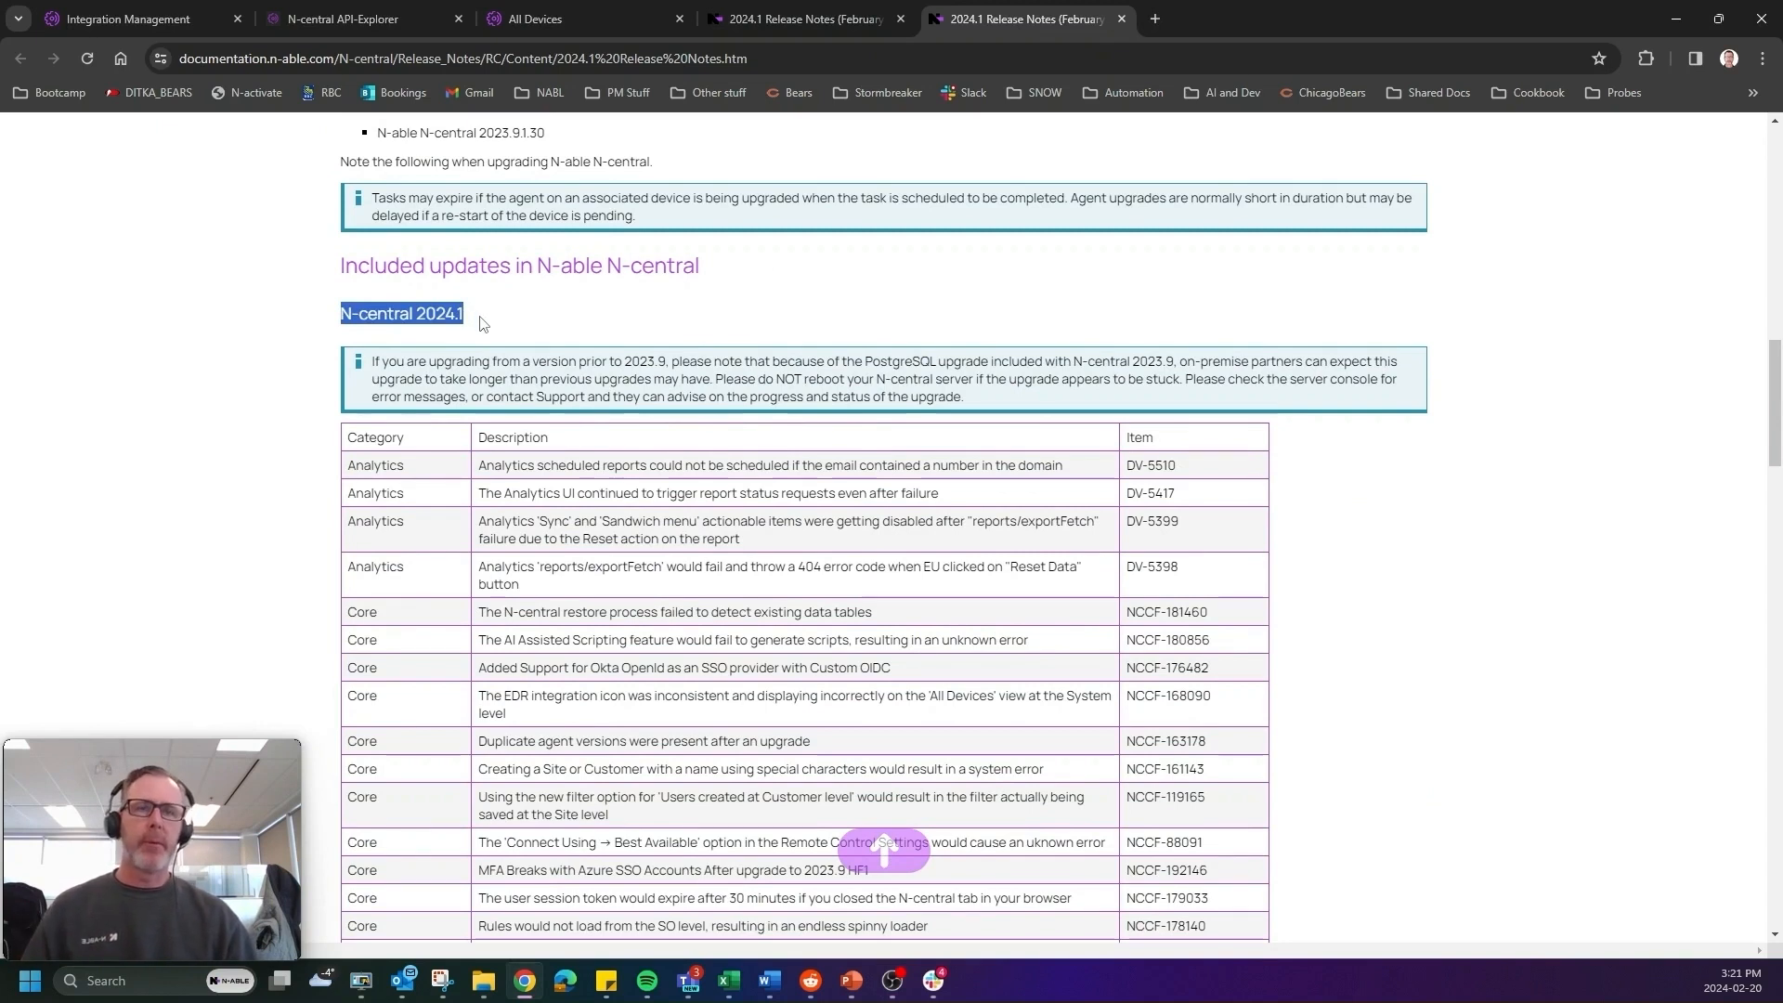
scroll(down, 3)
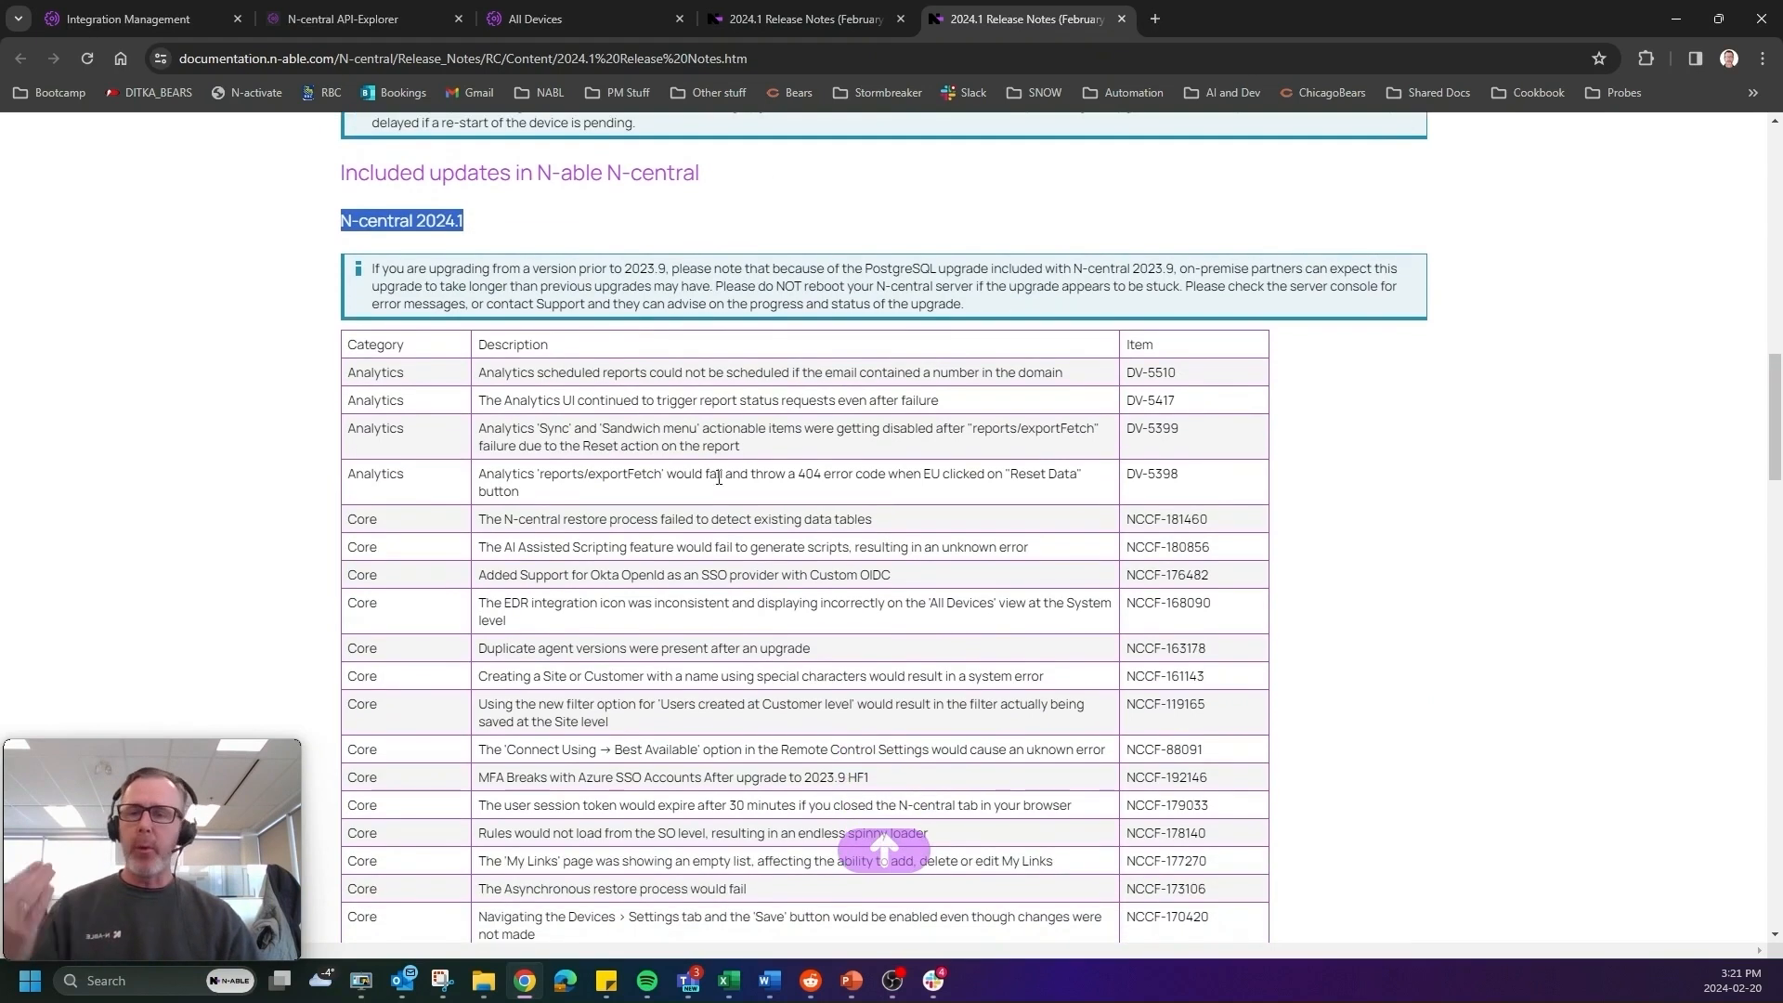
scroll(down, 3)
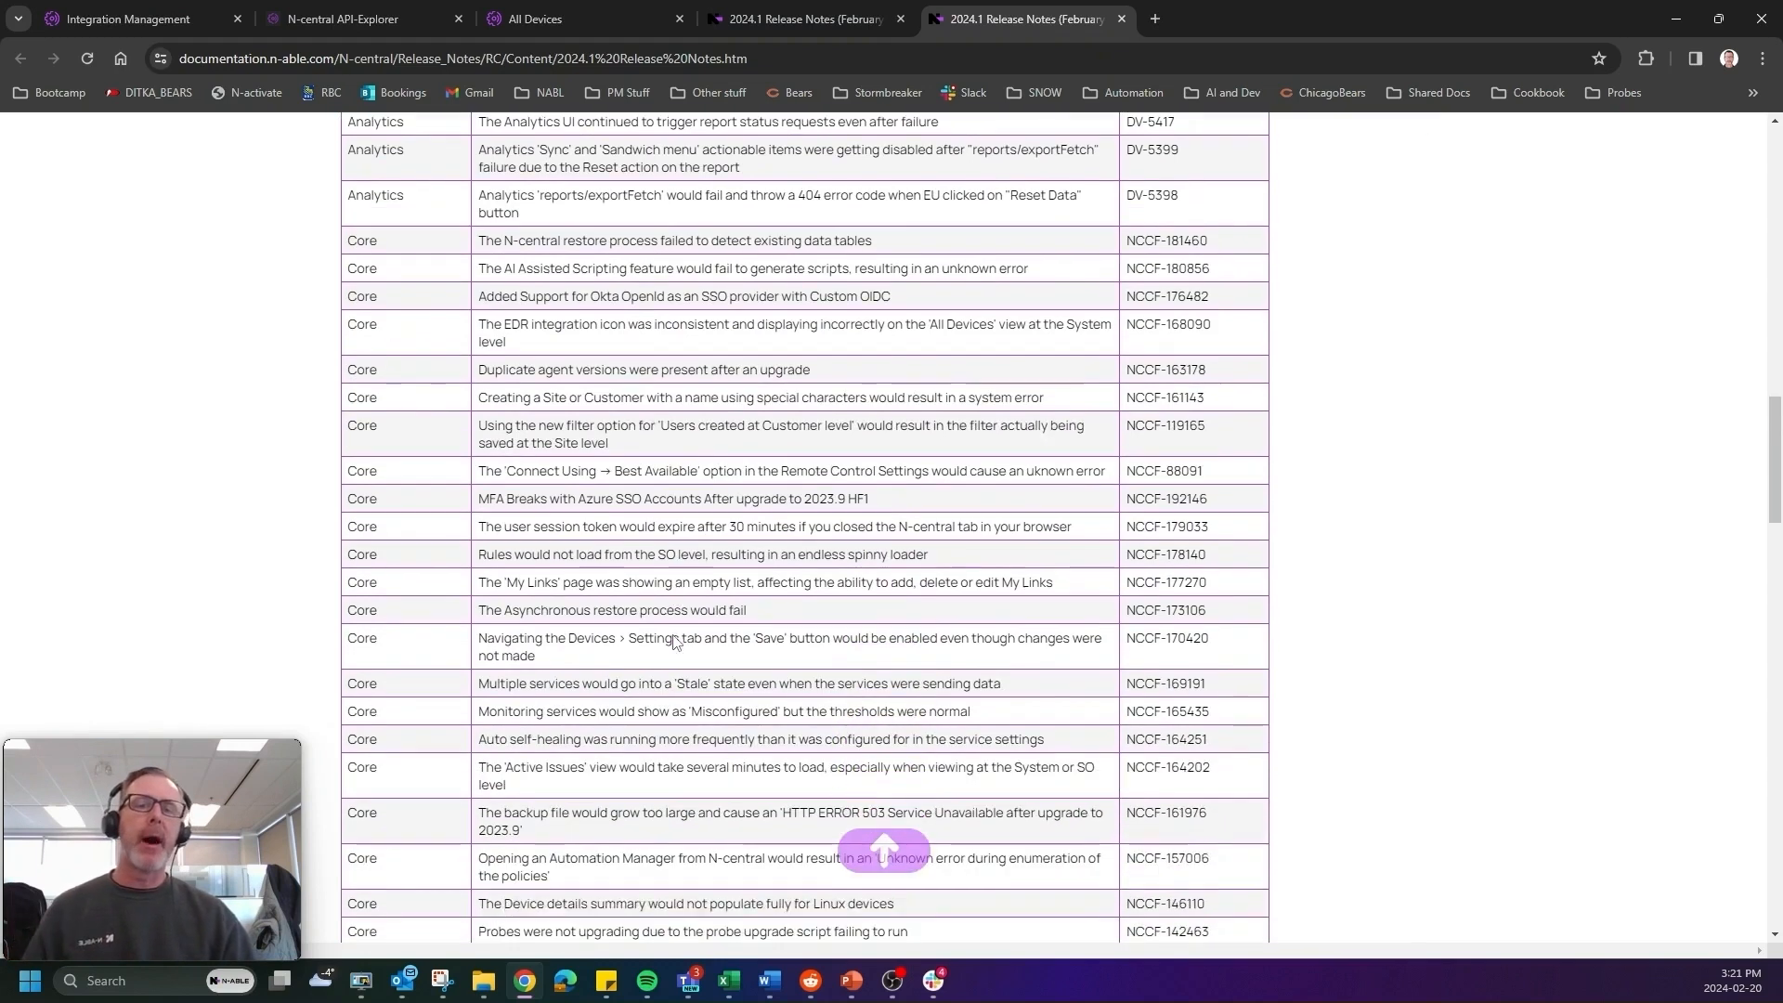
scroll(down, 3)
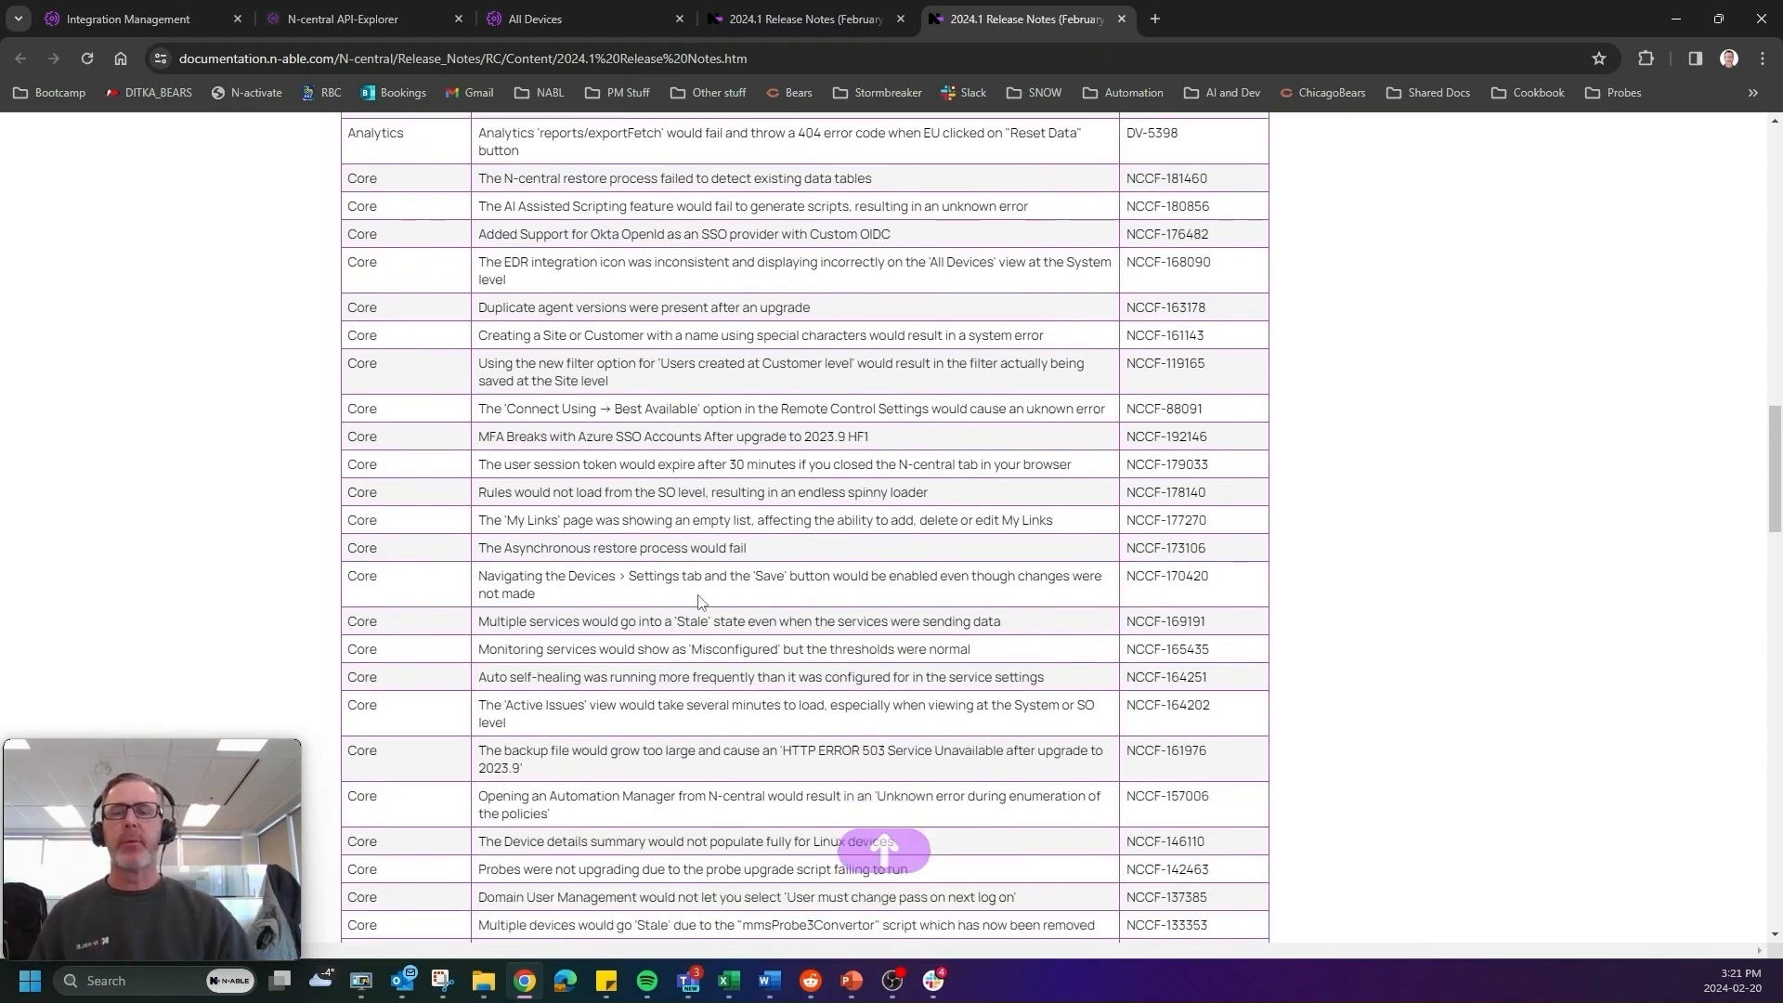
scroll(down, 3)
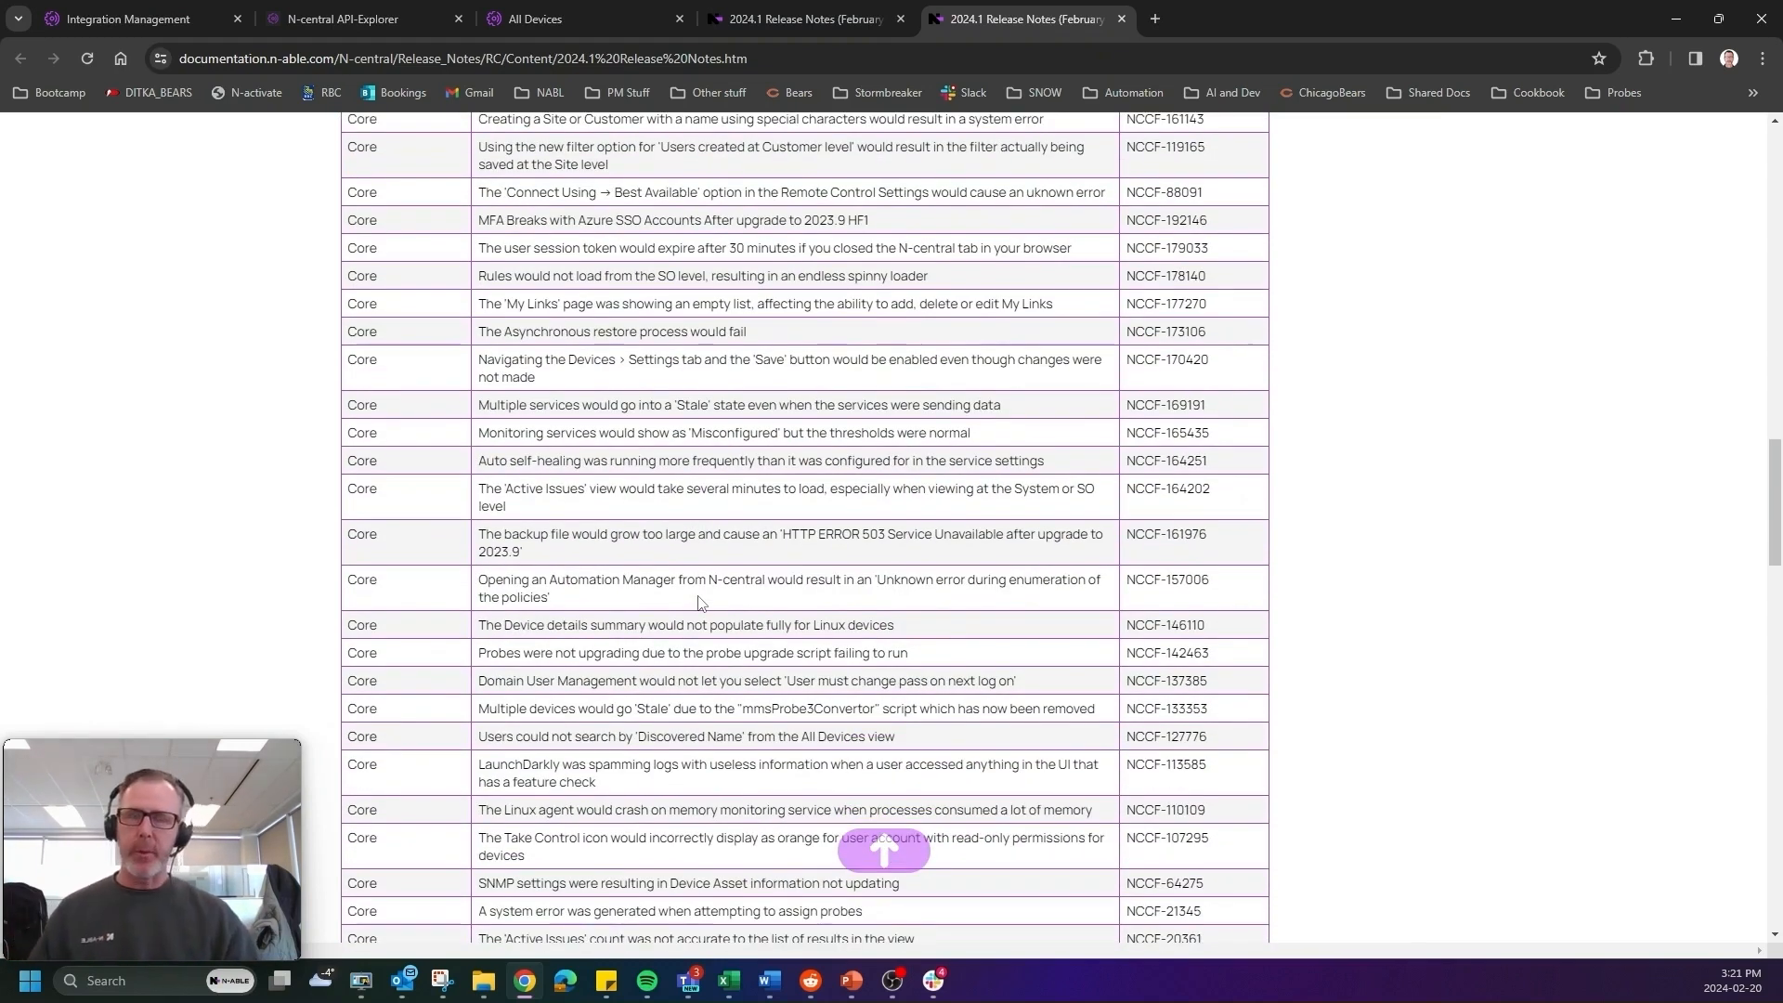
scroll(down, 3)
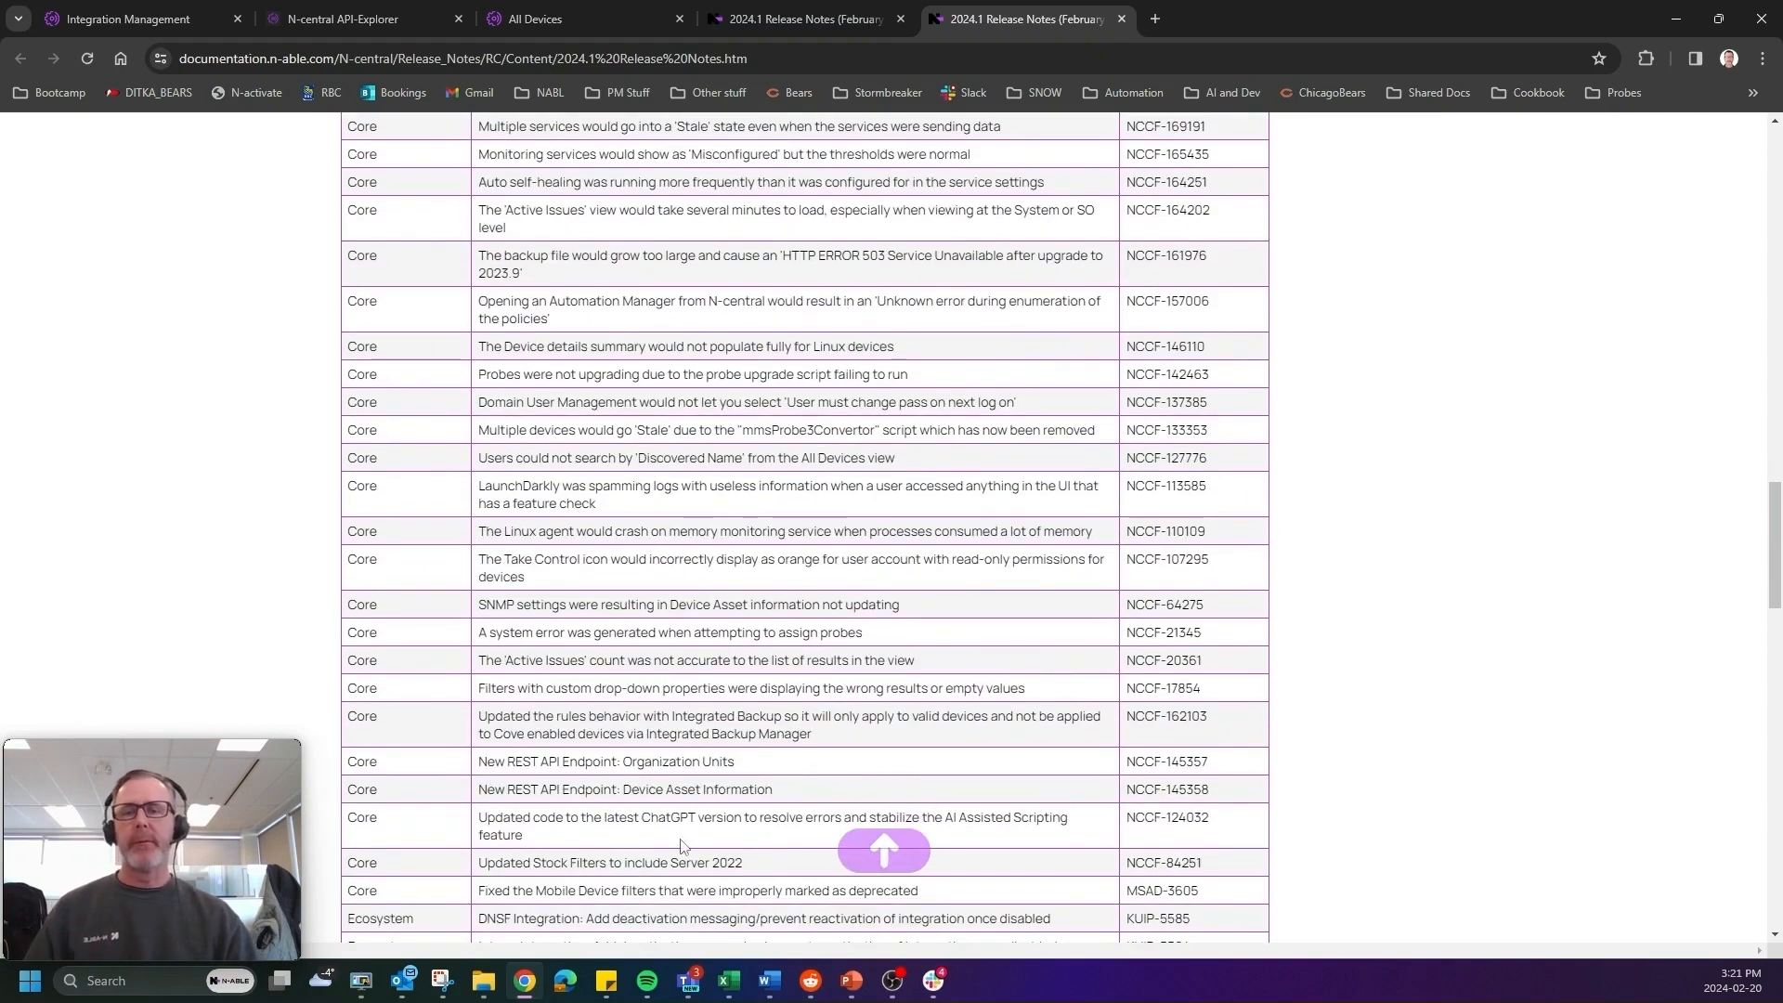